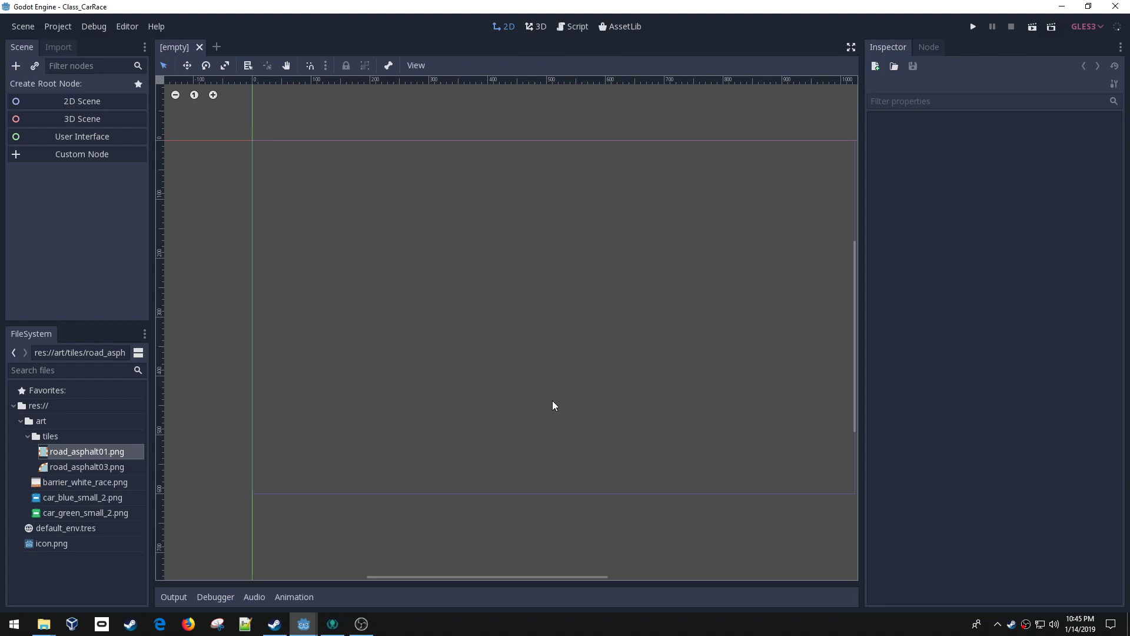
mouse_move(653, 367)
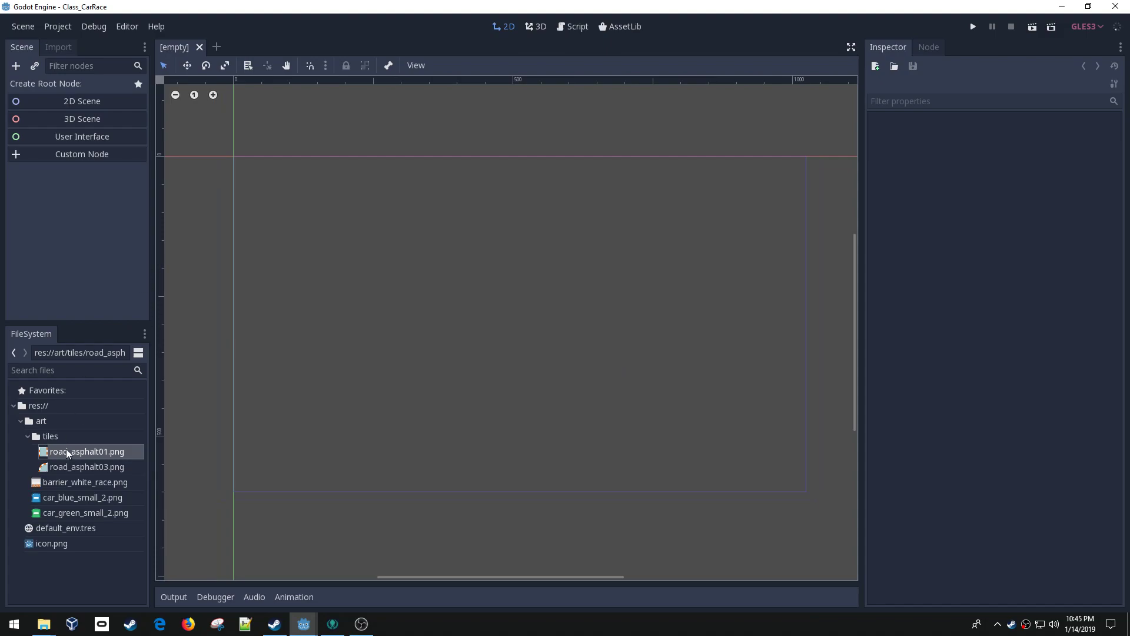
mouse_move(73, 458)
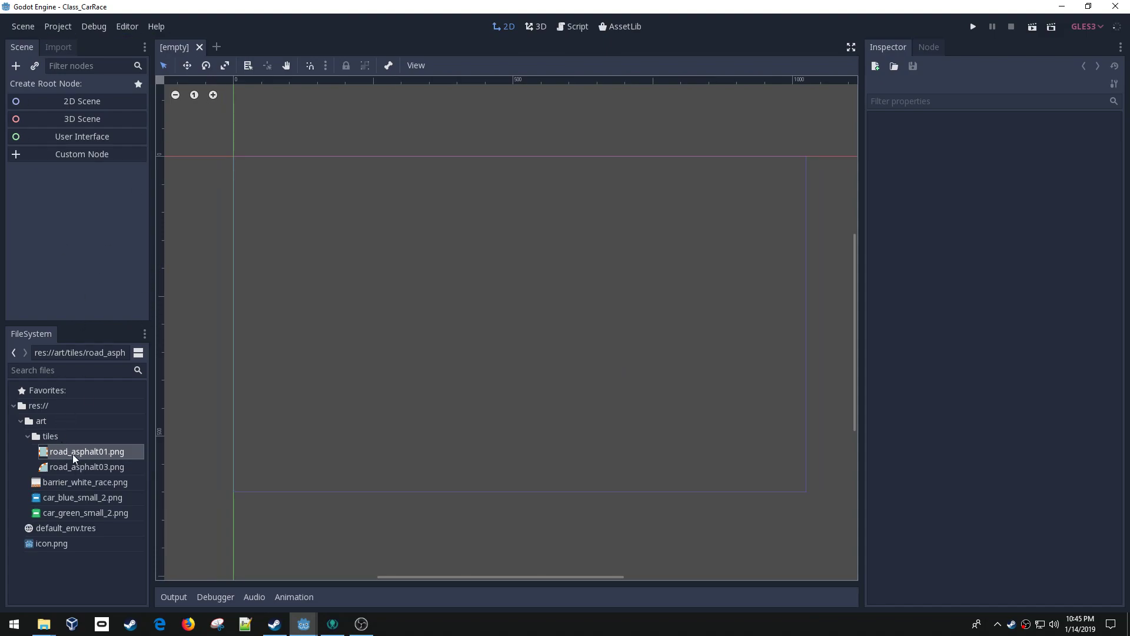
mouse_move(73, 519)
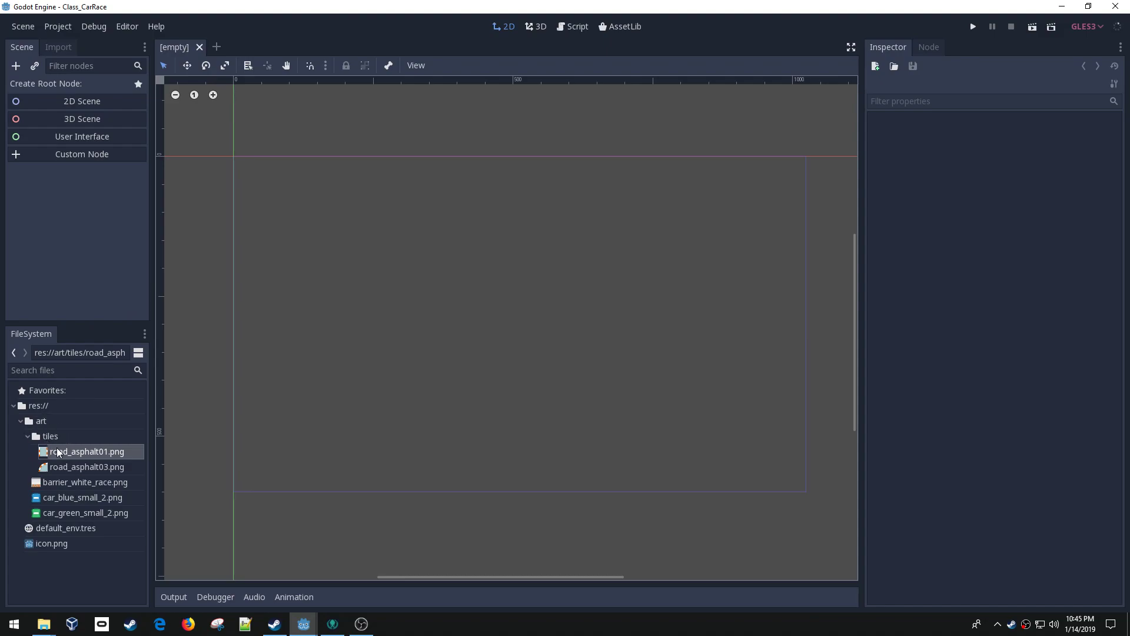
Step: Review the road tile, default_env.tres and car images, then go to Project Settings
left_click(86, 466)
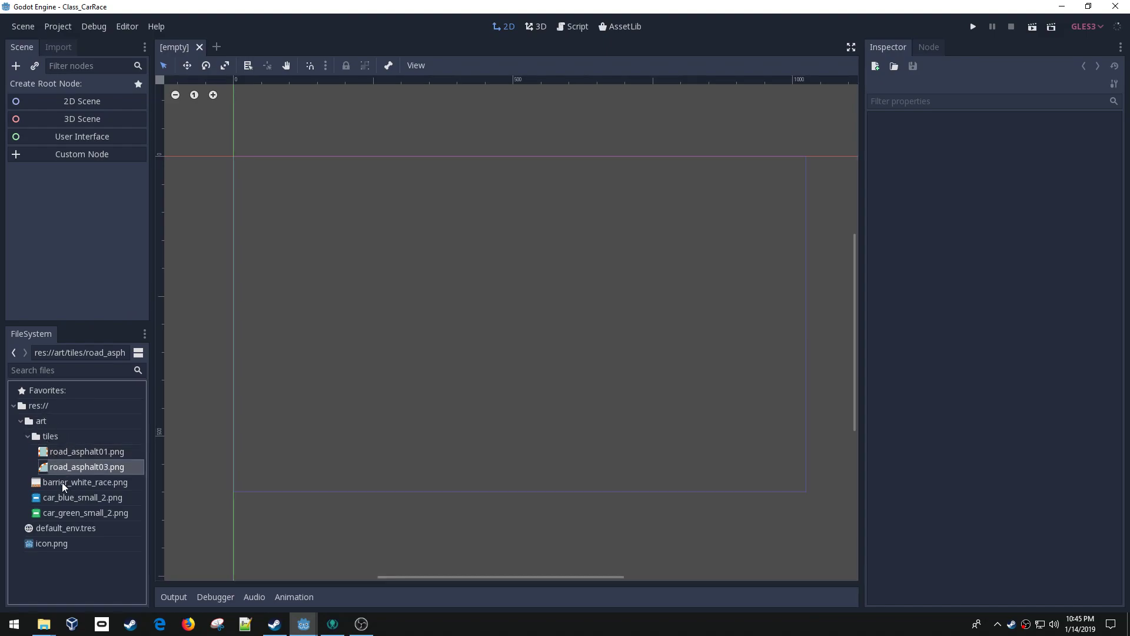
left_click(66, 528)
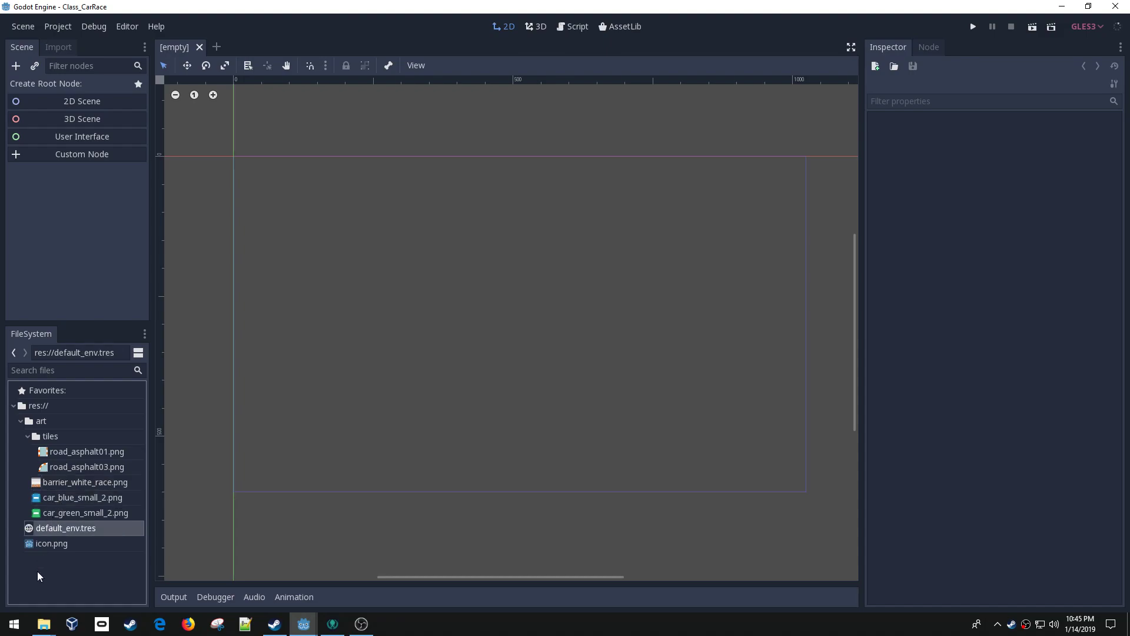
left_click(86, 512)
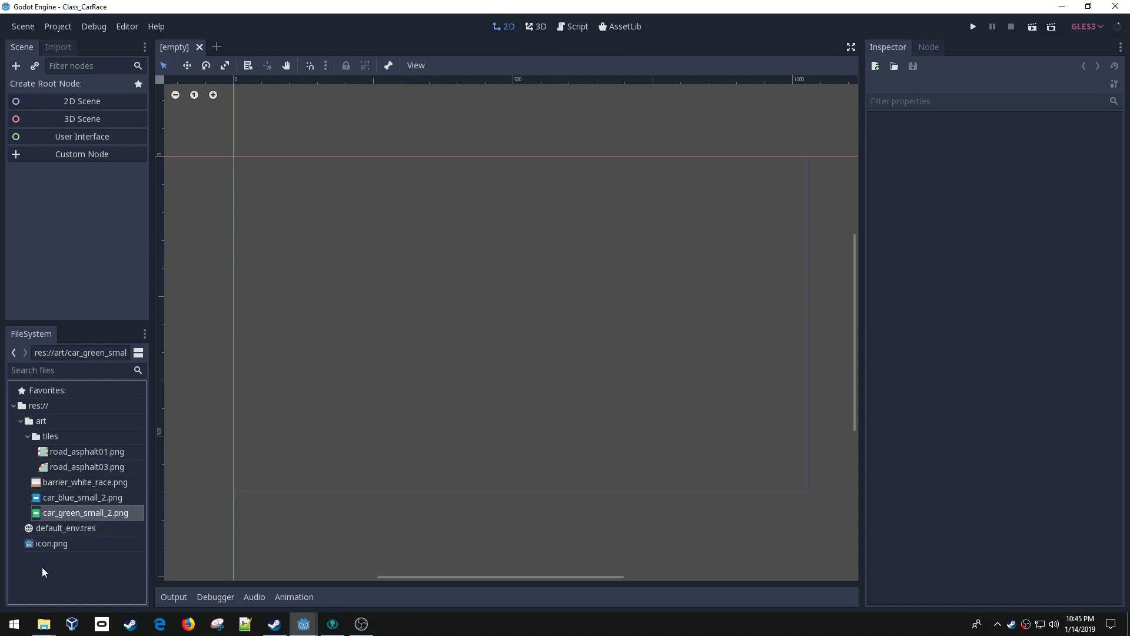
mouse_move(177, 238)
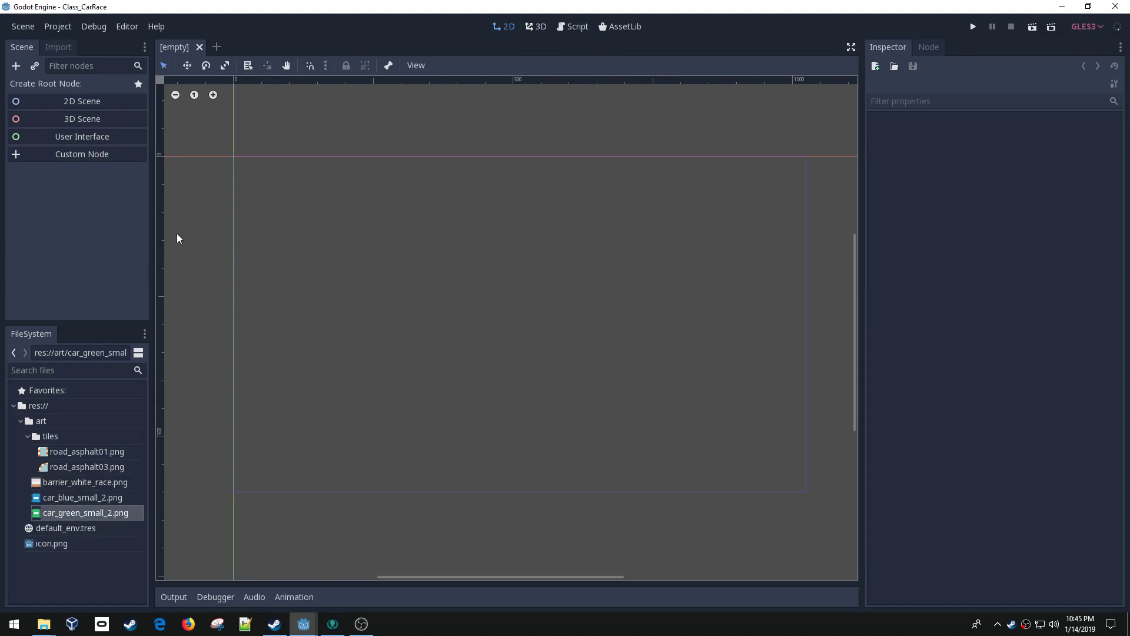
mouse_move(276, 219)
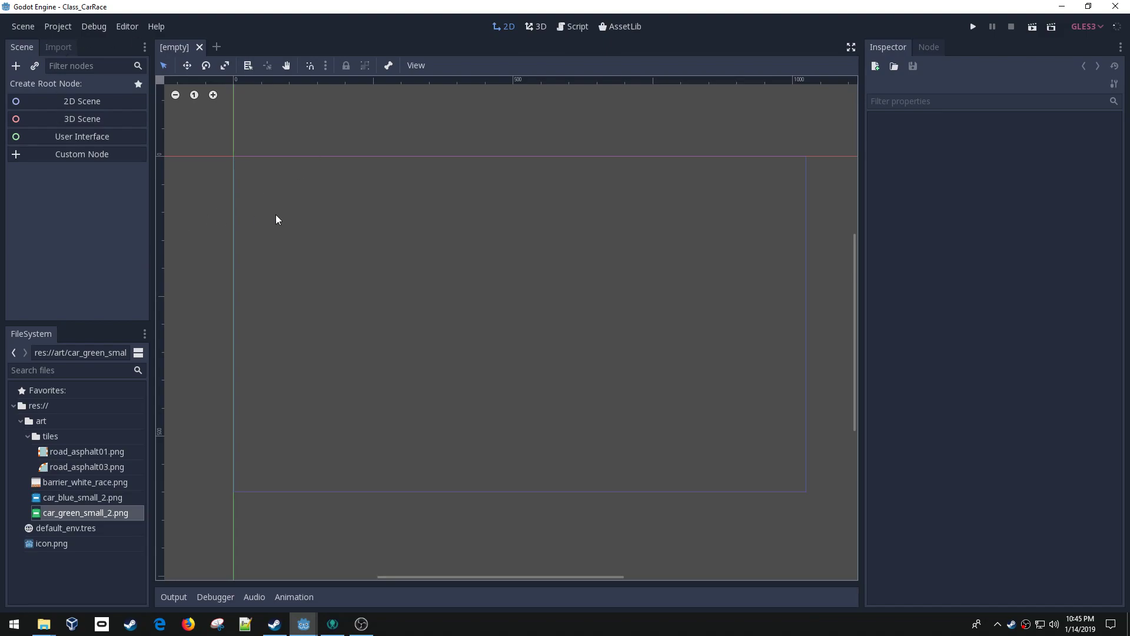
left_click(57, 26)
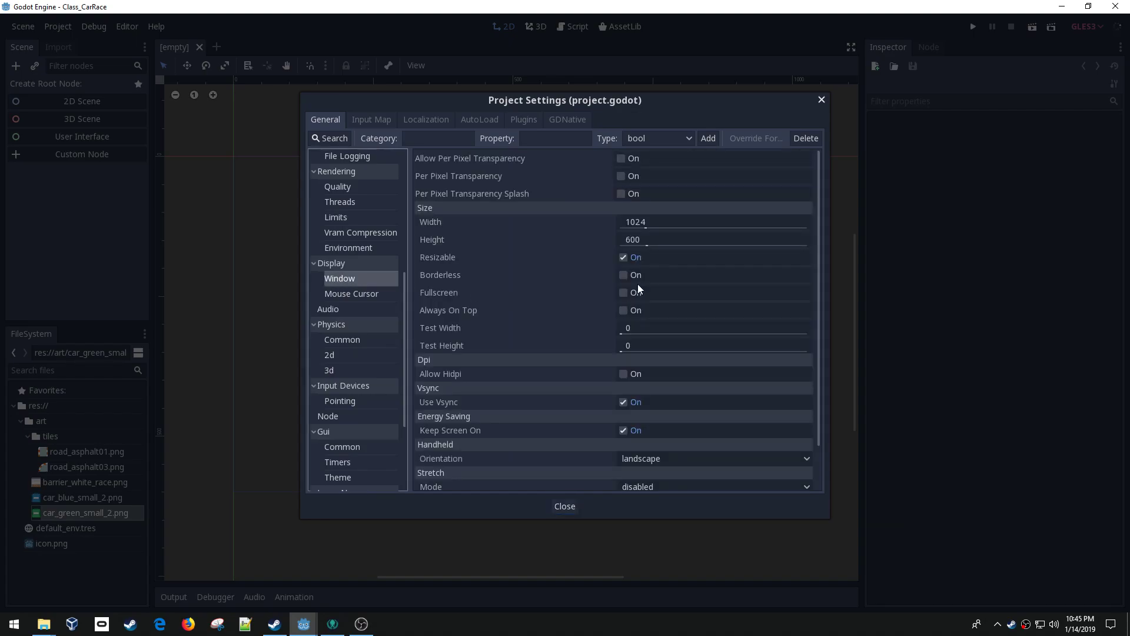
Step: Set the window size to 1024 by 720 under Display > Window
left_click(712, 222)
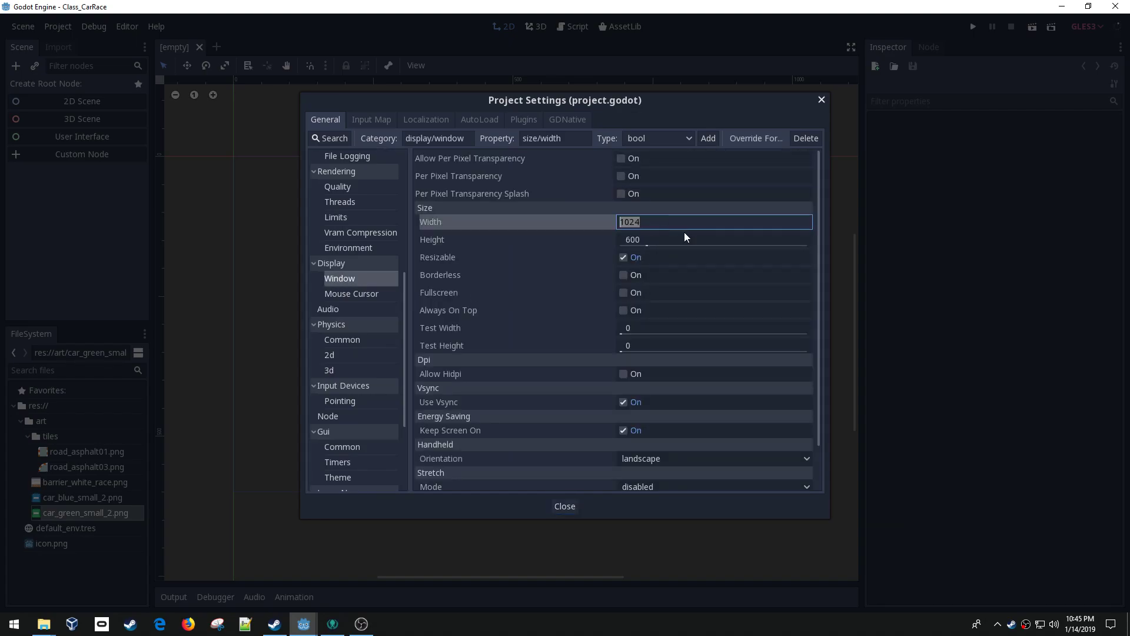
type("12")
left_click(714, 239)
type("7")
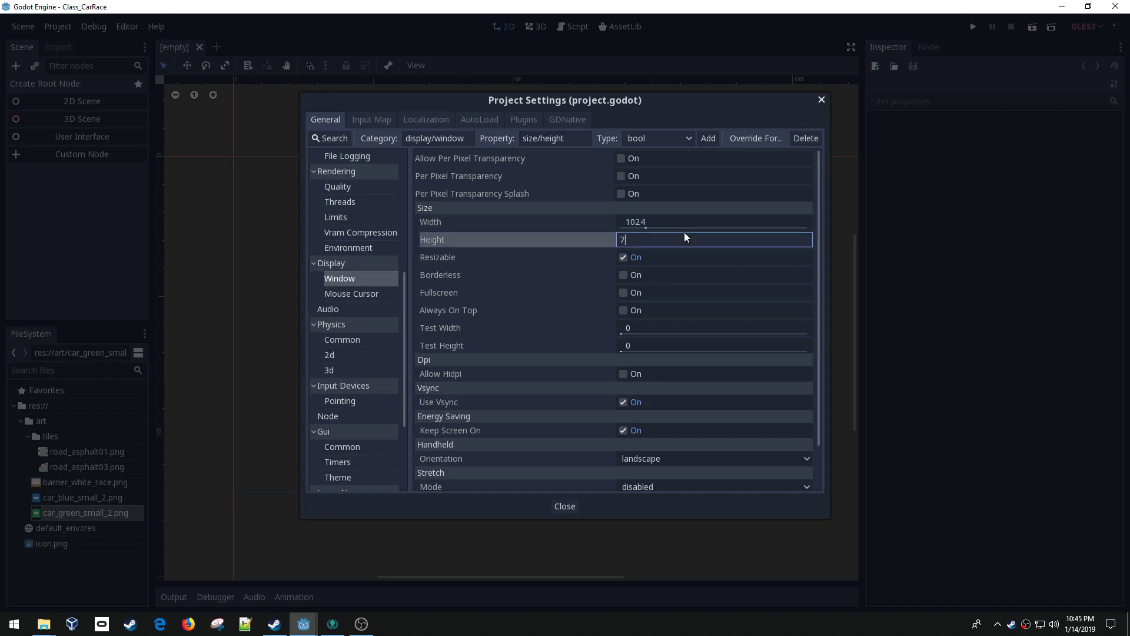
type("68")
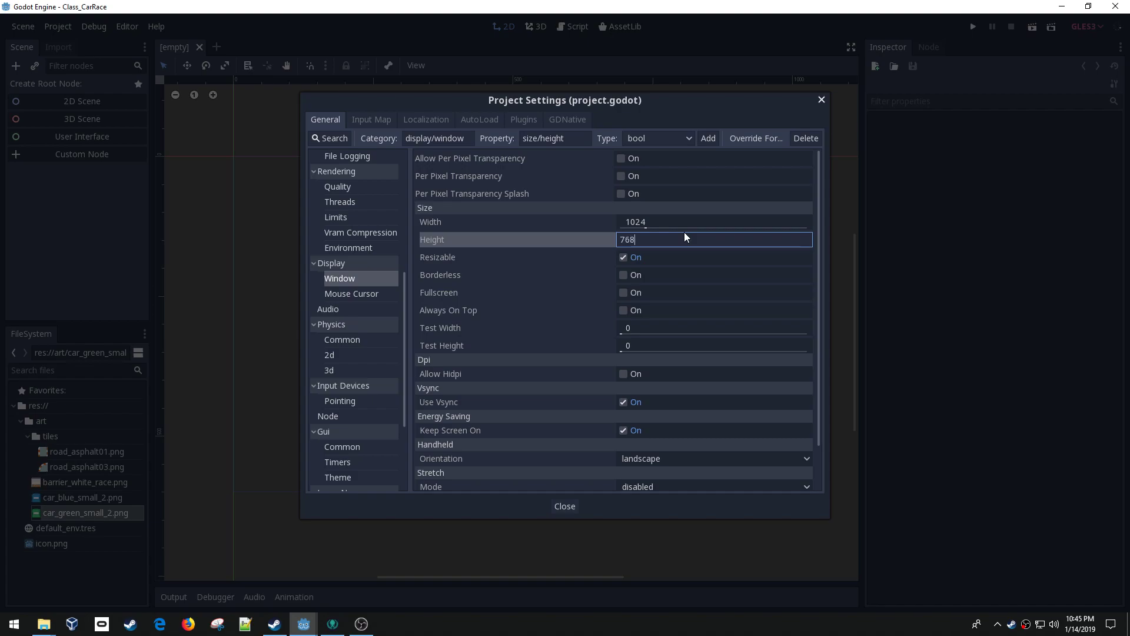
key("BackSpace")
type("720")
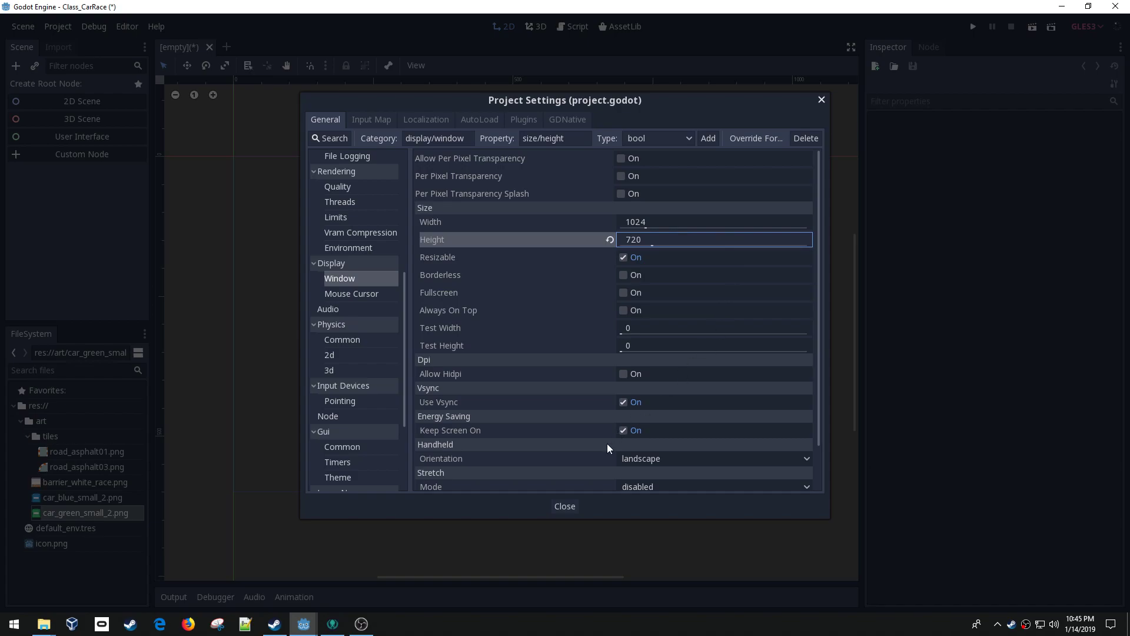
mouse_move(465, 298)
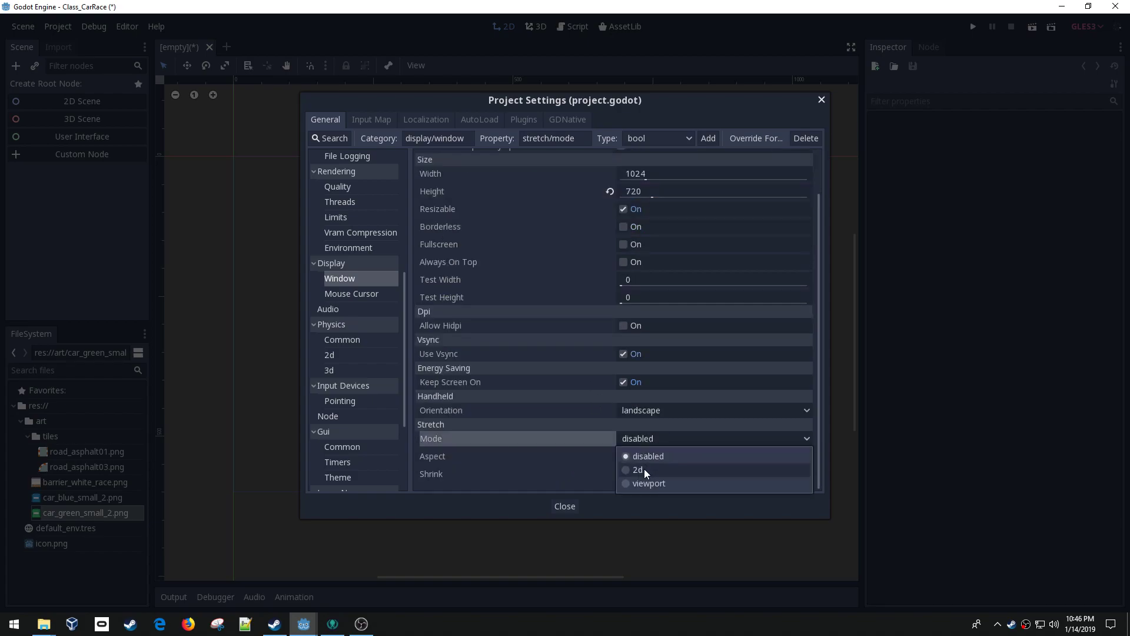
Step: Set Stretch Mode to 2d and Aspect to keep_height
left_click(636, 470)
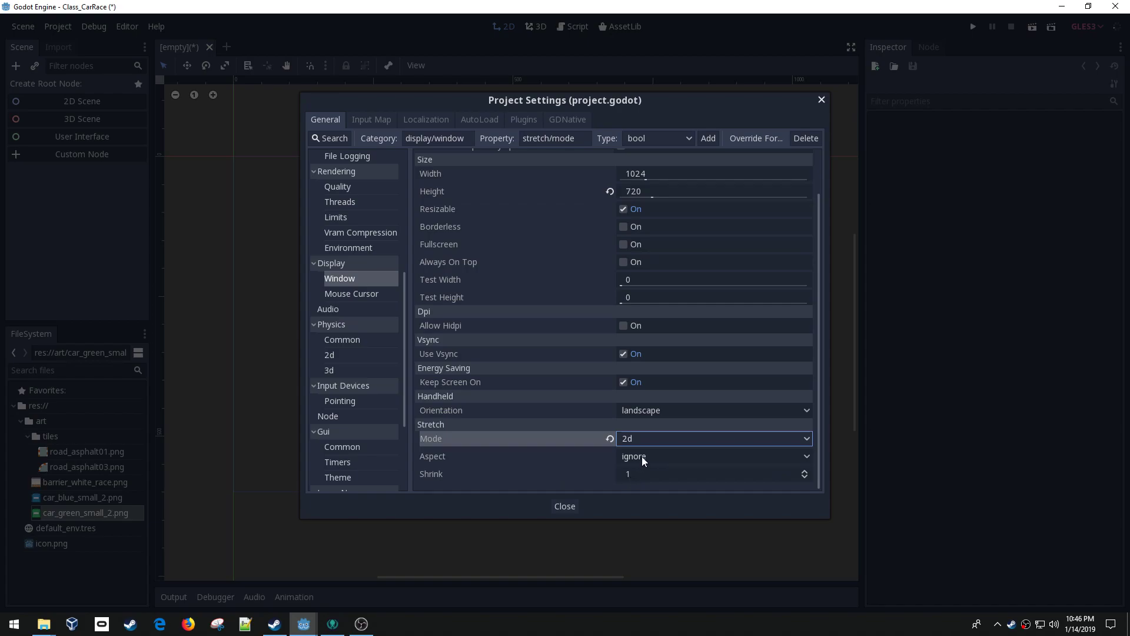
left_click(713, 455)
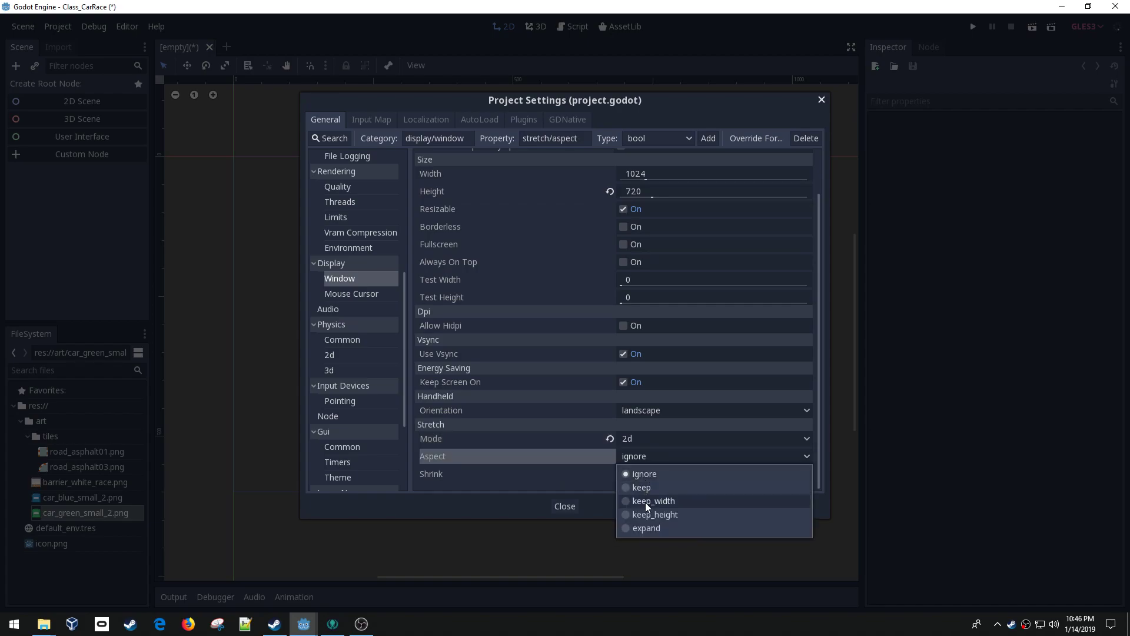
left_click(653, 514)
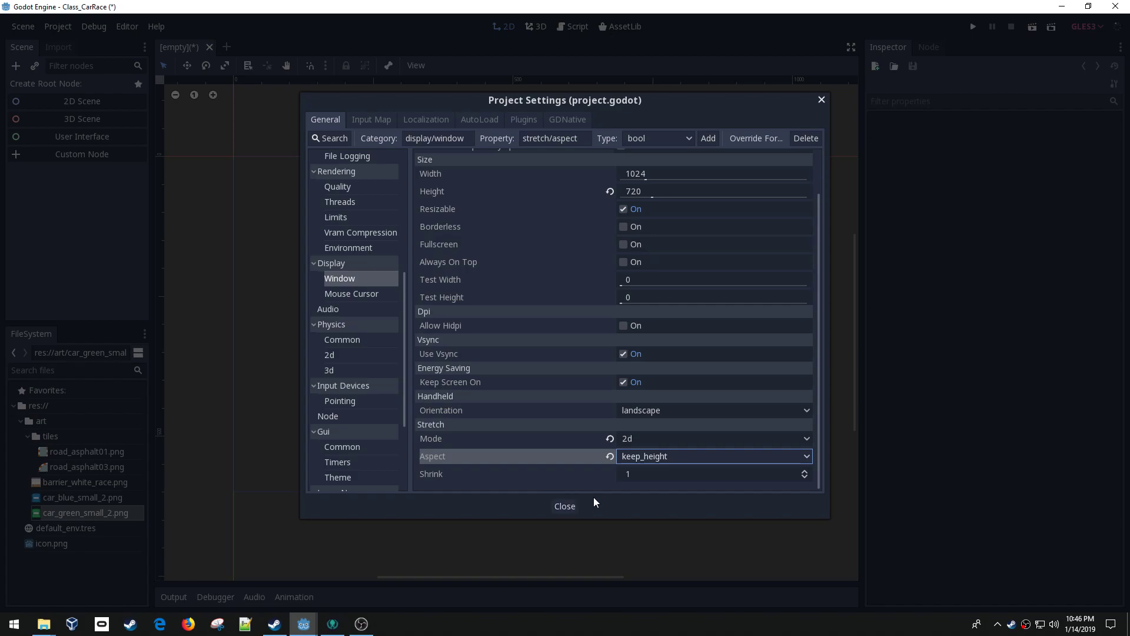
Step: Close settings and change the new scene's Node2D root to a KinematicBody2D, then start renaming it
left_click(563, 505)
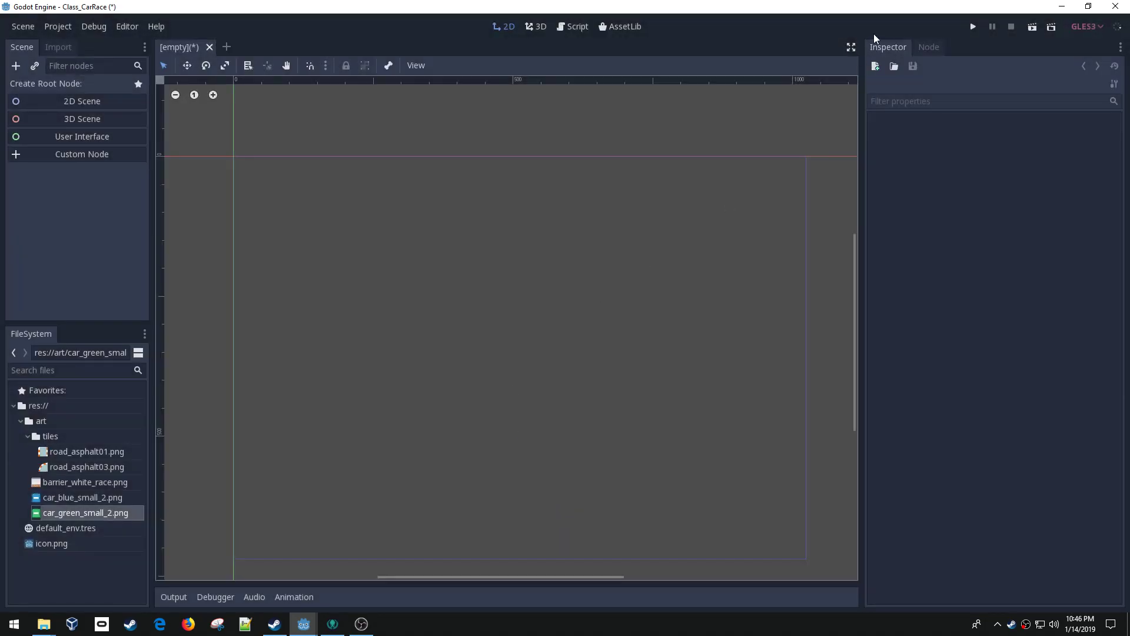
mouse_move(252, 386)
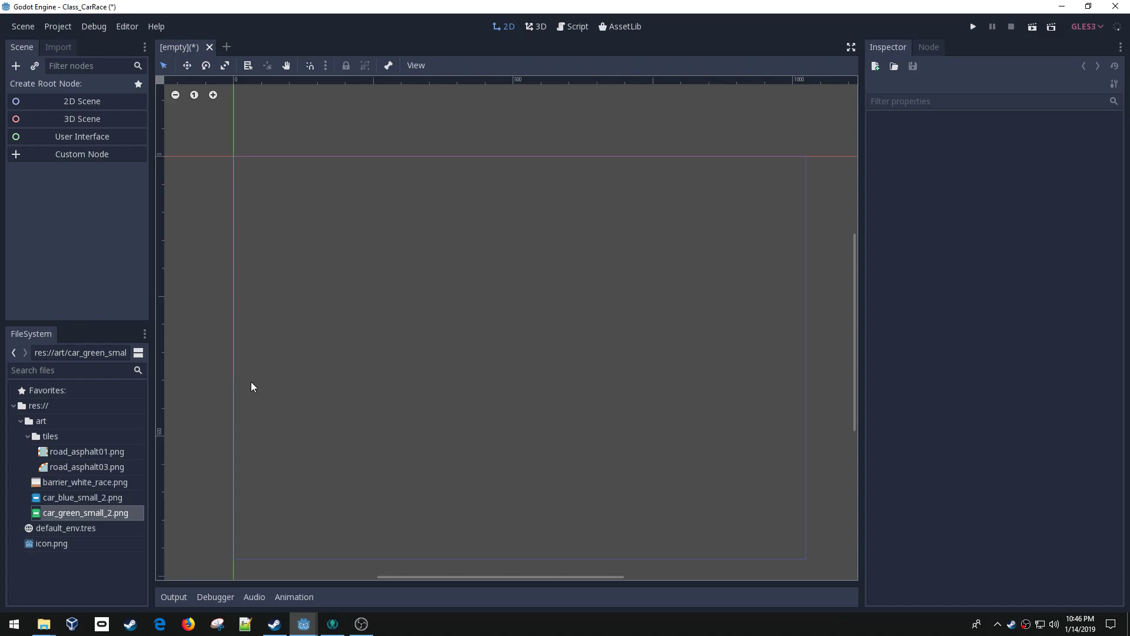
mouse_move(111, 209)
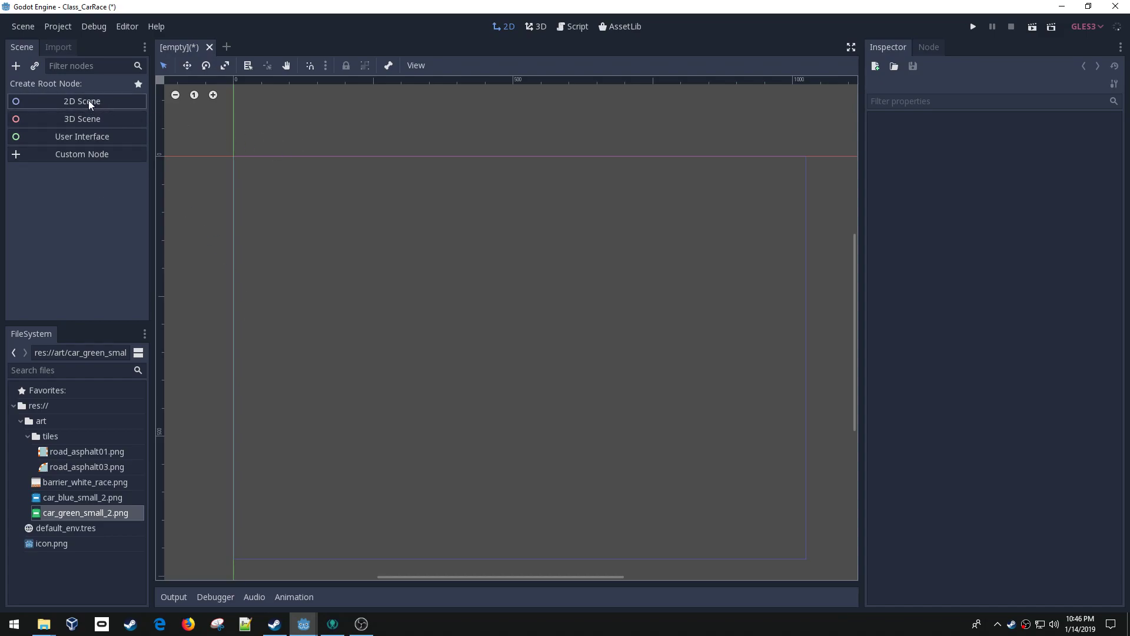
right_click(41, 85)
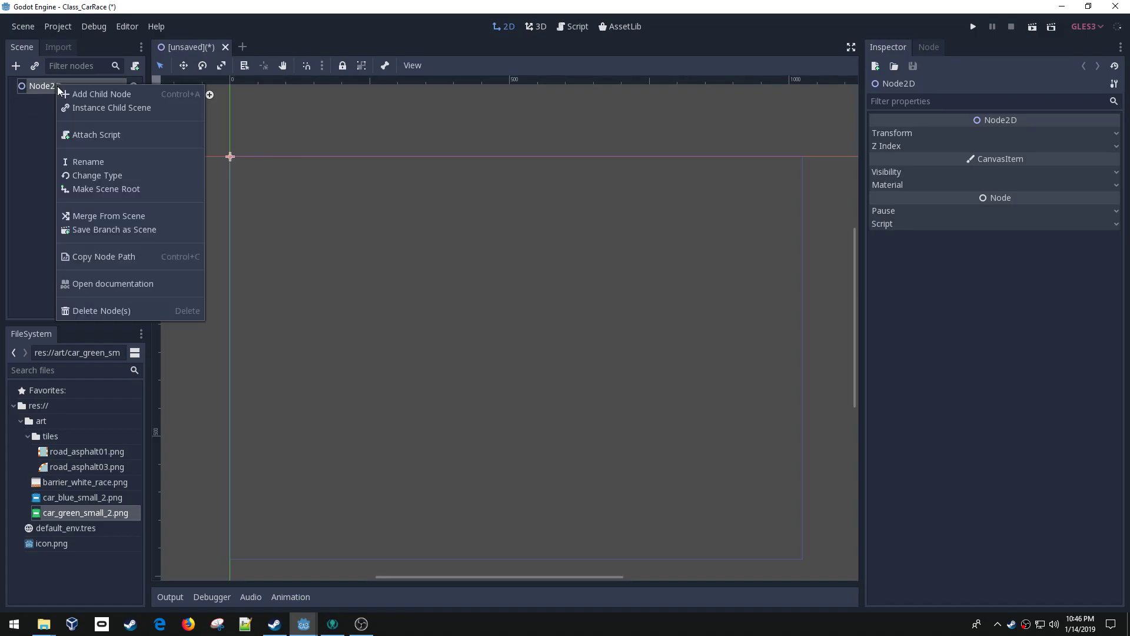
left_click(98, 175)
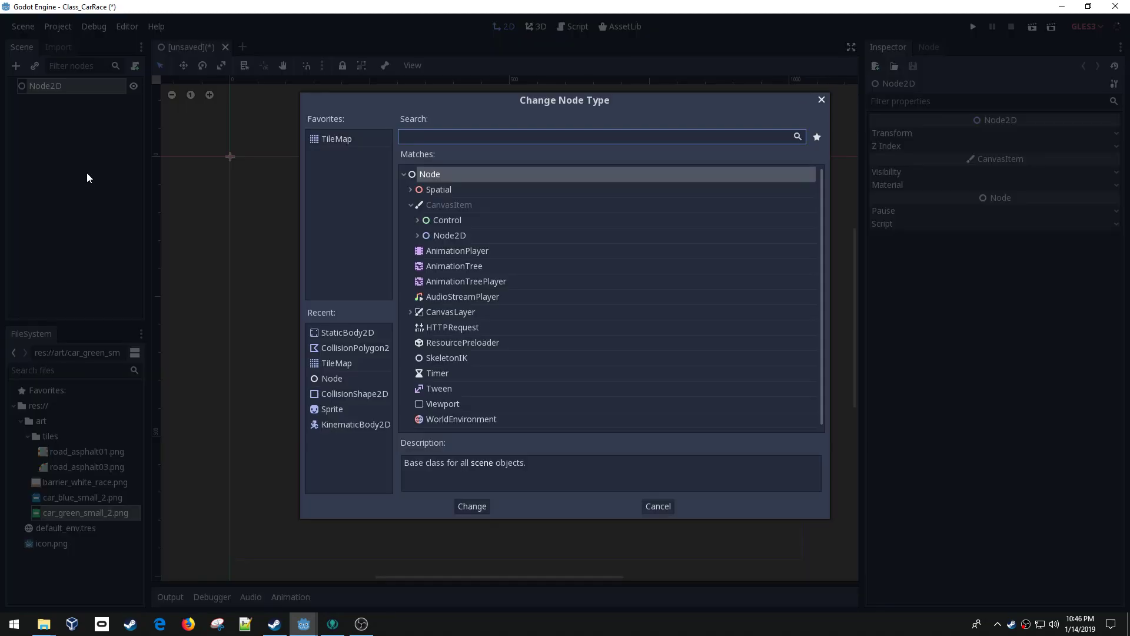
type("kin")
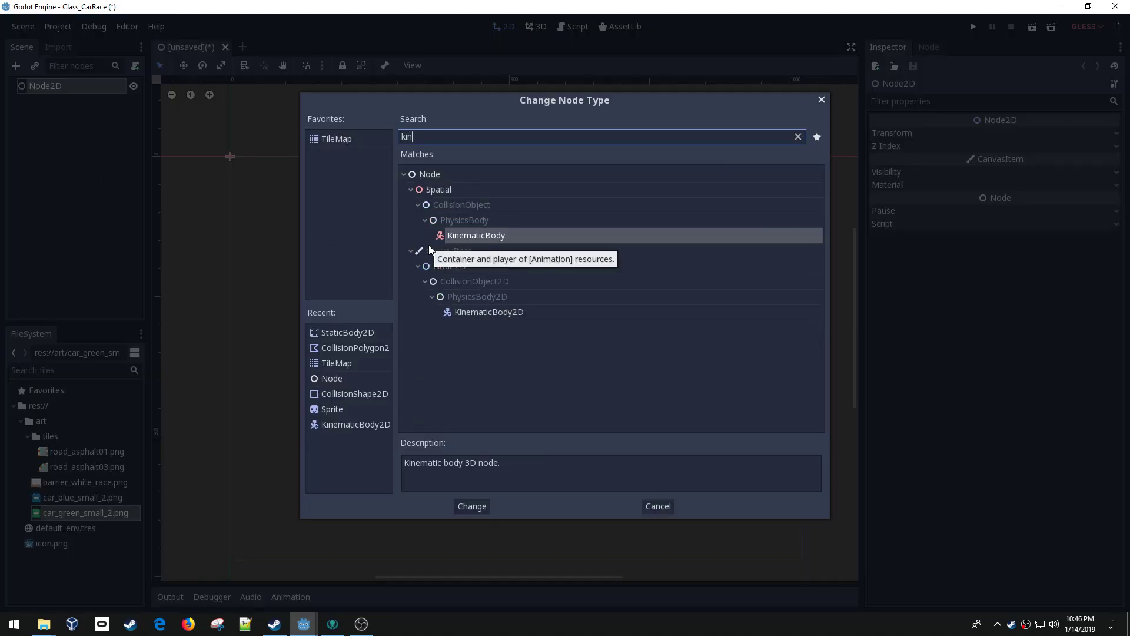
left_click(471, 505)
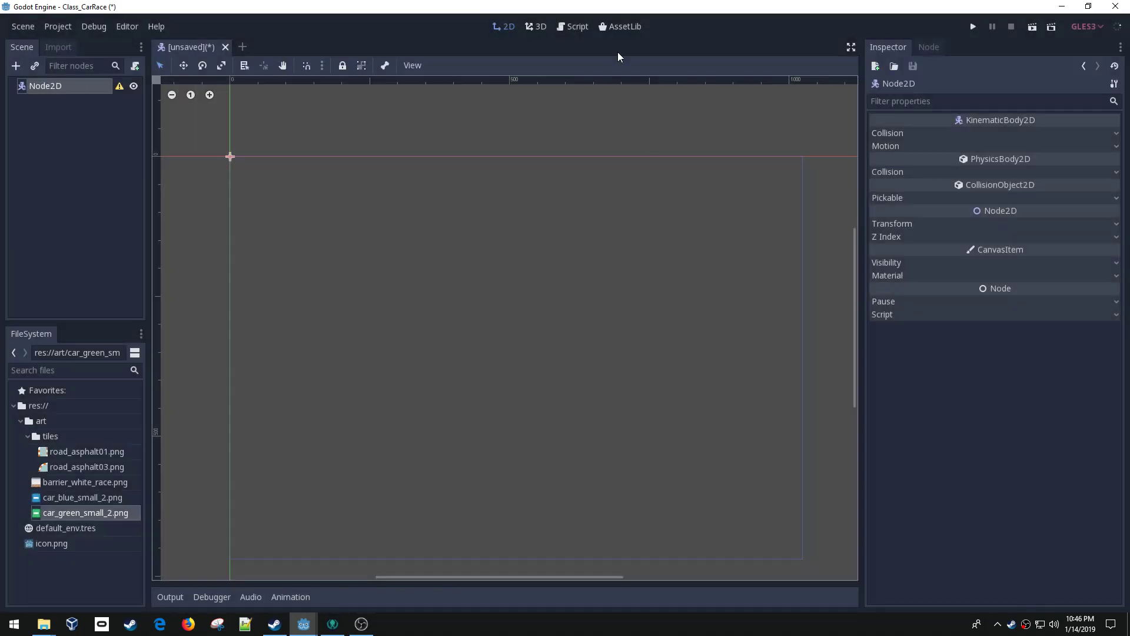
mouse_move(925, 76)
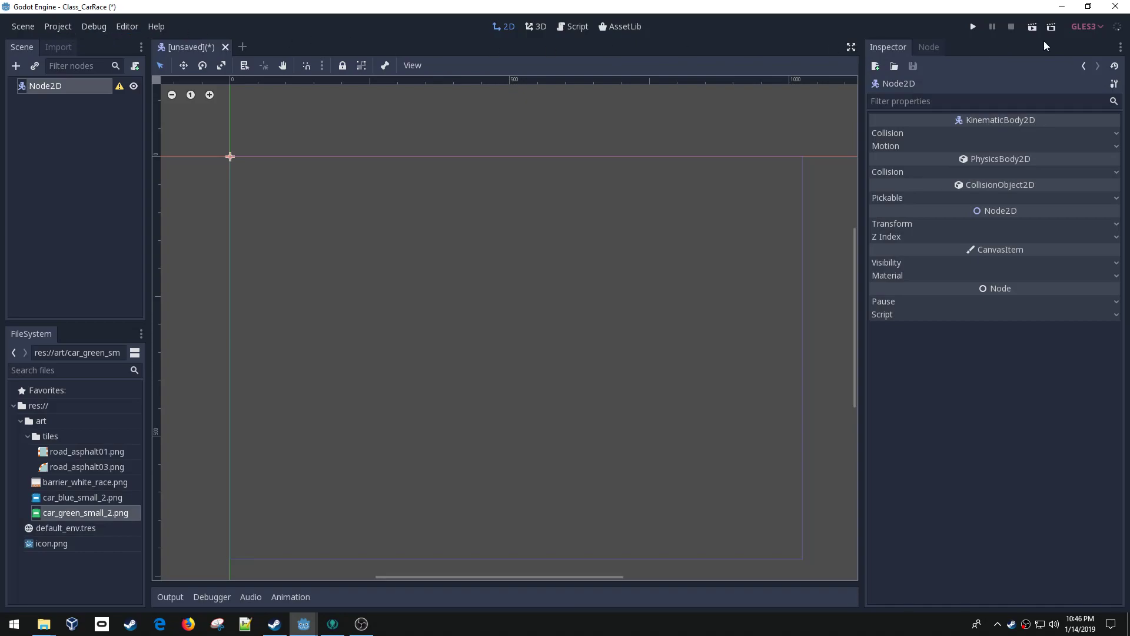
mouse_move(762, 112)
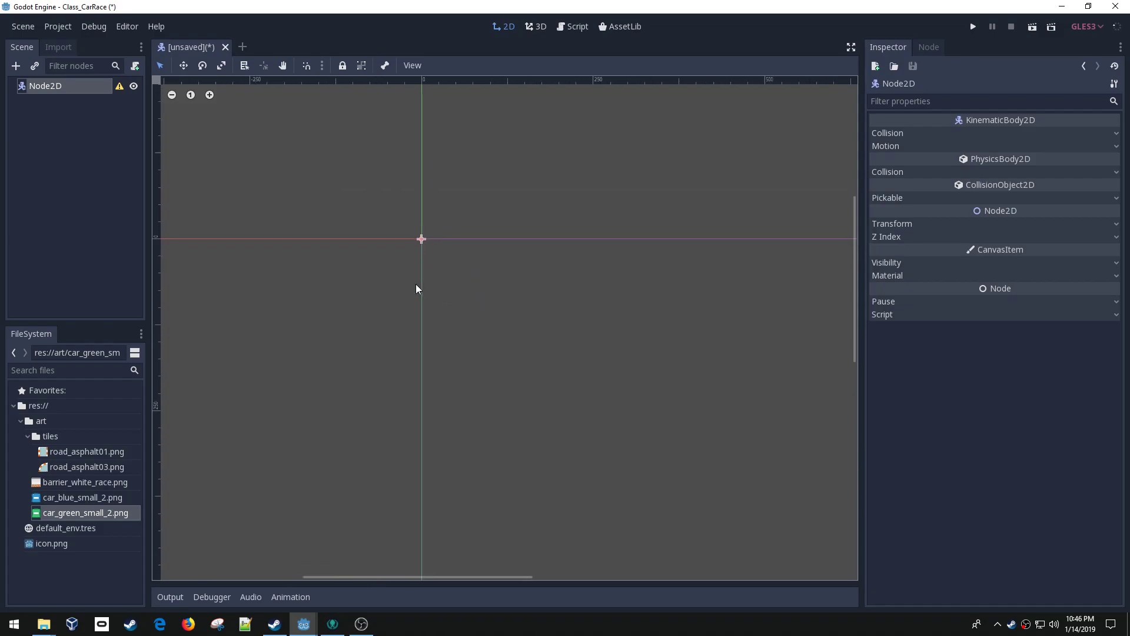
double_click(46, 86)
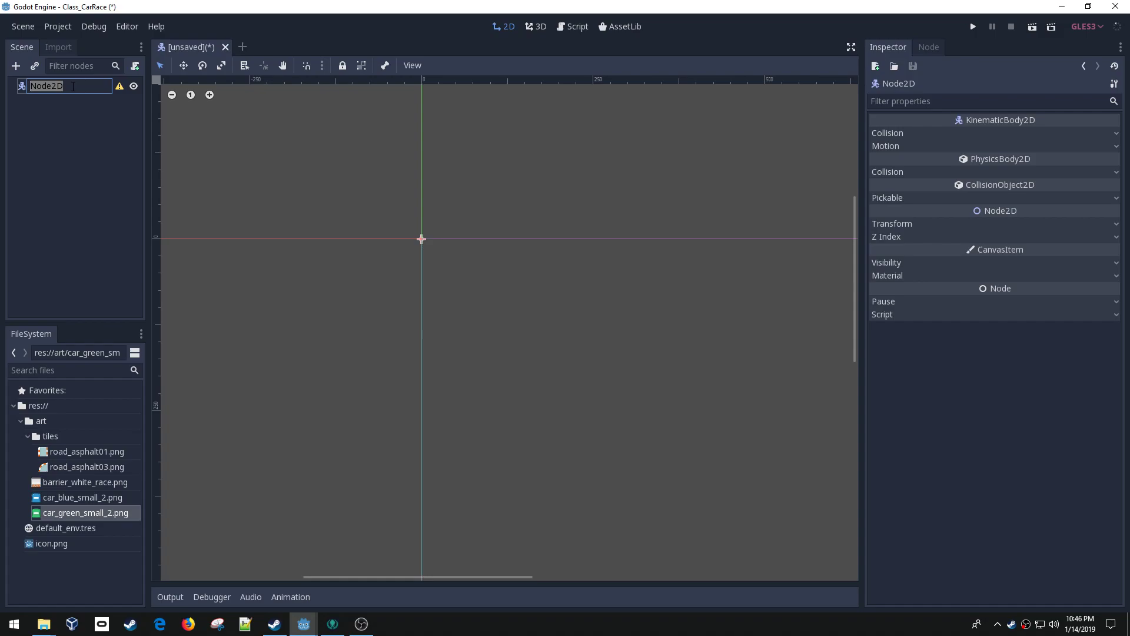
Step: Name the root Car and add Sprite and CollisionShape2D child nodes under it
type("Car")
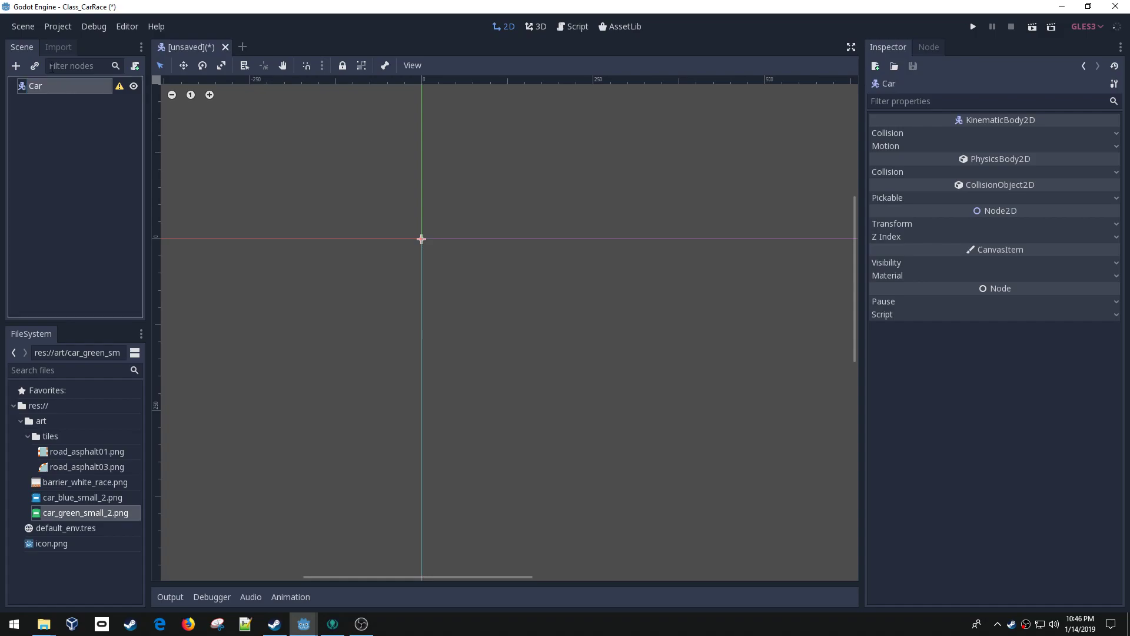
right_click(36, 86)
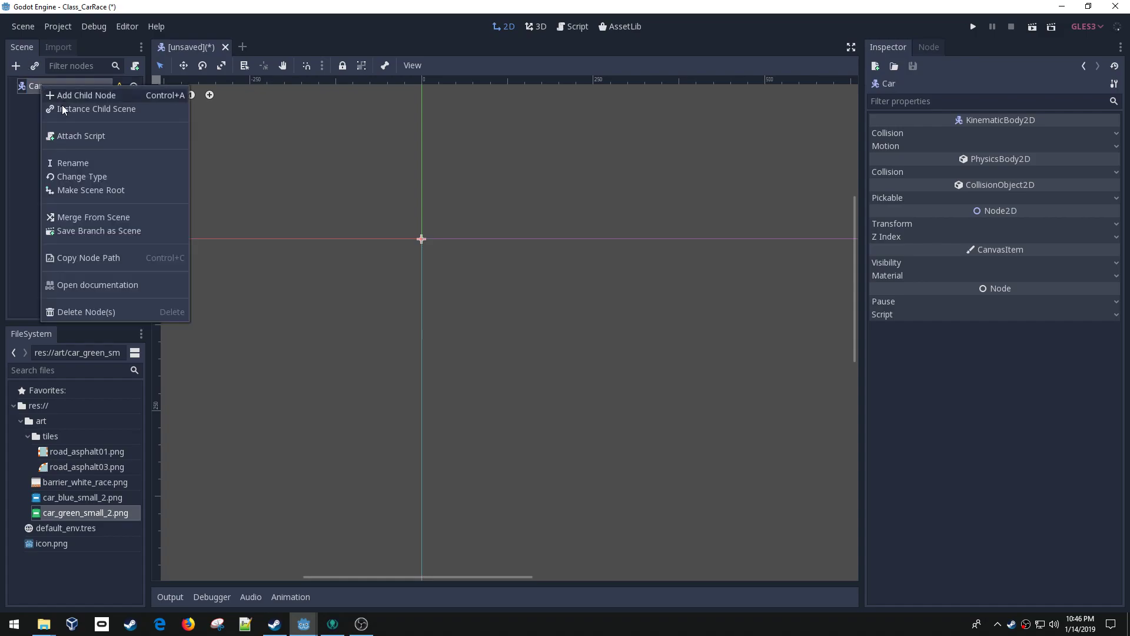
left_click(84, 95)
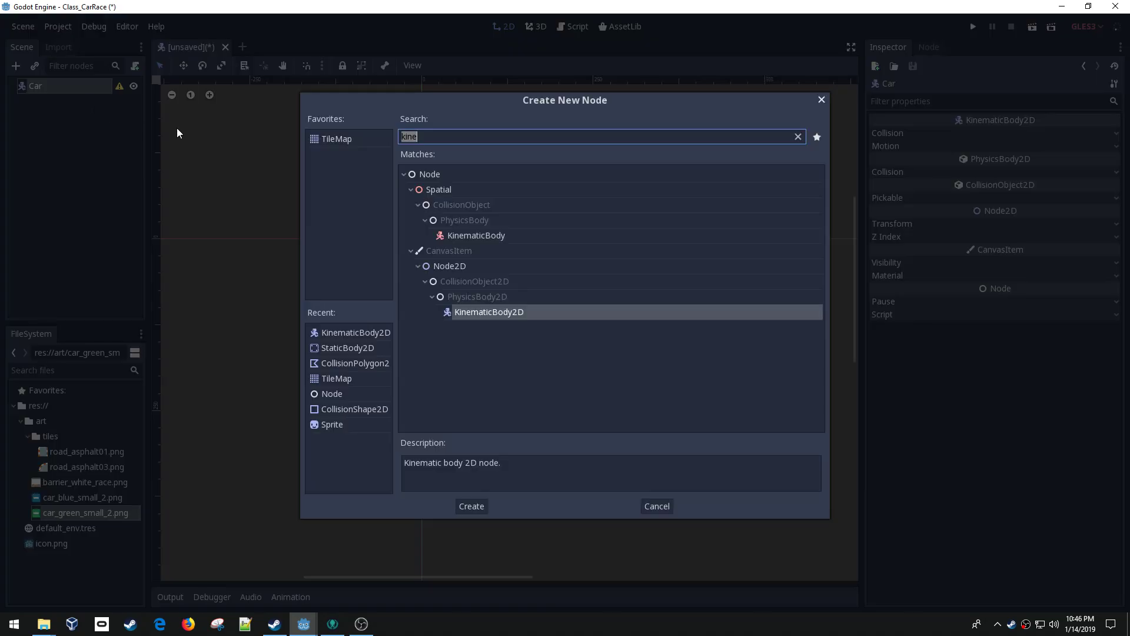
type("spri")
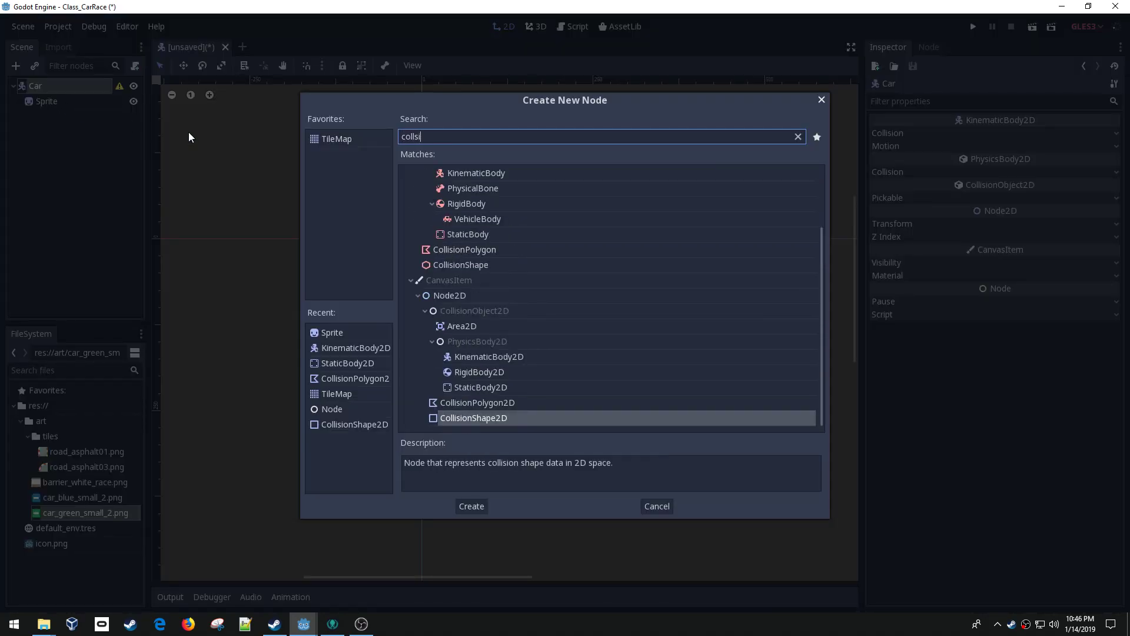
left_click(471, 505)
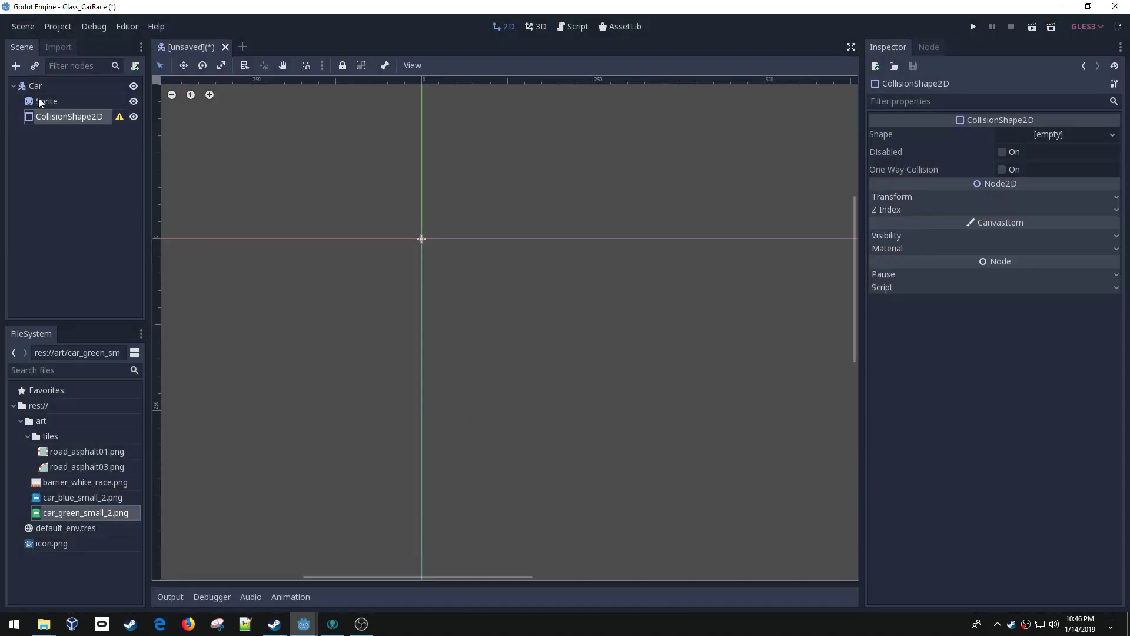
Step: Give Sprite the blue car texture and fit a new RectangleShape2D collision over the car
left_click(46, 101)
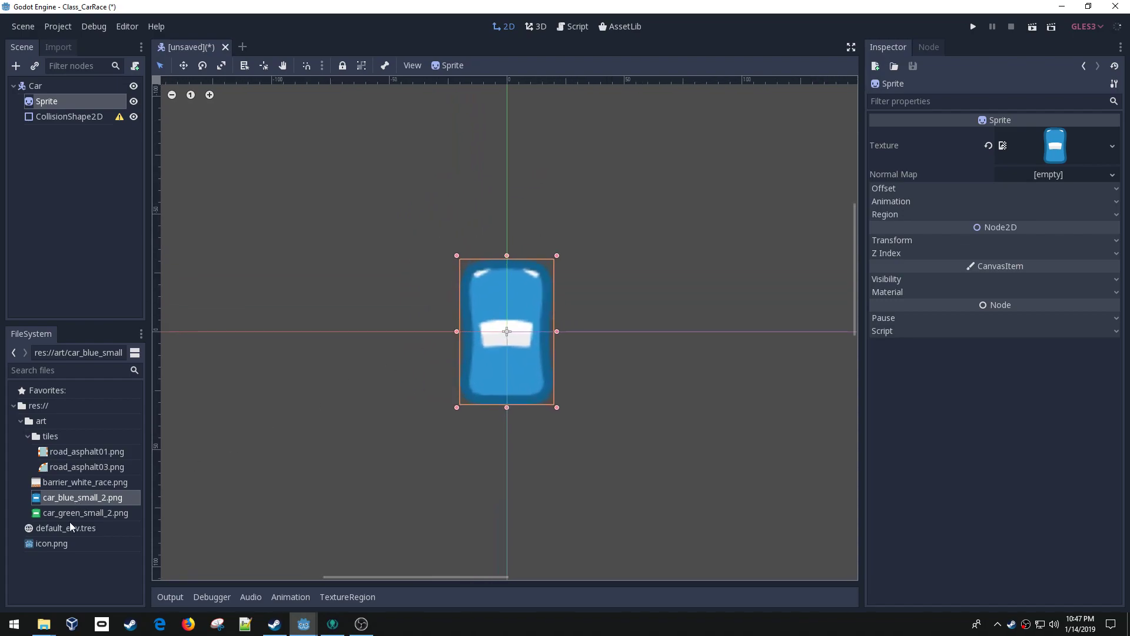
mouse_move(65, 126)
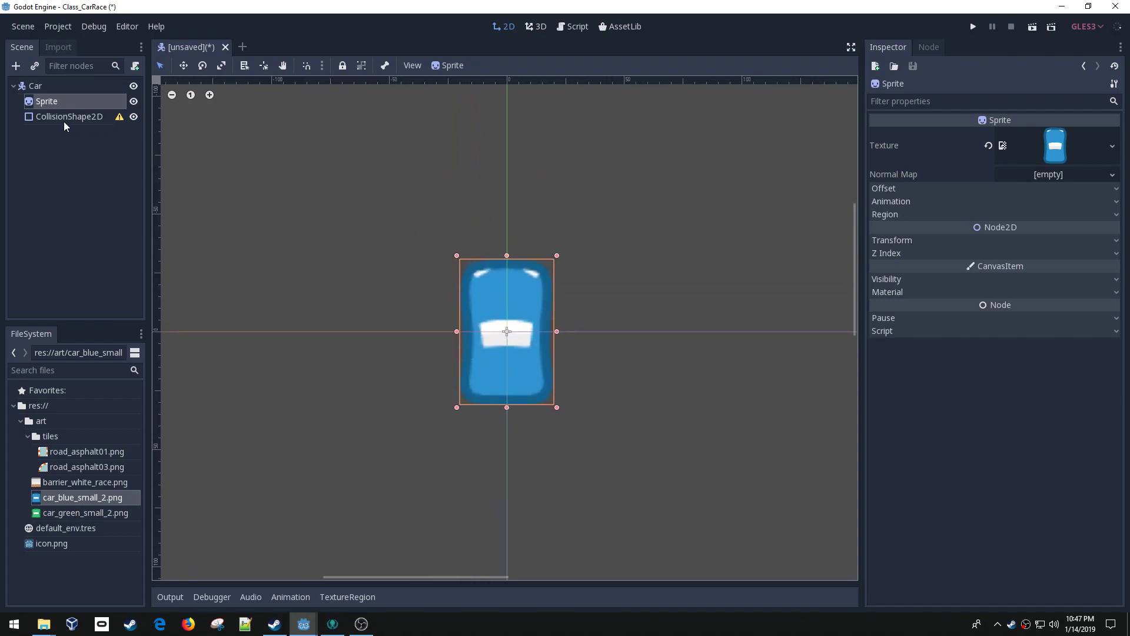
left_click(1048, 134)
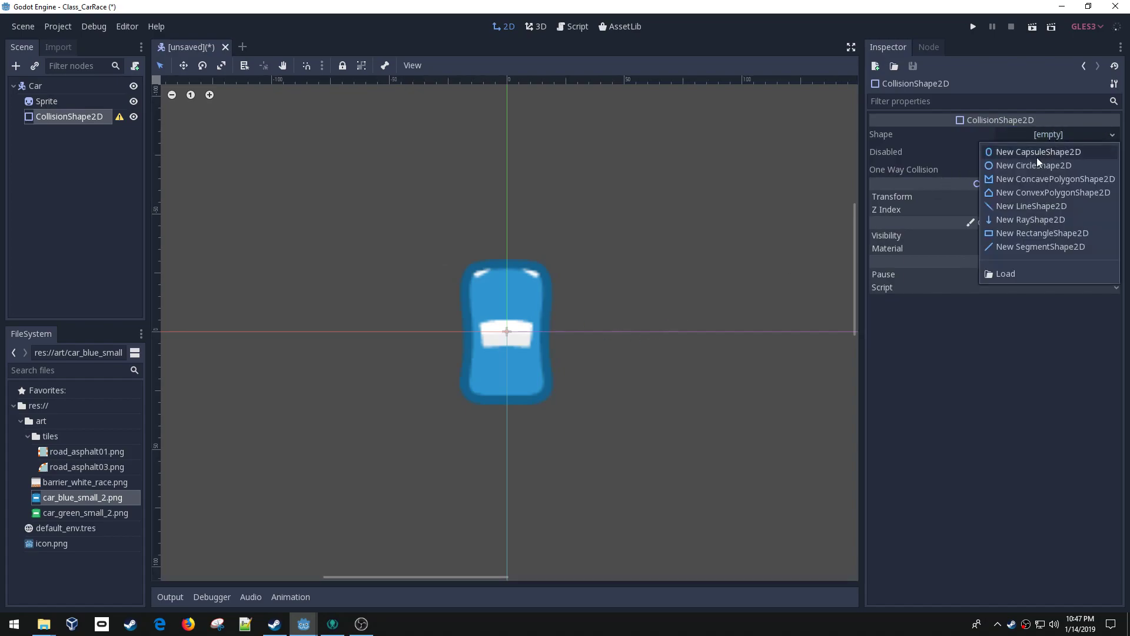
left_click(1042, 233)
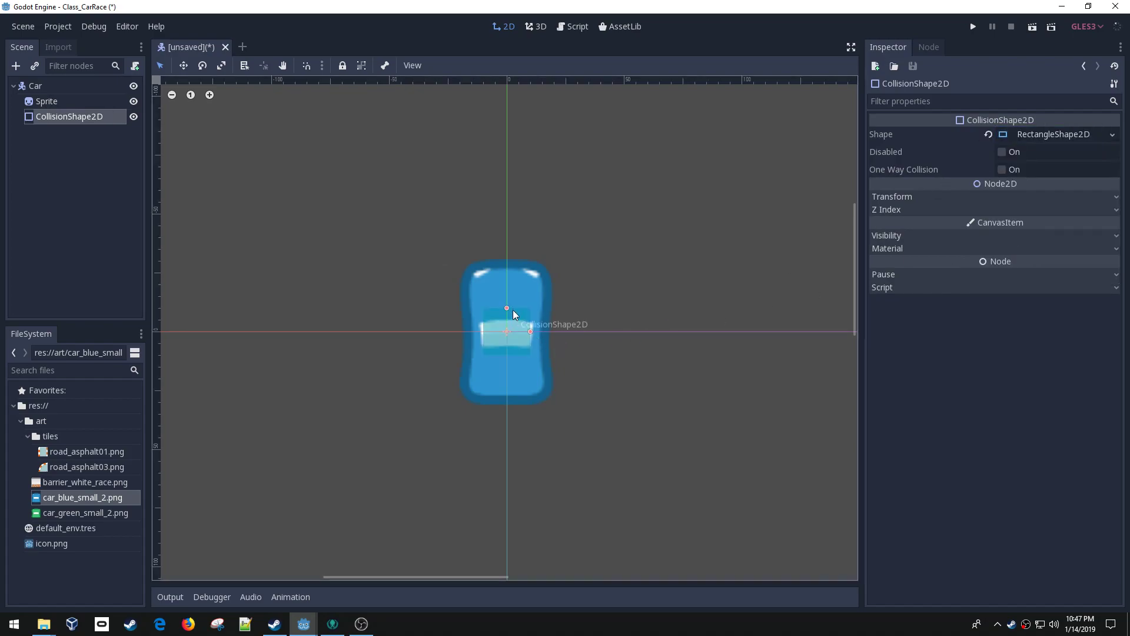
left_click_drag(507, 307, 506, 259)
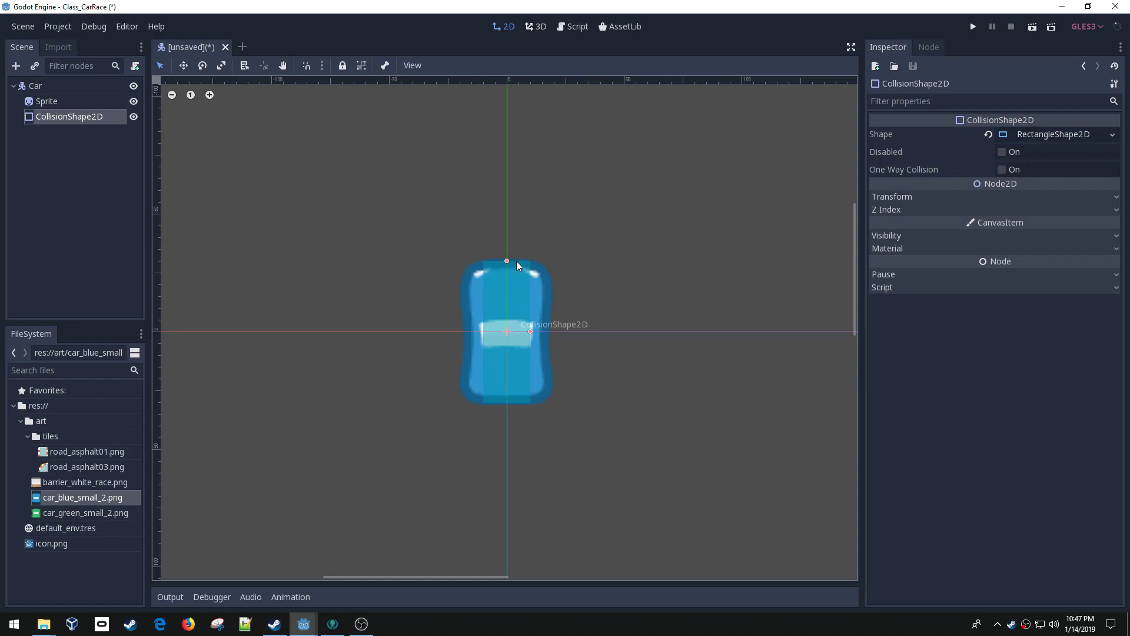
left_click_drag(529, 332, 549, 332)
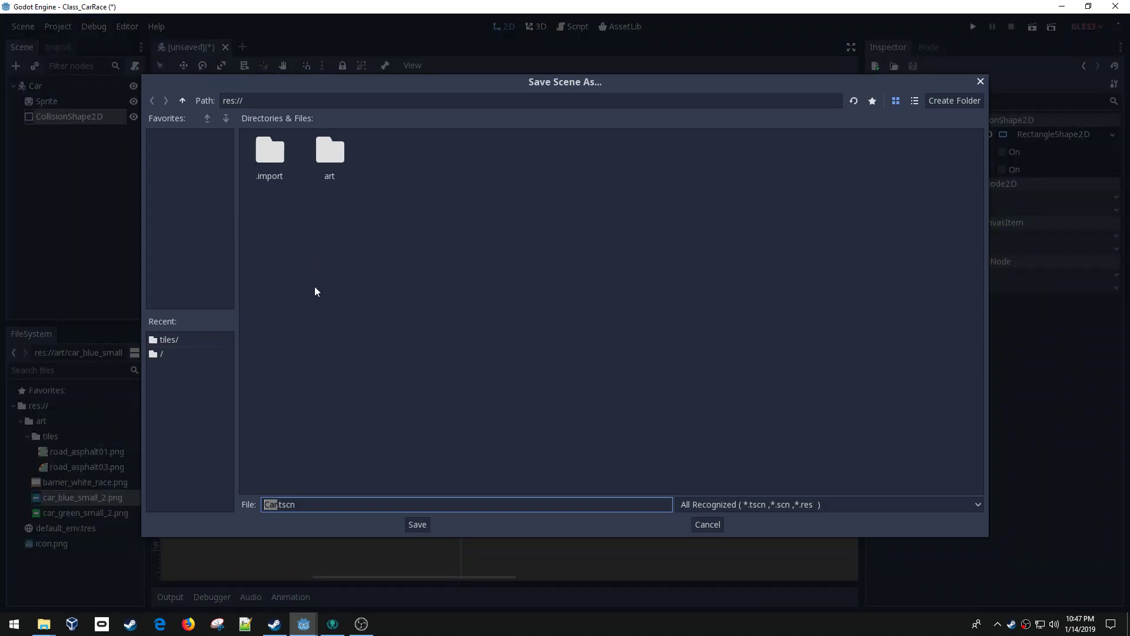
mouse_move(329, 148)
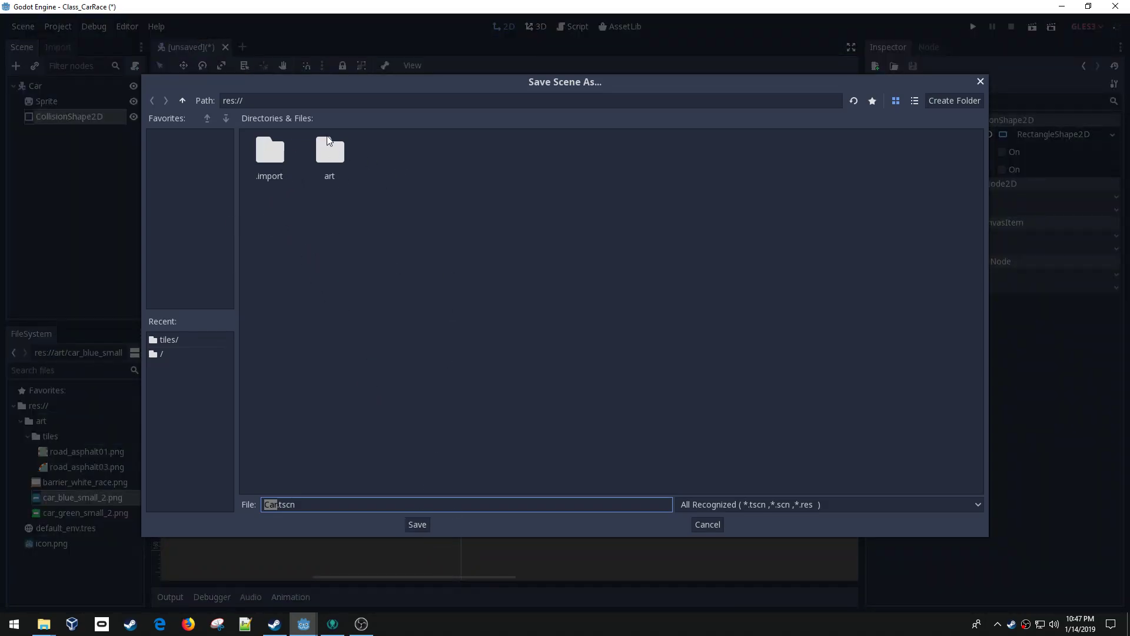
Step: Save the scene as Car.tscn in res:// and collapse the art folder
left_click(417, 524)
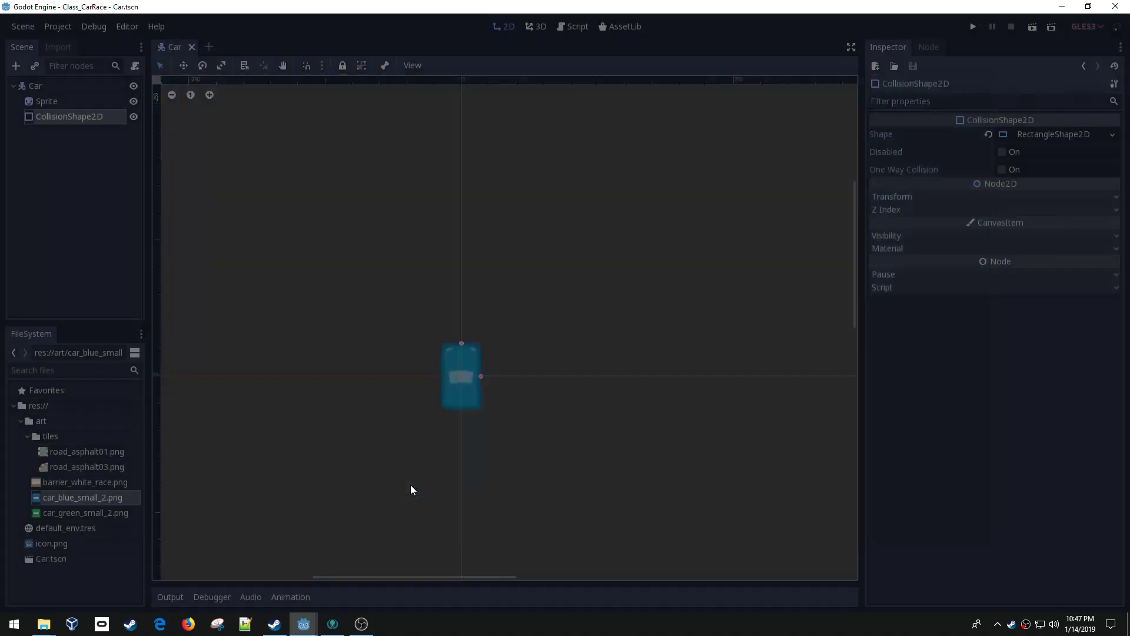
left_click(69, 116)
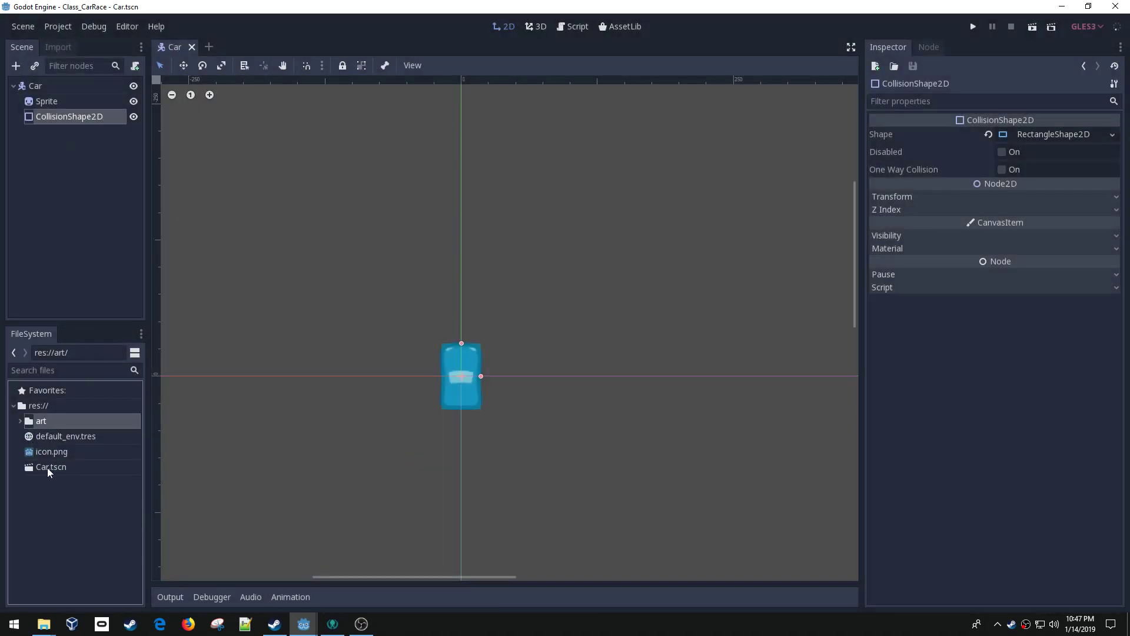
Step: Select the Car root and start attaching a new GDScript res://Car.gd
left_click(34, 85)
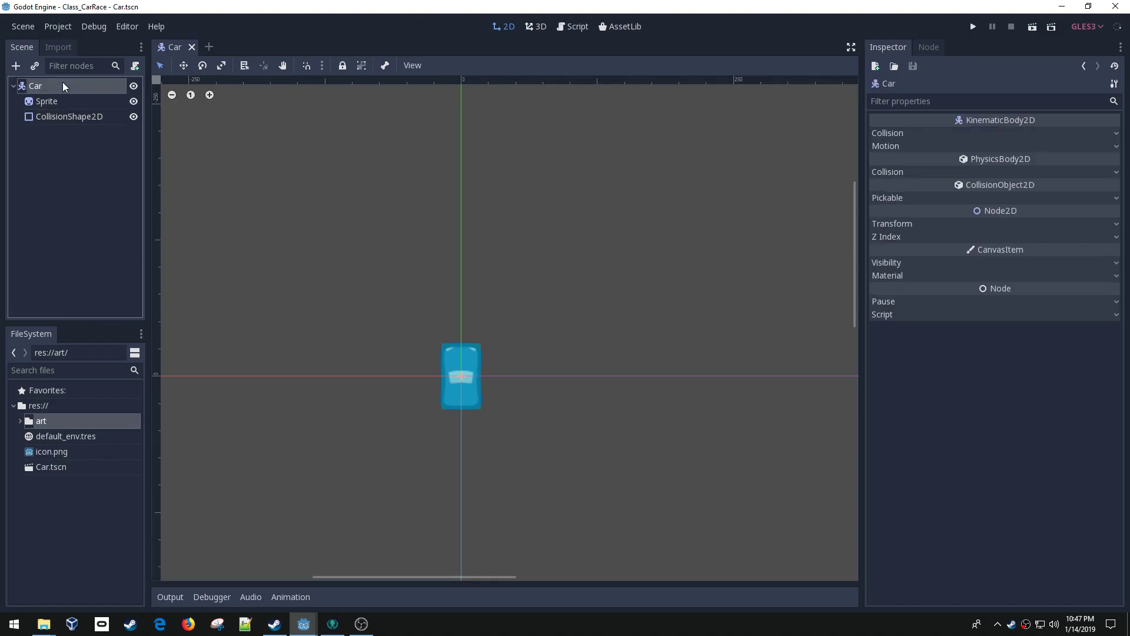
mouse_move(136, 66)
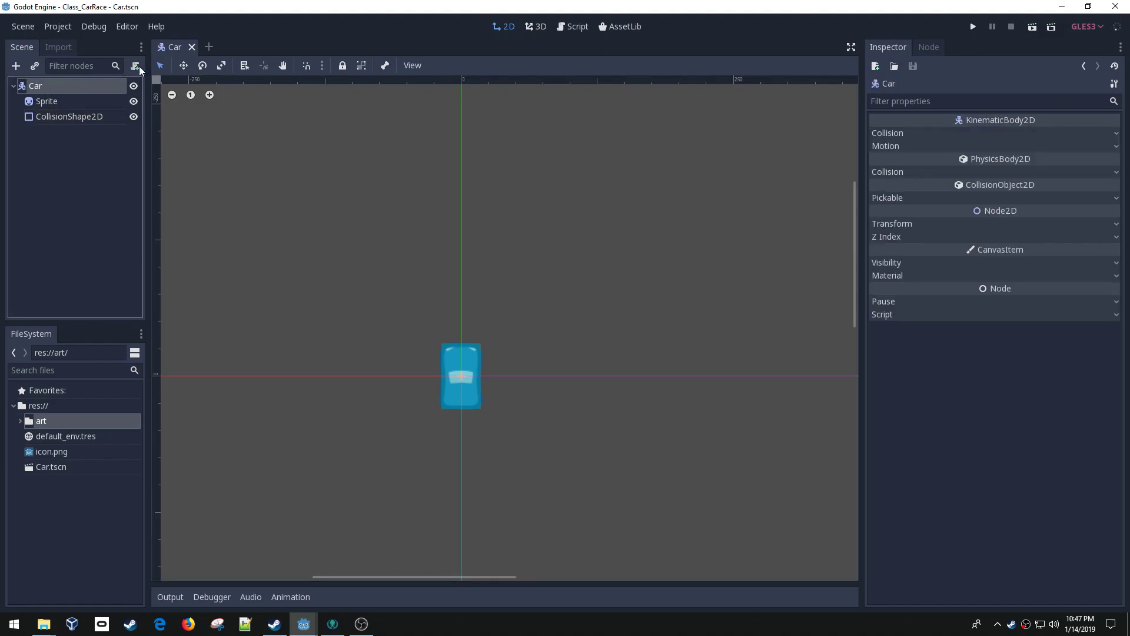
left_click(136, 66)
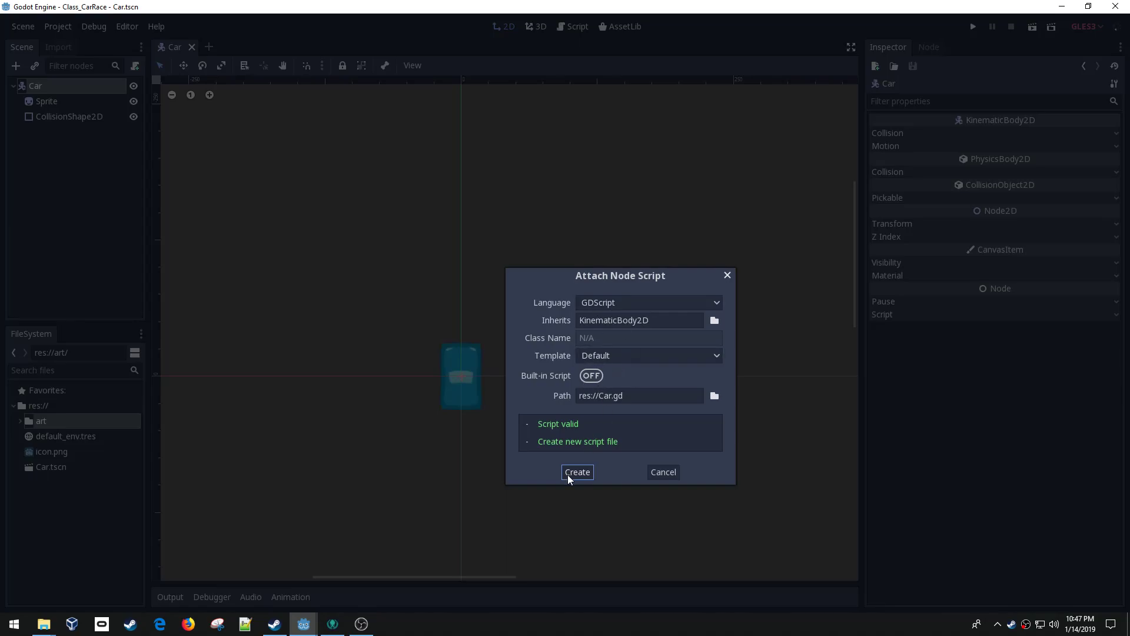
Step: Create Car.gd and write func _process(delta): with an indented body
left_click(577, 471)
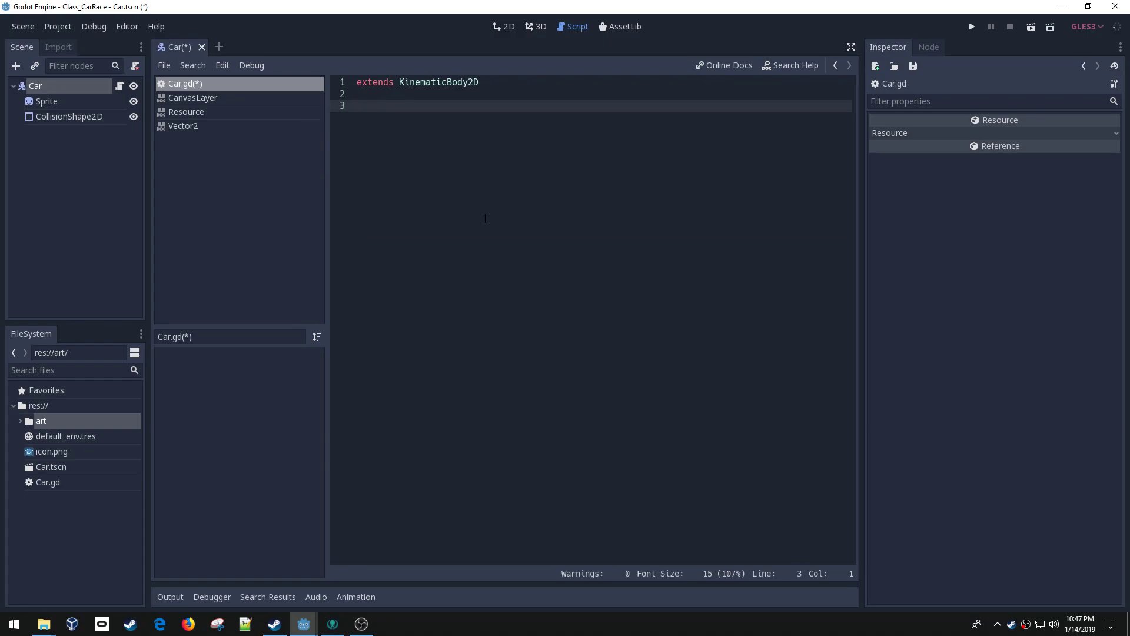
type("f")
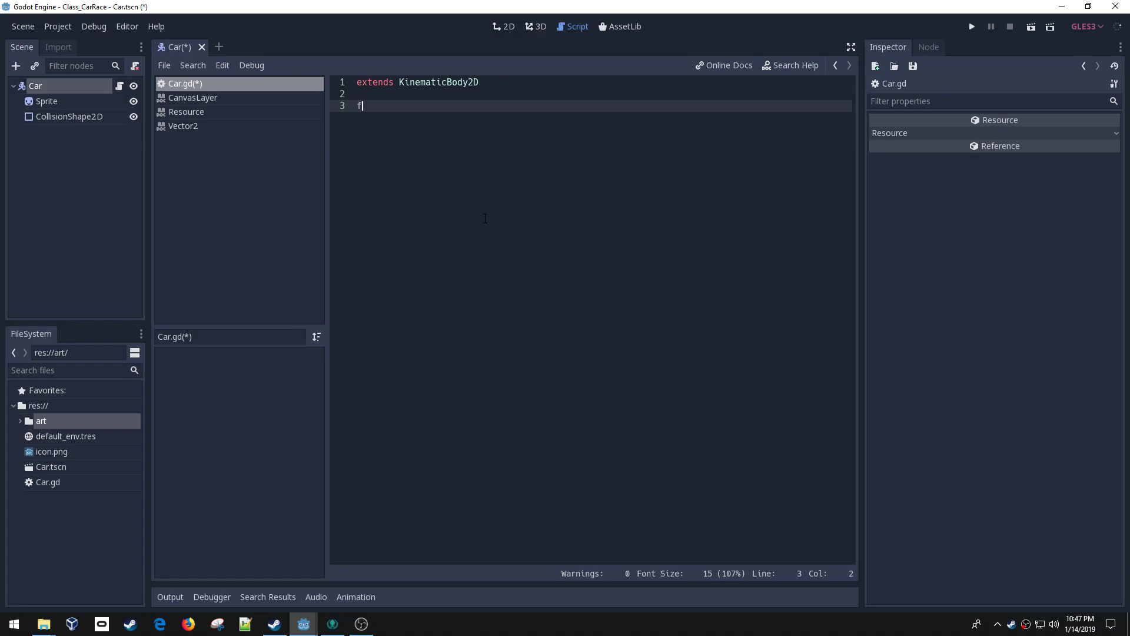
type("unc")
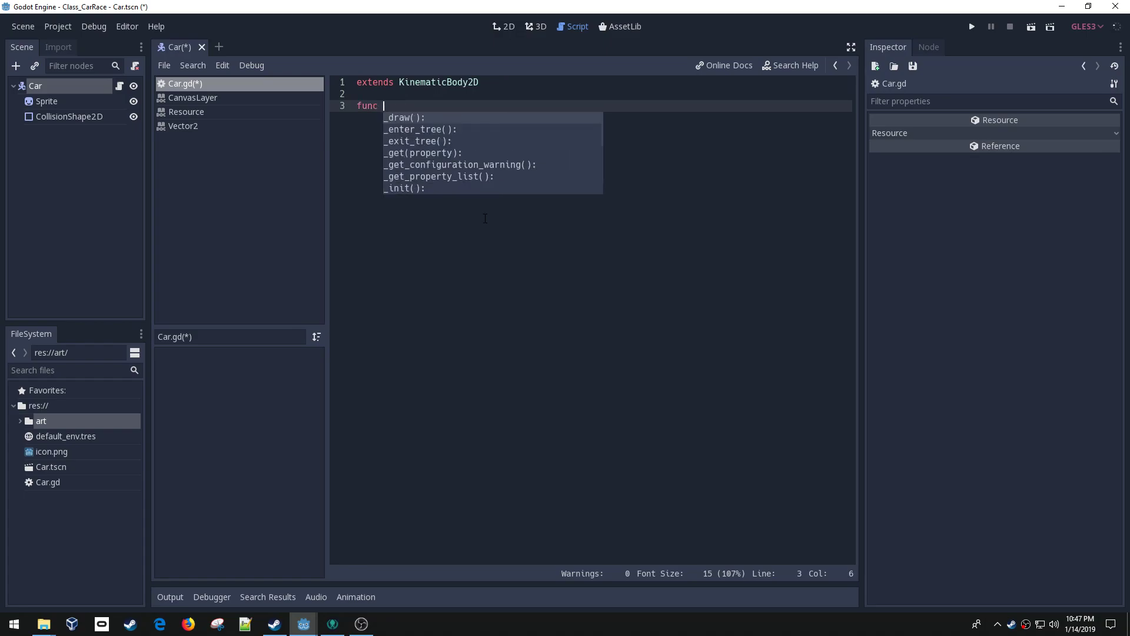
type("_process(delta):")
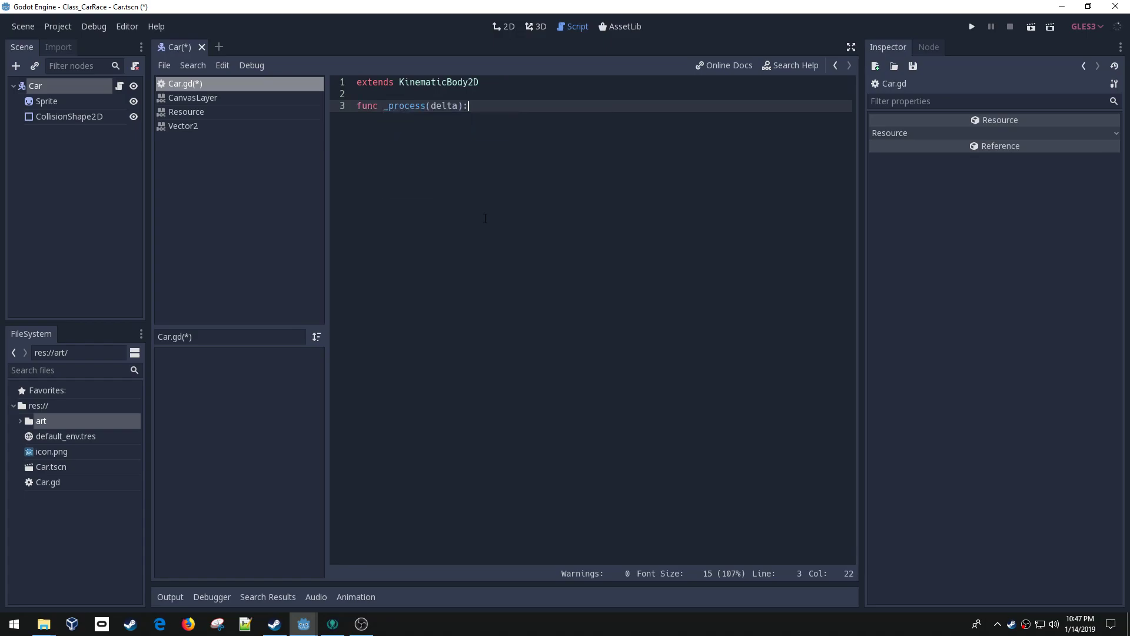
key("enter")
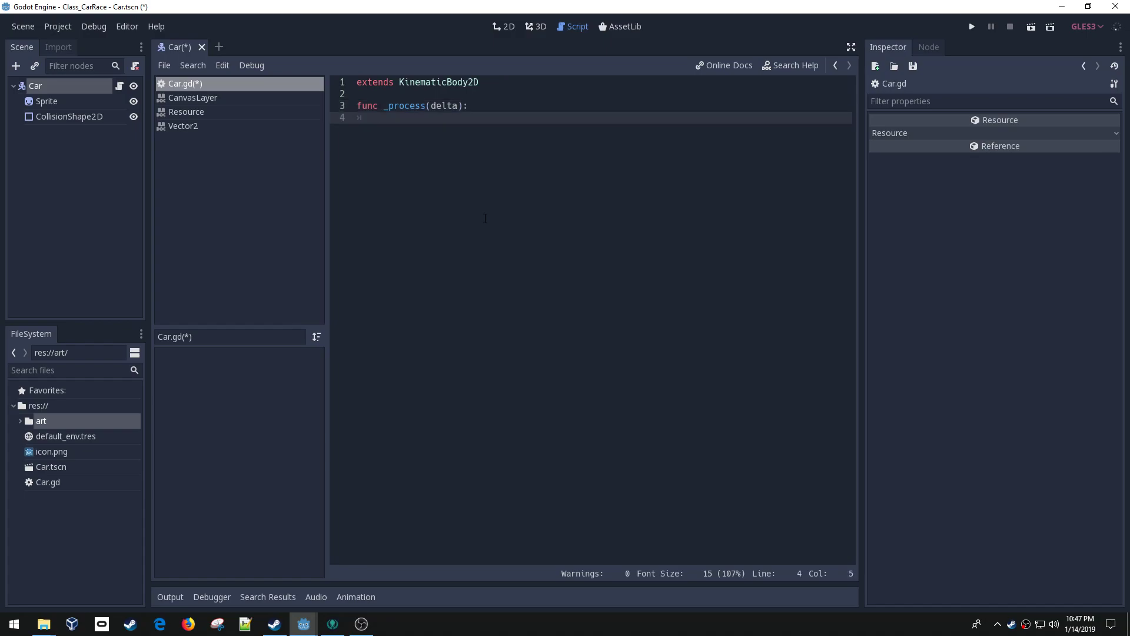
key("enter")
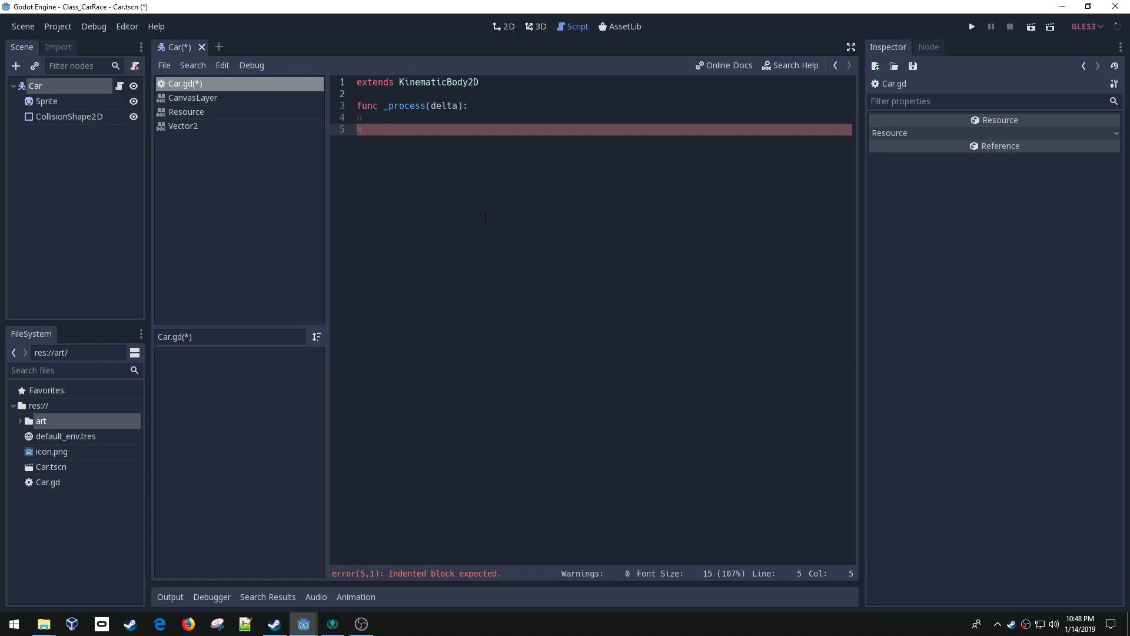
left_click(378, 129)
type("if")
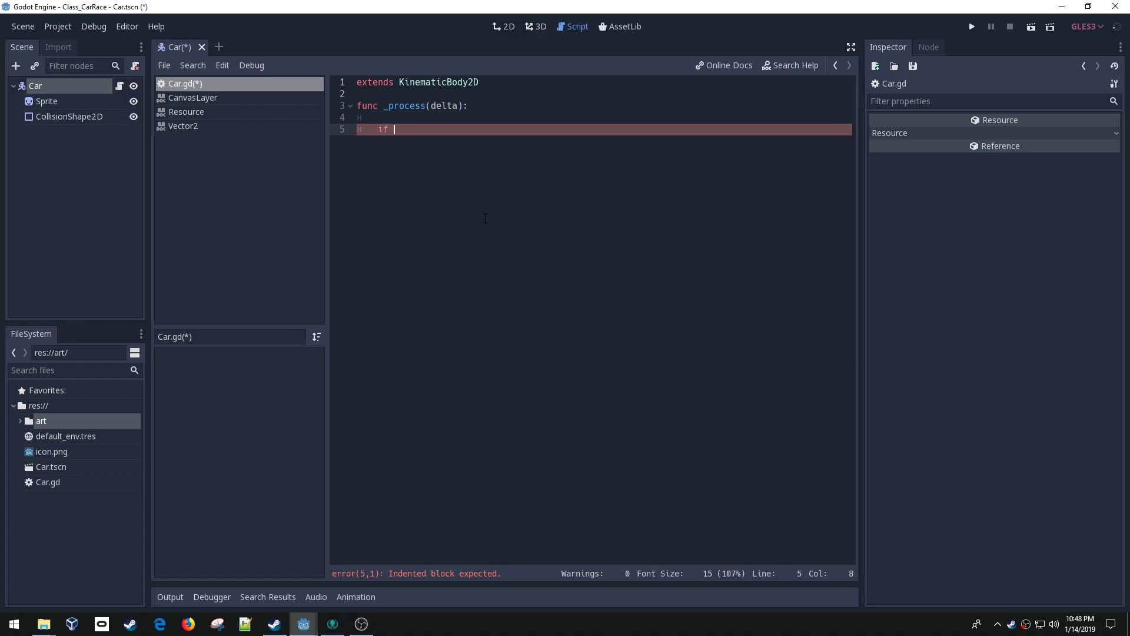
Step: Under an Input.is_key_pressed(KEY_RIGHT) check, write rotation = rotation + TURN_SPEED
type("Input.")
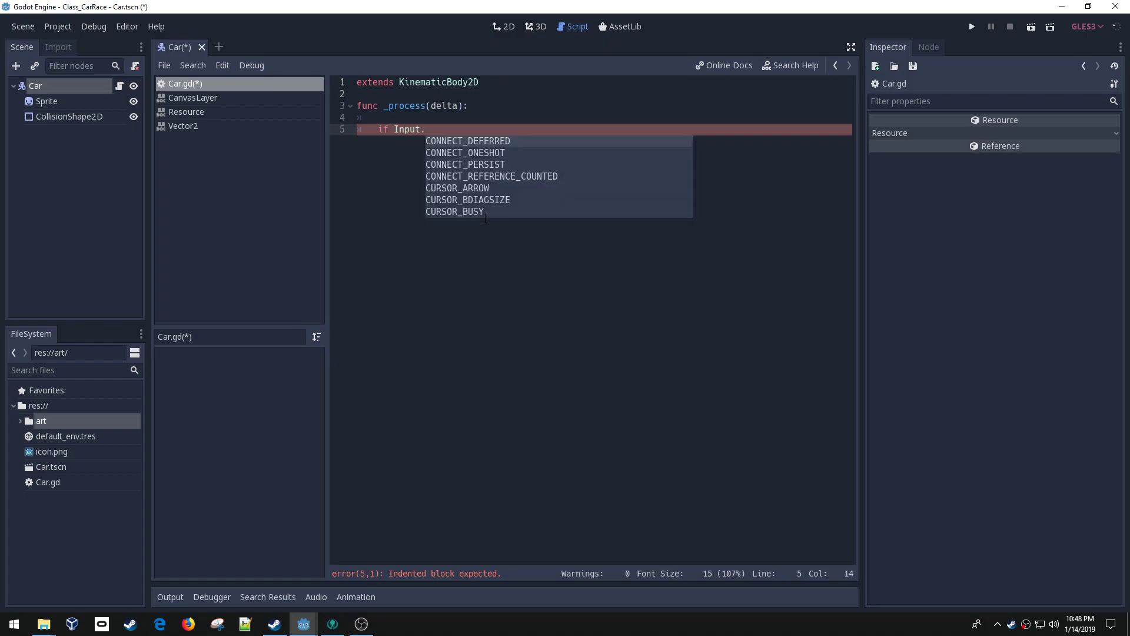
type("is_key")
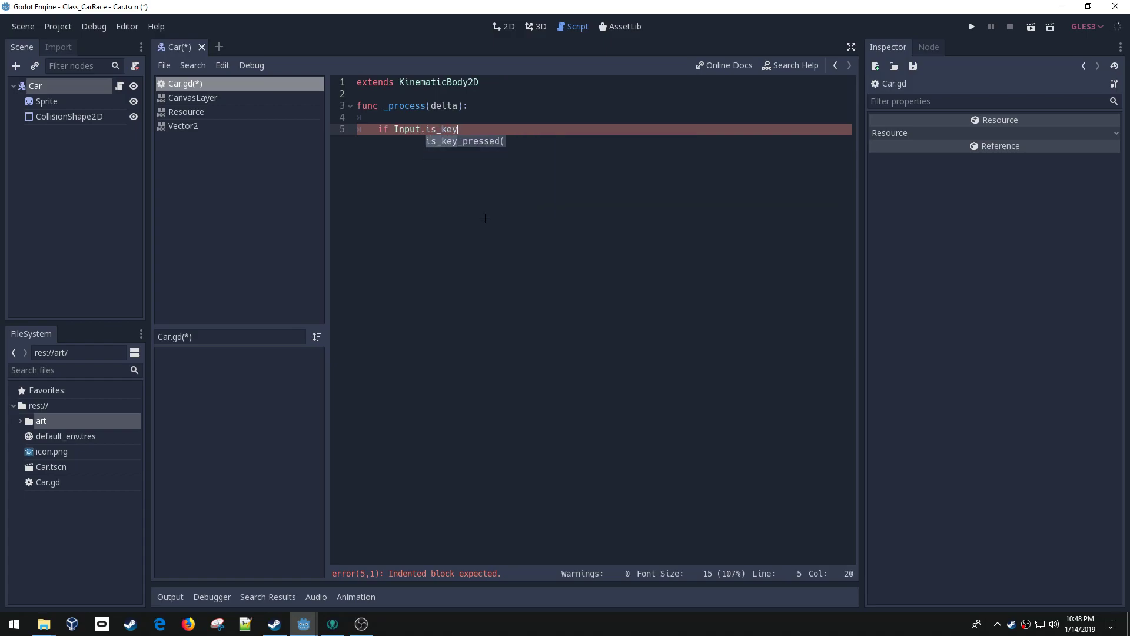
type("_pressed(KEY_RIGHT):")
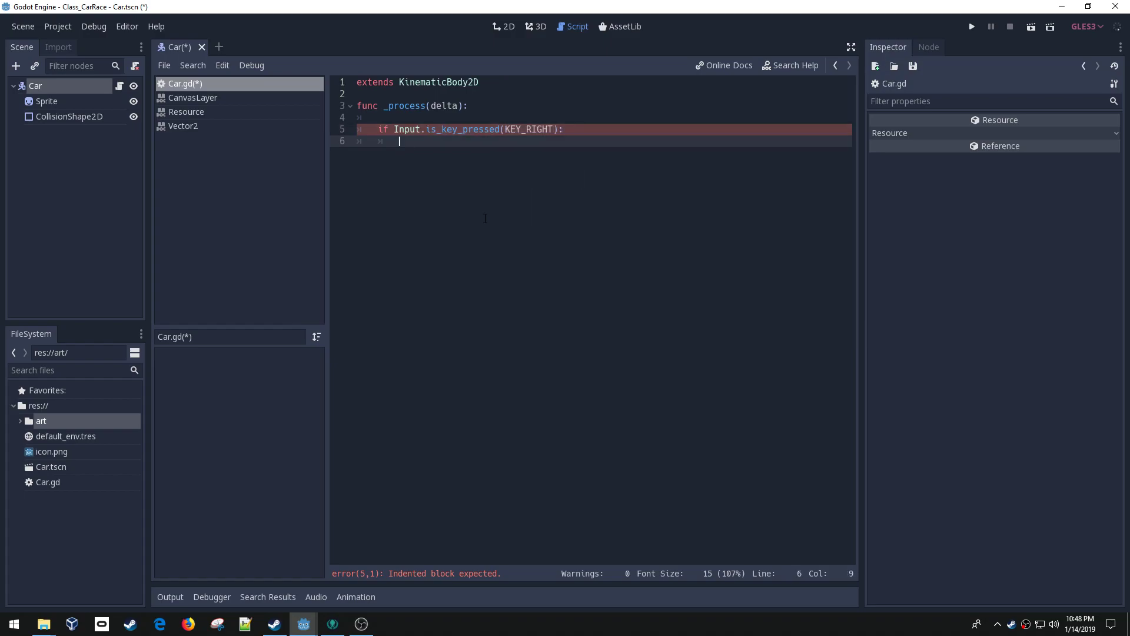
type("ro")
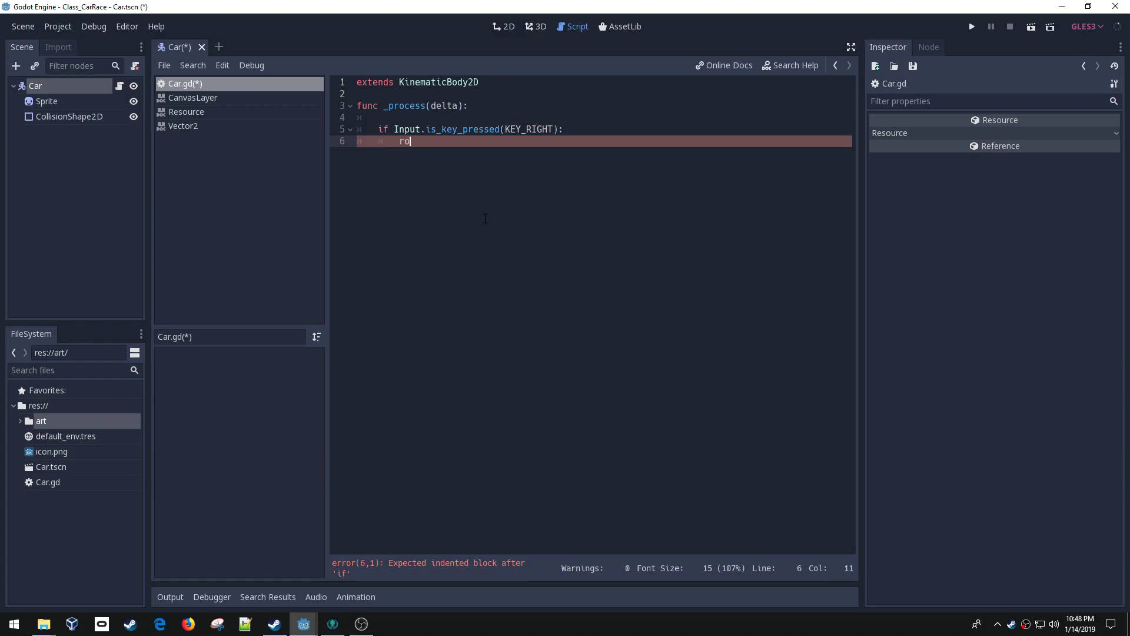
type("tation = r")
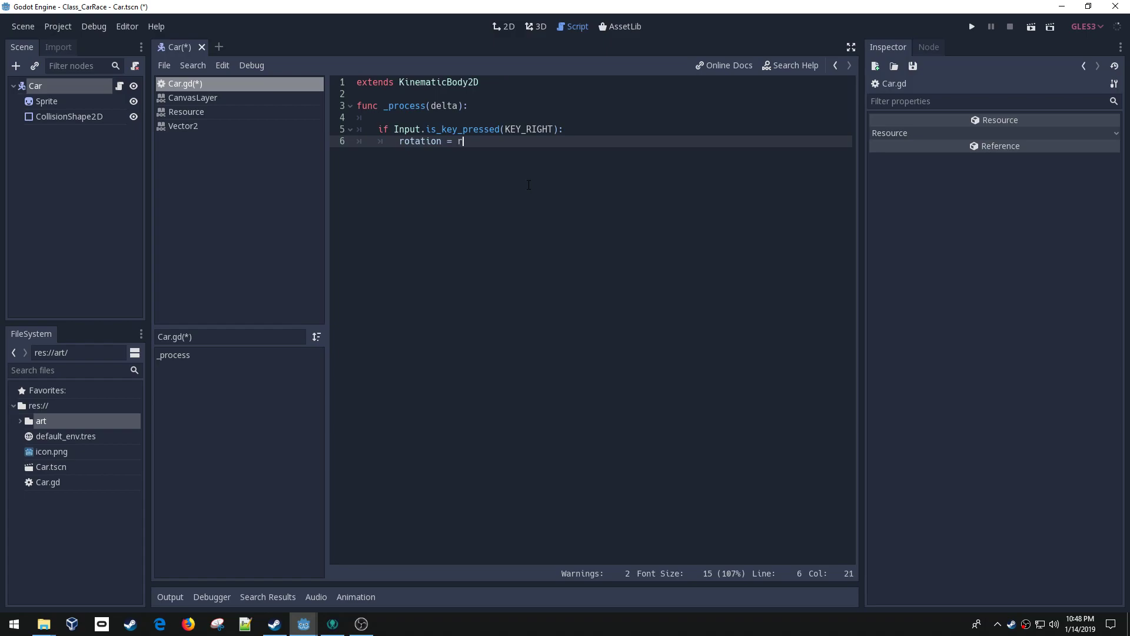
type("otation +")
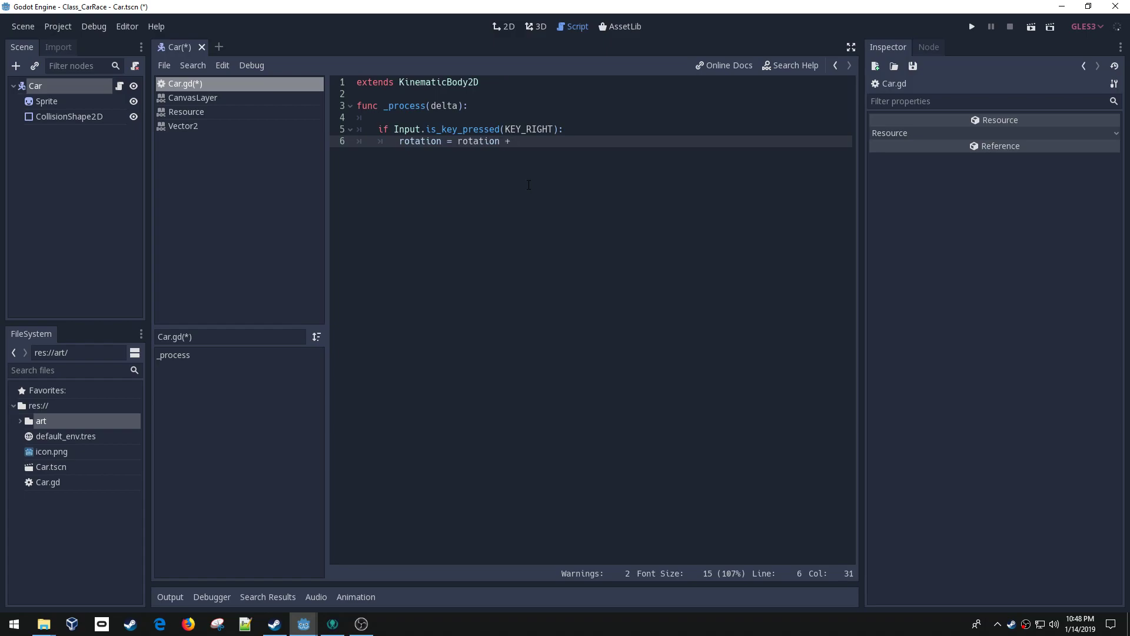
type("R")
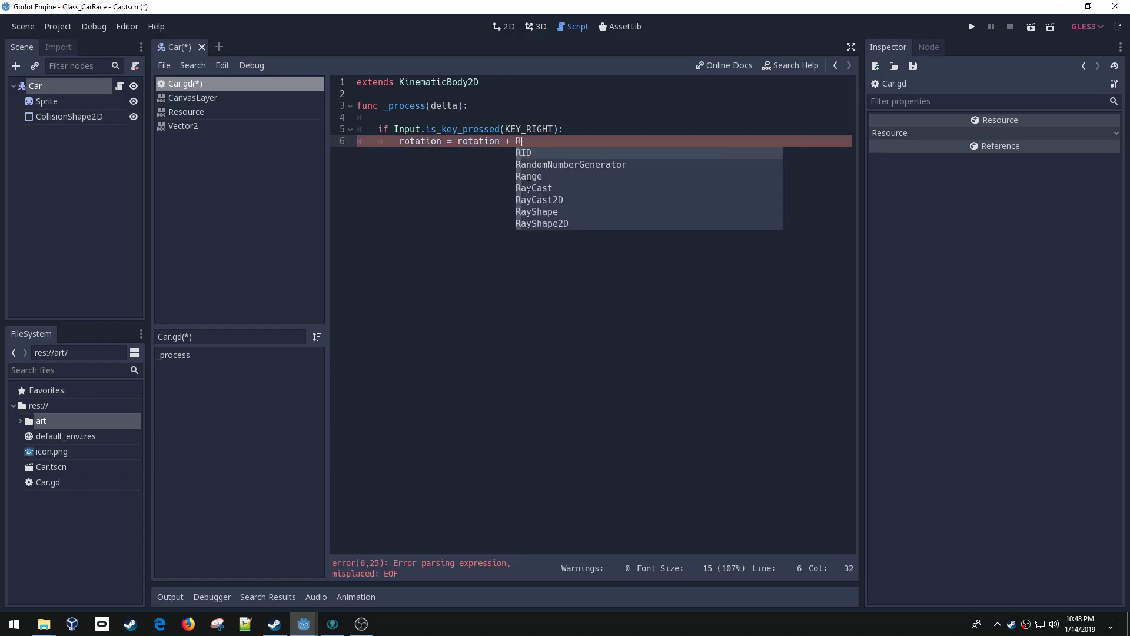
type("URN_SPEED")
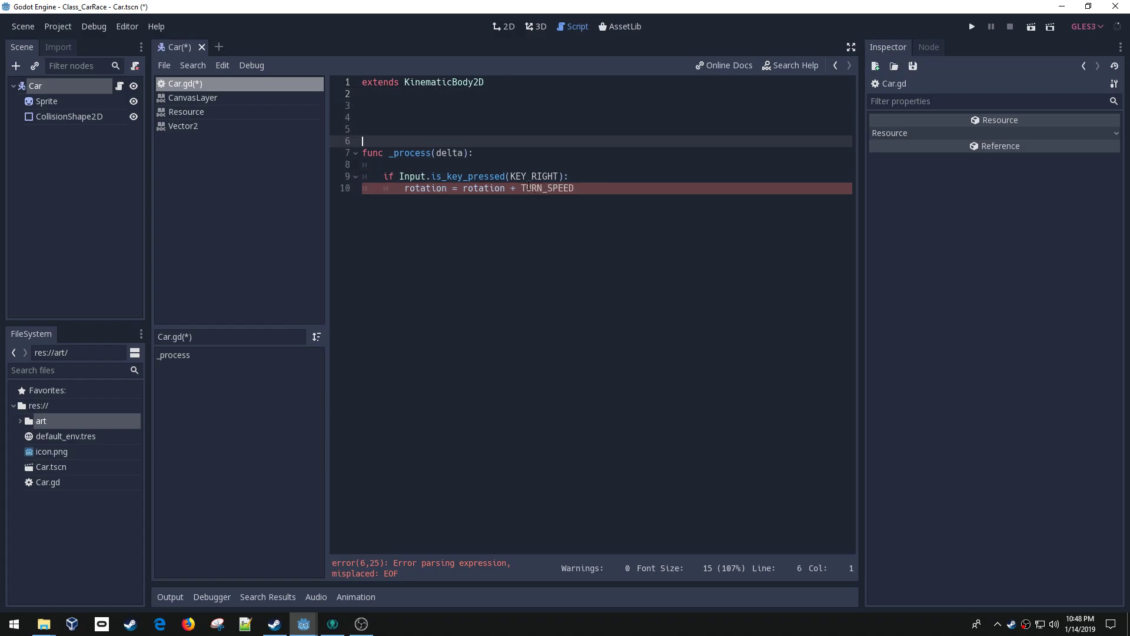
Step: Add const TURN_SPEED = 10, use += and a KEY_LEFT -= block, and save Car.gd
type("const")
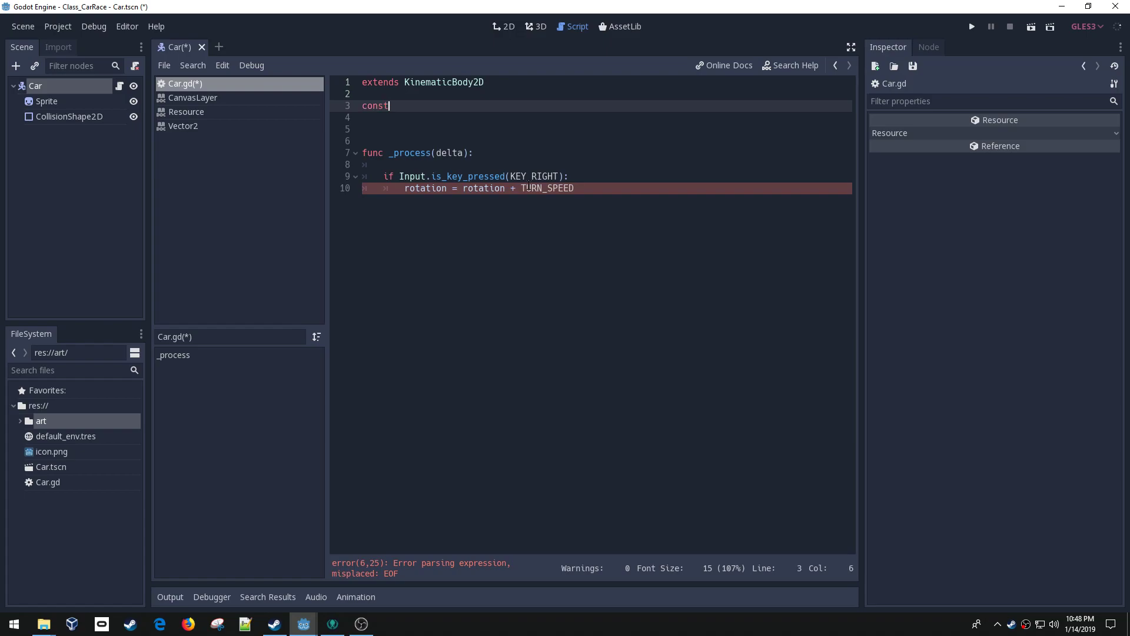
type("TURN")
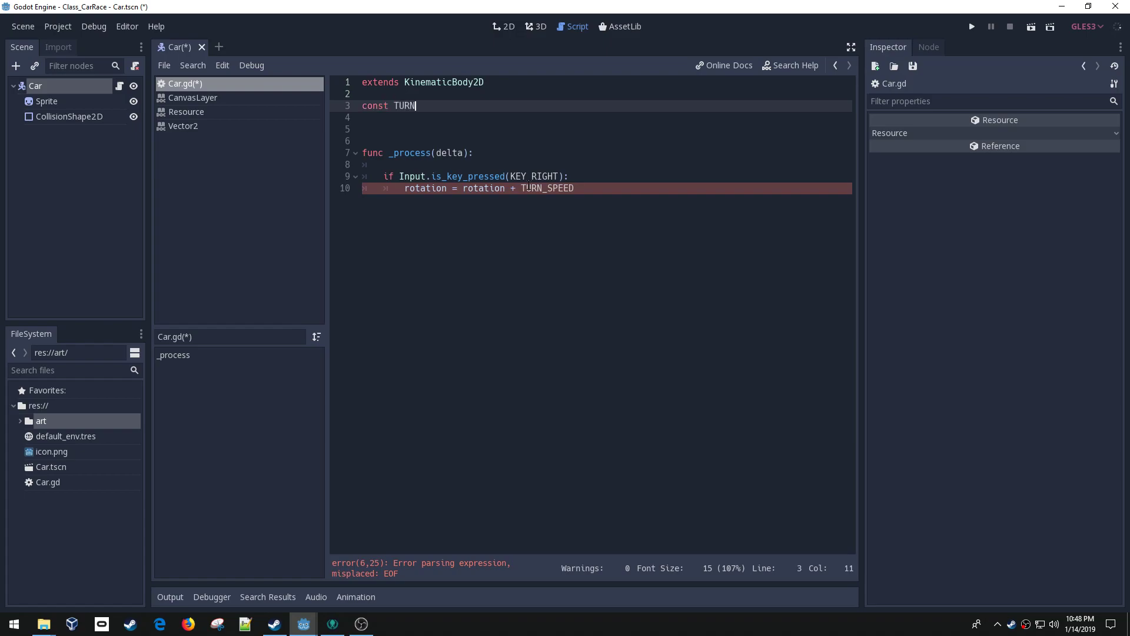
type("_SPEED = 10")
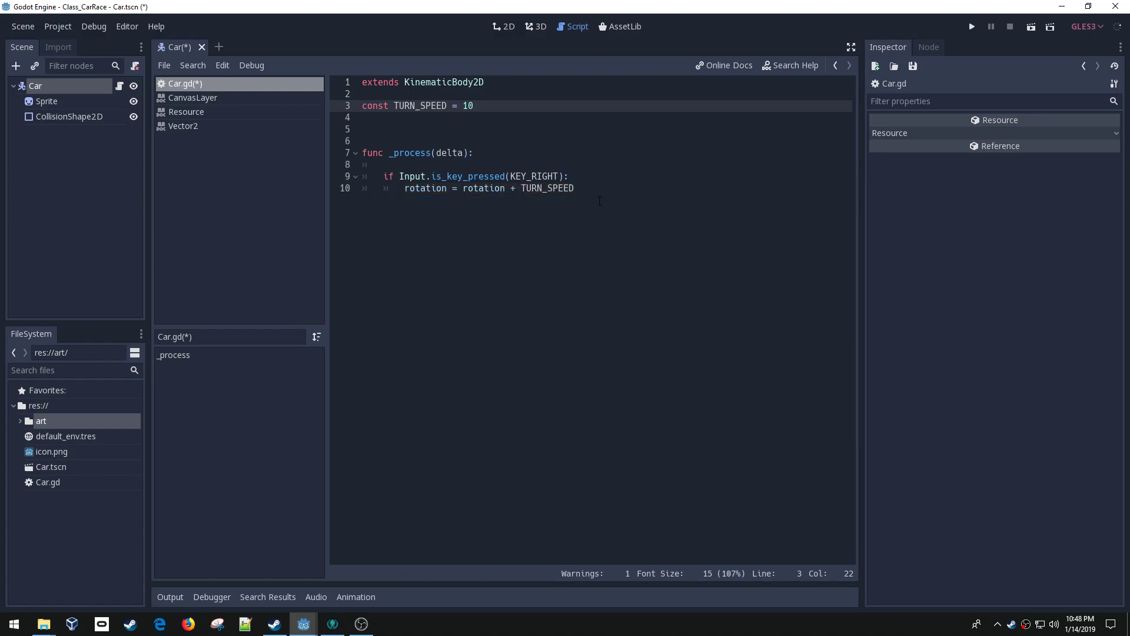
left_click(452, 188)
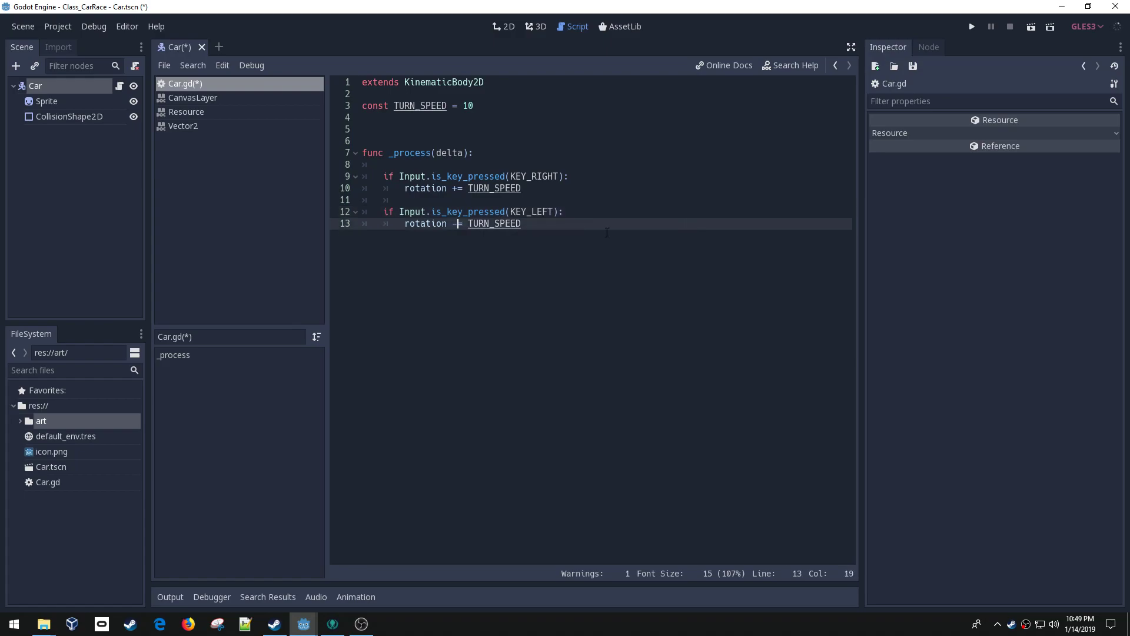
key("ctrl+s")
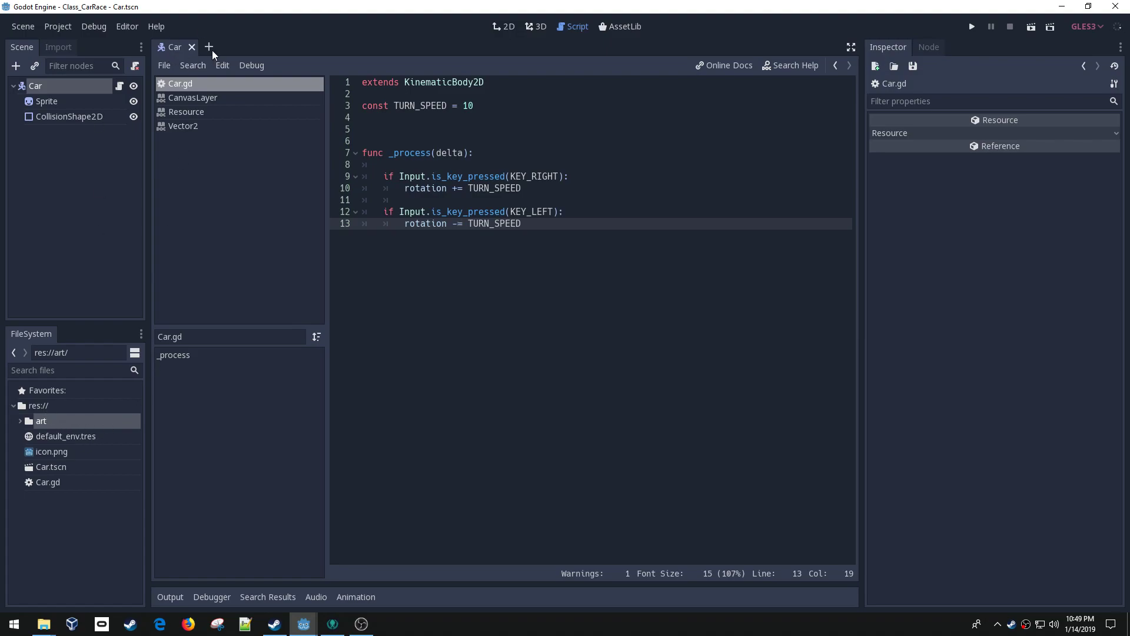
Step: Create a new scene with root renamed Track_1 and save it as Track_1.tscn
left_click(210, 47)
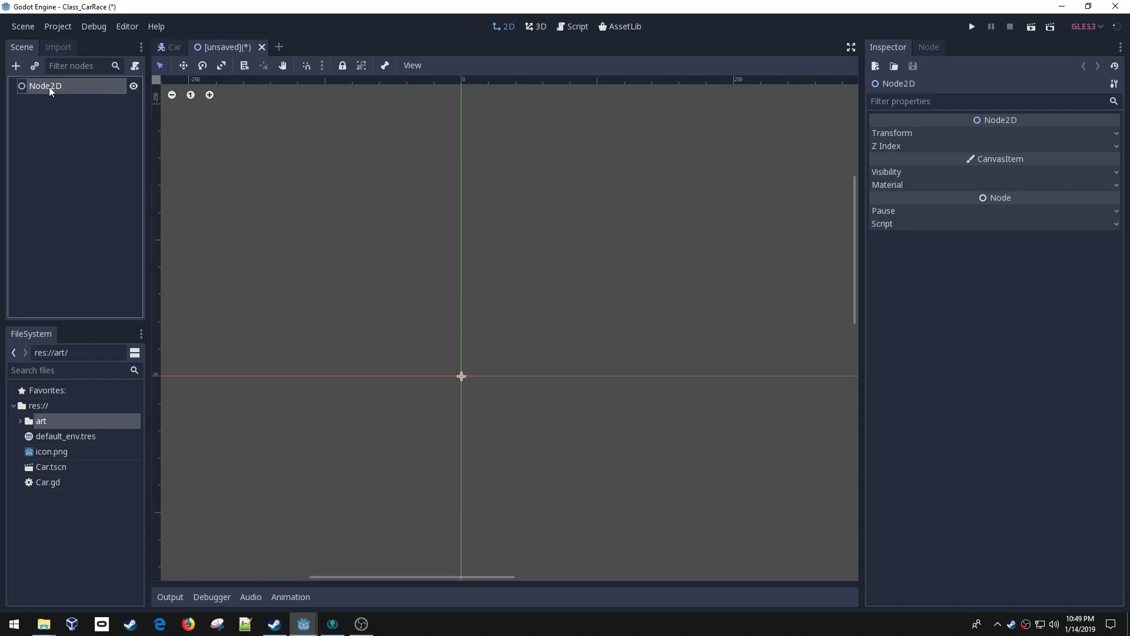
double_click(46, 86)
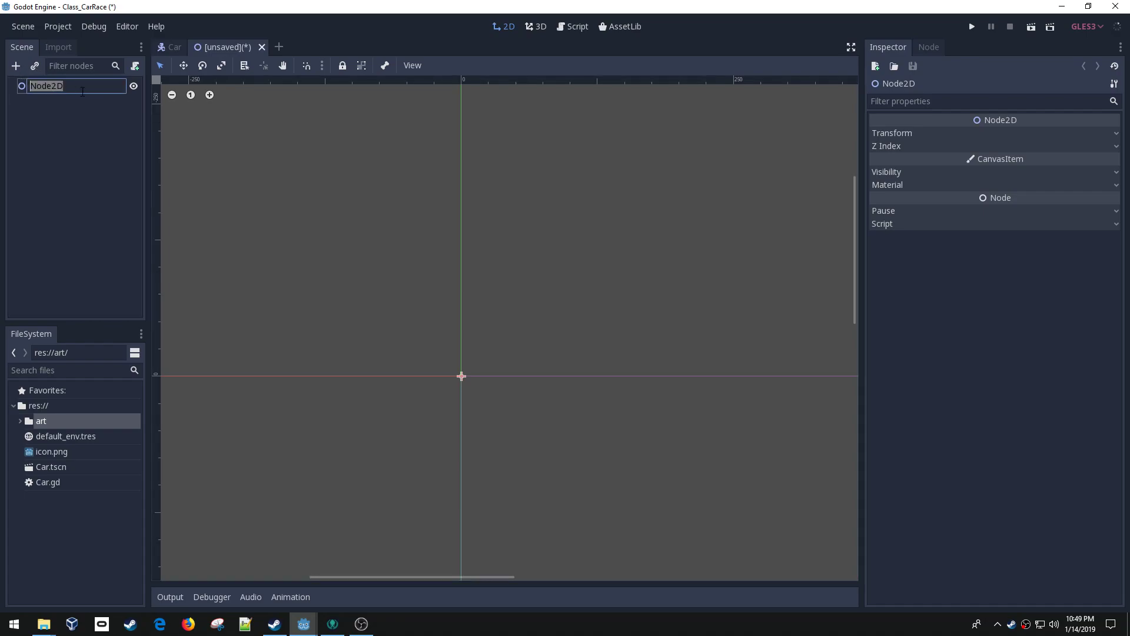
type("Track_1")
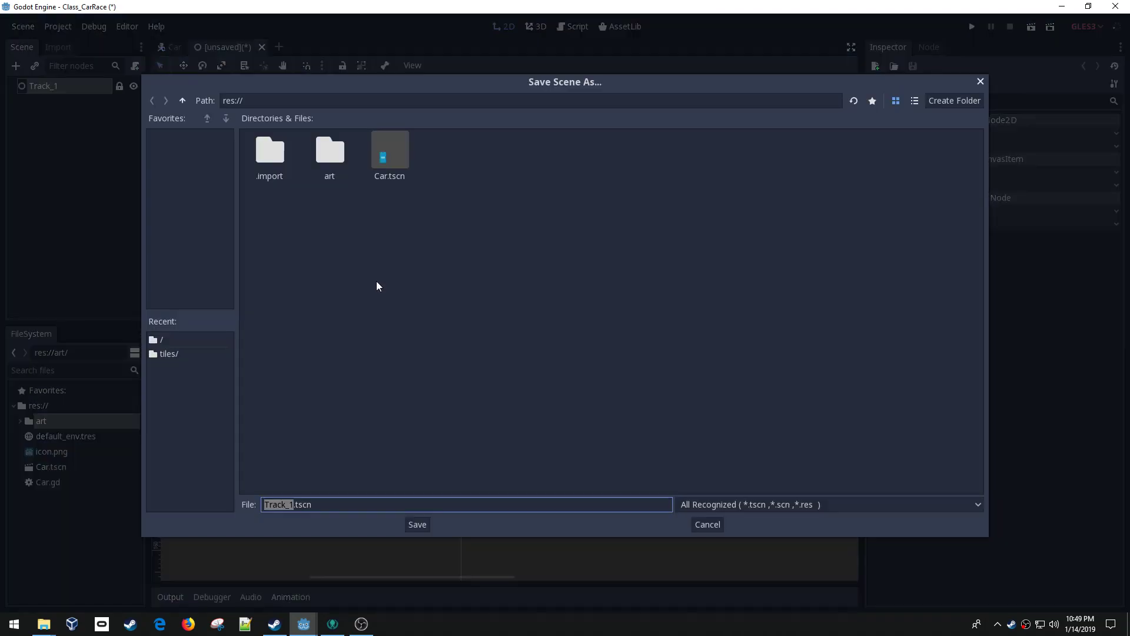
left_click(417, 524)
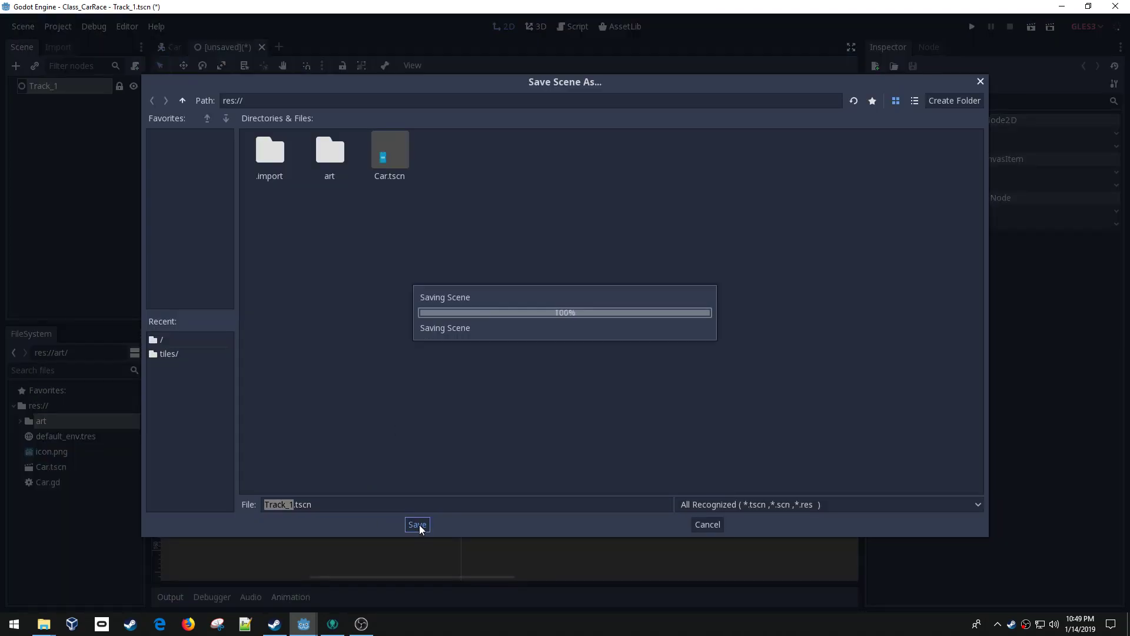
left_click(416, 524)
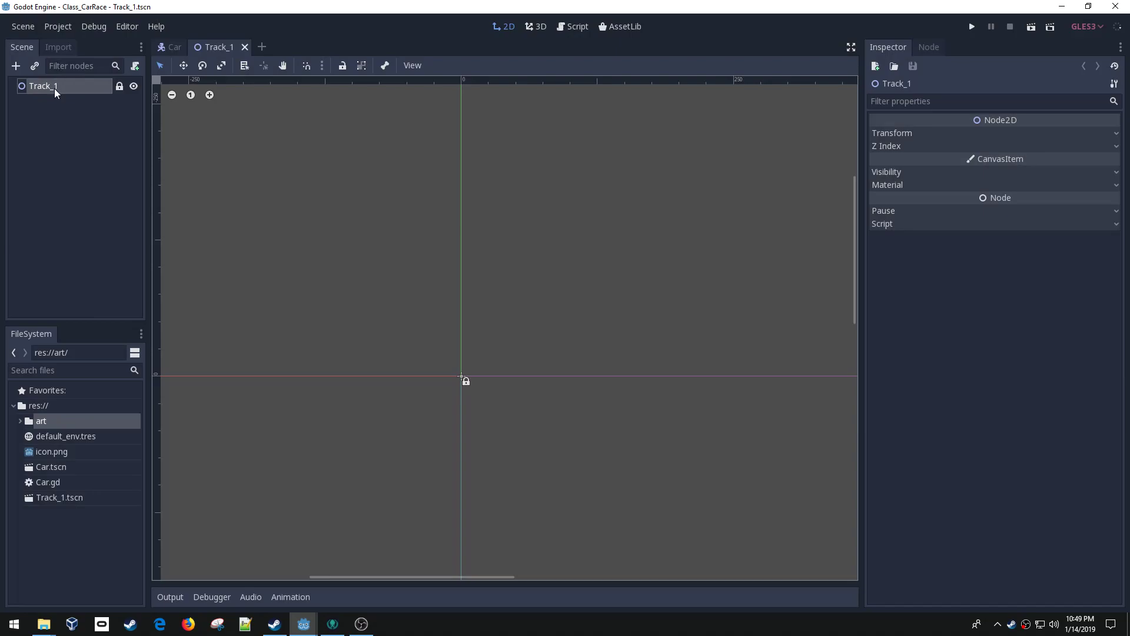
mouse_move(49, 490)
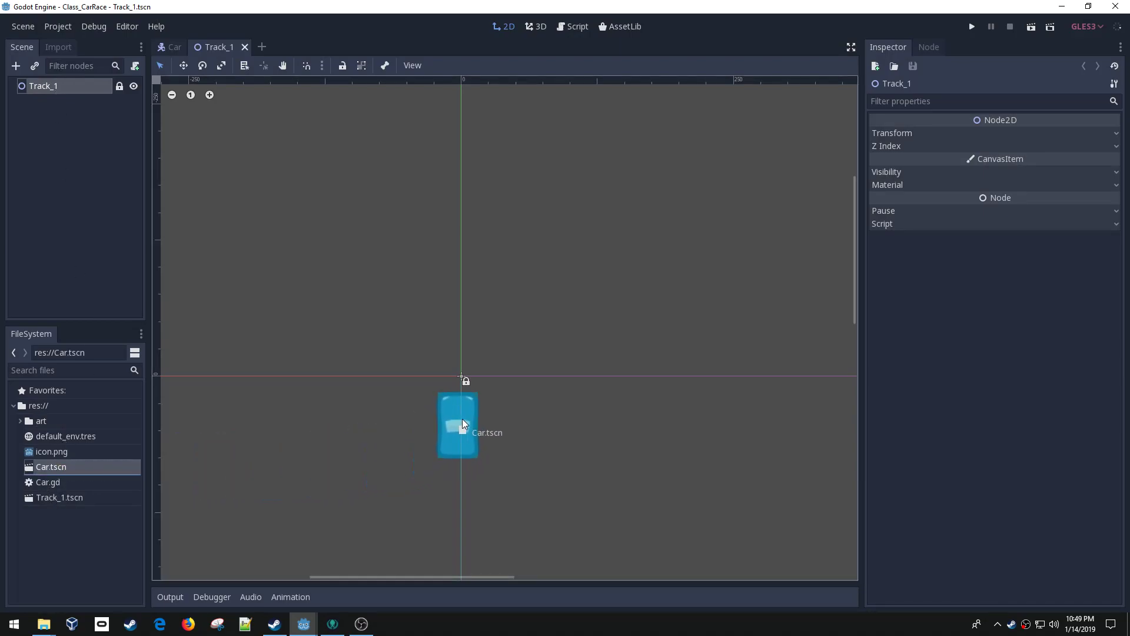
Step: Instance Car.tscn into Track_1, run it as the main scene, then return to the Car scene
left_click_drag(51, 466, 462, 421)
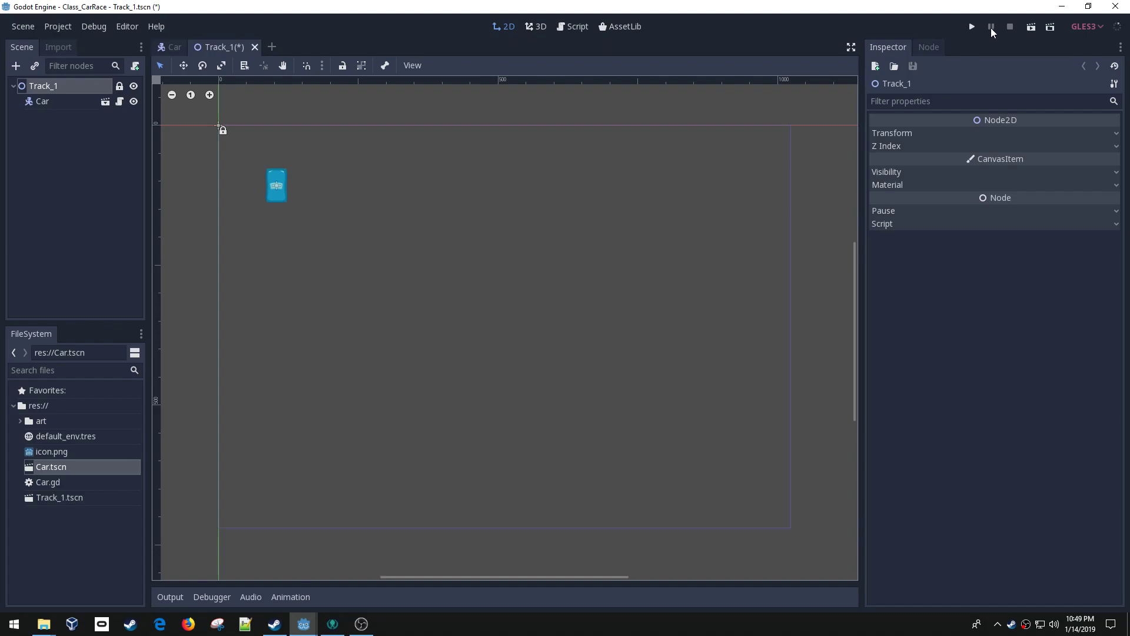
left_click(971, 27)
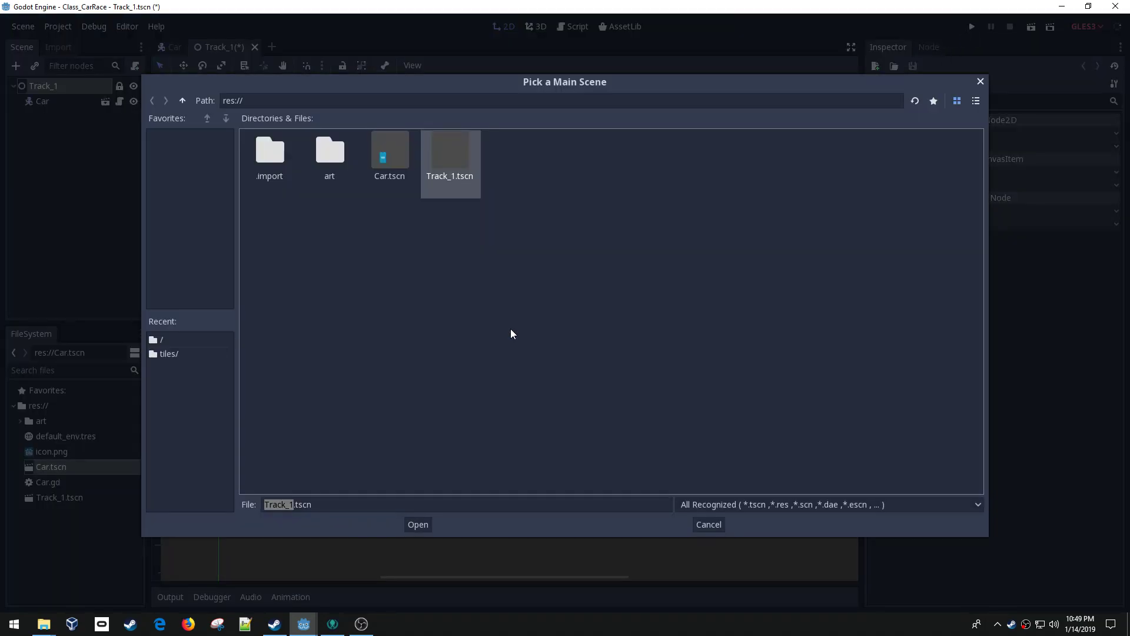
left_click(416, 524)
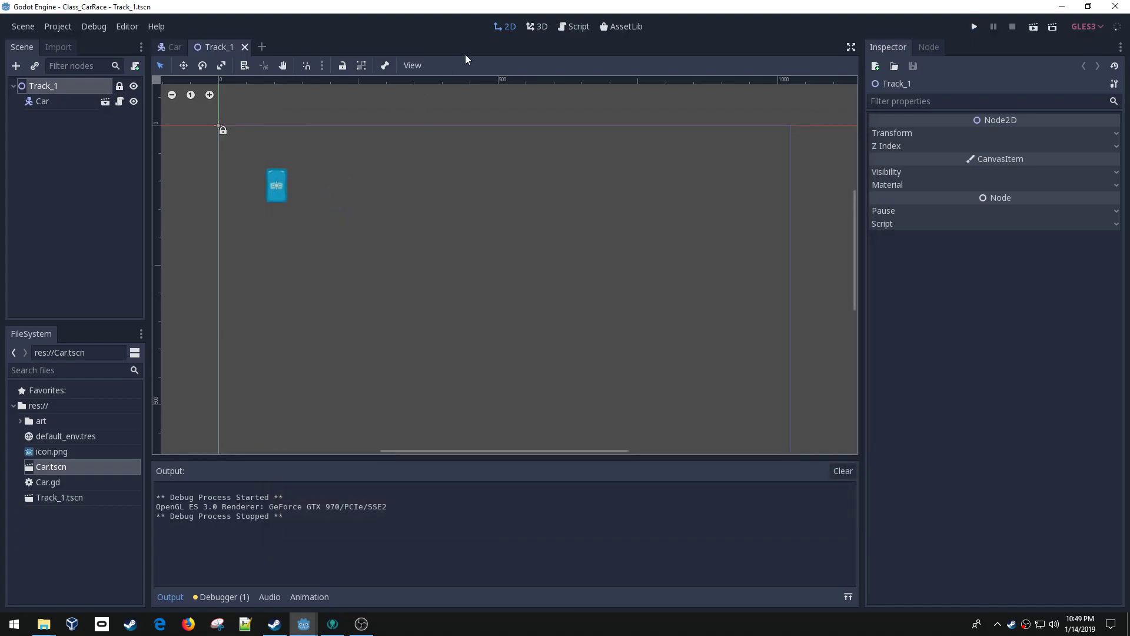
left_click(173, 48)
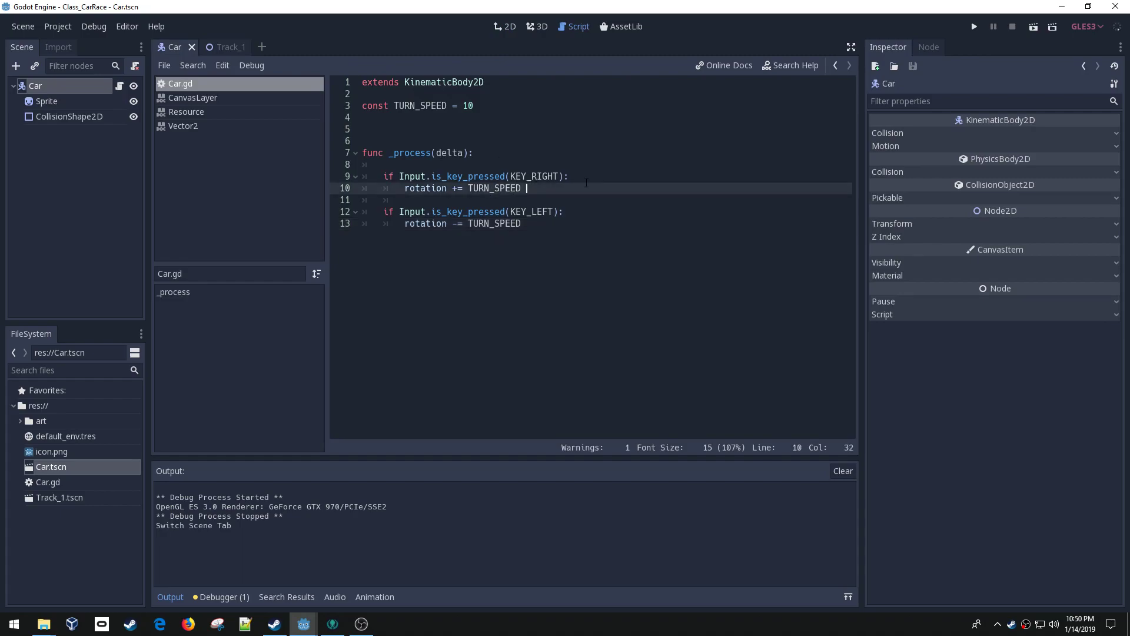
Step: Multiply TURN_SPEED by delta on both rotation lines, then test-run and stop the game
type("*")
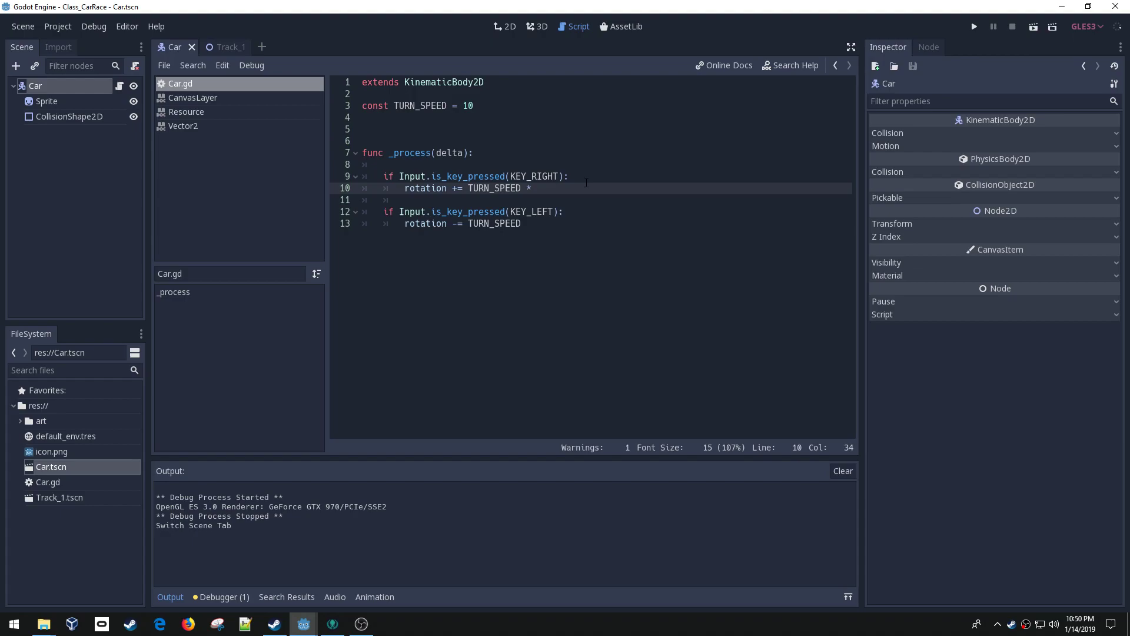
type("delta")
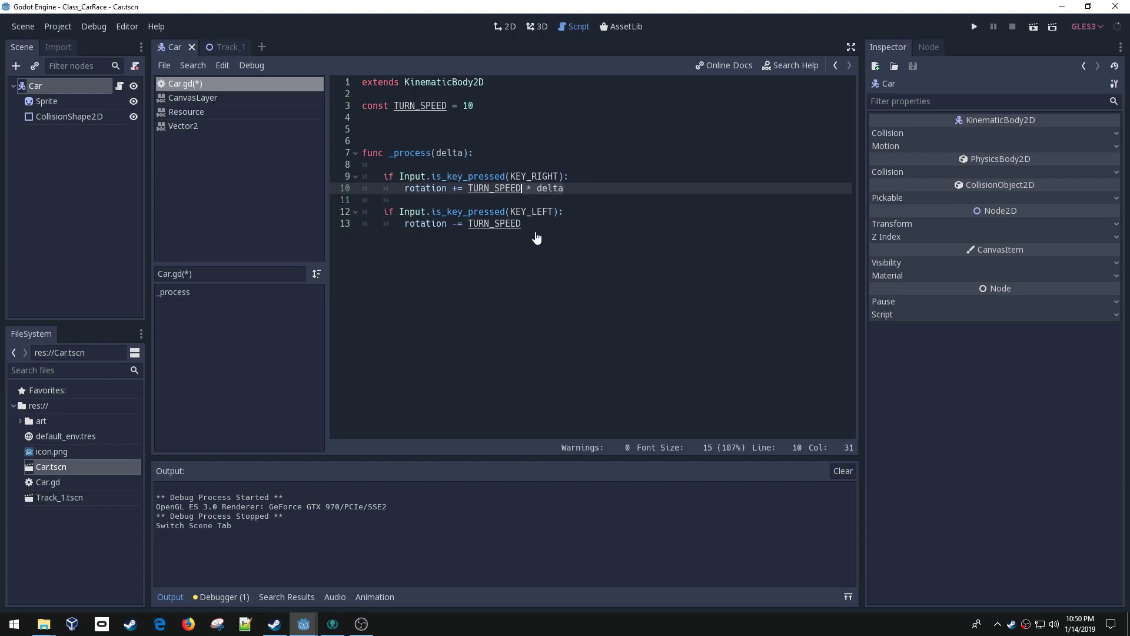
type("* delta")
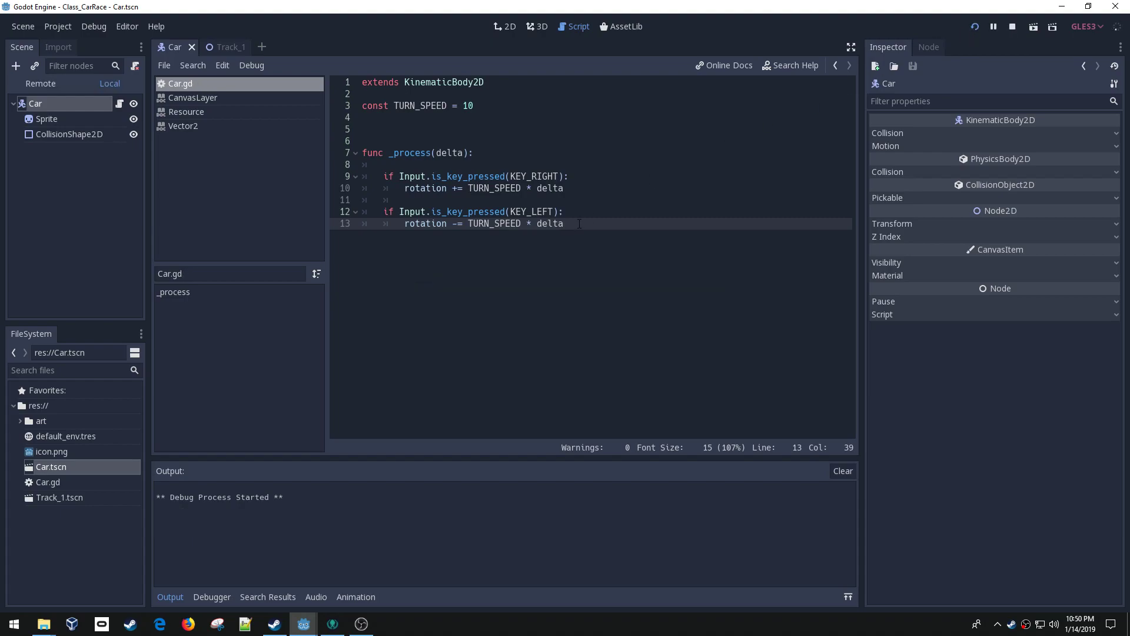
left_click(974, 27)
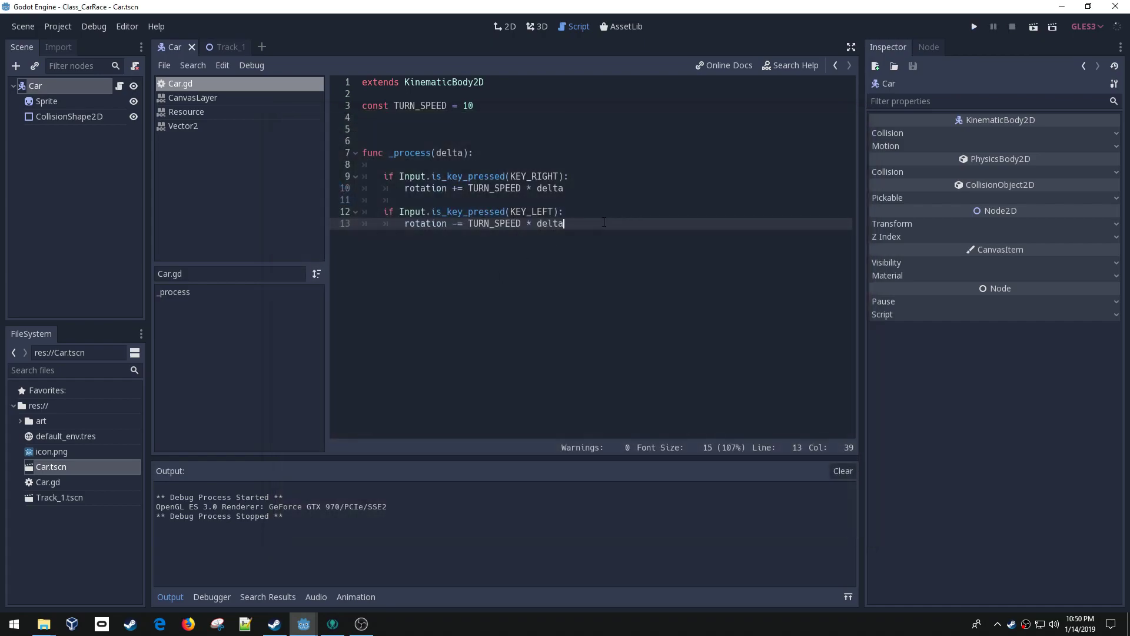
Step: Add an 'if Input.is_key_pressed(KEY_UP)' check below the turning code in _process
key("enter")
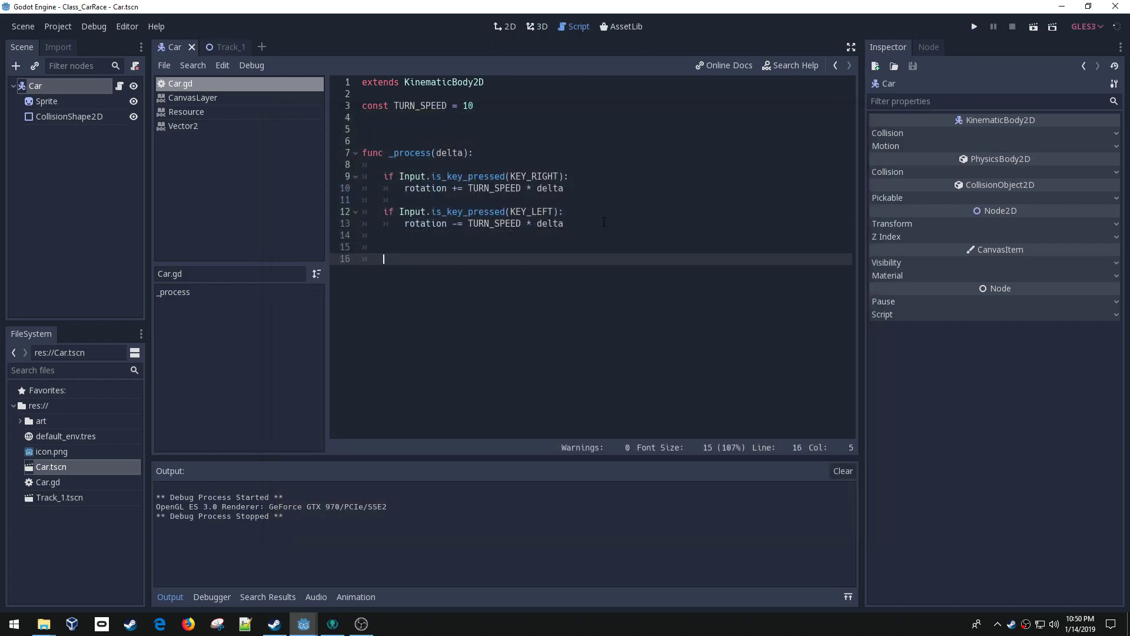
type("if Input.")
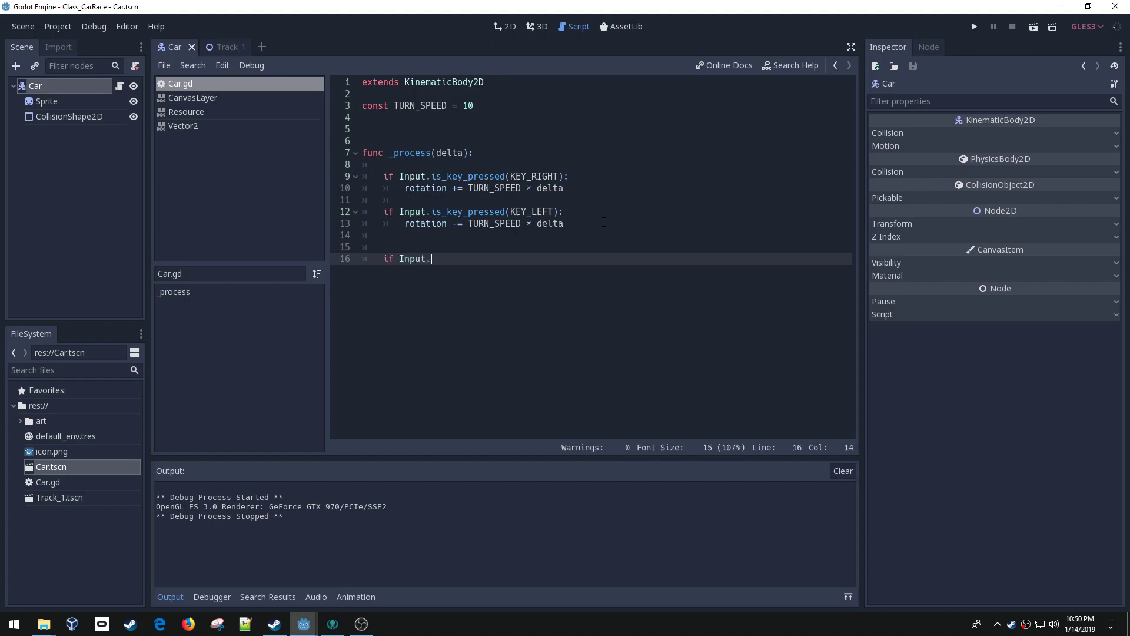
type("is_key_pressed(KEY")
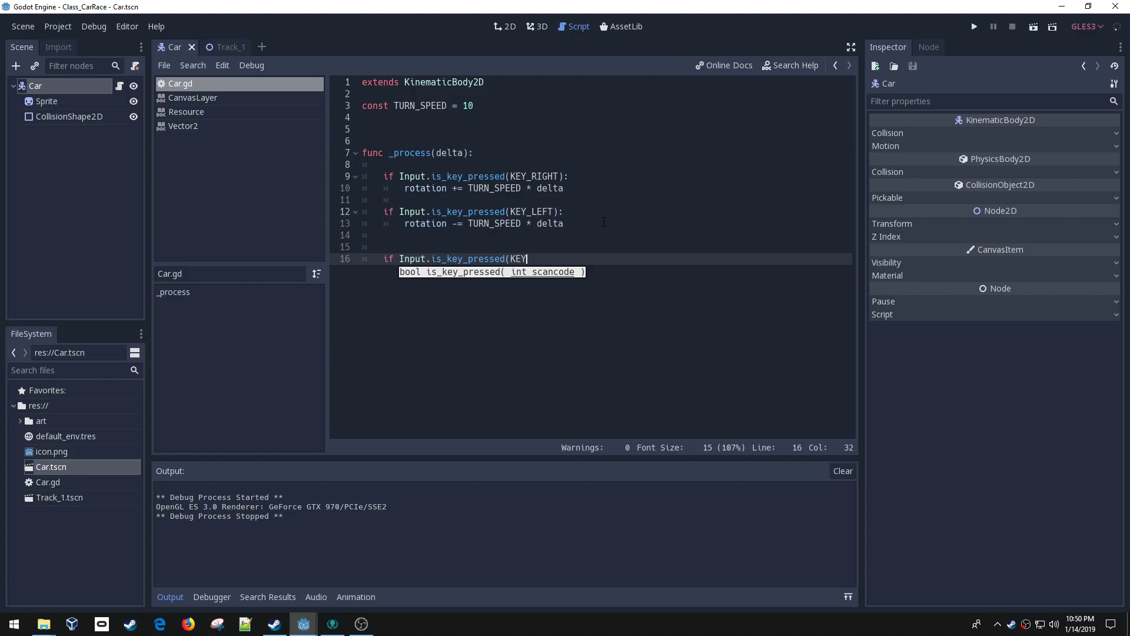
type("_UP):")
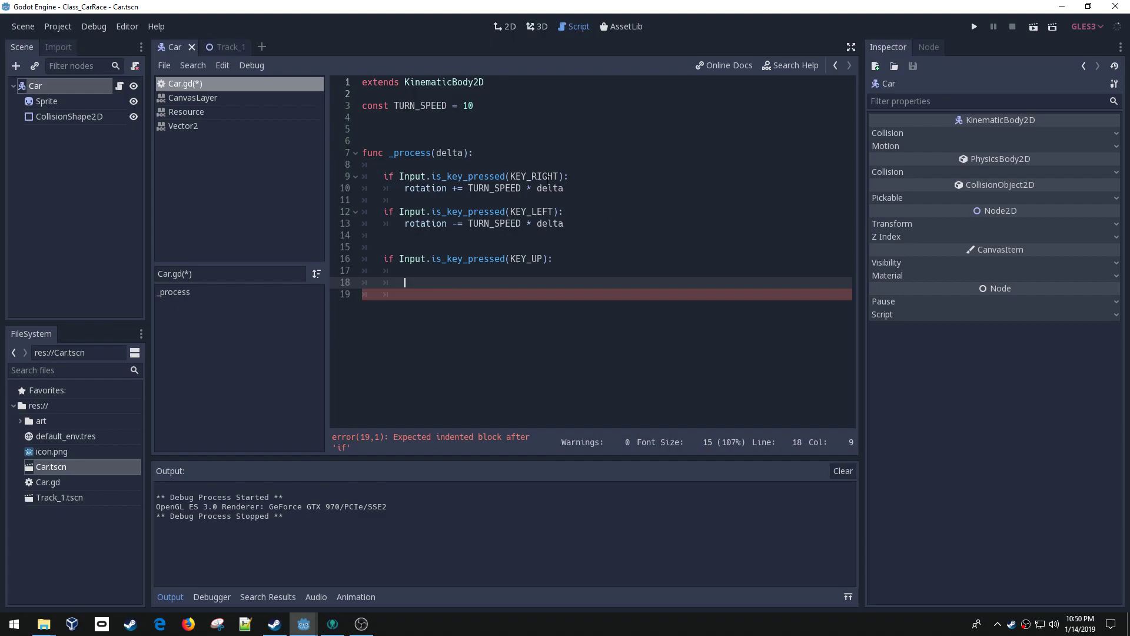
Step: Declare const SPEED = 2000 below TURN_SPEED, then return to the empty up-arrow block
type("const")
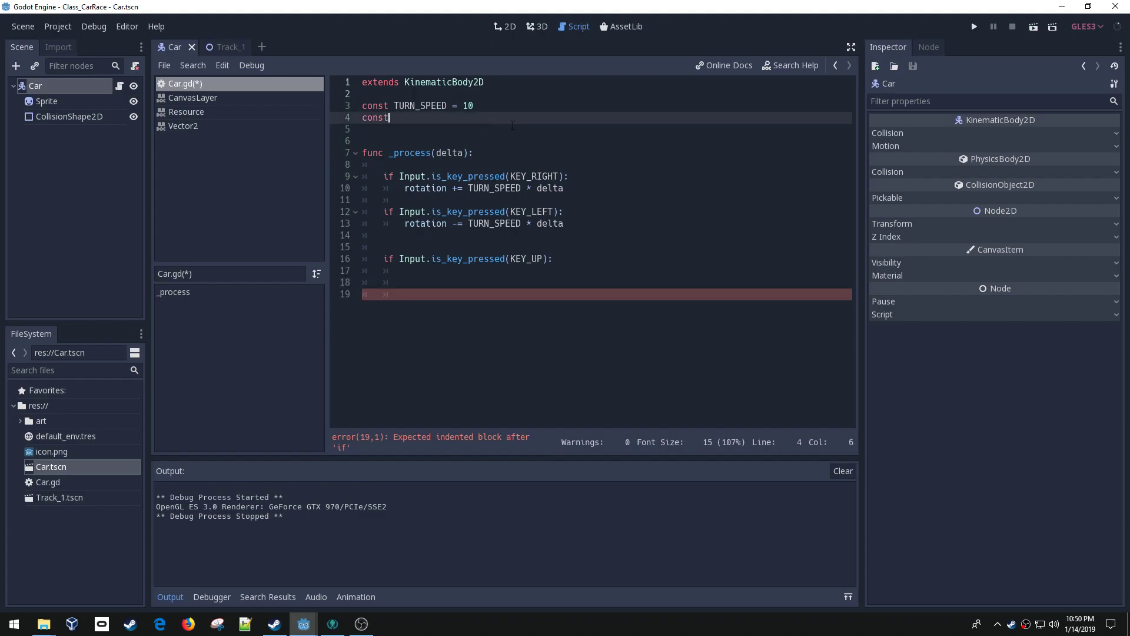
type("SPEED")
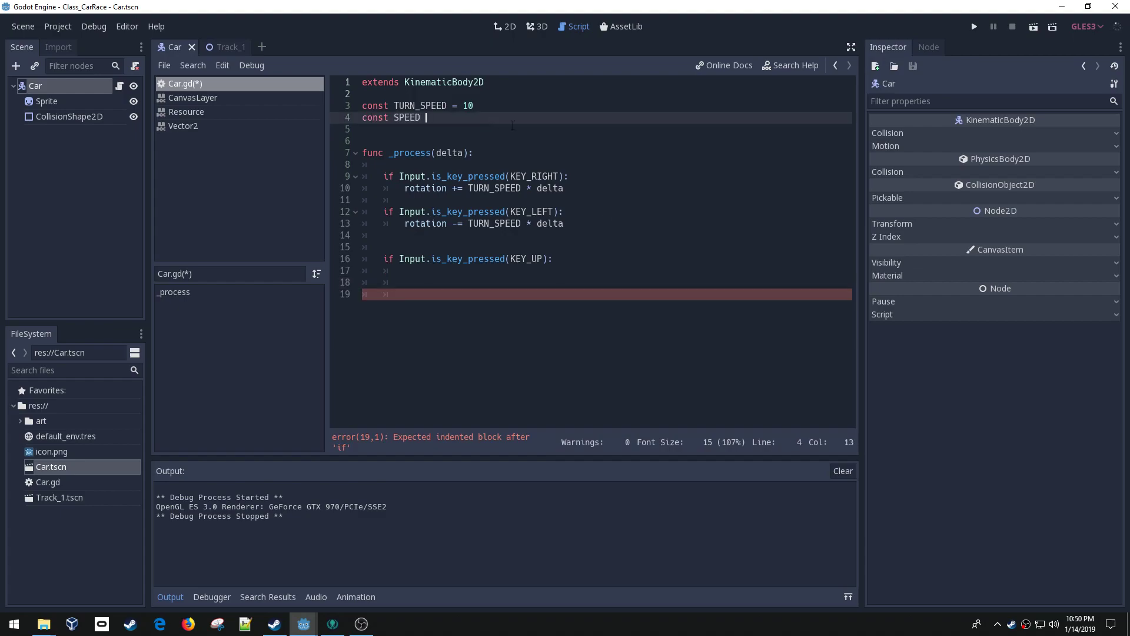
type("= 20")
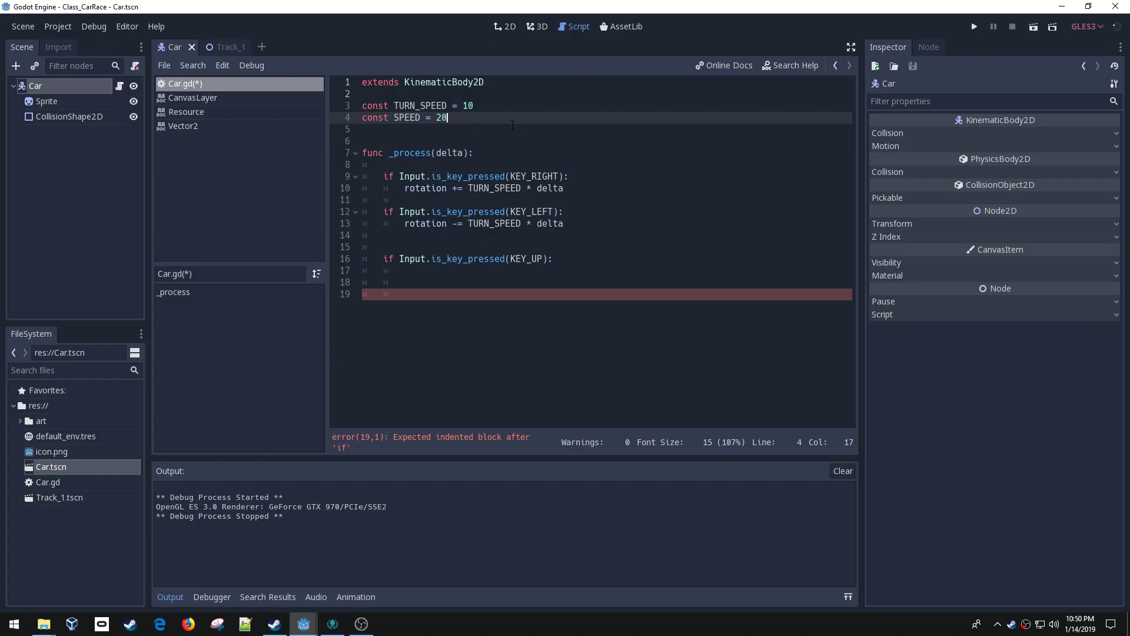
type("00")
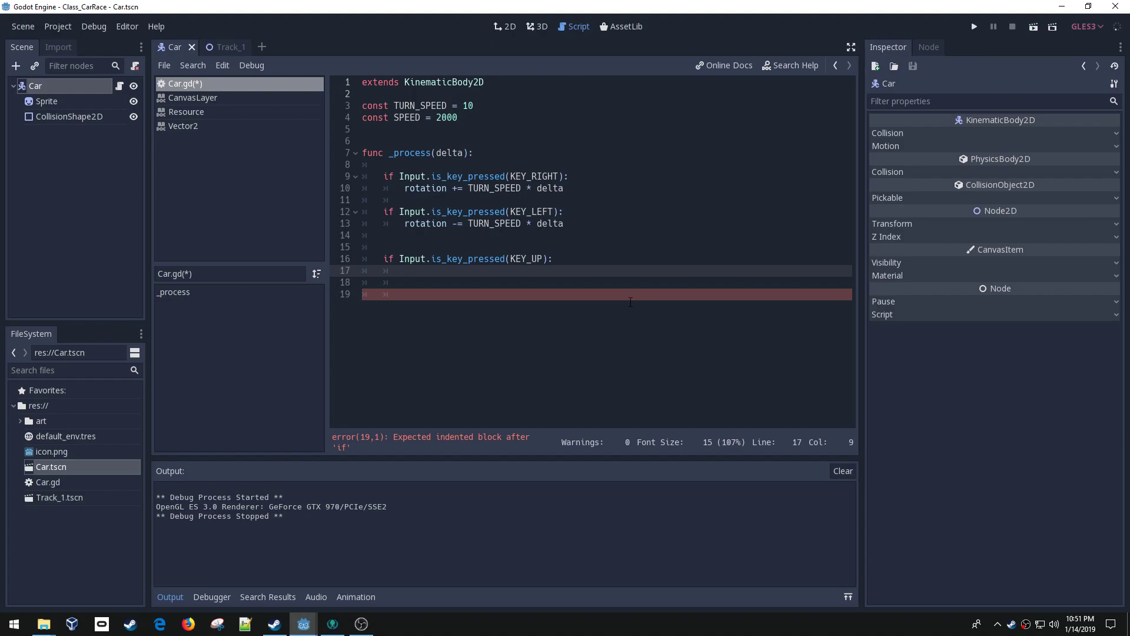
left_click(404, 271)
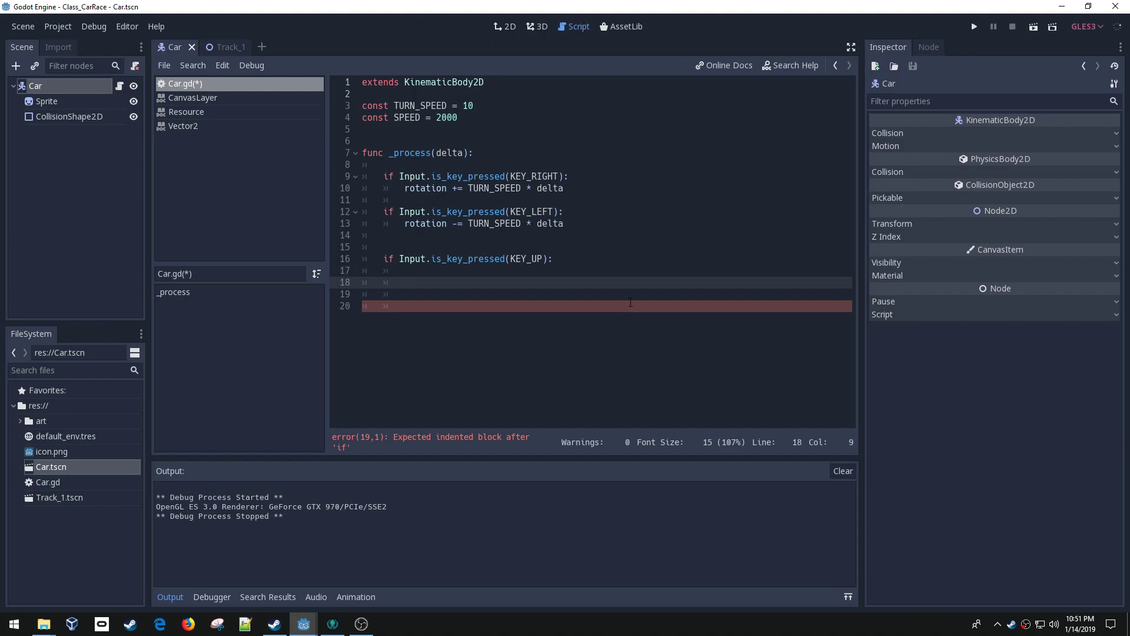
Step: Create 'var vel = Vector2()' inside the up-arrow block
type("var vel = Ve")
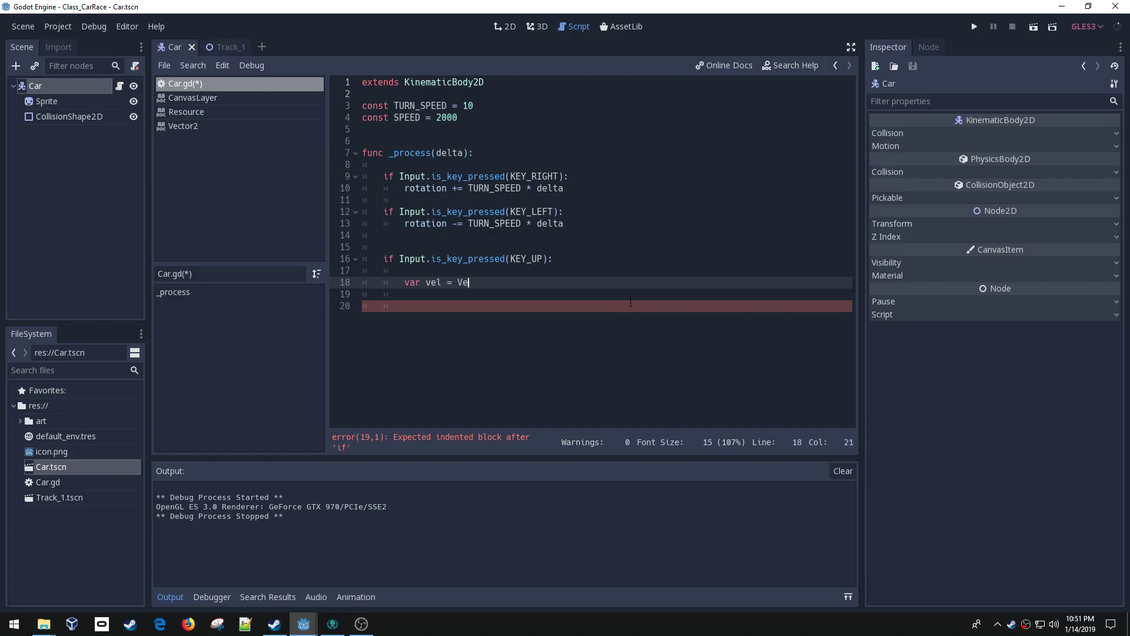
type("ctor2")
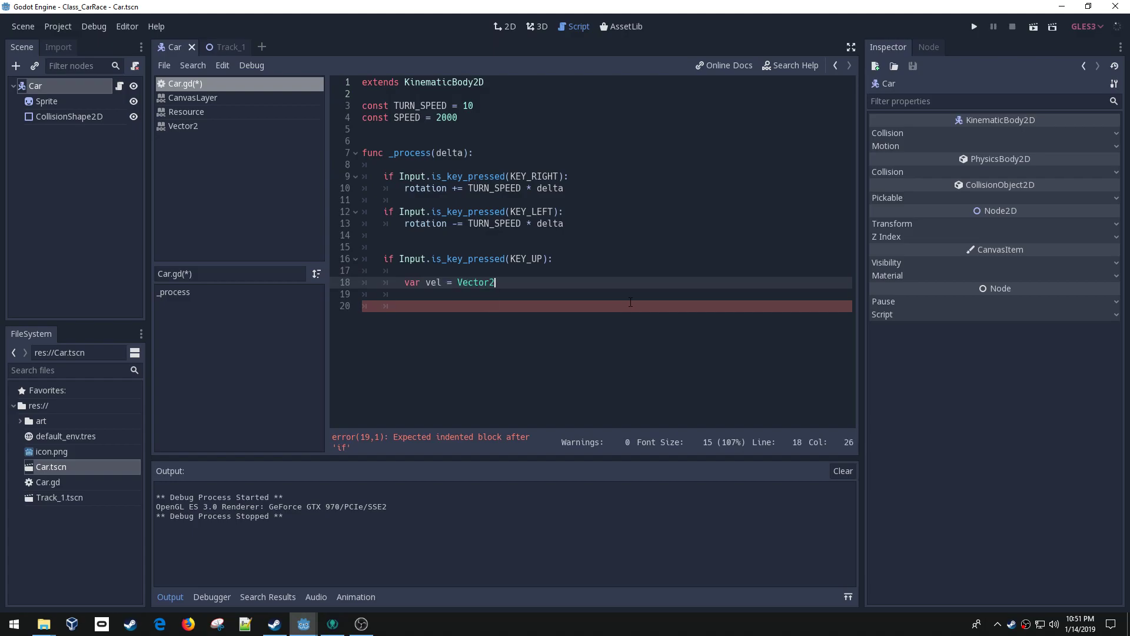
type("(")
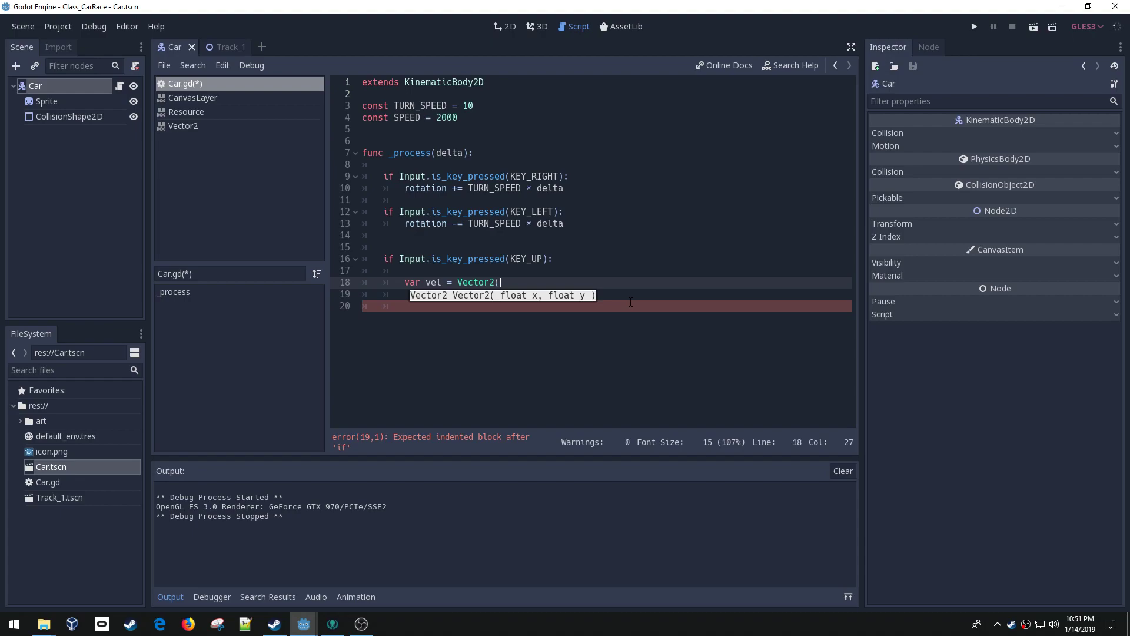
type(")")
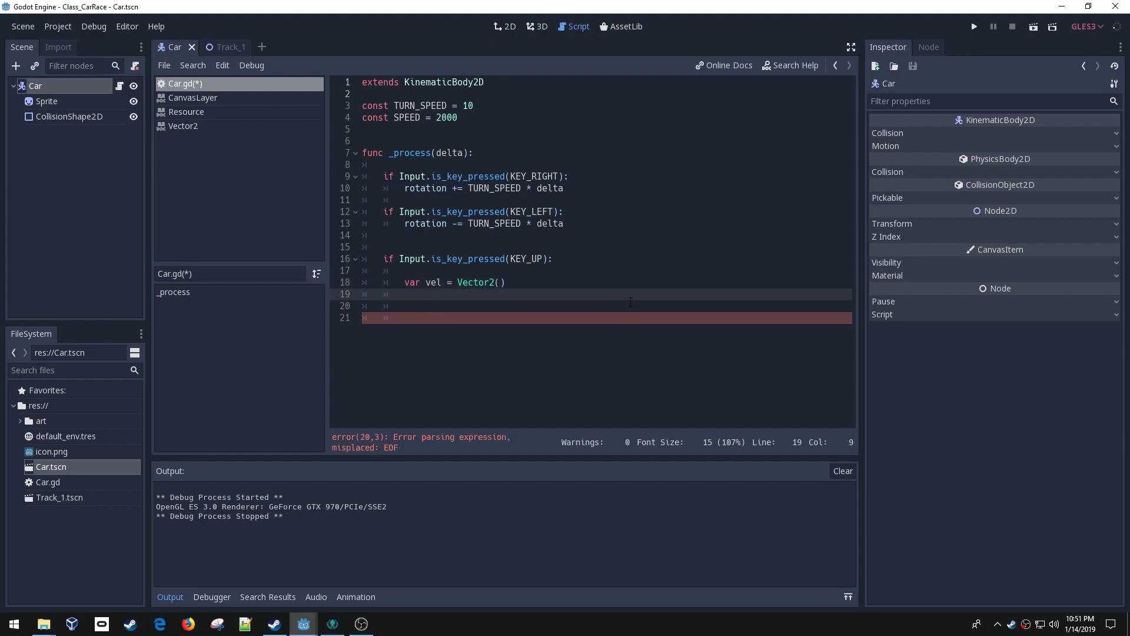
key("enter")
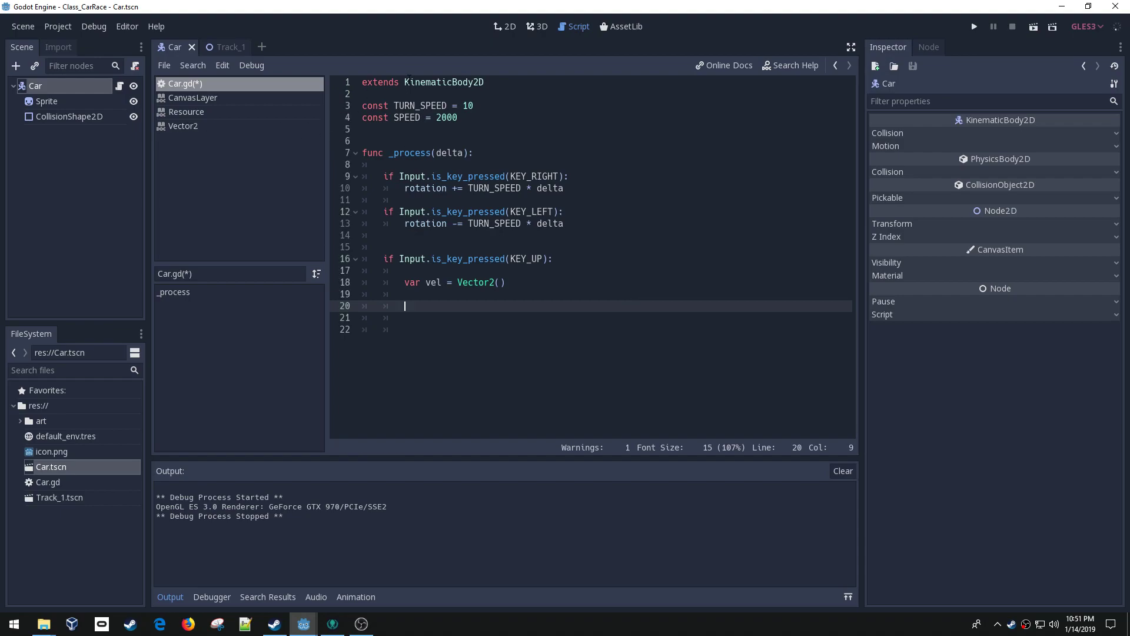
Step: Call move_and_collide(vel) on the line below the vel variable
type("mov")
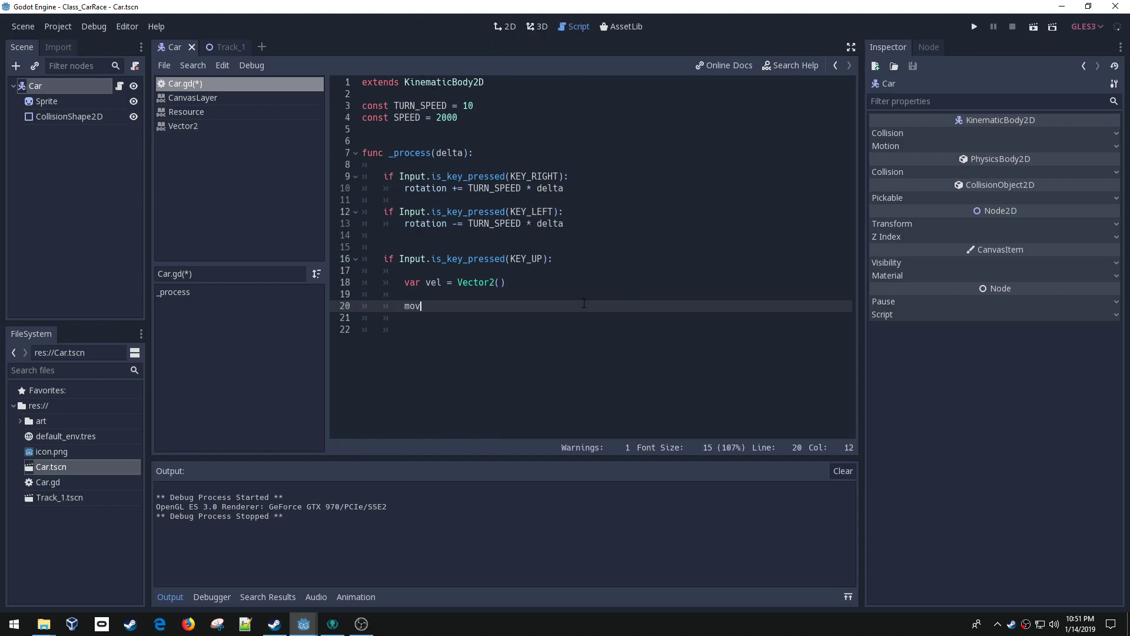
type("e_and")
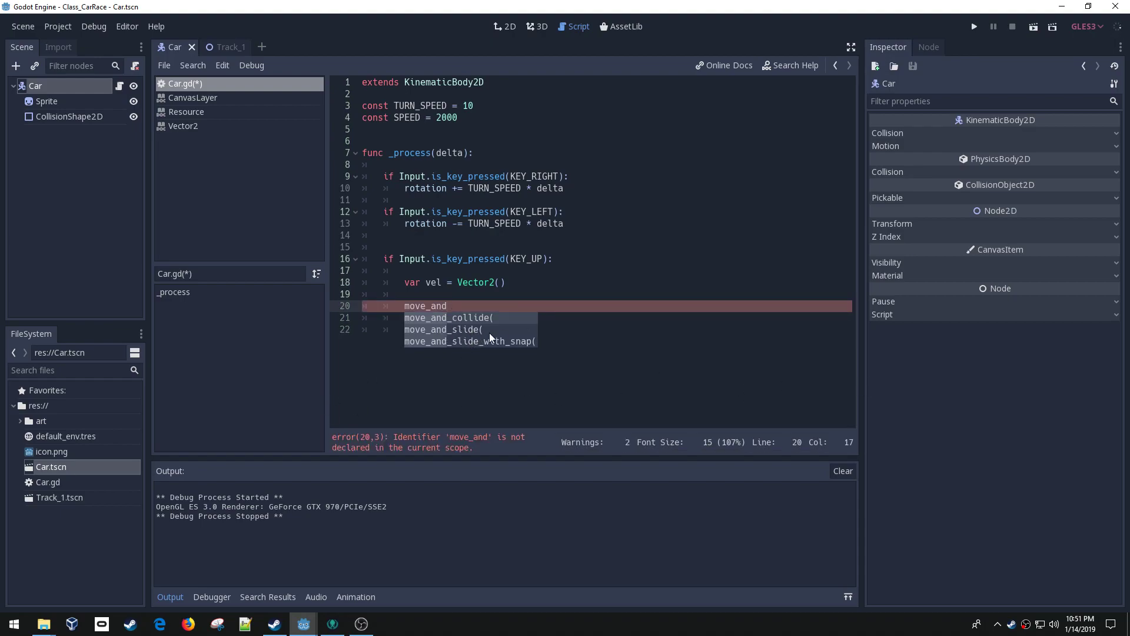
left_click(448, 317)
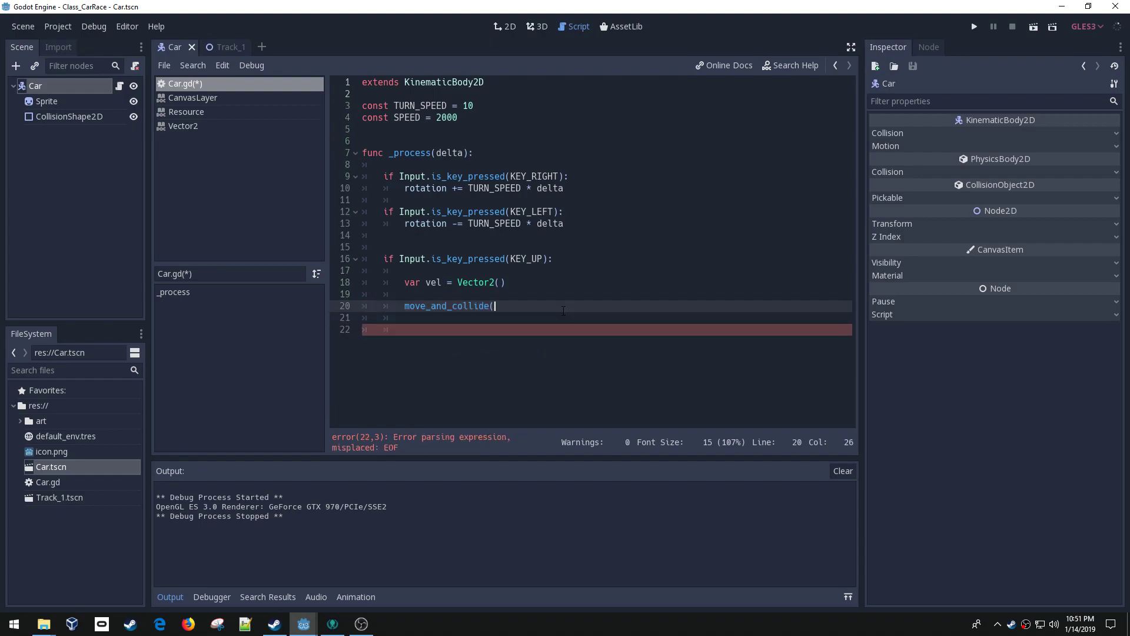
key("Backspace")
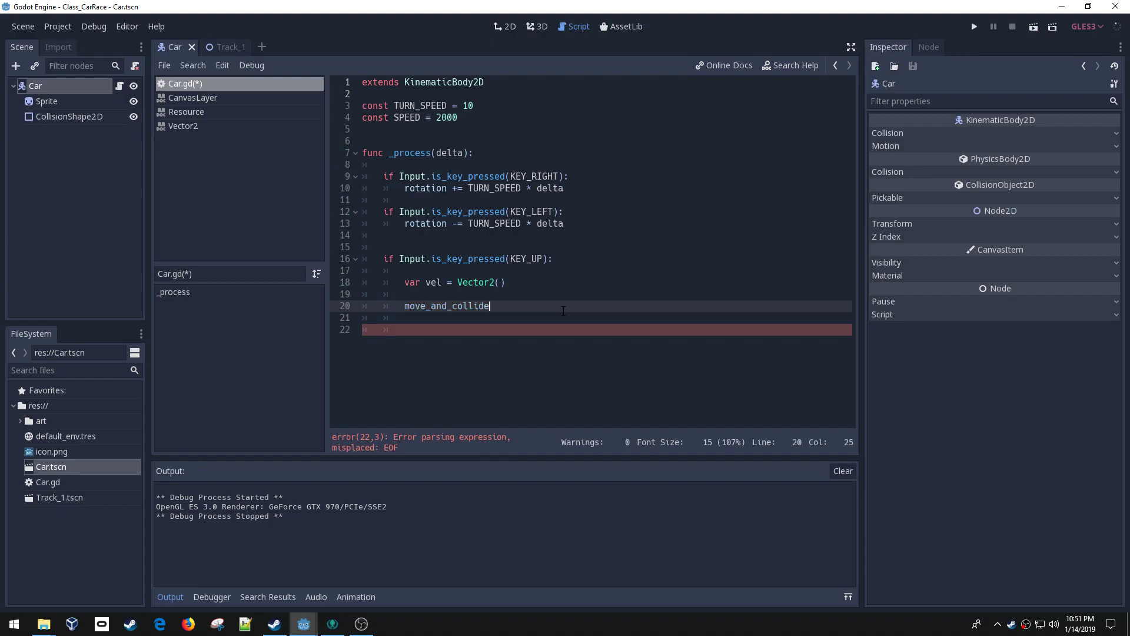
type("(")
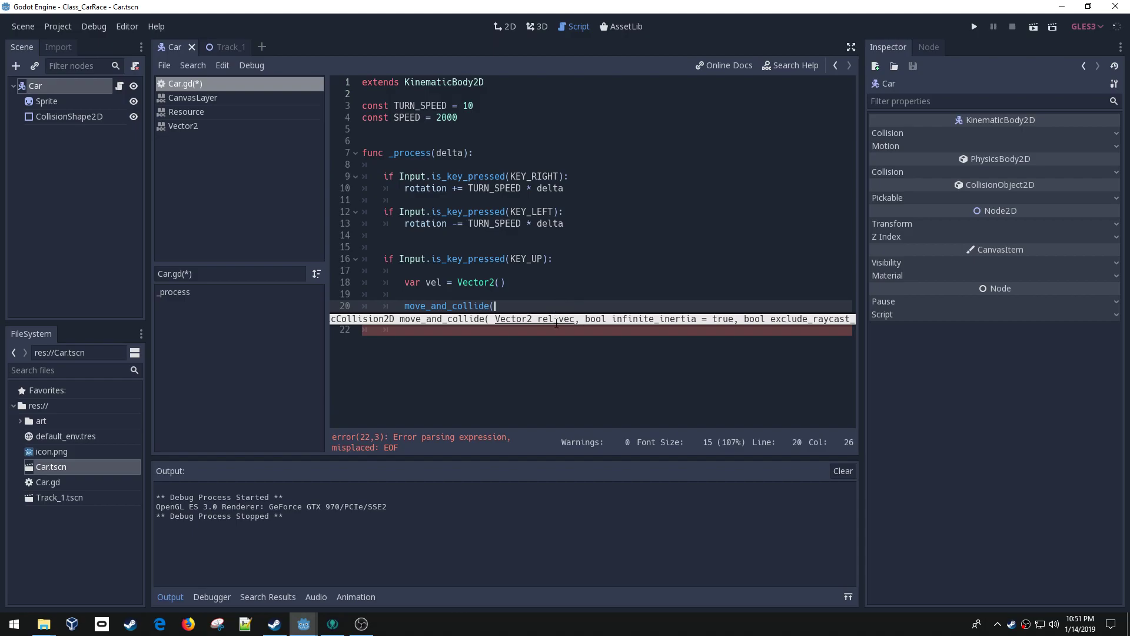
type("vel)")
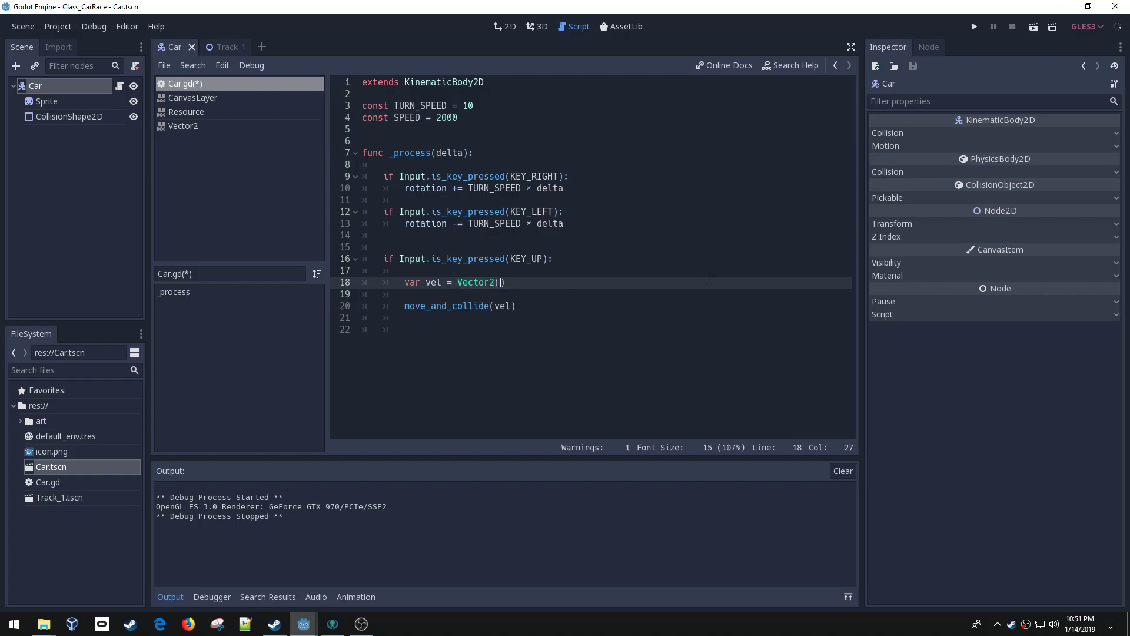
Step: Make vel equal Vector2(0,-1) so it points upward, saving along the way
type("0")
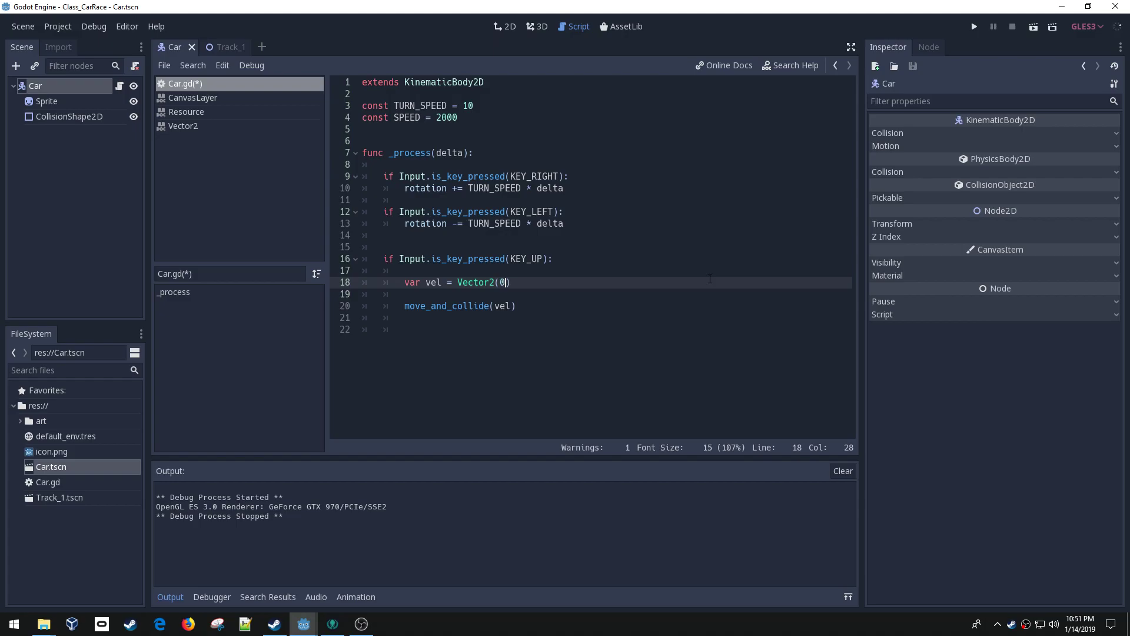
key("ctrl+s")
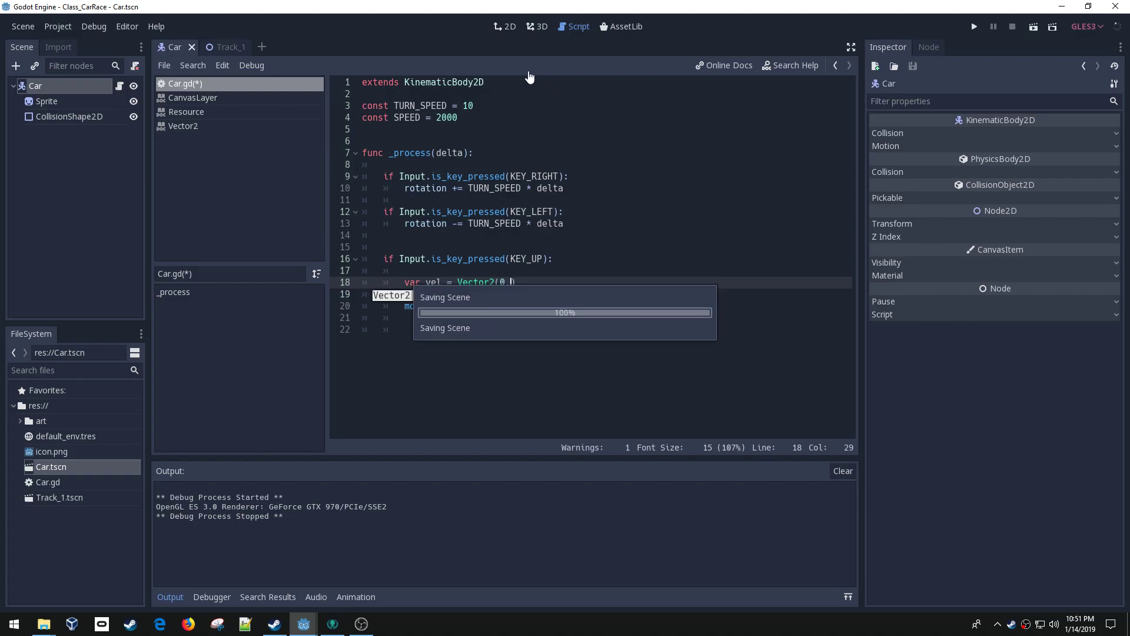
left_click(505, 27)
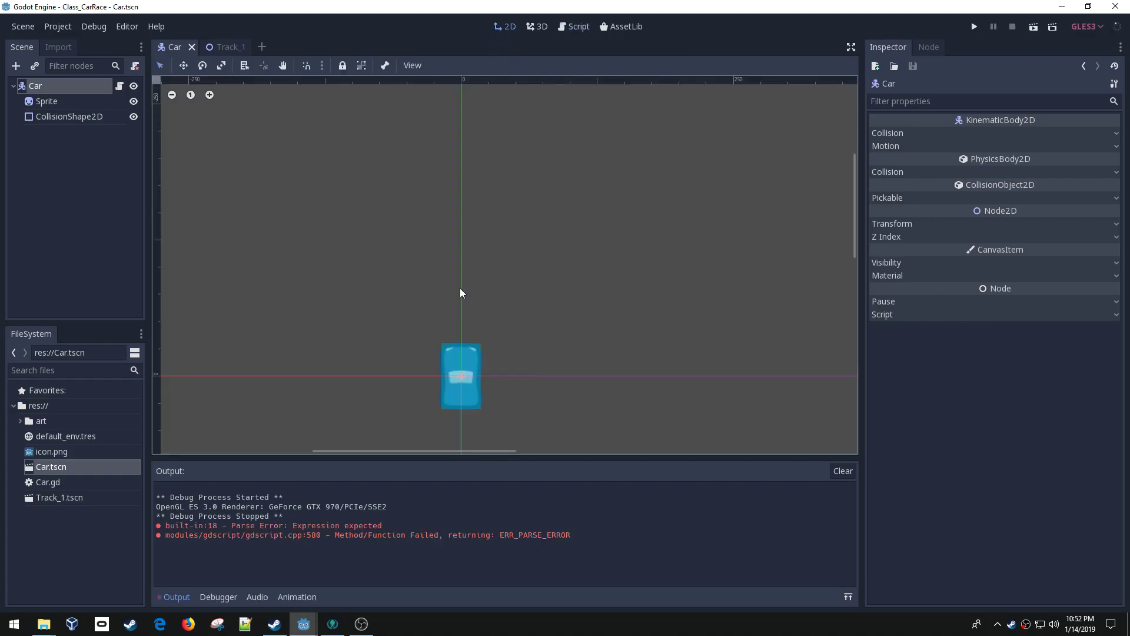
mouse_move(159, 227)
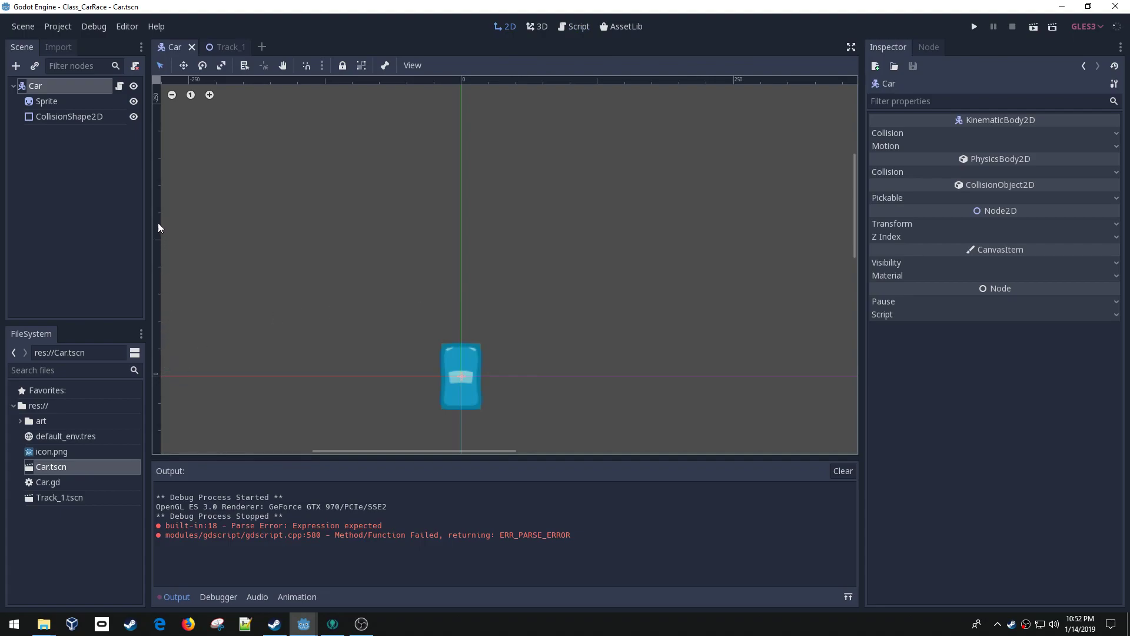
left_click(573, 28)
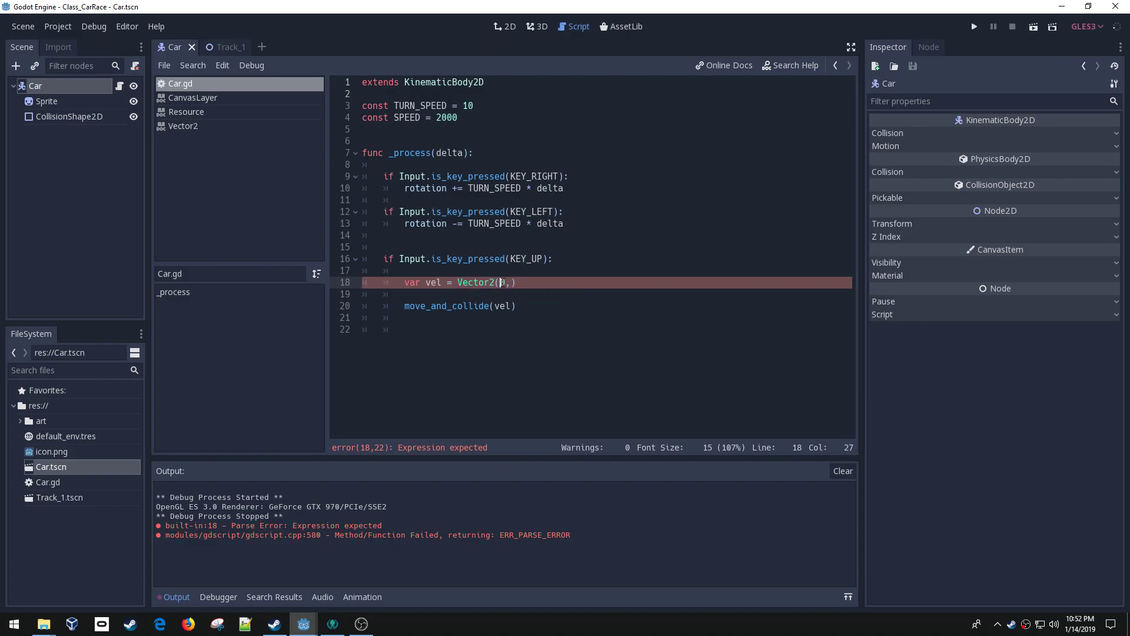
type("0")
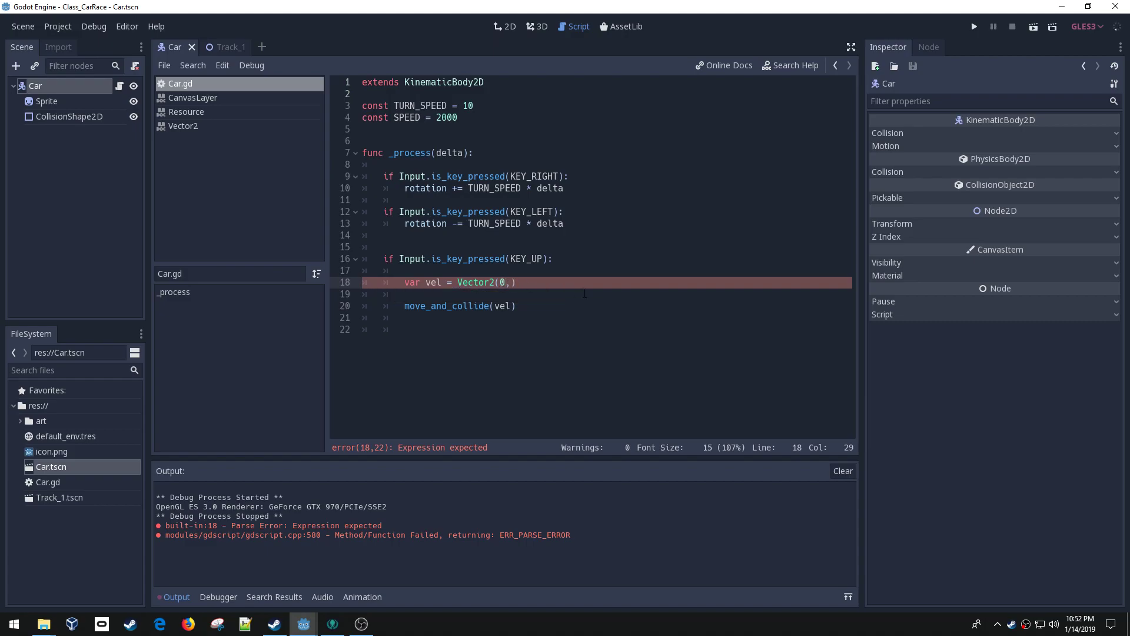
type("-1")
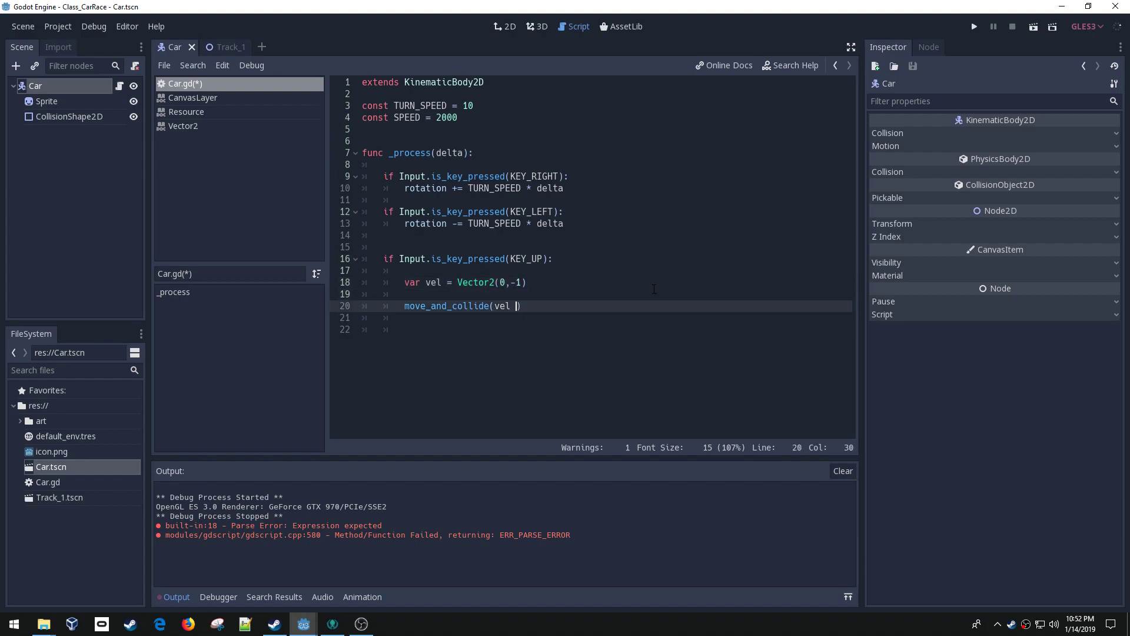
Step: Pass vel * SPEED * delta to move_and_collide
type("*")
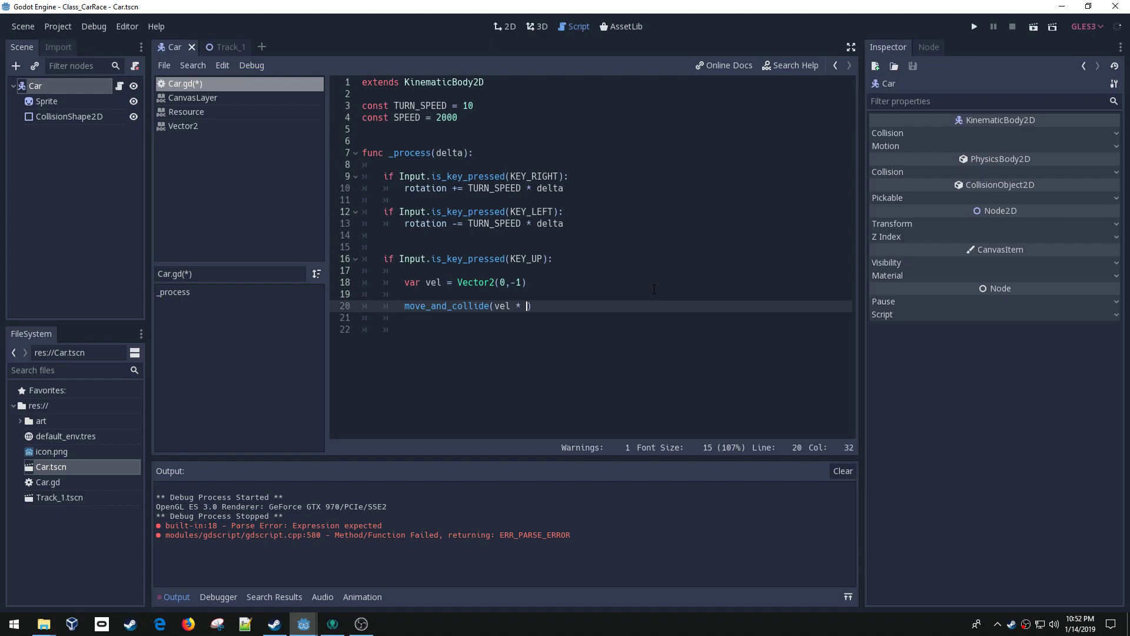
type("SPEED * de")
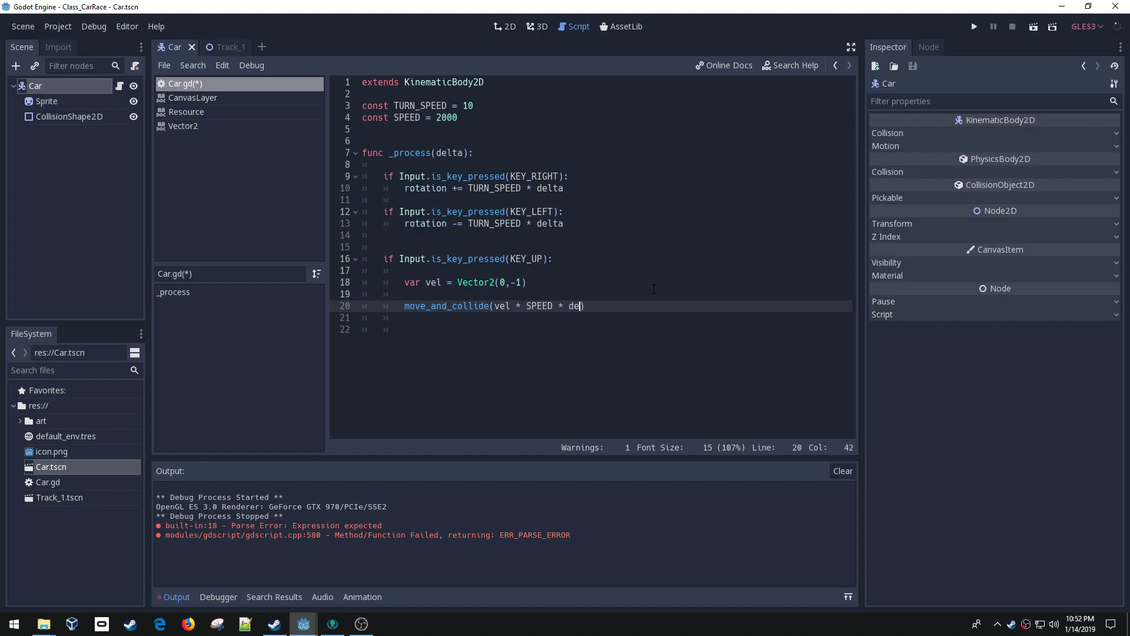
type("lta")
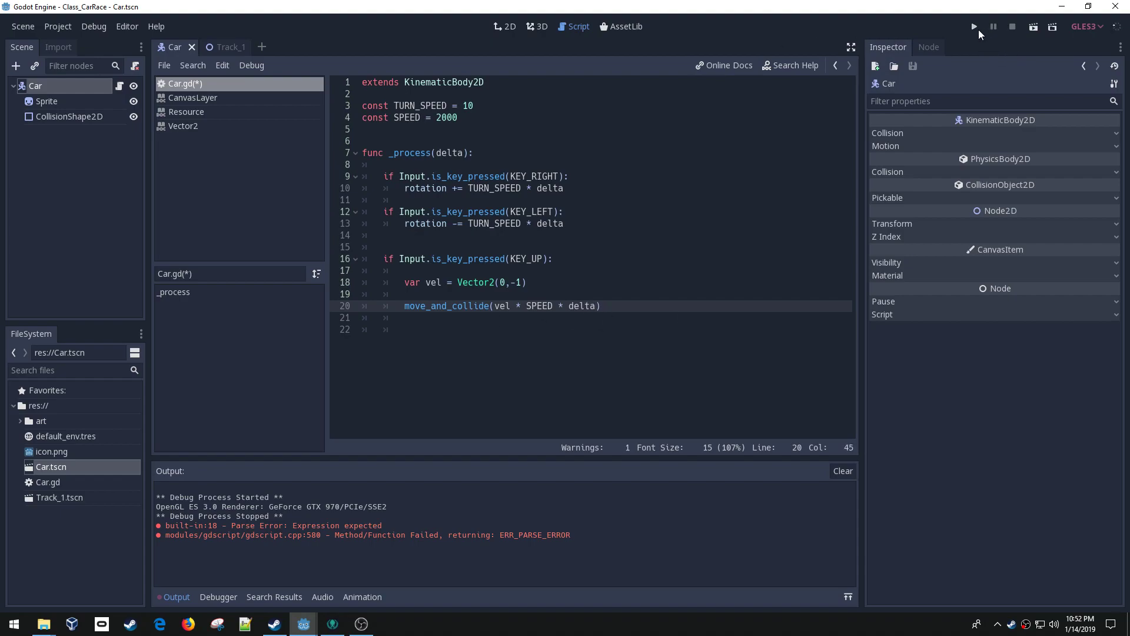
Step: Lower SPEED from 2000 to 200 and test-drive the car on Track_1
left_click(973, 27)
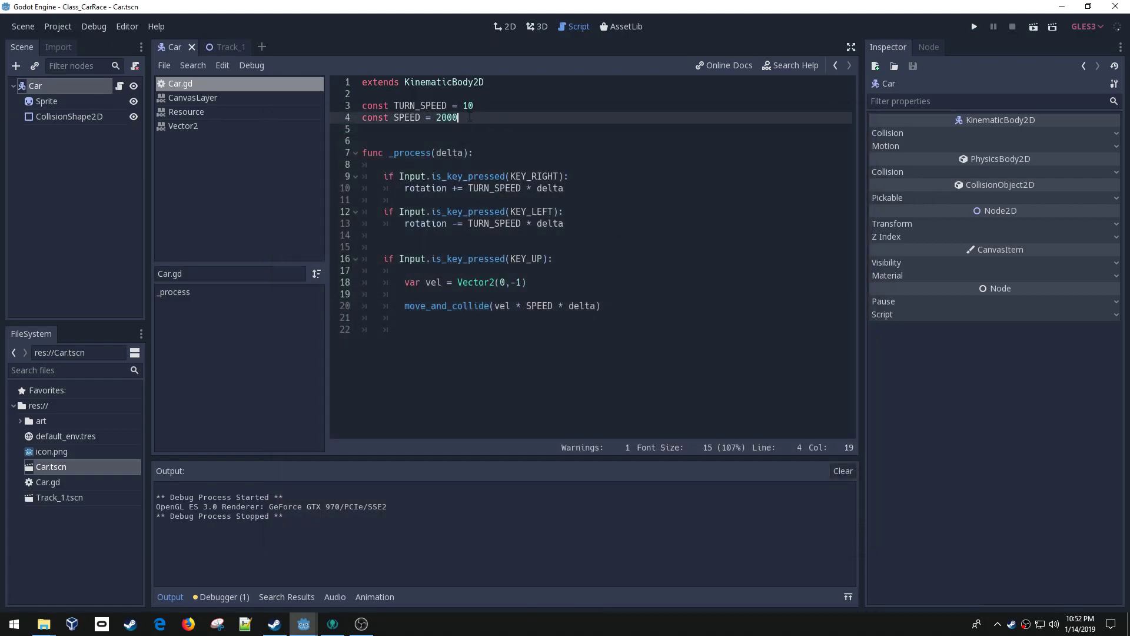
key("Backspace")
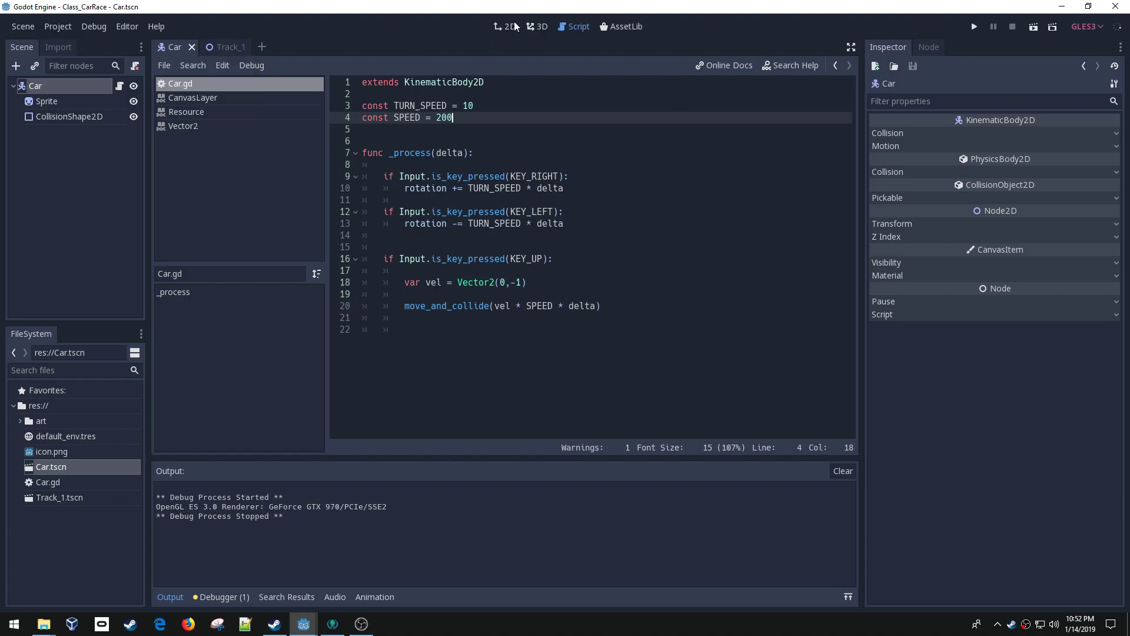
left_click(224, 46)
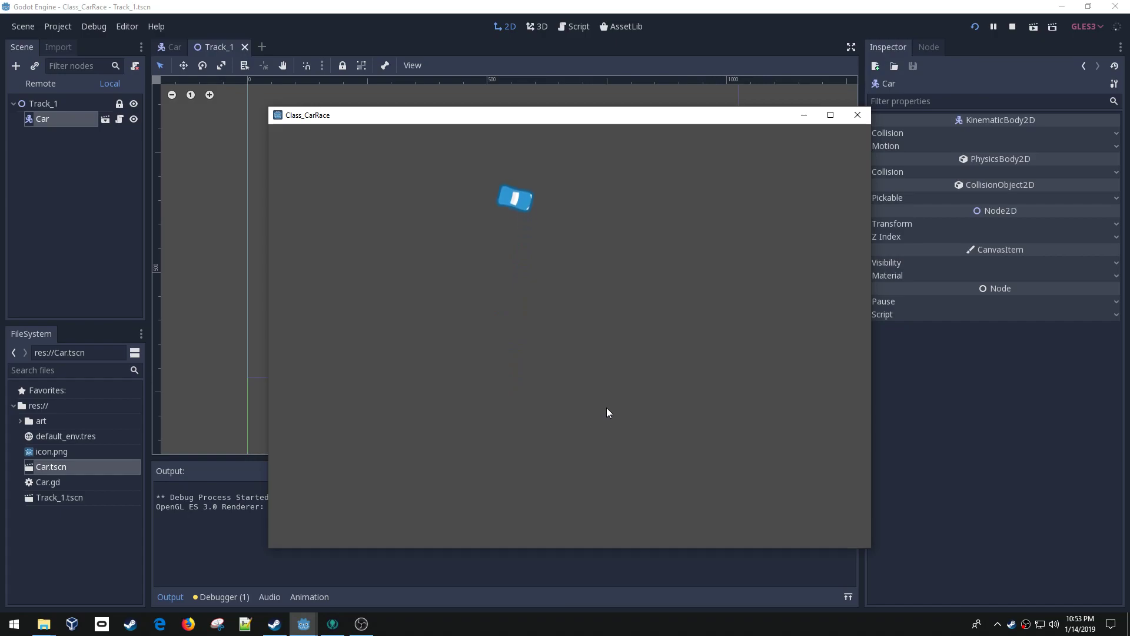
mouse_move(510, 197)
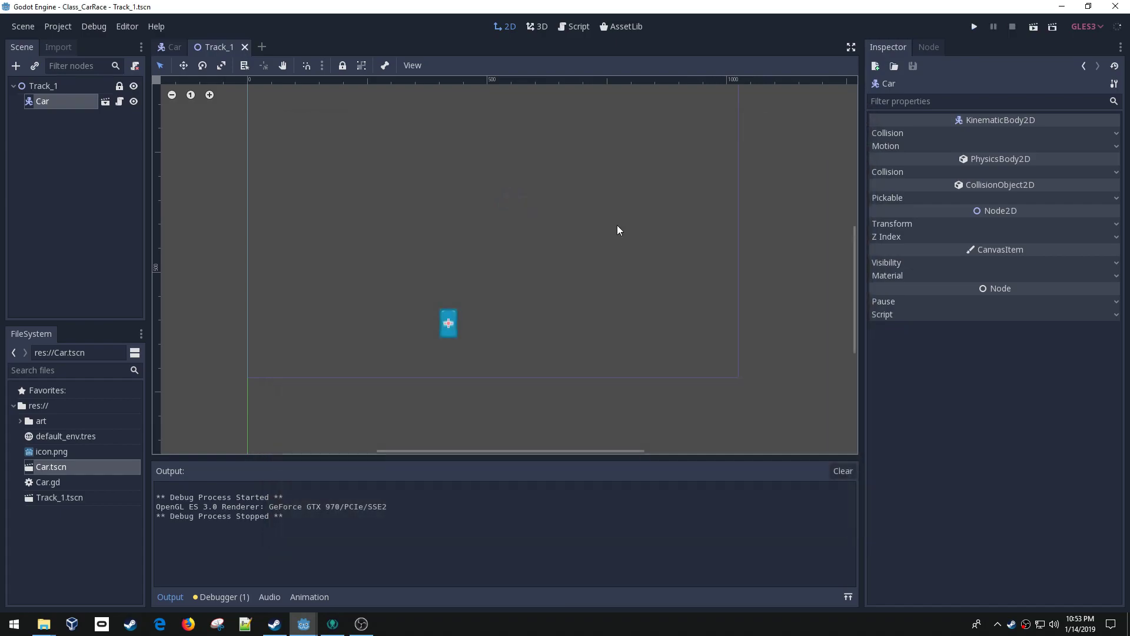
left_click(577, 27)
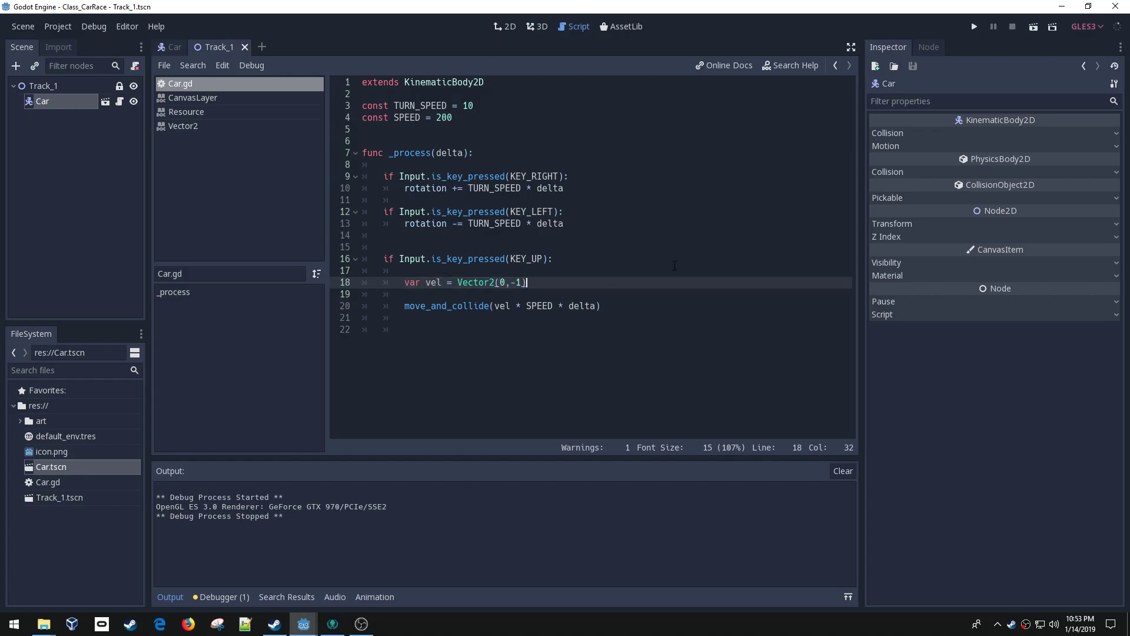
Step: Change vel to Vector2(0,-1).rotated(rotation) so the car moves where it faces
type(".")
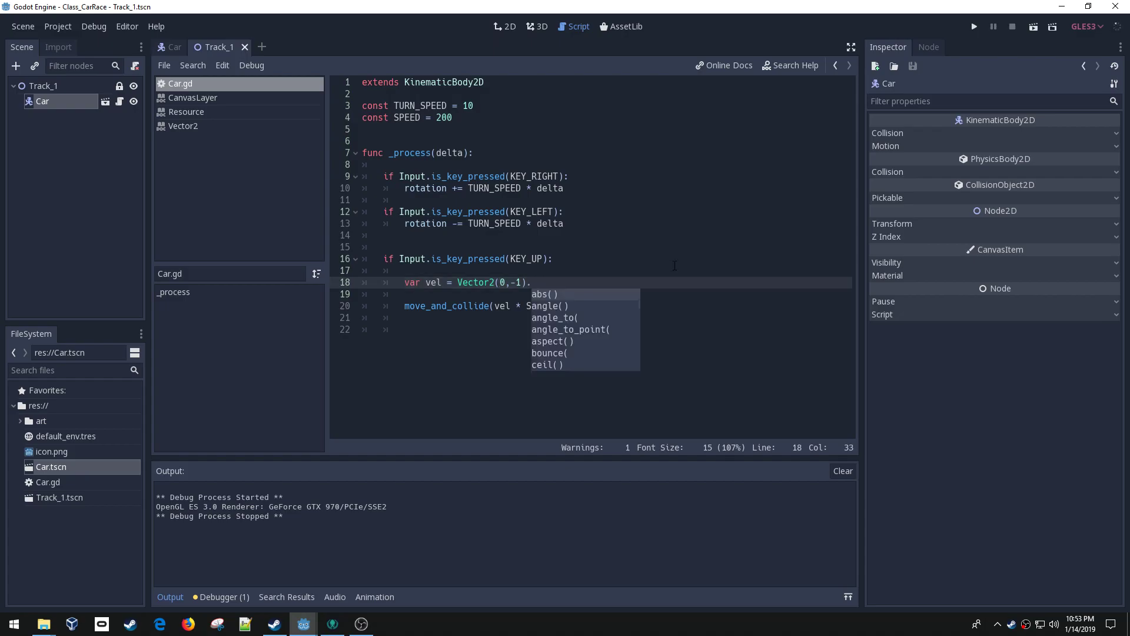
type("r")
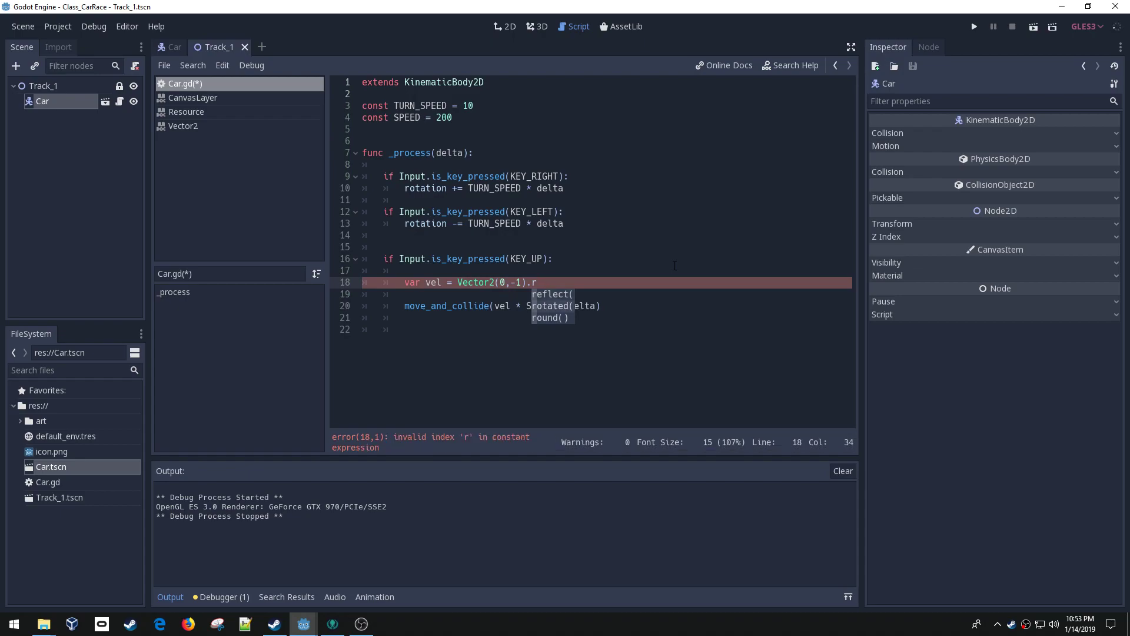
type("otated(")
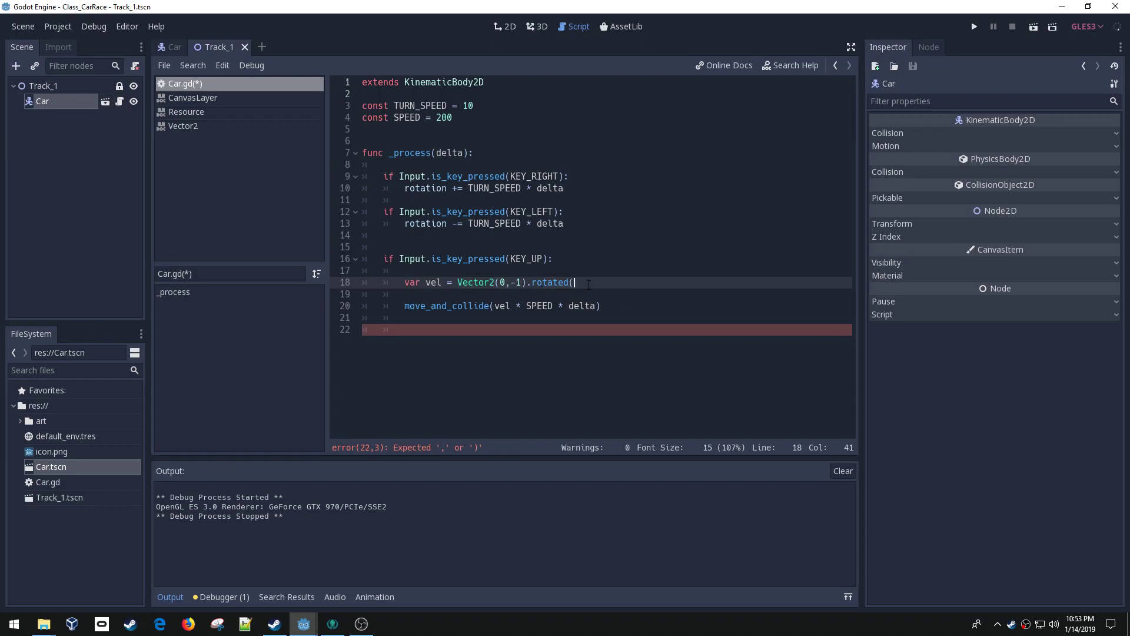
type("rotation")
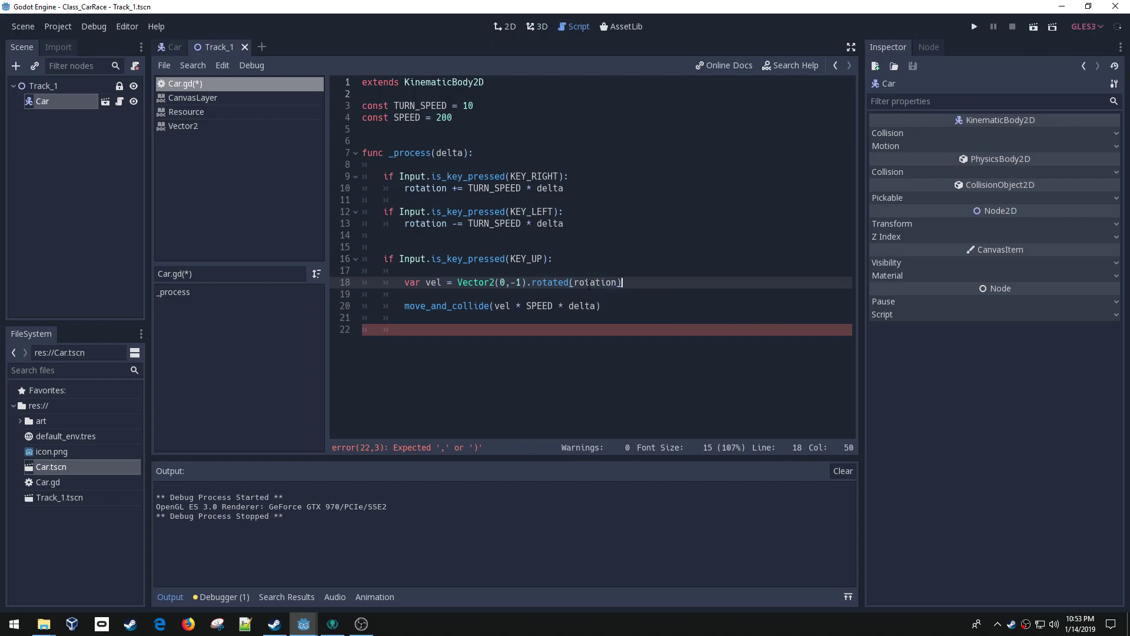
key("Backspace")
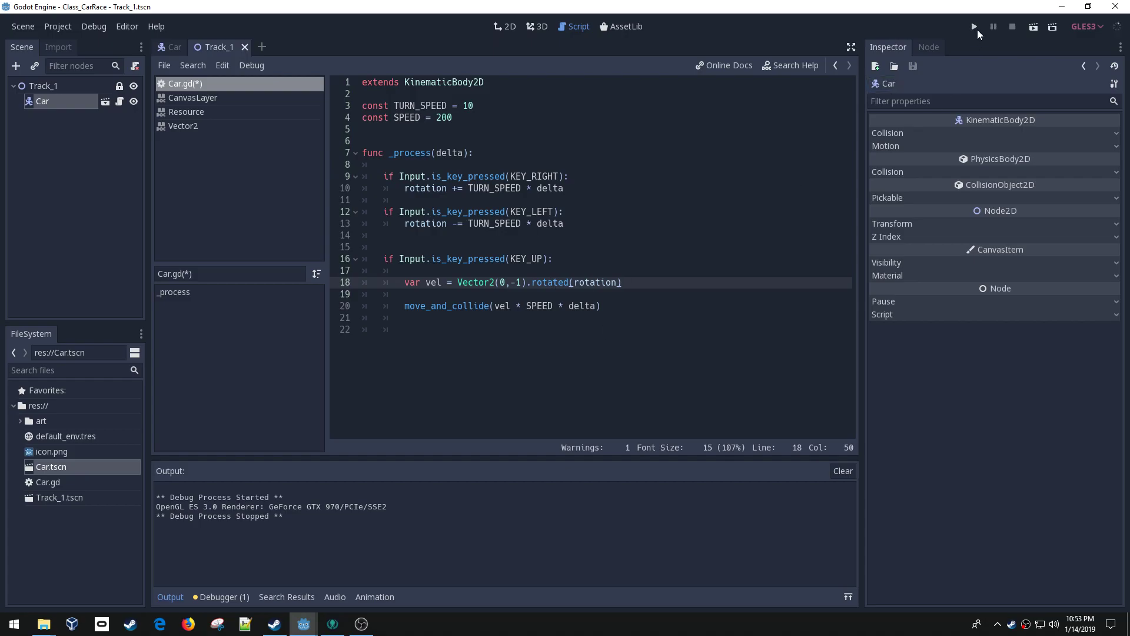
Step: Test-run the game to watch the turning car, then return to Track_1 in the 2D workspace
left_click(973, 27)
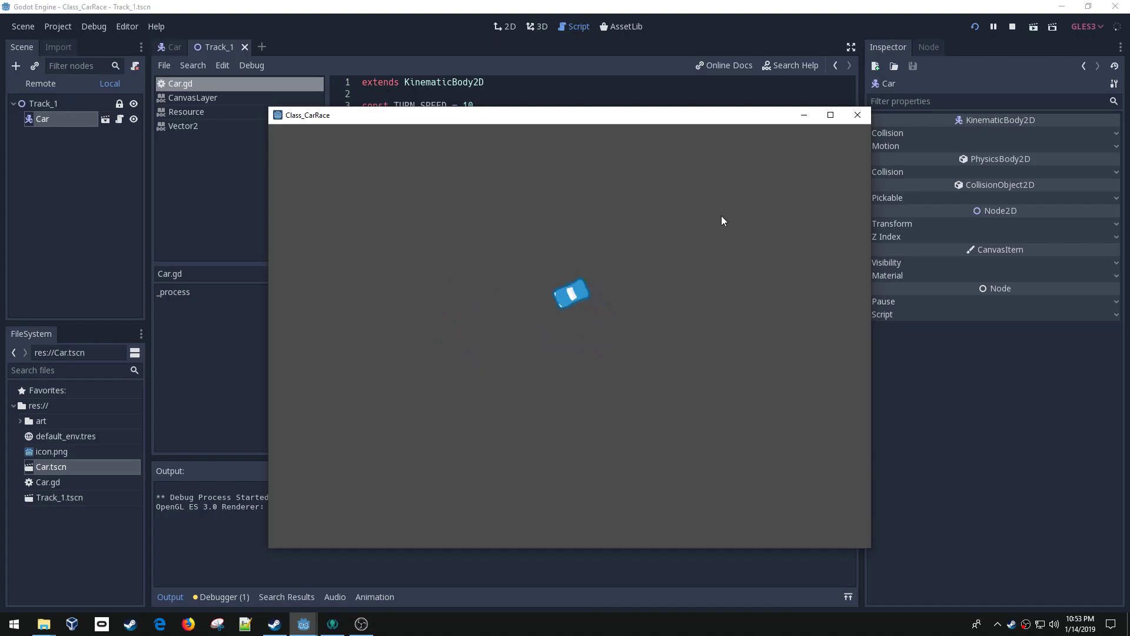
left_click(1011, 27)
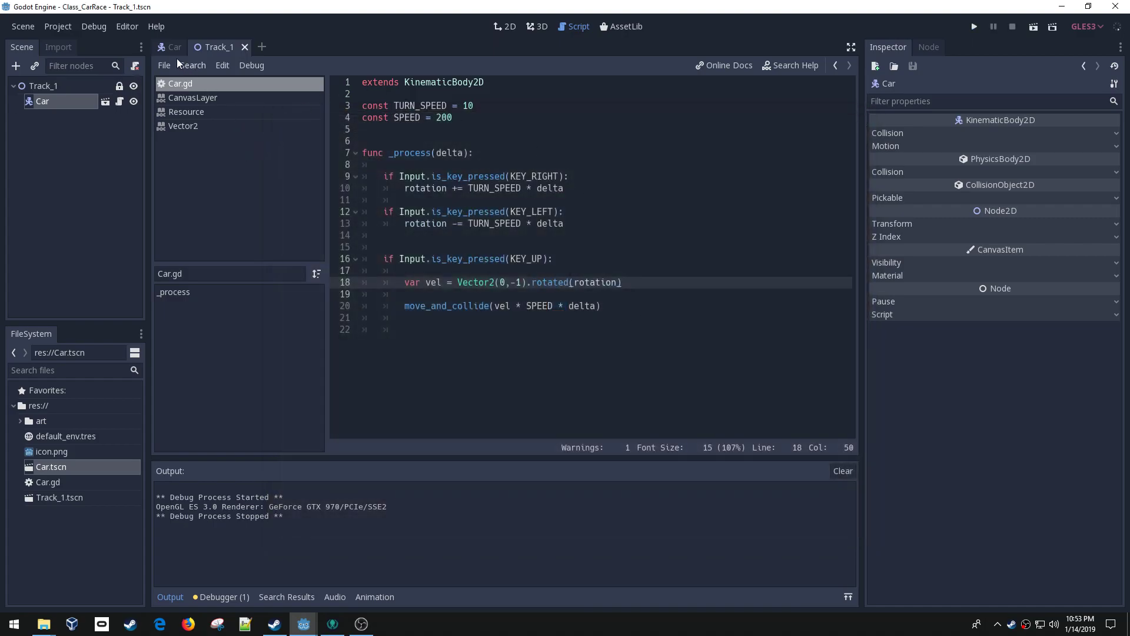
left_click(505, 26)
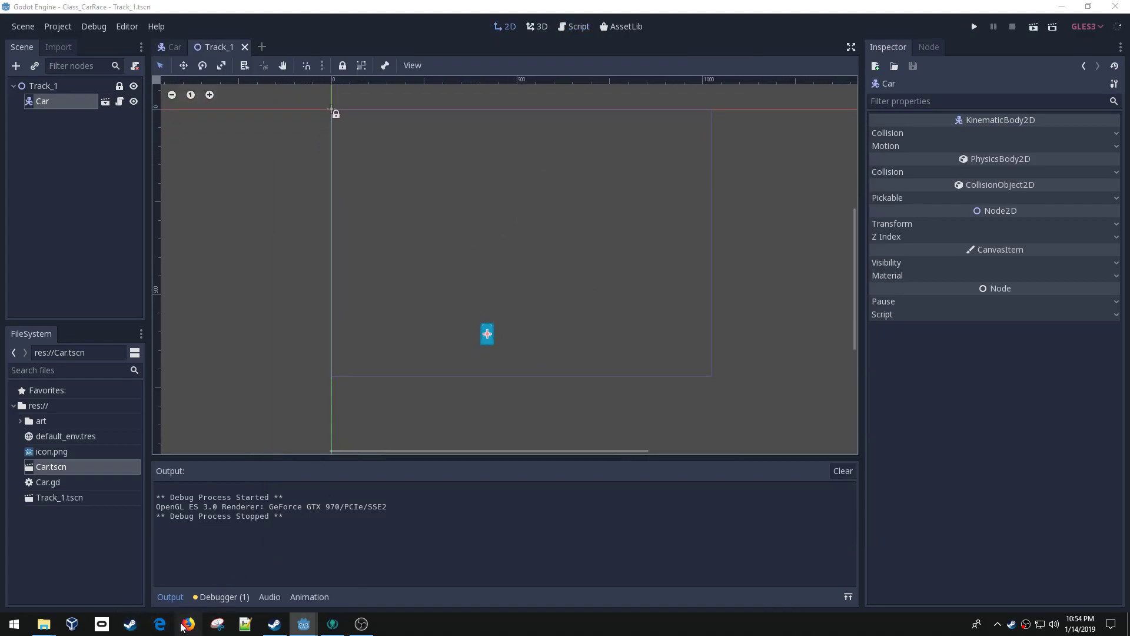
Step: Search Firefox for 'hd 720', open Wikipedia's 720p article showing 1280×720, and return to Godot
left_click(187, 624)
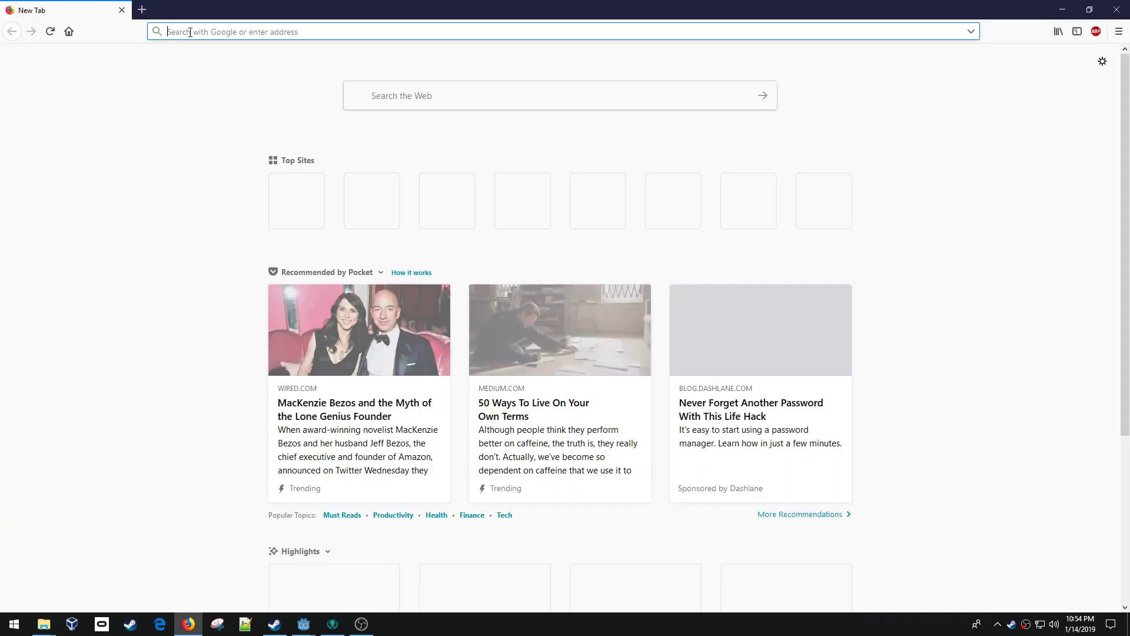
type("h")
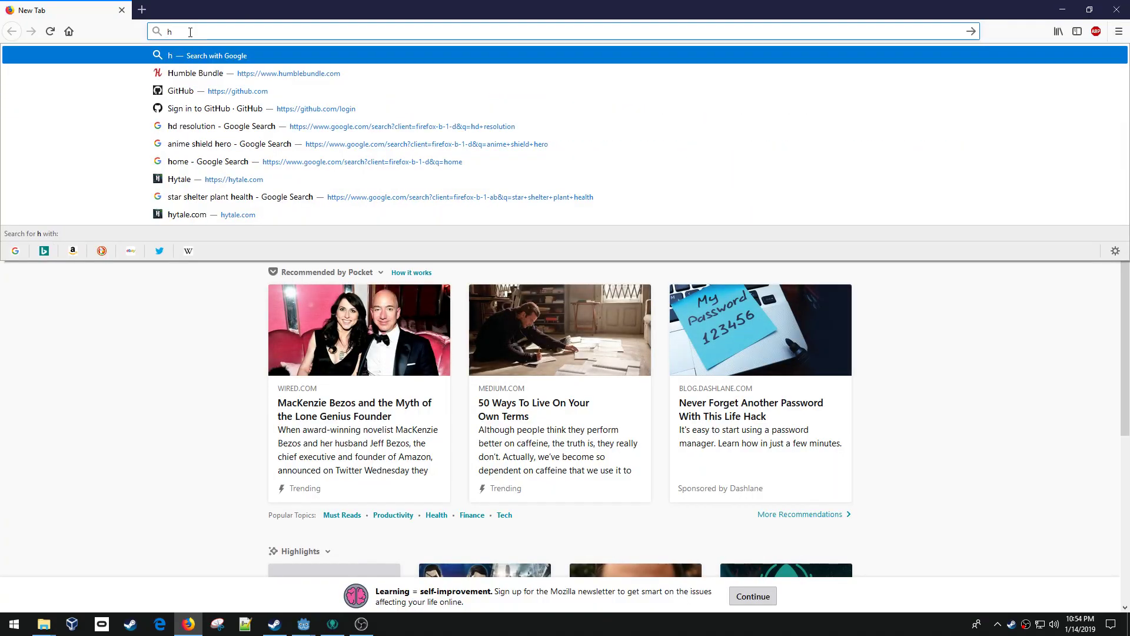
type("d 720")
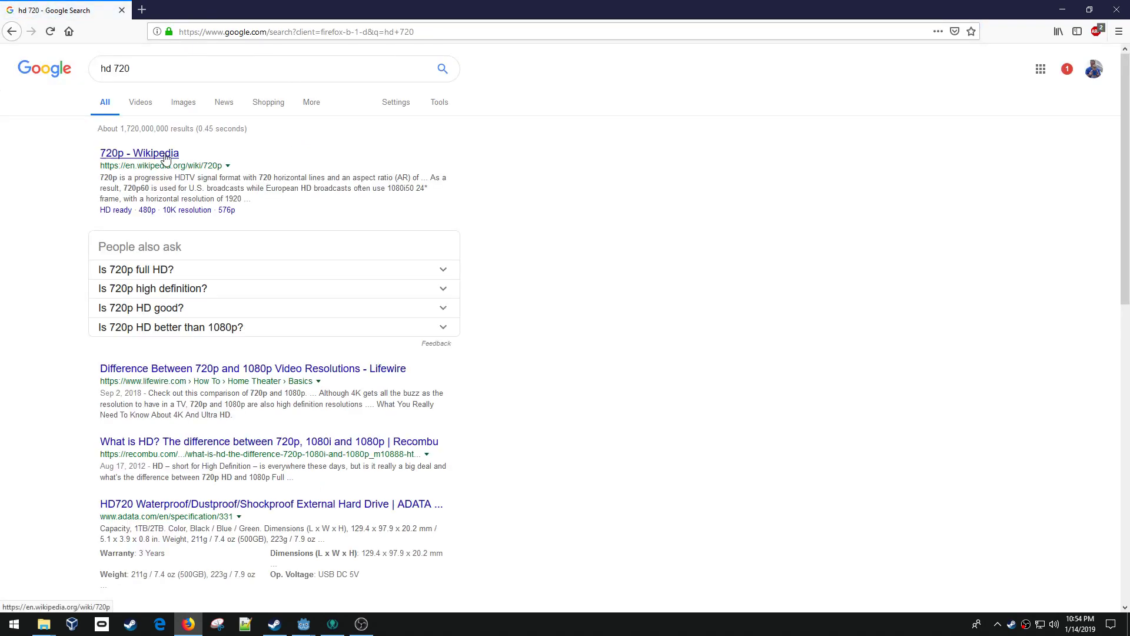
left_click(139, 153)
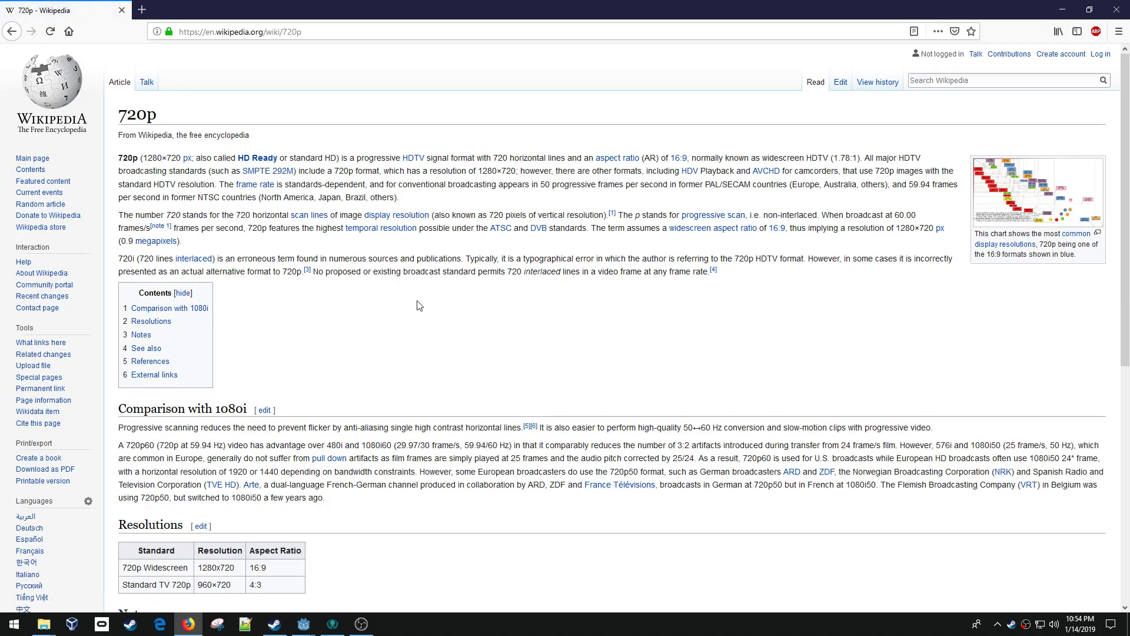
mouse_move(142, 156)
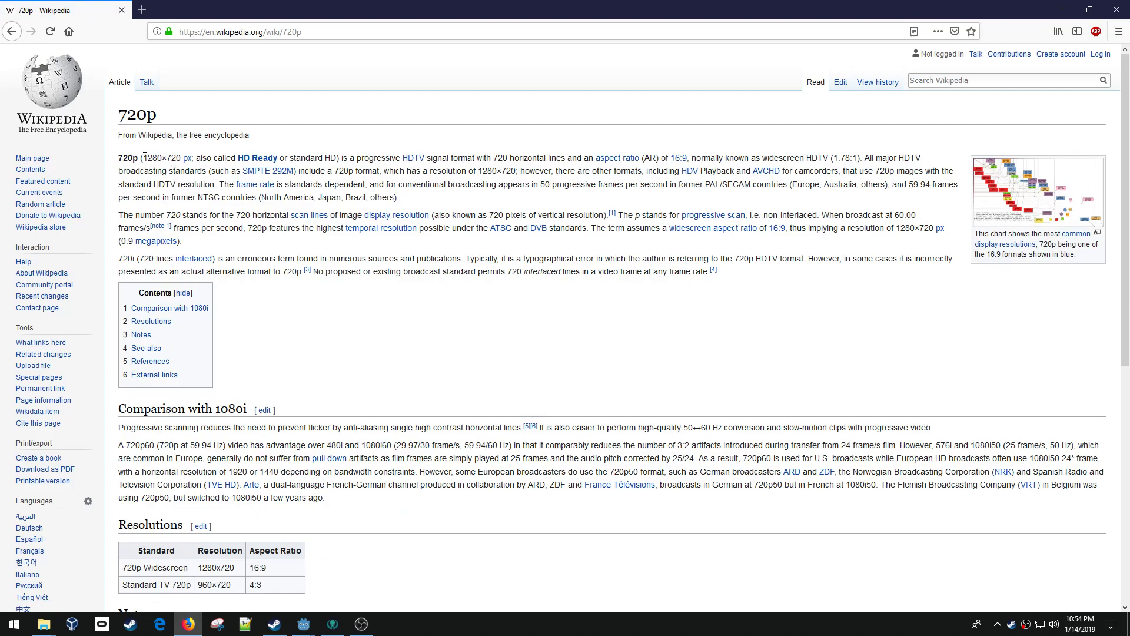
double_click(157, 157)
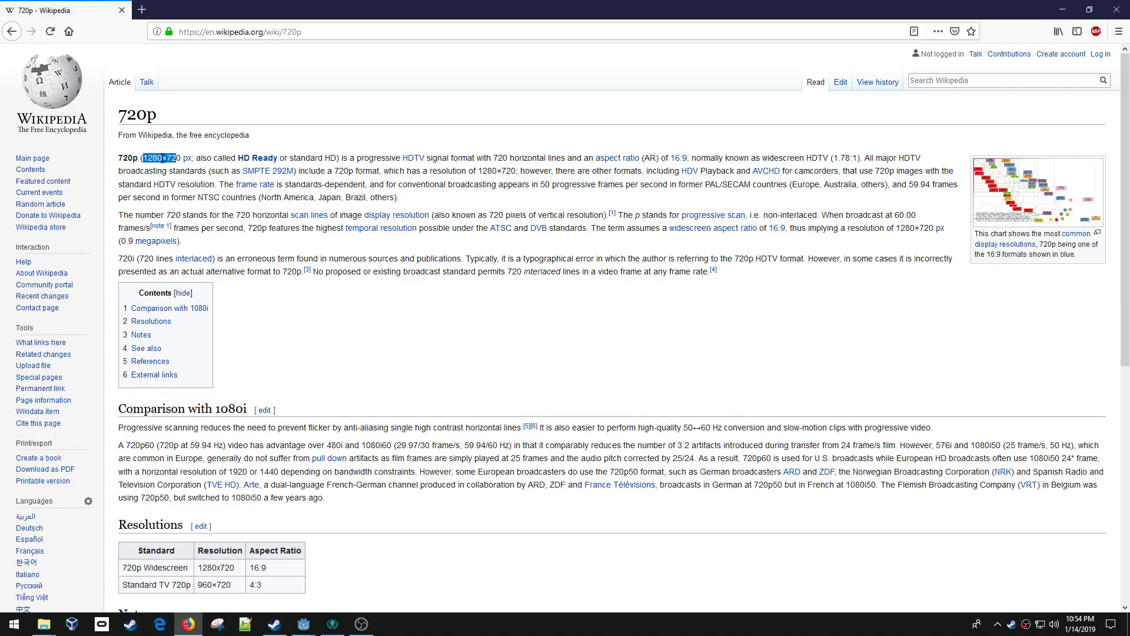
left_click(303, 623)
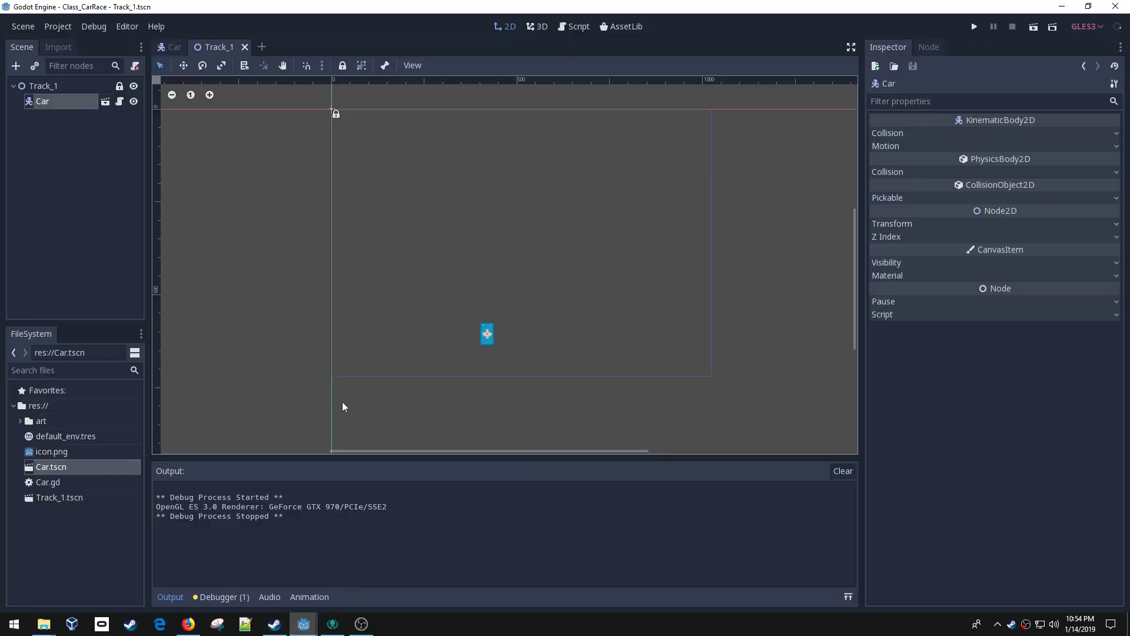
Step: Set the project window width to 1280 in Project Settings and save the track scene
left_click(58, 27)
type("1280")
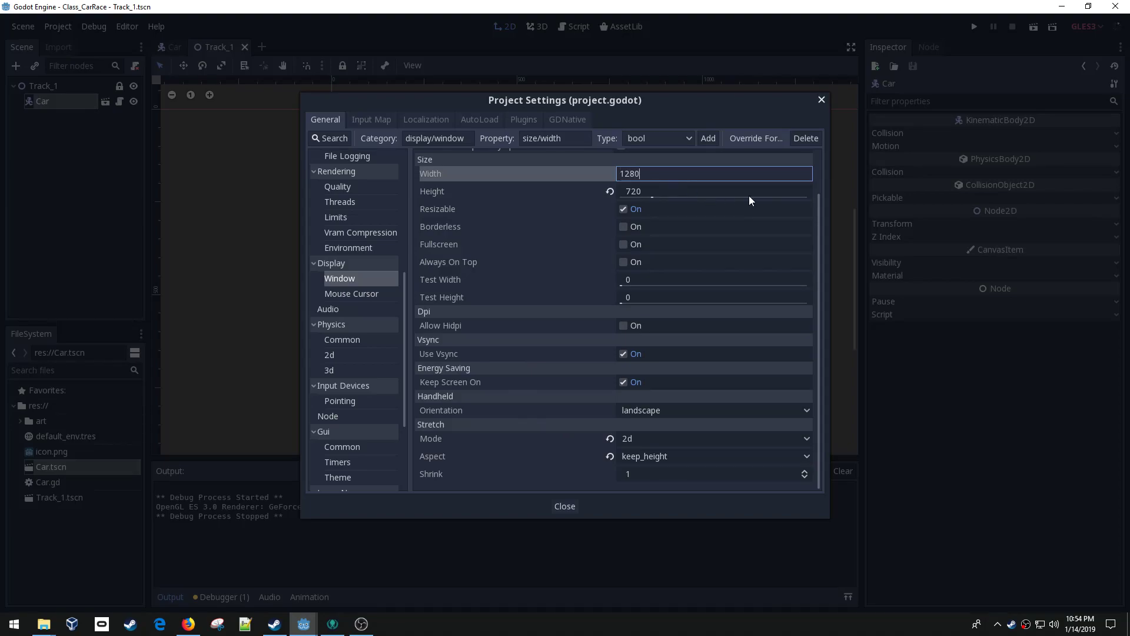
left_click(564, 505)
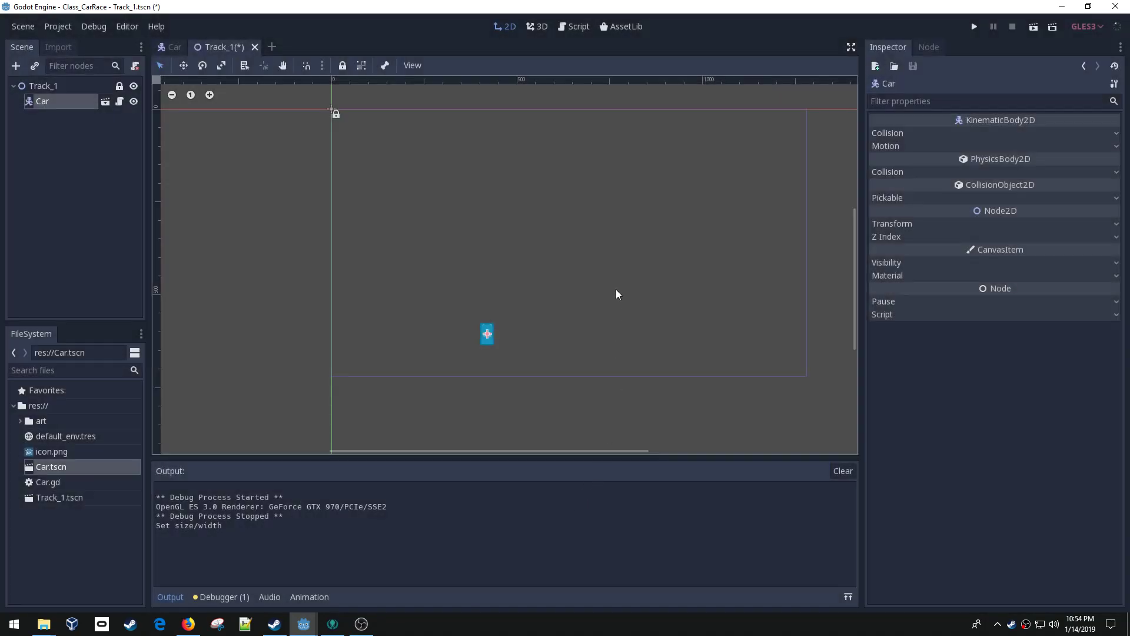
key("ctrl+s")
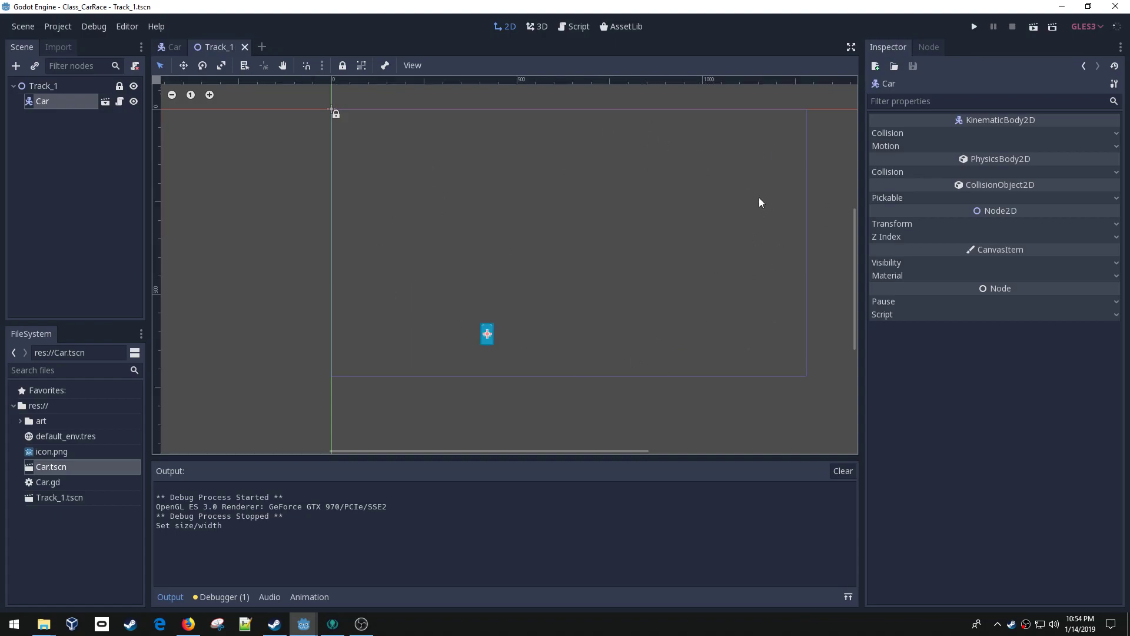
mouse_move(685, 267)
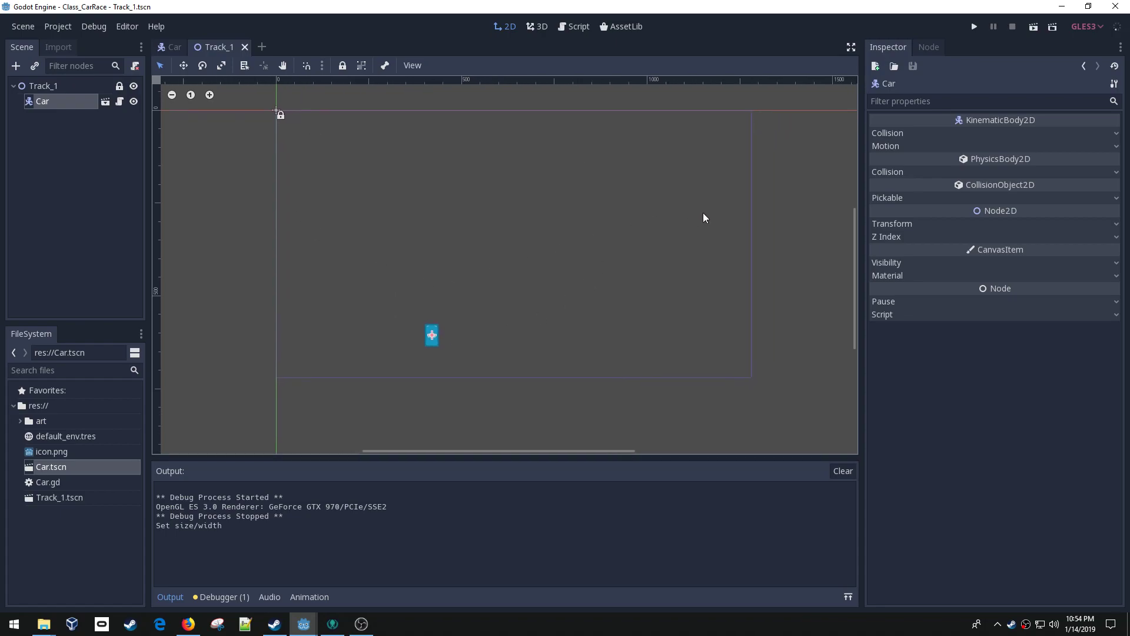
Step: Add a TileMap child node under the Track_1 root
right_click(42, 85)
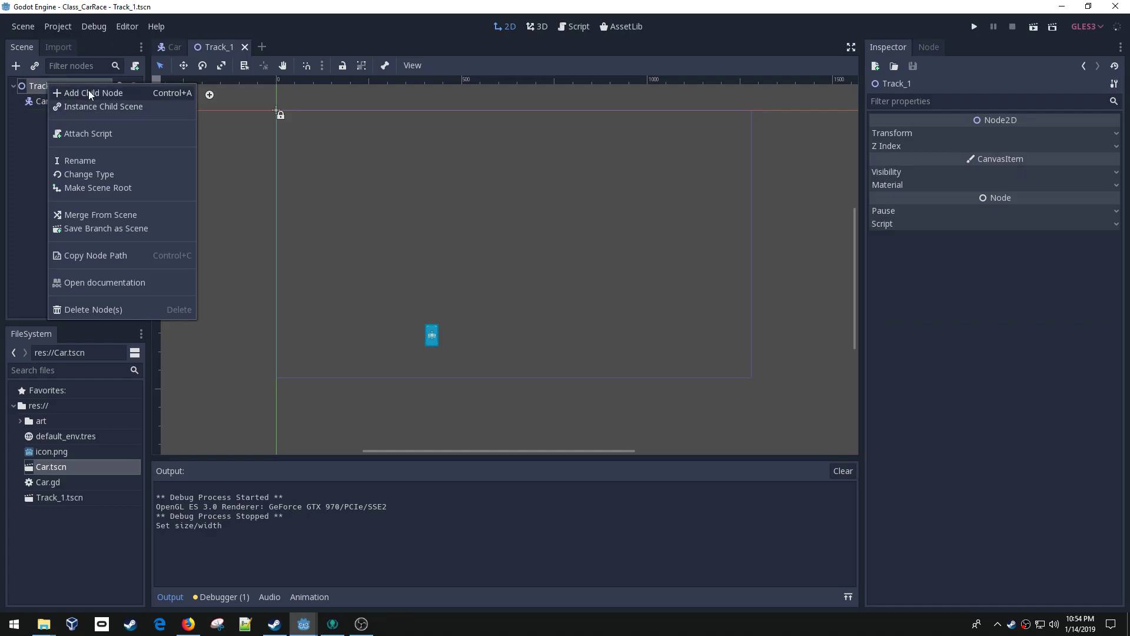
left_click(92, 92)
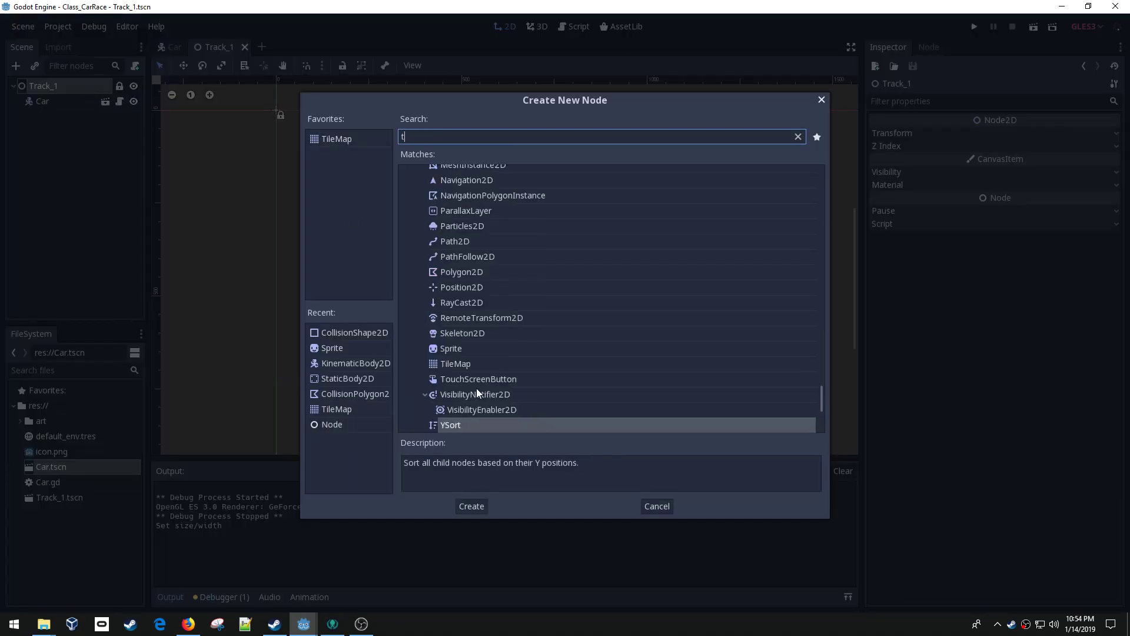
type("ile")
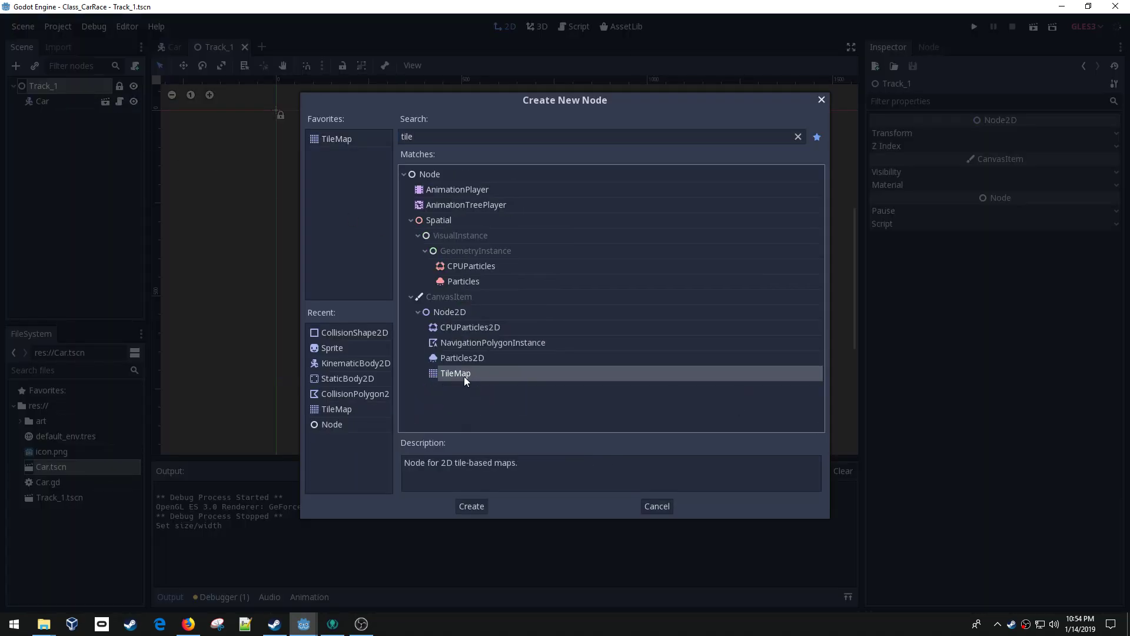
left_click(470, 505)
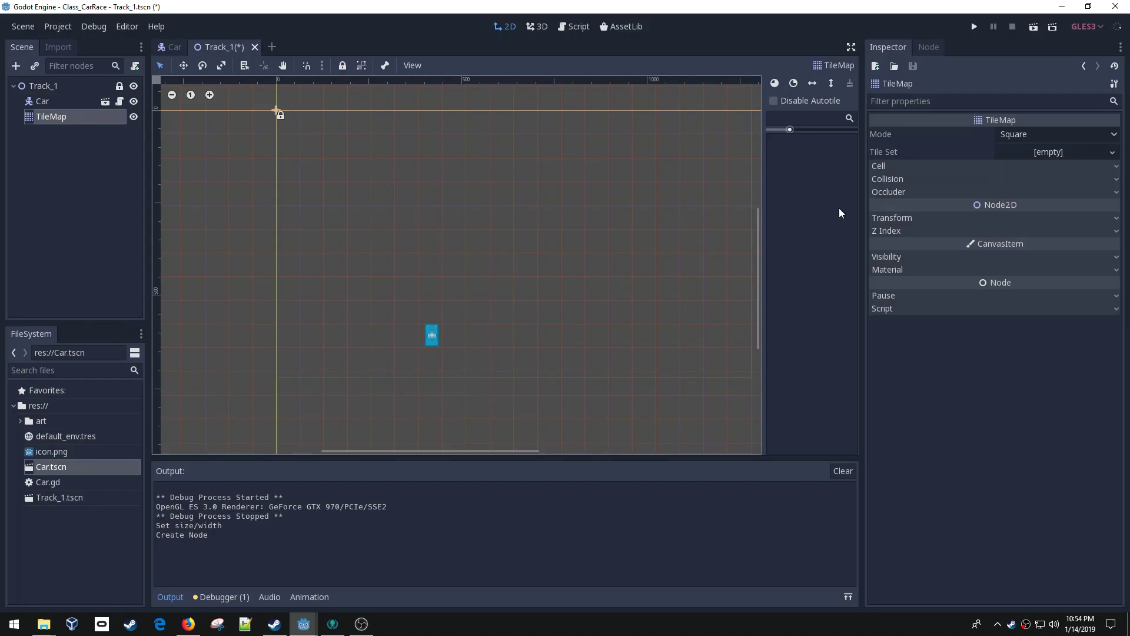
mouse_move(961, 147)
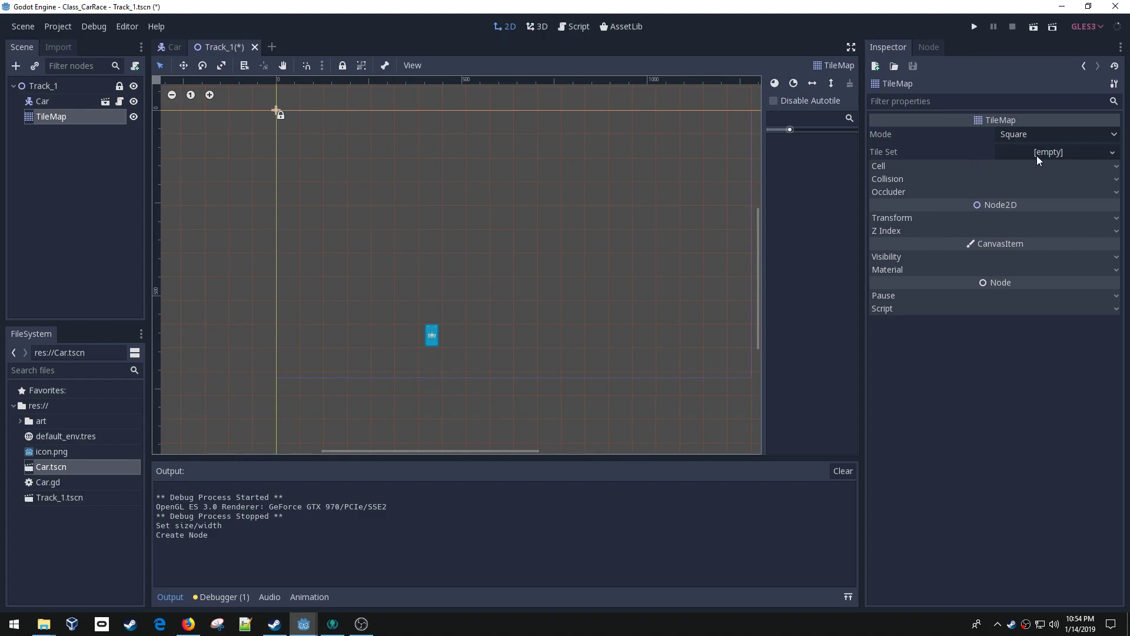
Step: Assign a New TileSet resource to the TileMap's Tile Set property
left_click(1112, 152)
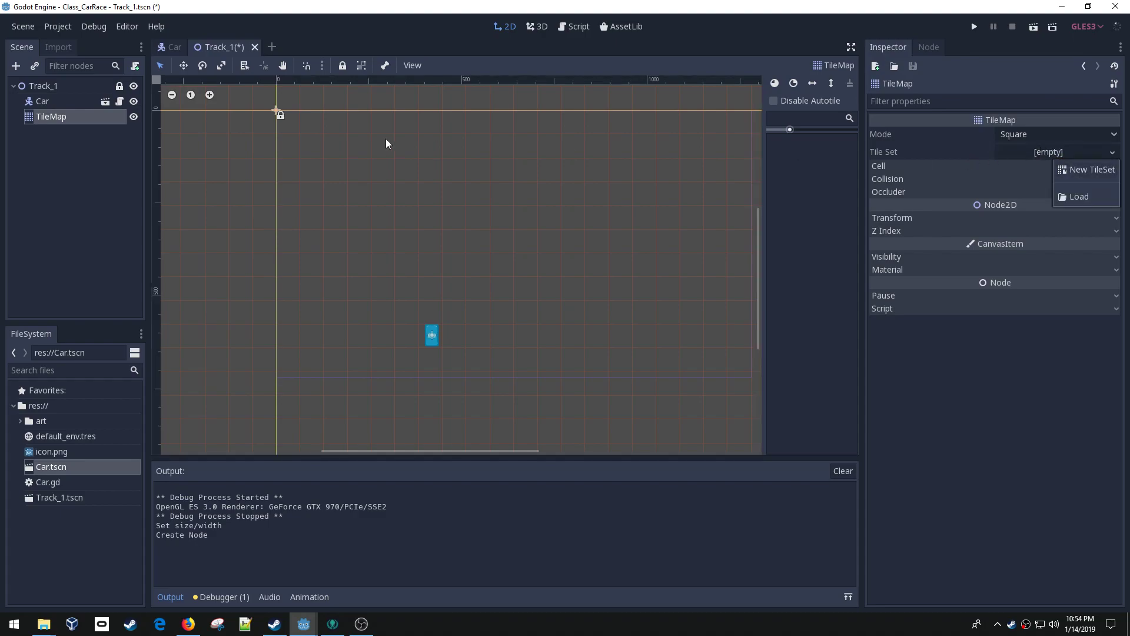
mouse_move(612, 178)
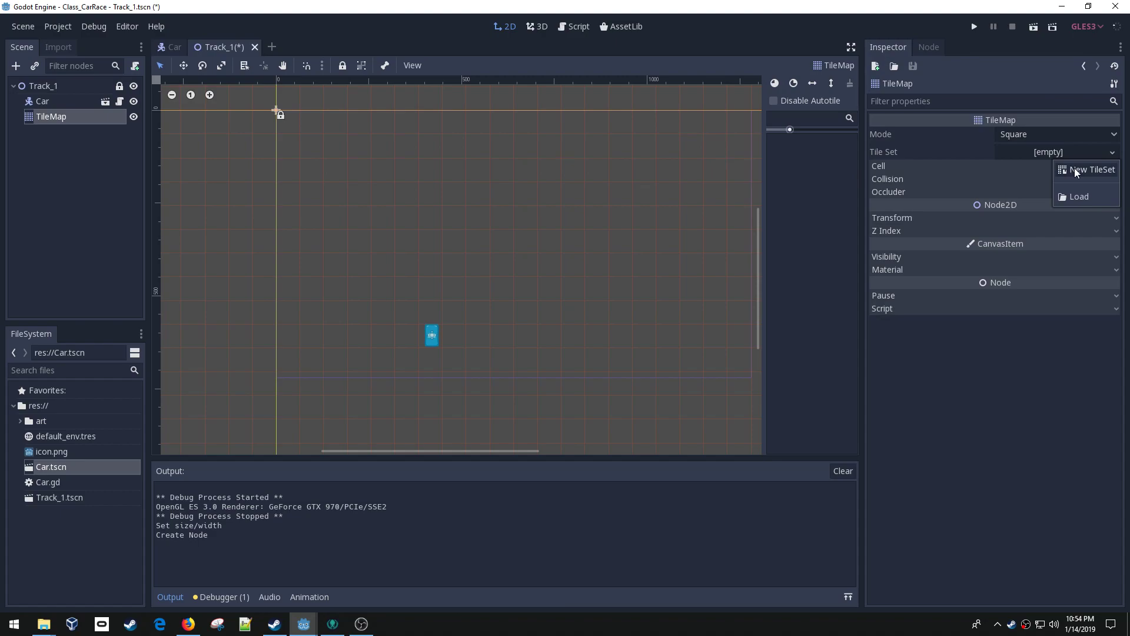
left_click(1092, 169)
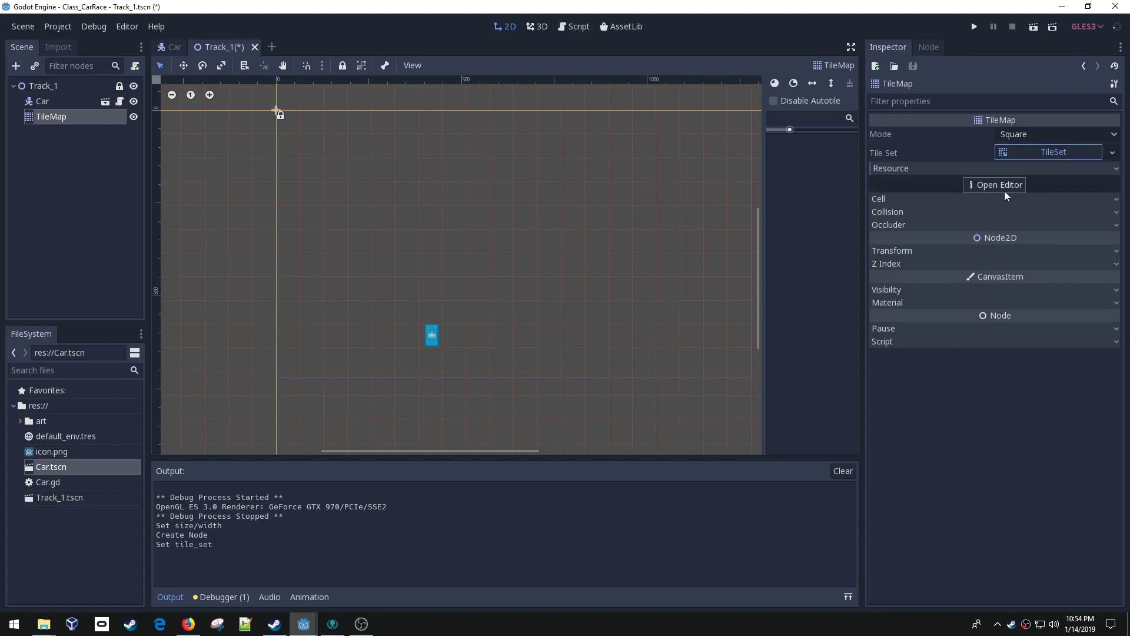
Step: Define a grid-snapped single tile region on the curved road_asphalt03 texture and save Track_1.tscn
left_click(1000, 185)
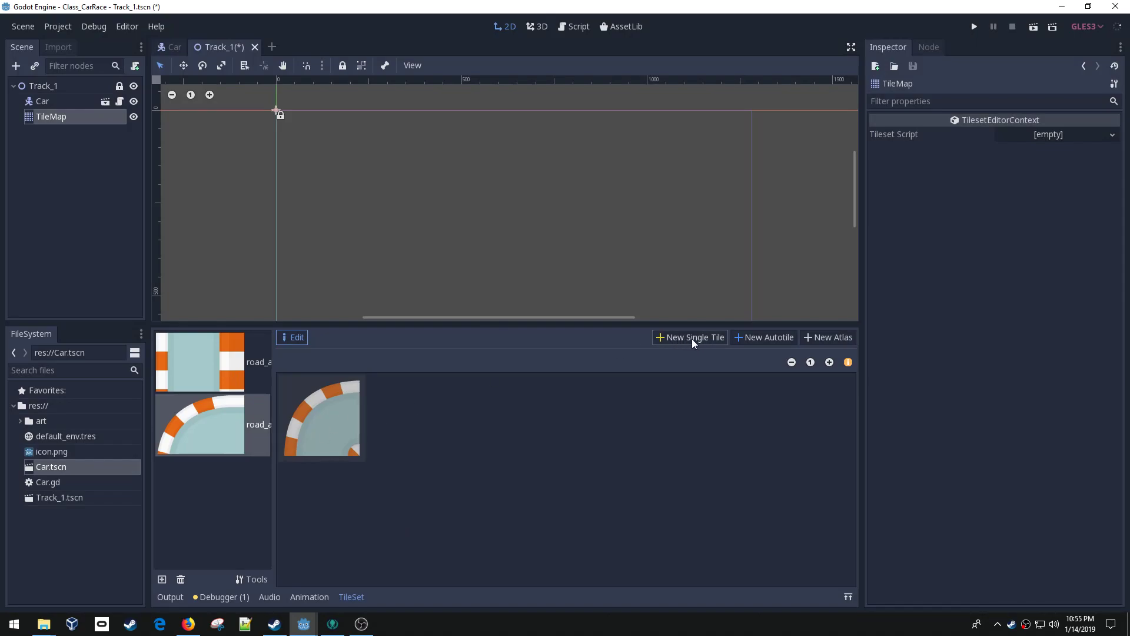
left_click(688, 337)
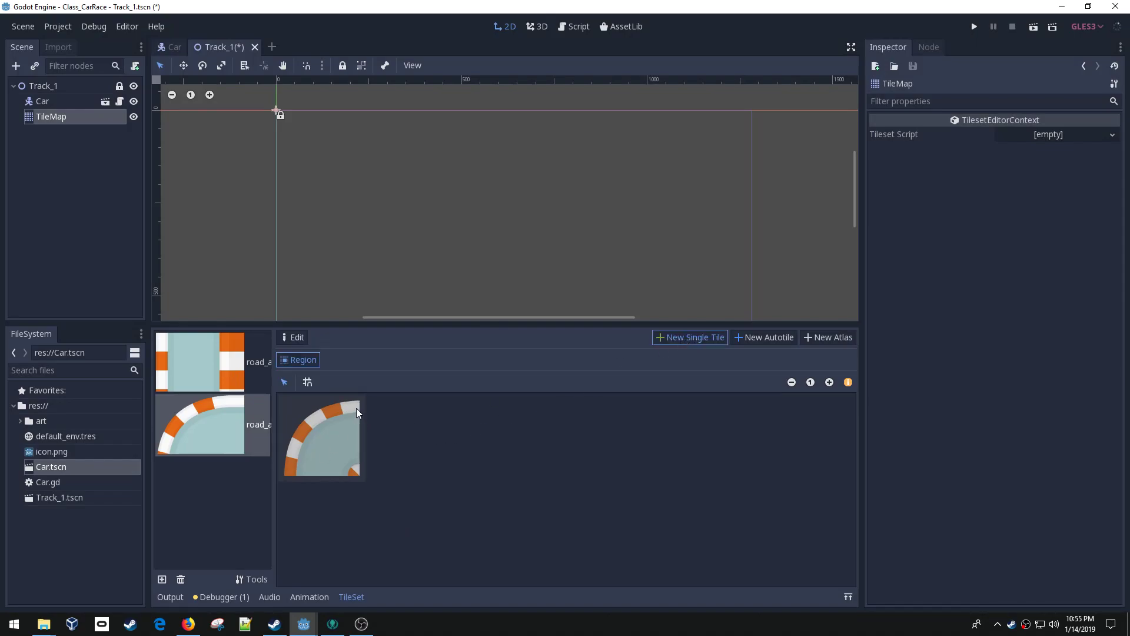
left_click(307, 381)
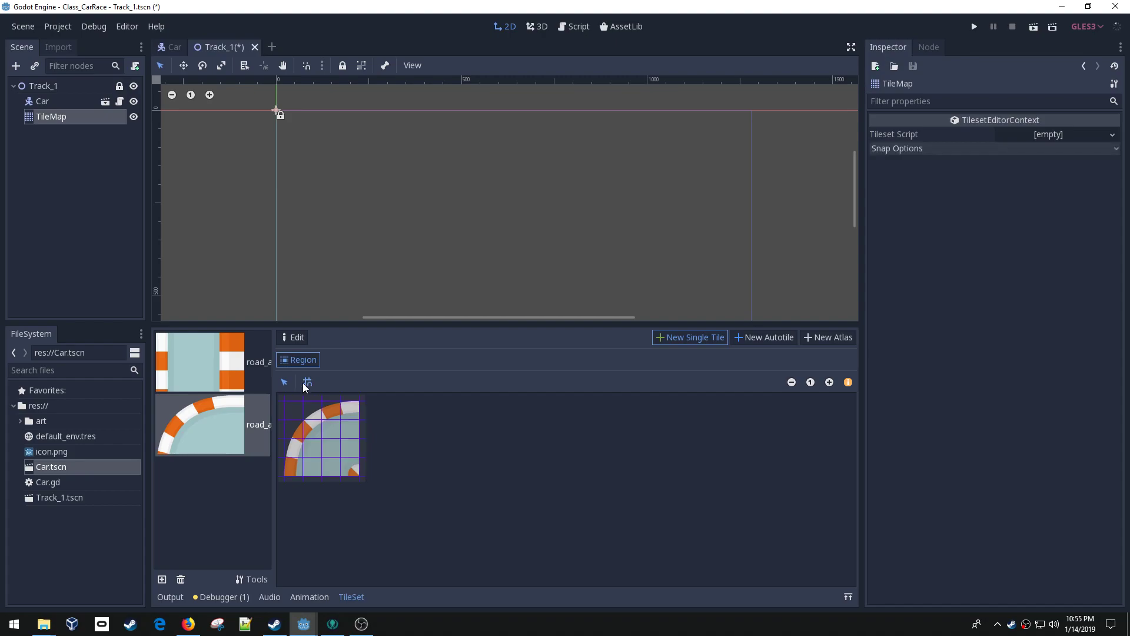
left_click(320, 438)
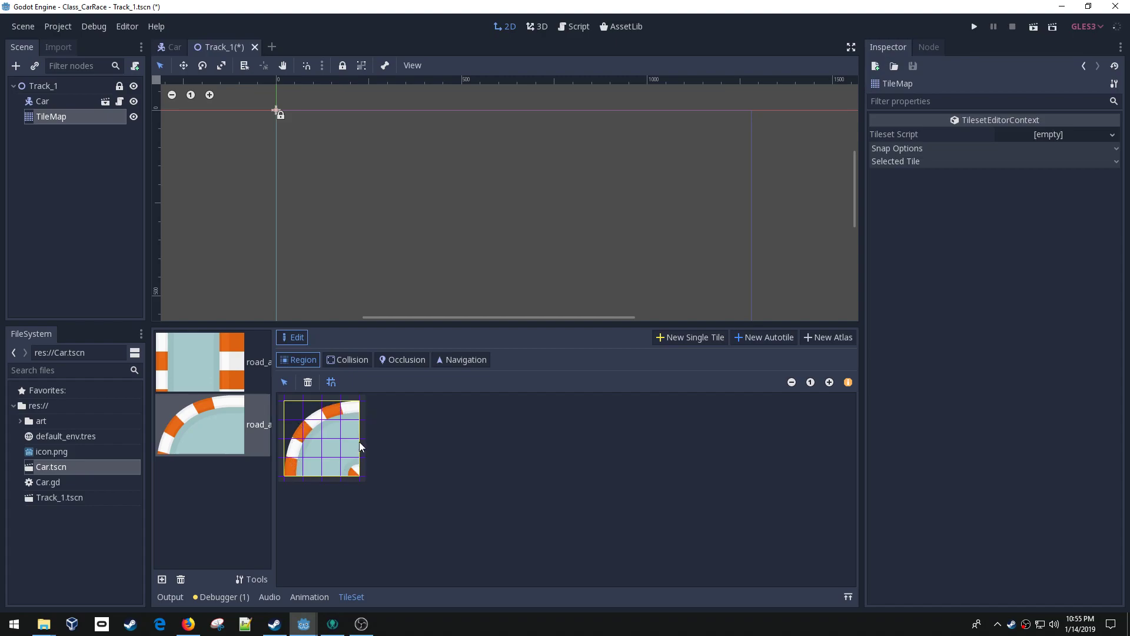
mouse_move(360, 420)
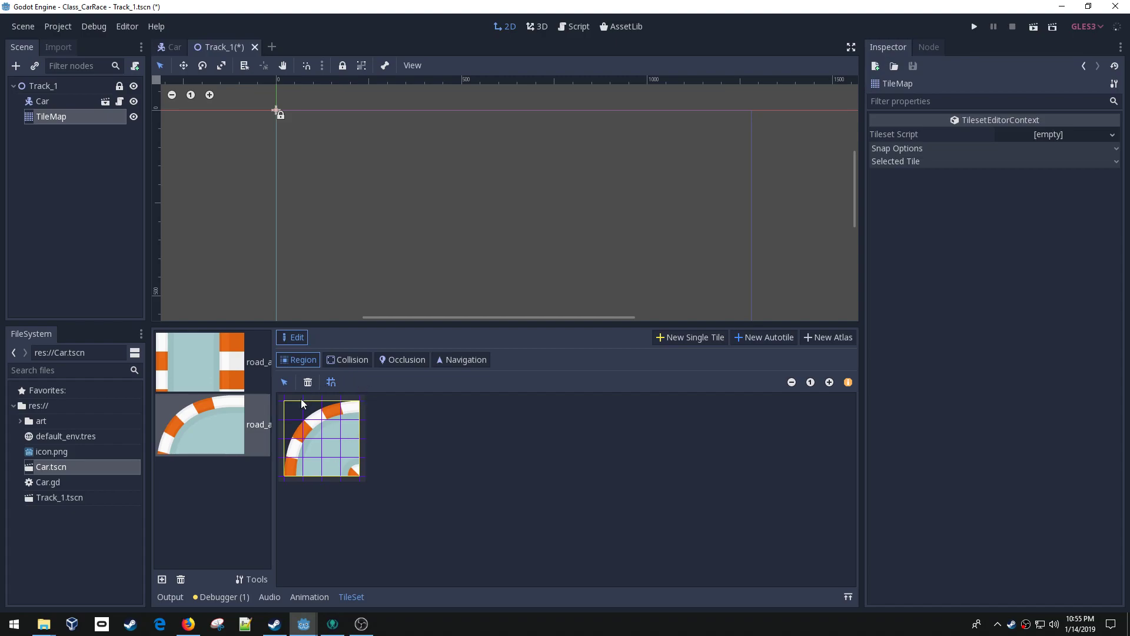
mouse_move(221, 418)
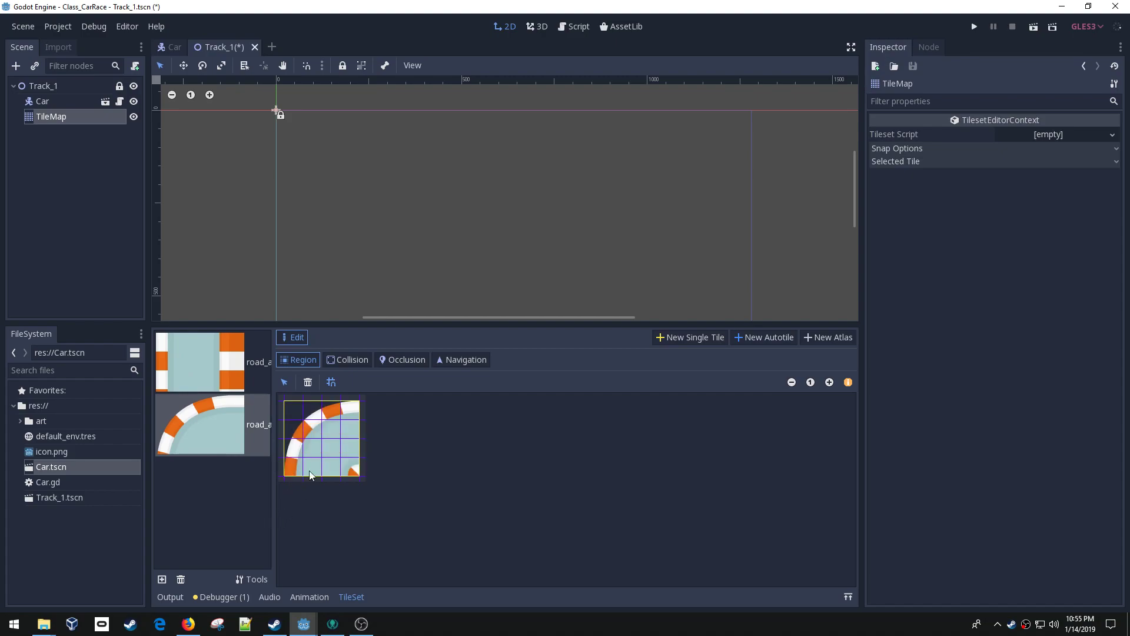
mouse_move(479, 438)
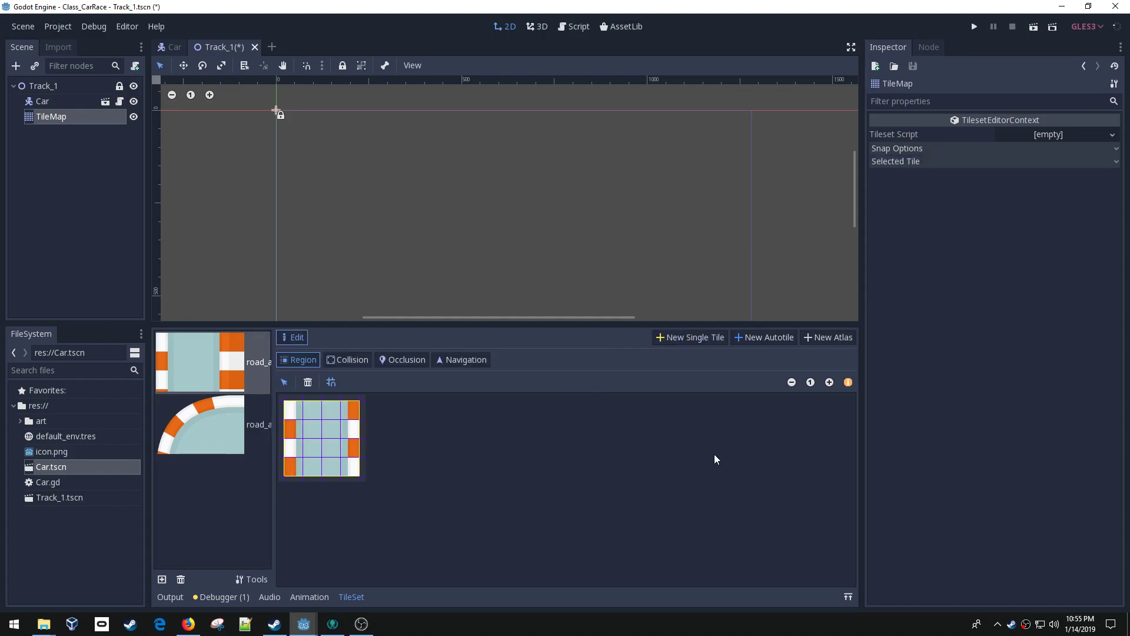
key("ctrl+s")
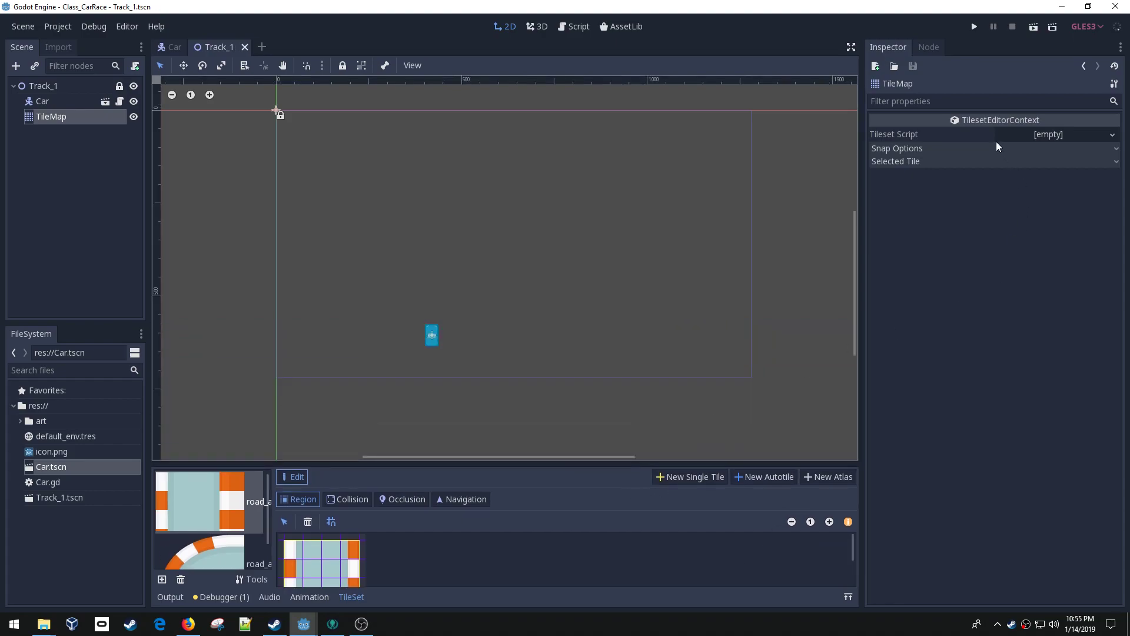
Step: With the TileMap selected, paint two curved road corner tiles into the viewport
left_click(42, 101)
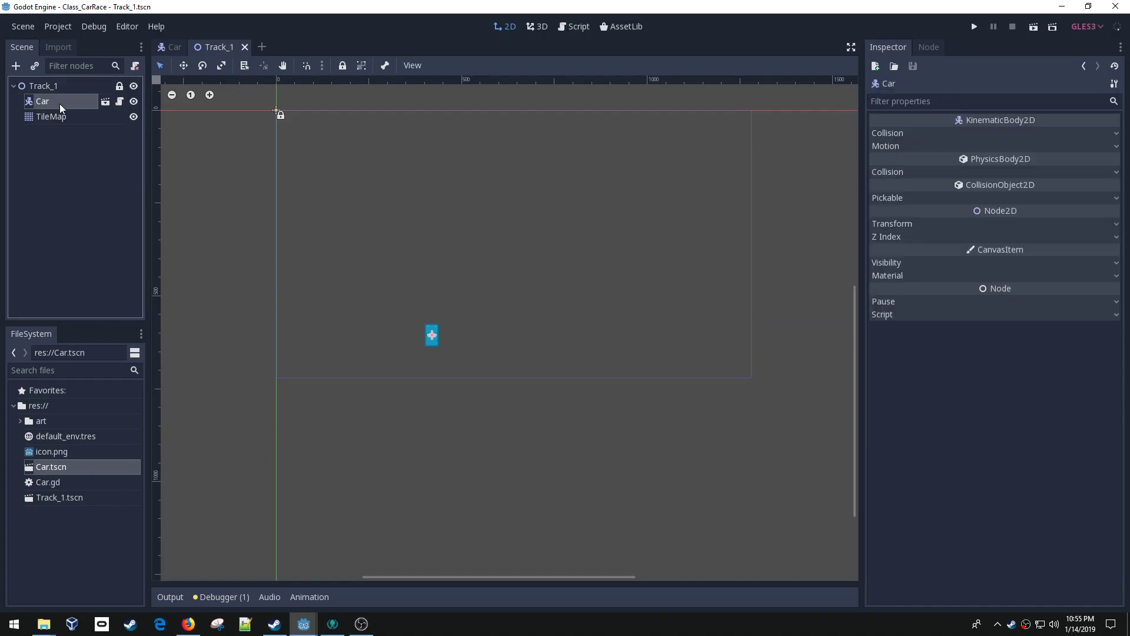
left_click(50, 117)
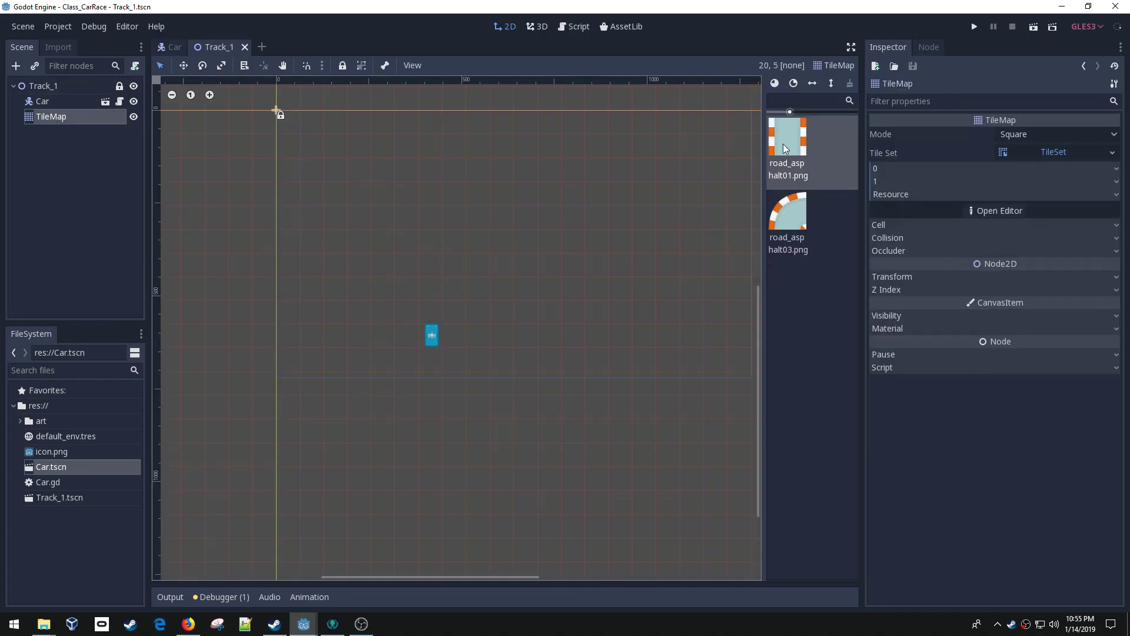
left_click(503, 214)
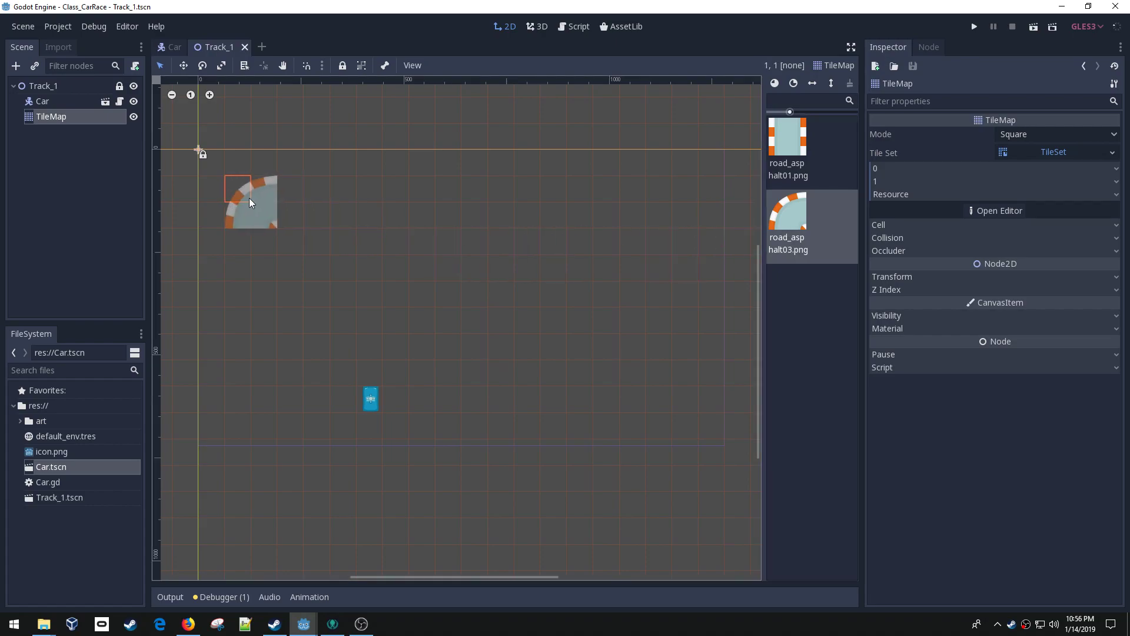
left_click(267, 216)
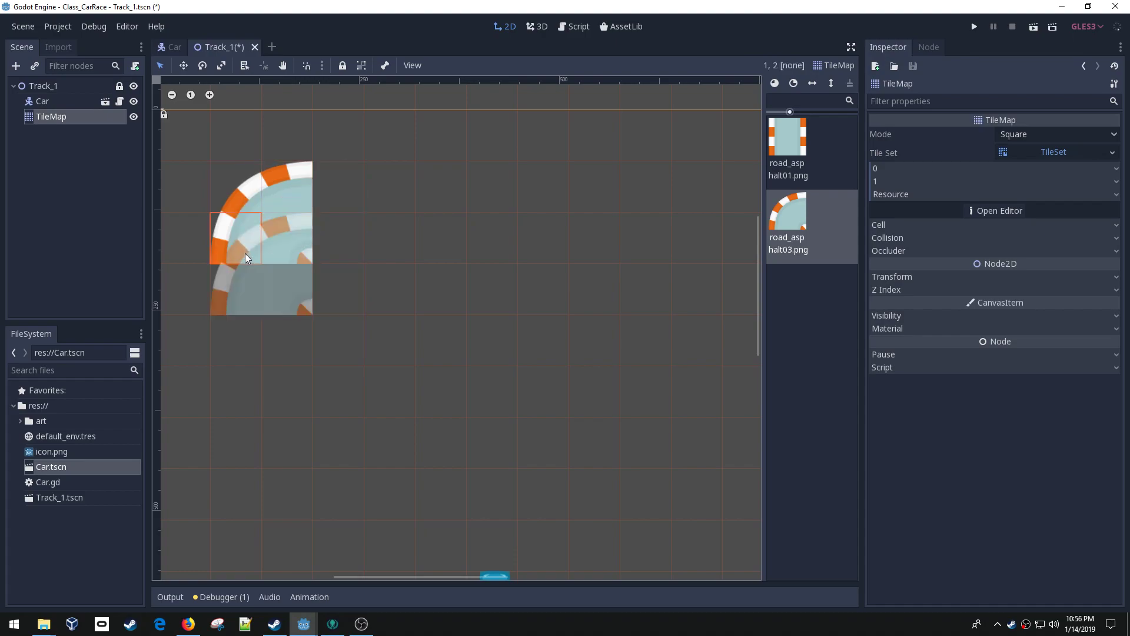
left_click(292, 242)
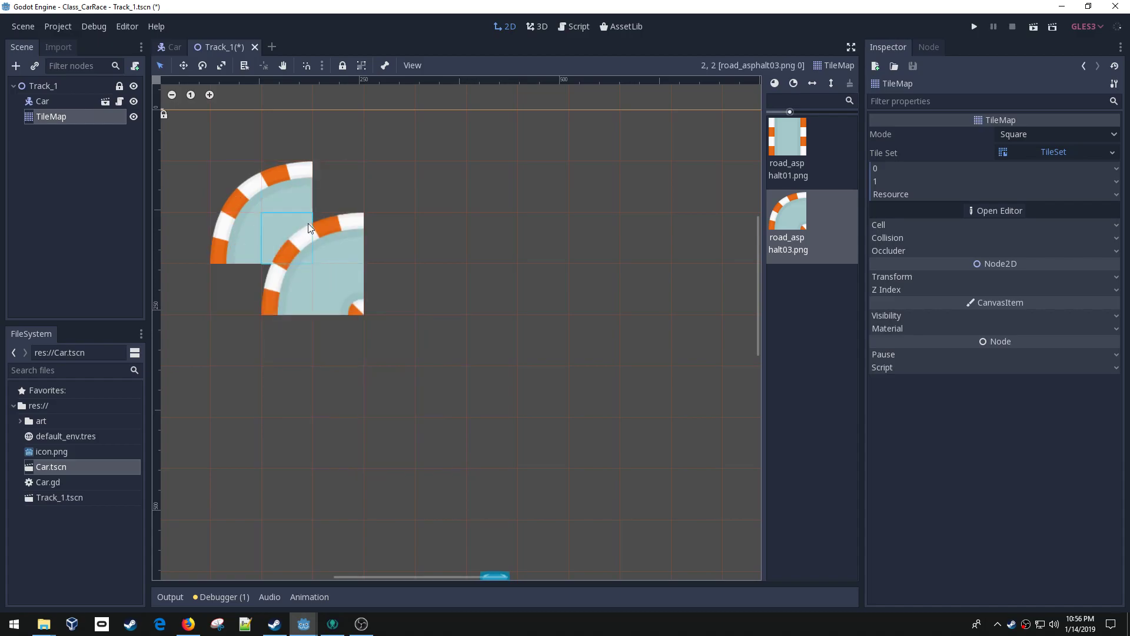
left_click(878, 224)
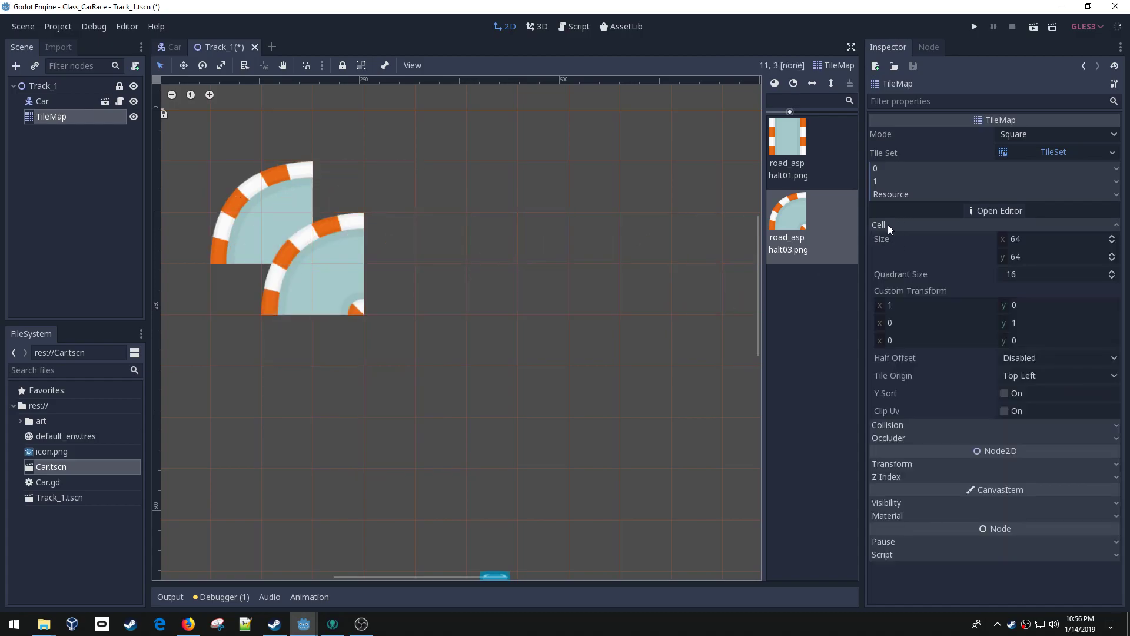
Step: Set the TileMap cell size to 128×128 and erase a misaligned test tile
left_click(299, 274)
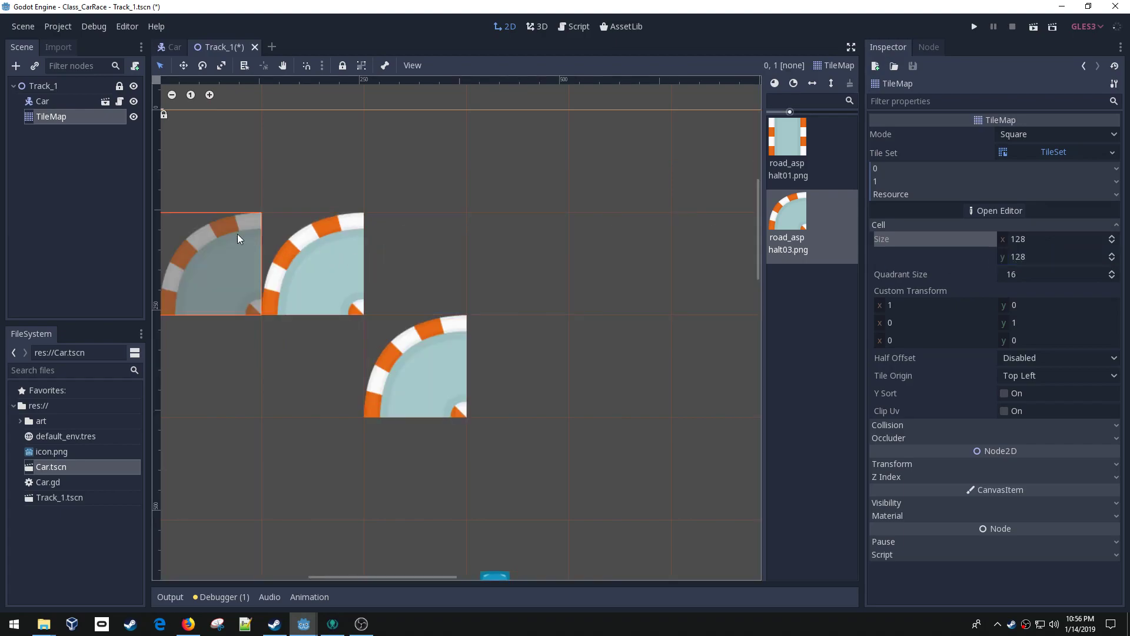
left_click(312, 263)
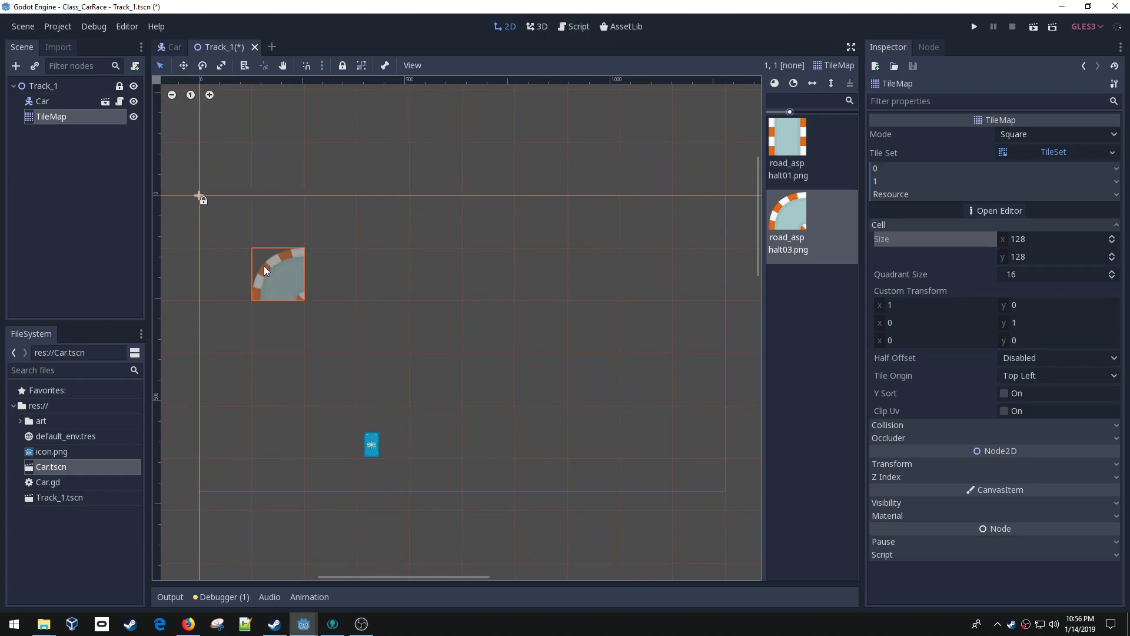
Step: Paint rotated corner and straight road tiles to close the rectangular track loop
left_click(331, 378)
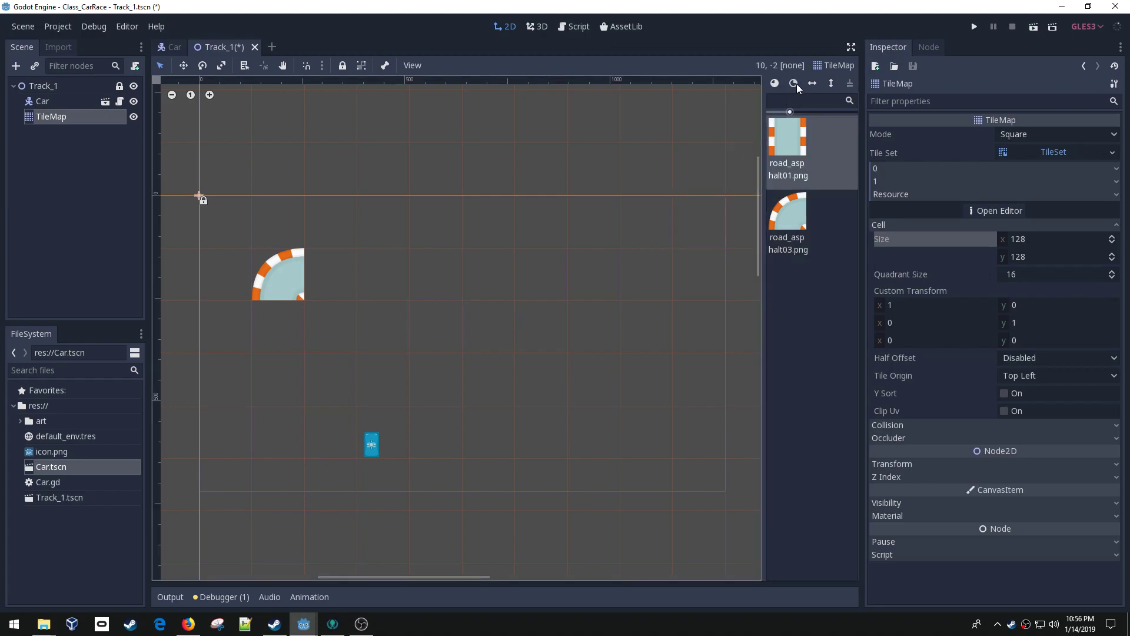
left_click(397, 275)
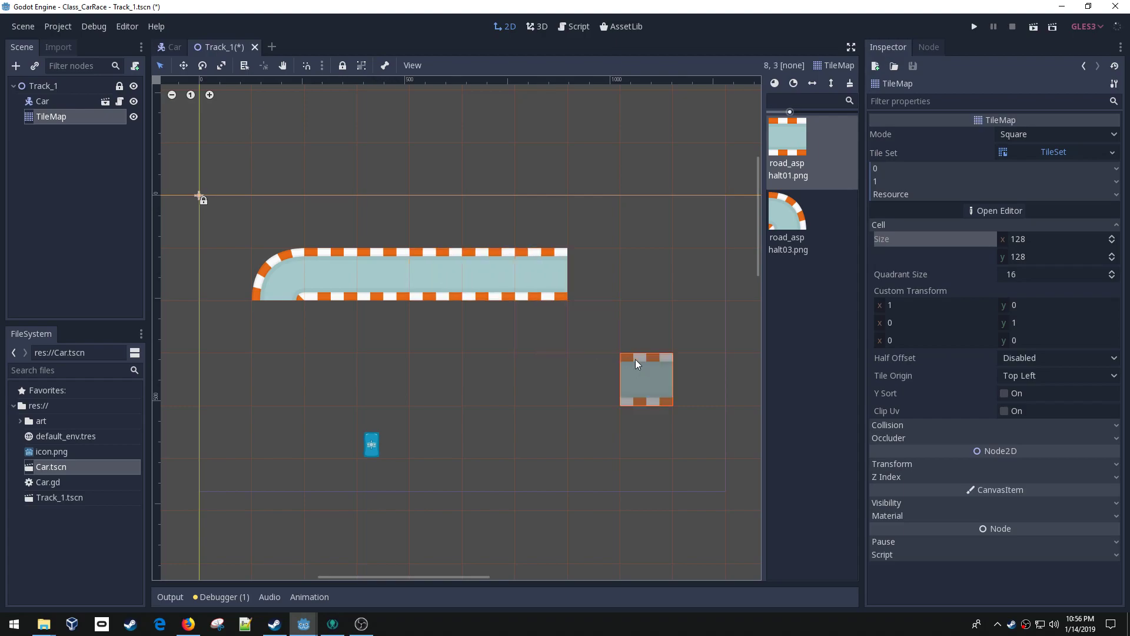
left_click(537, 272)
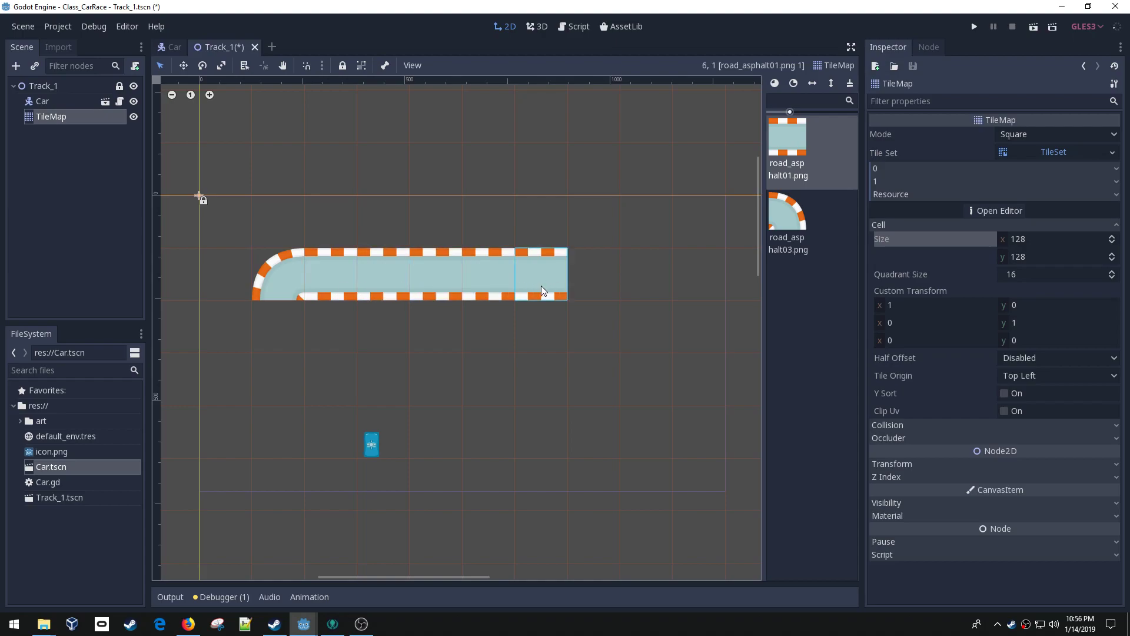
left_click(591, 272)
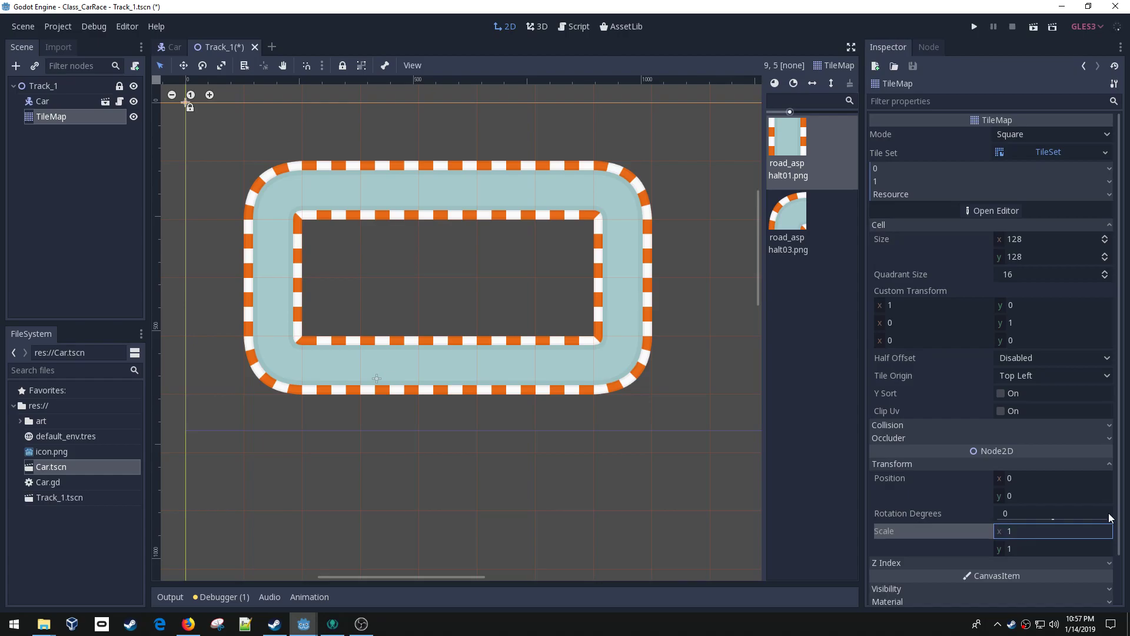
Step: Scale the TileMap to 1.3, then start repainting straights and removing old corner pieces
type("1.2")
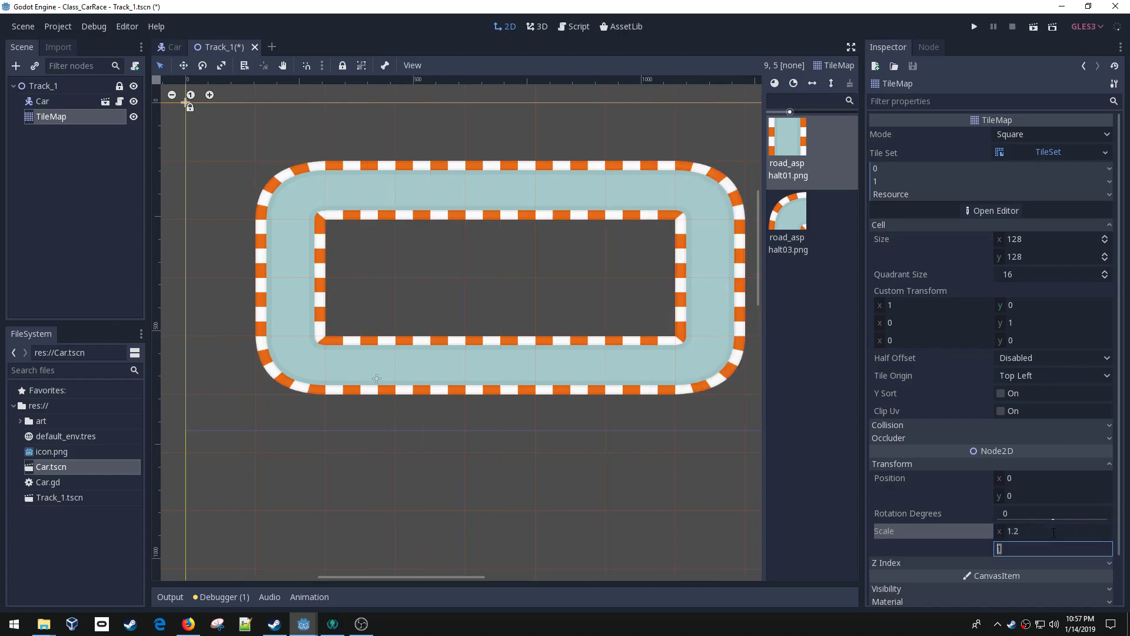
type("1.2")
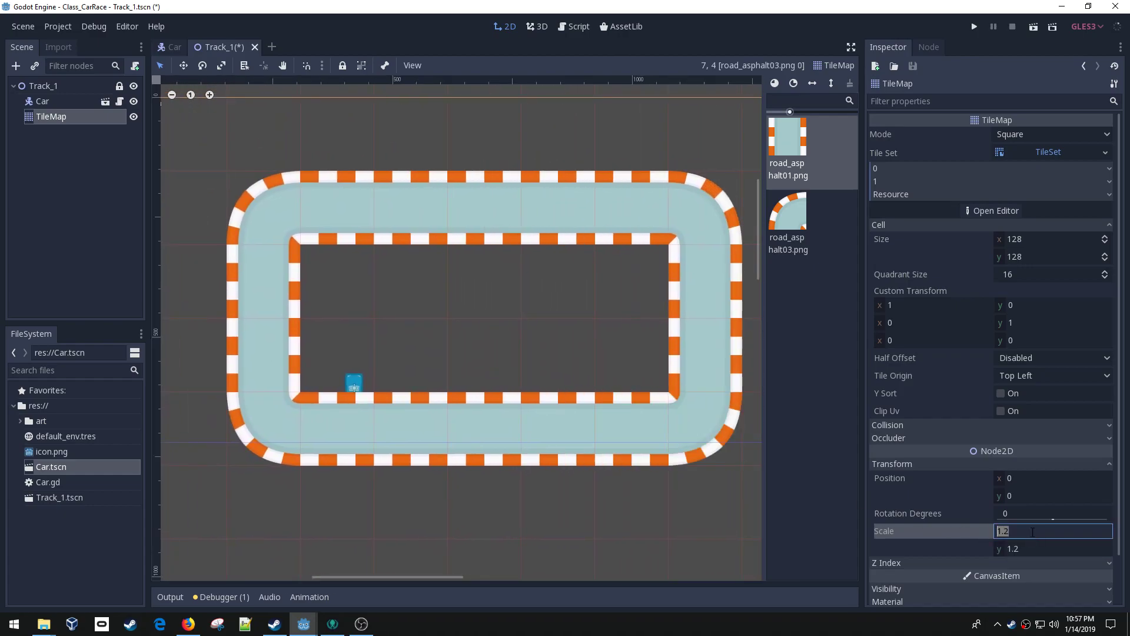
type("1.3")
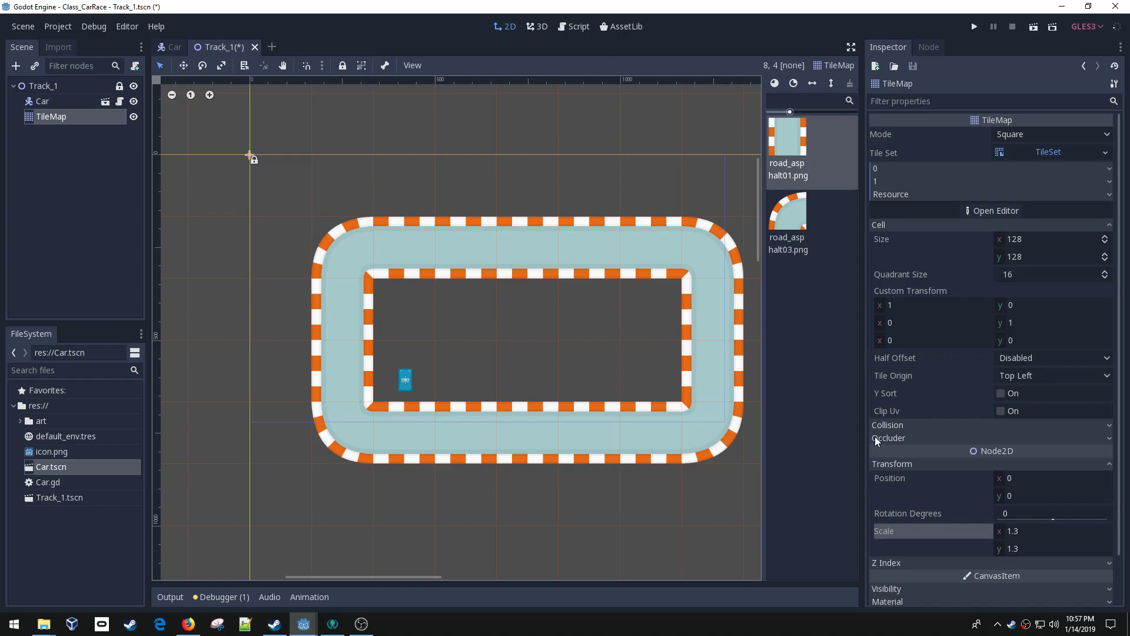
left_click(272, 301)
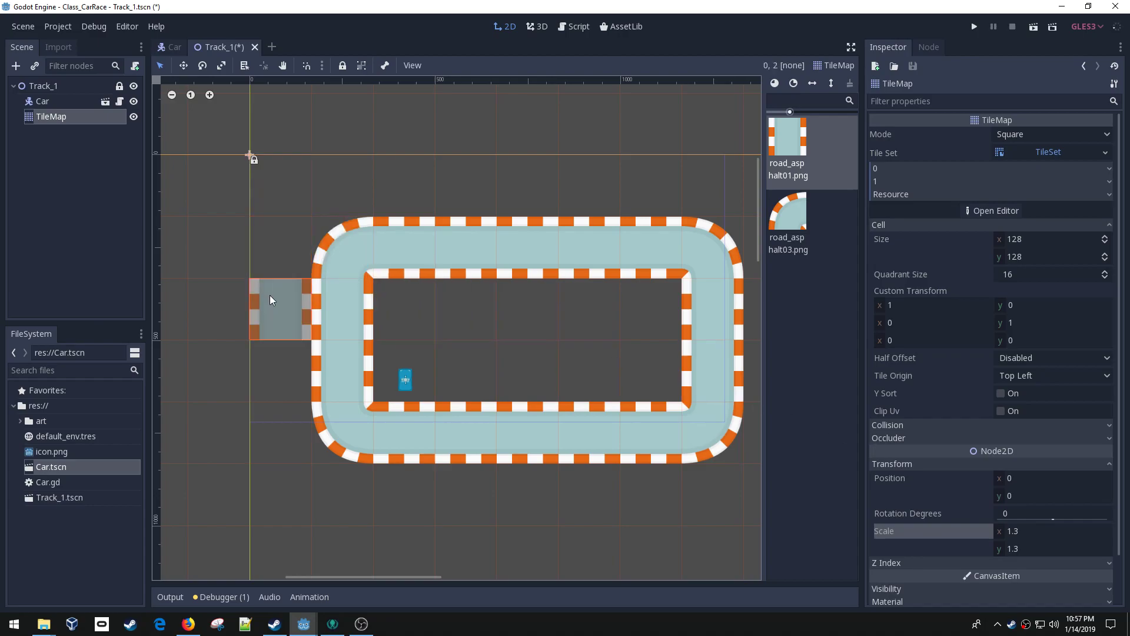
mouse_move(271, 328)
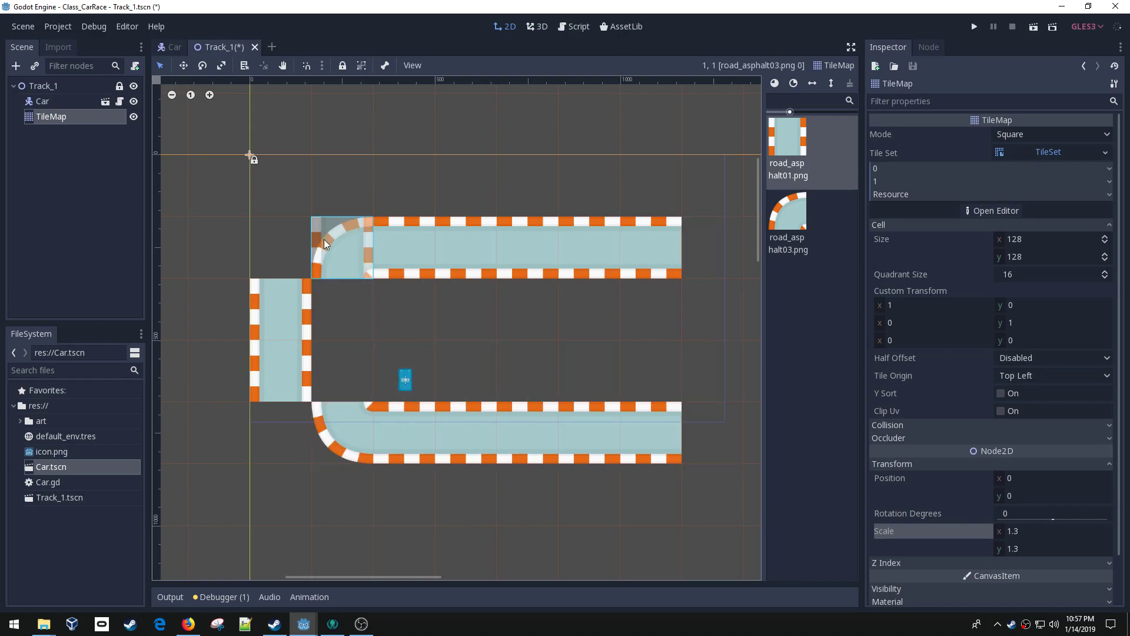
left_click(341, 245)
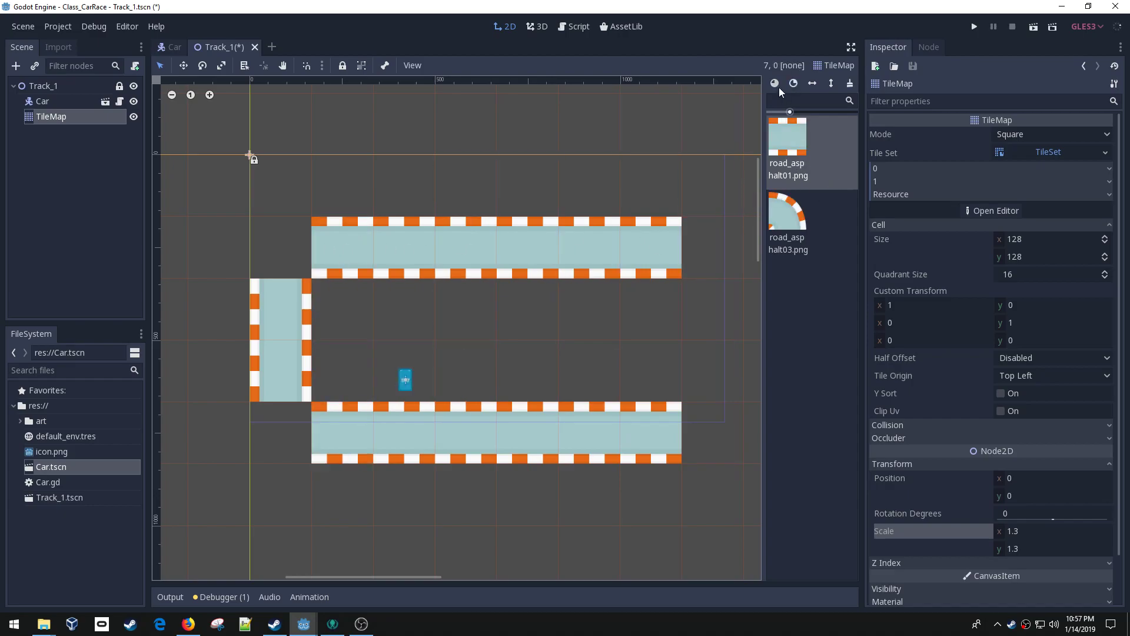
Step: Repaint the rotated curved corners so the enlarged rounded loop closes
left_click(656, 244)
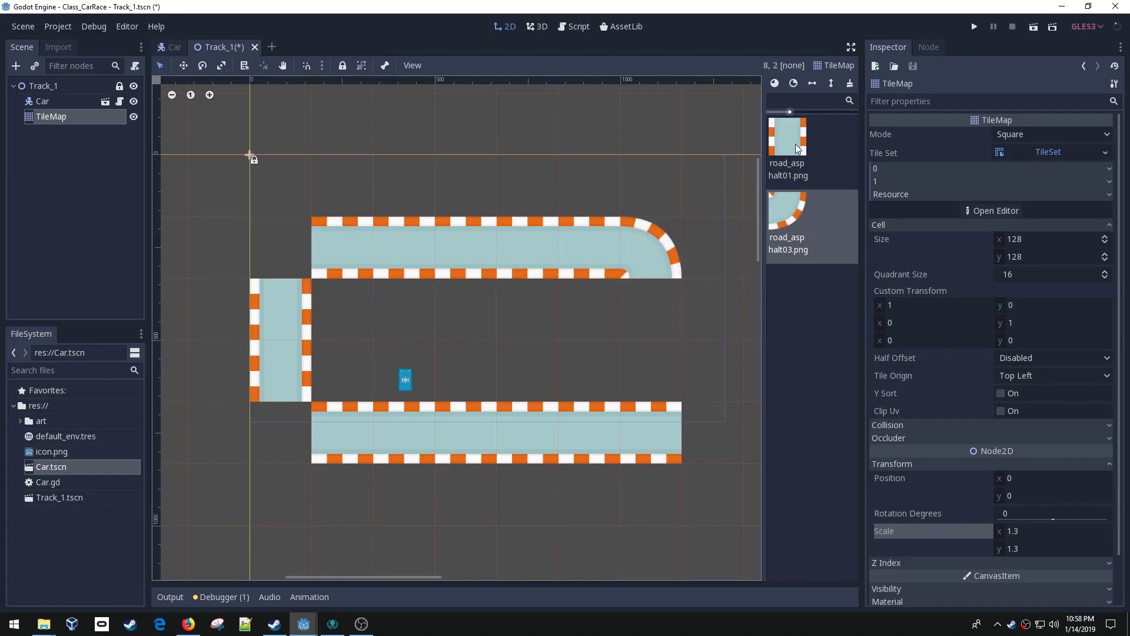
left_click(650, 303)
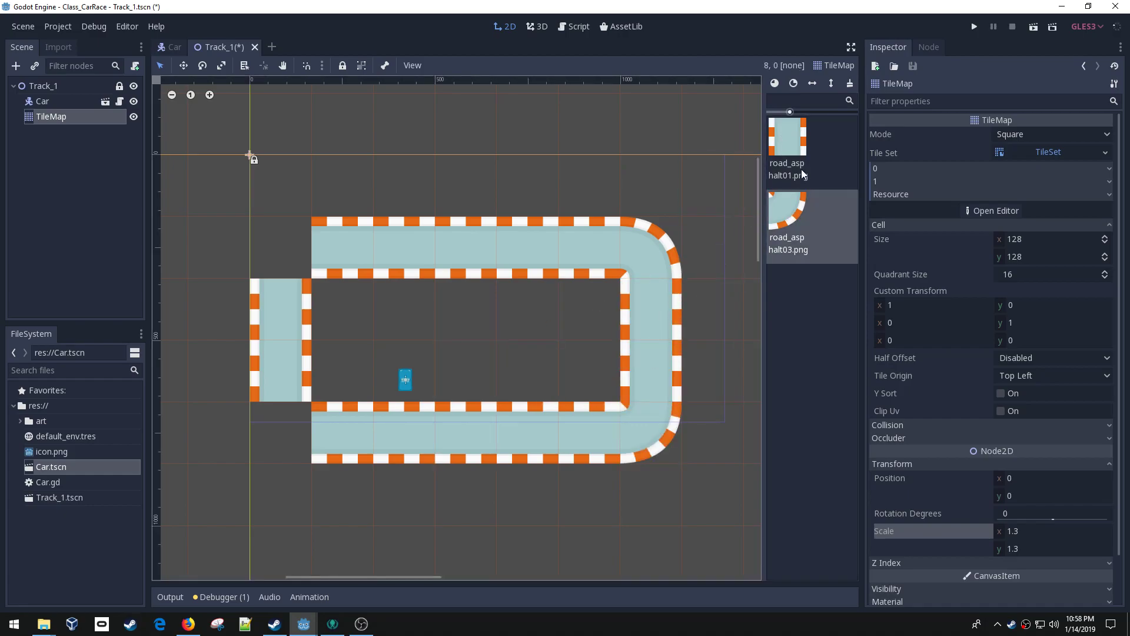
left_click(649, 184)
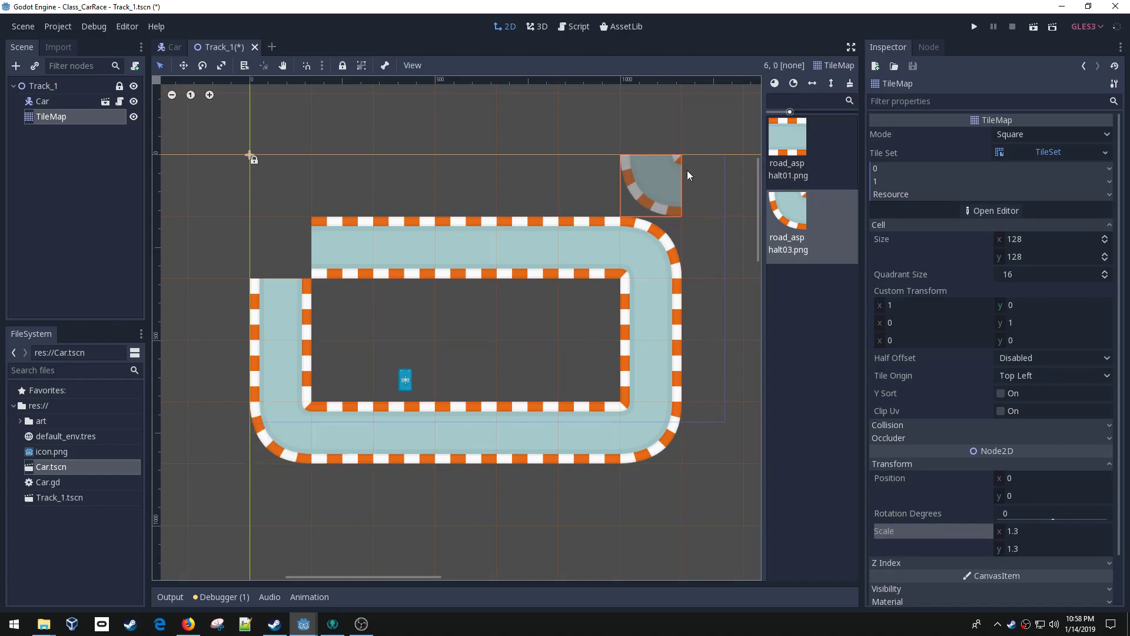
left_click(495, 395)
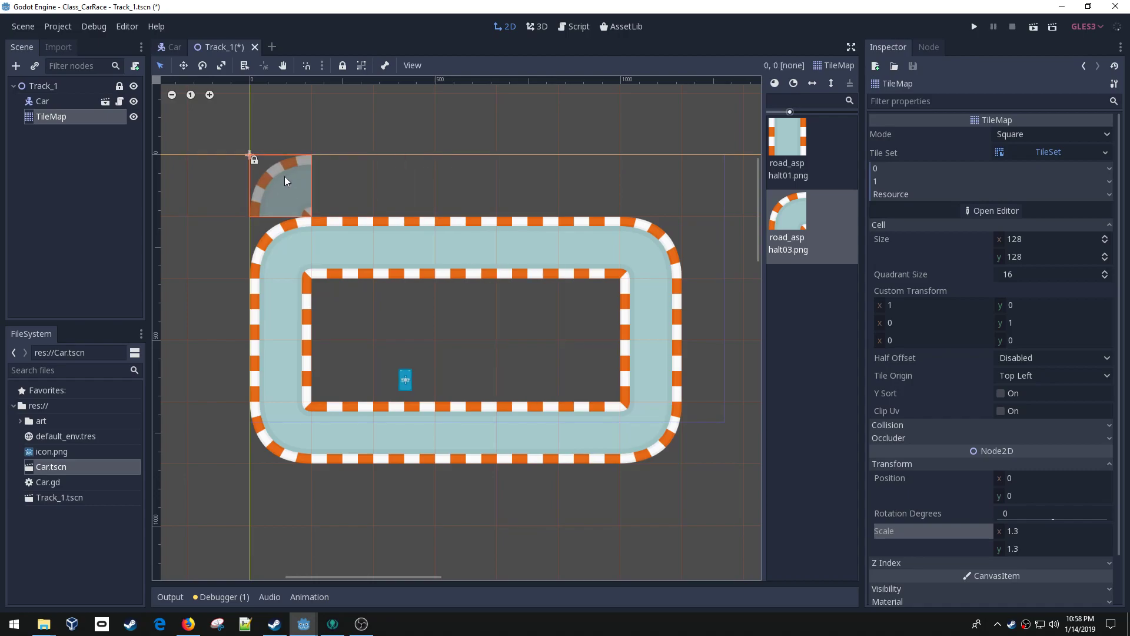
mouse_move(291, 204)
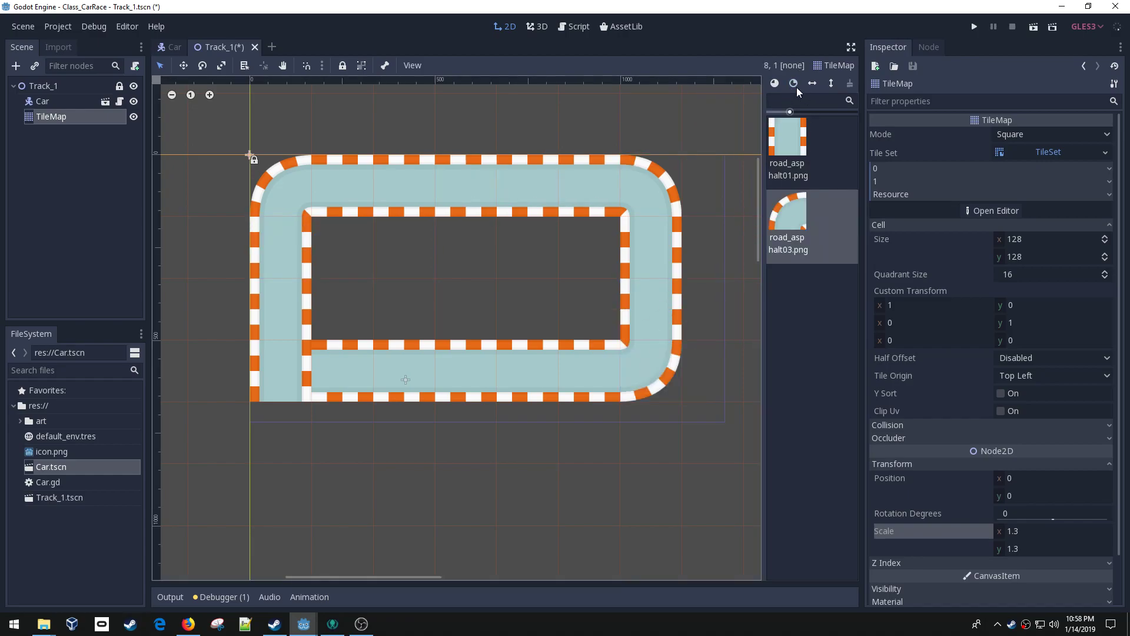
left_click(526, 493)
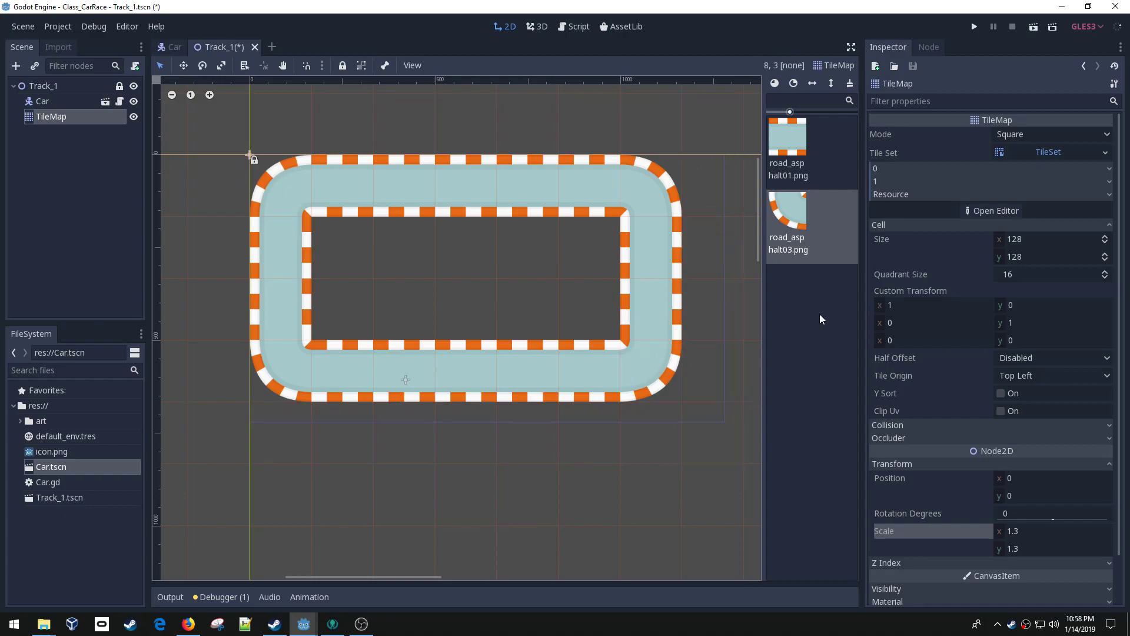
mouse_move(996, 451)
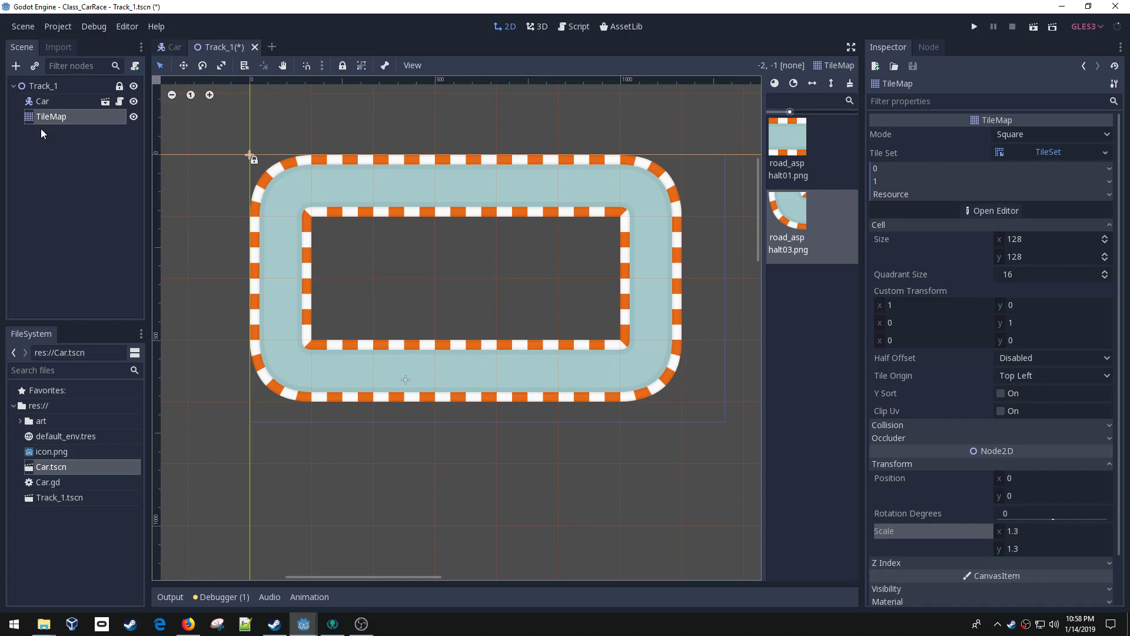
left_click(221, 187)
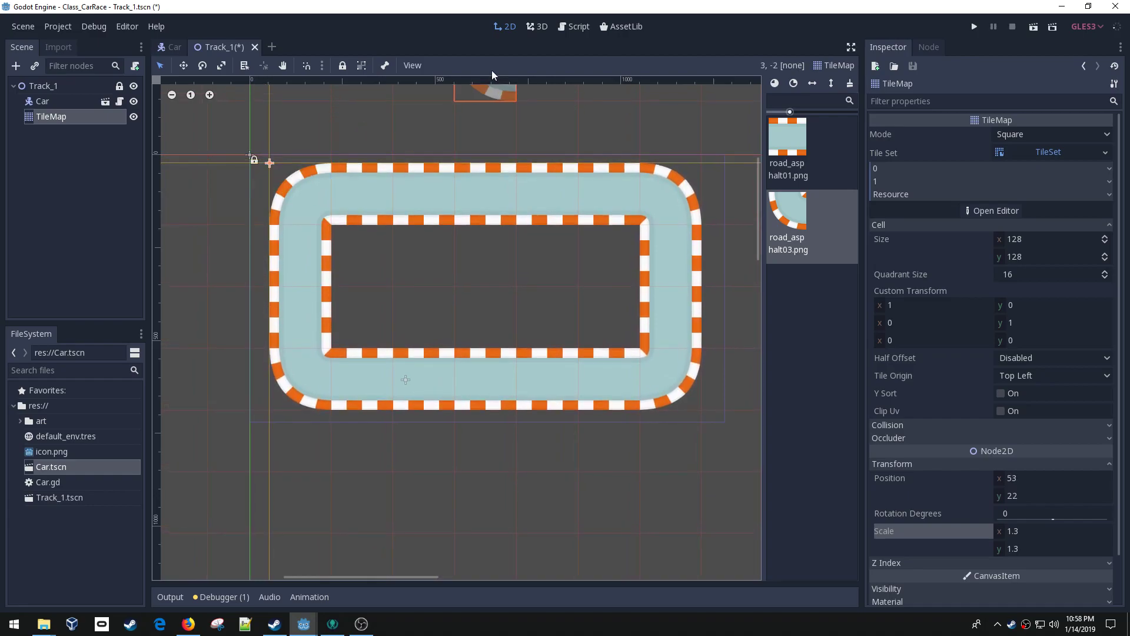
Step: Move the car onto the track's left straight, drawn above the TileMap
left_click(412, 65)
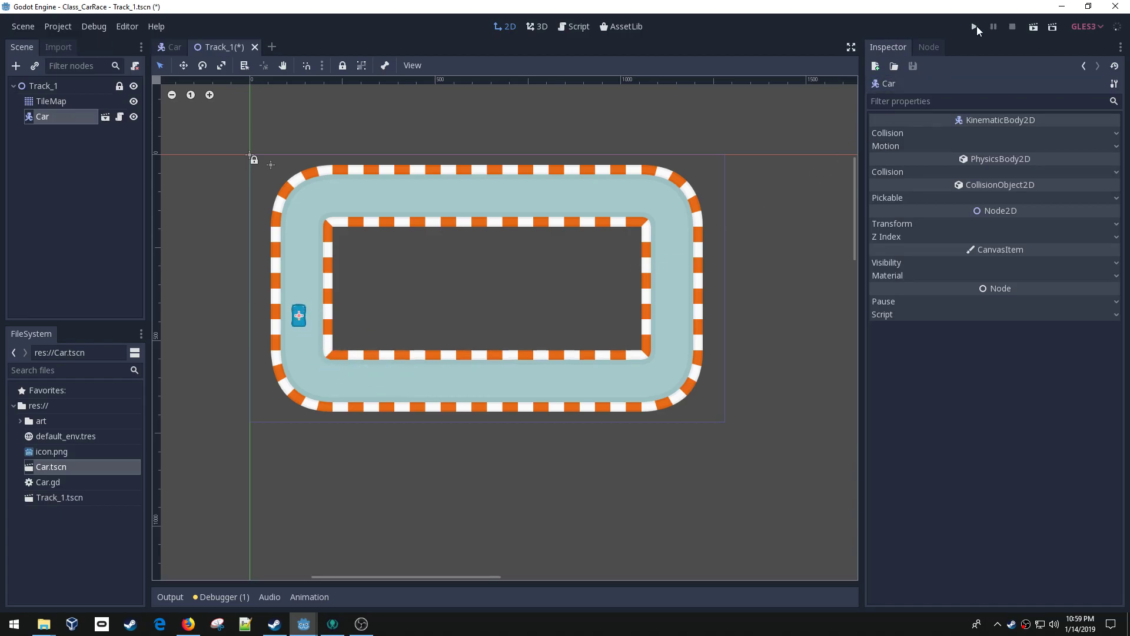
Step: Run the scene to check the car on the track, then close the game window
left_click(973, 27)
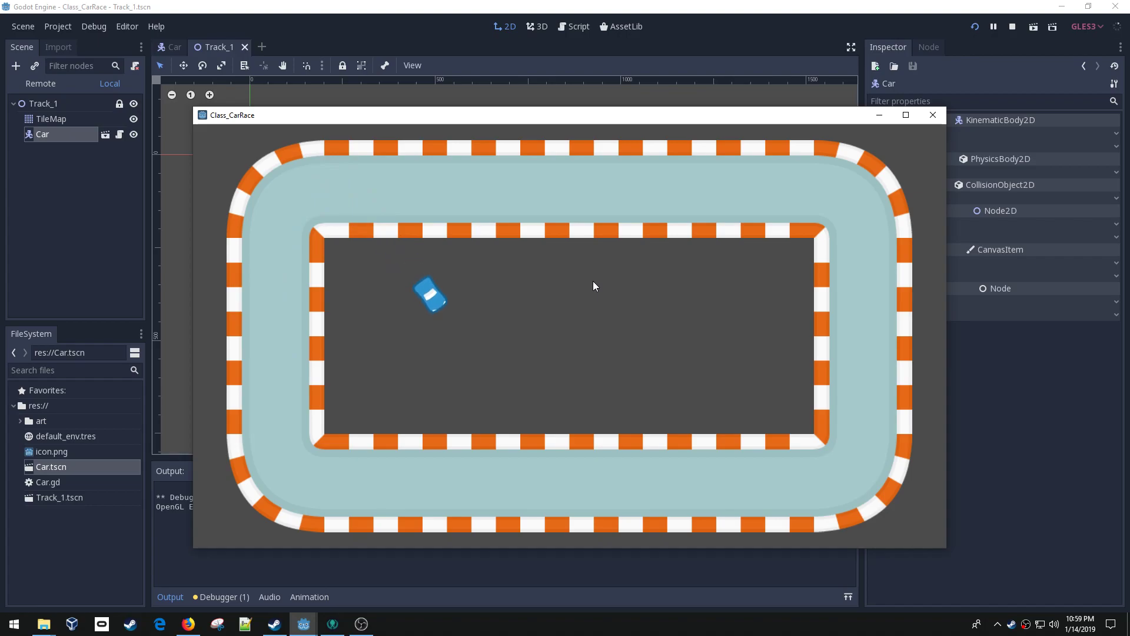
mouse_move(932, 116)
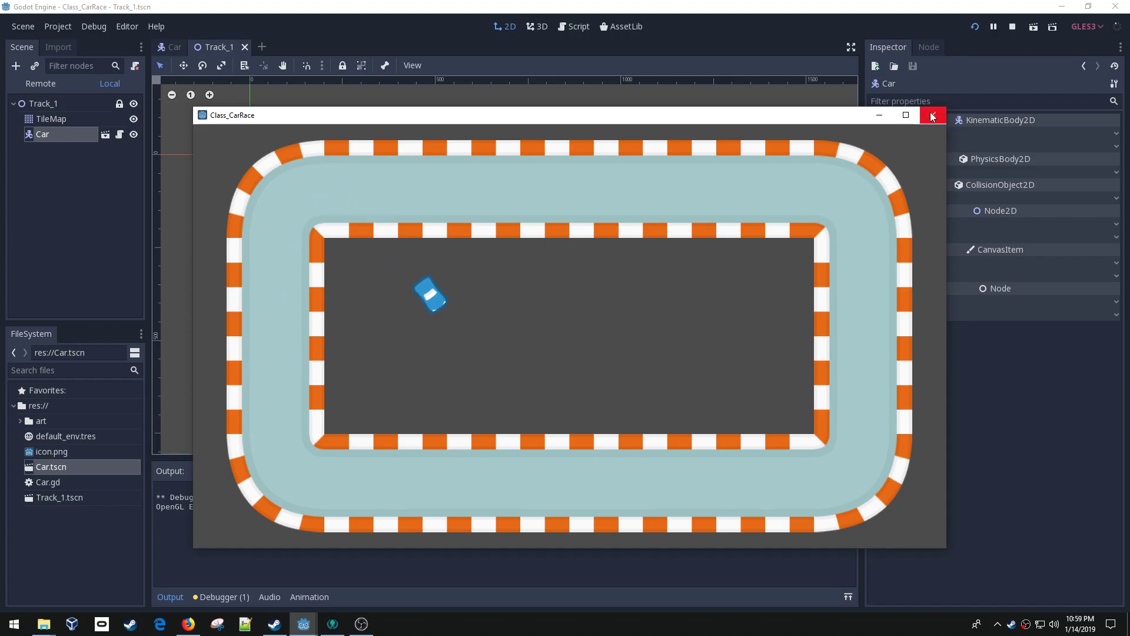
left_click(930, 115)
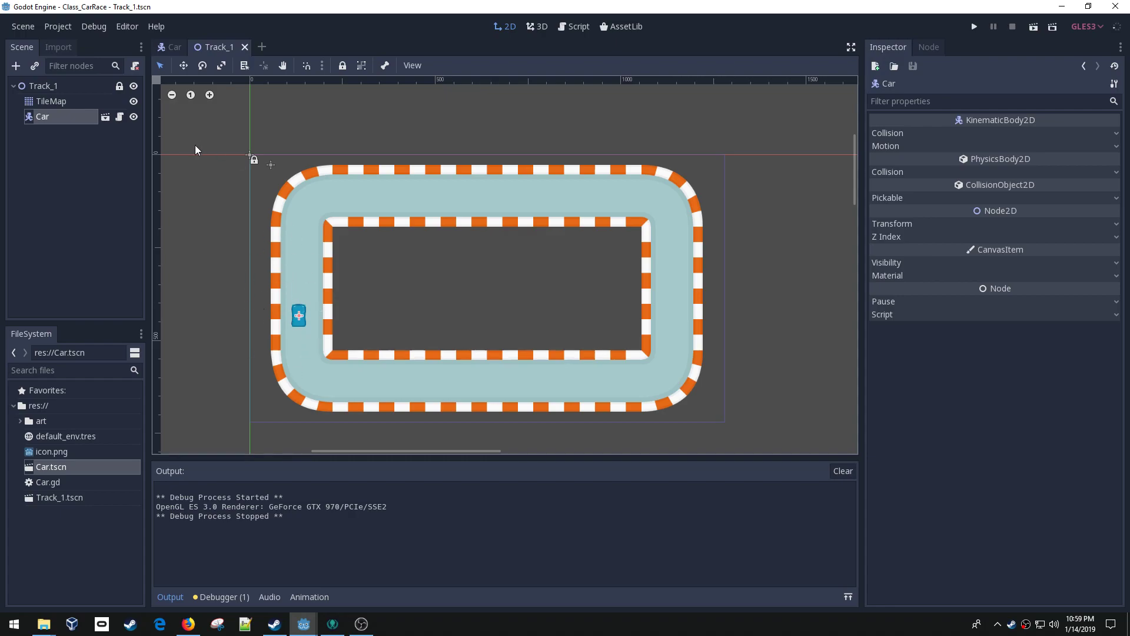
mouse_move(293, 253)
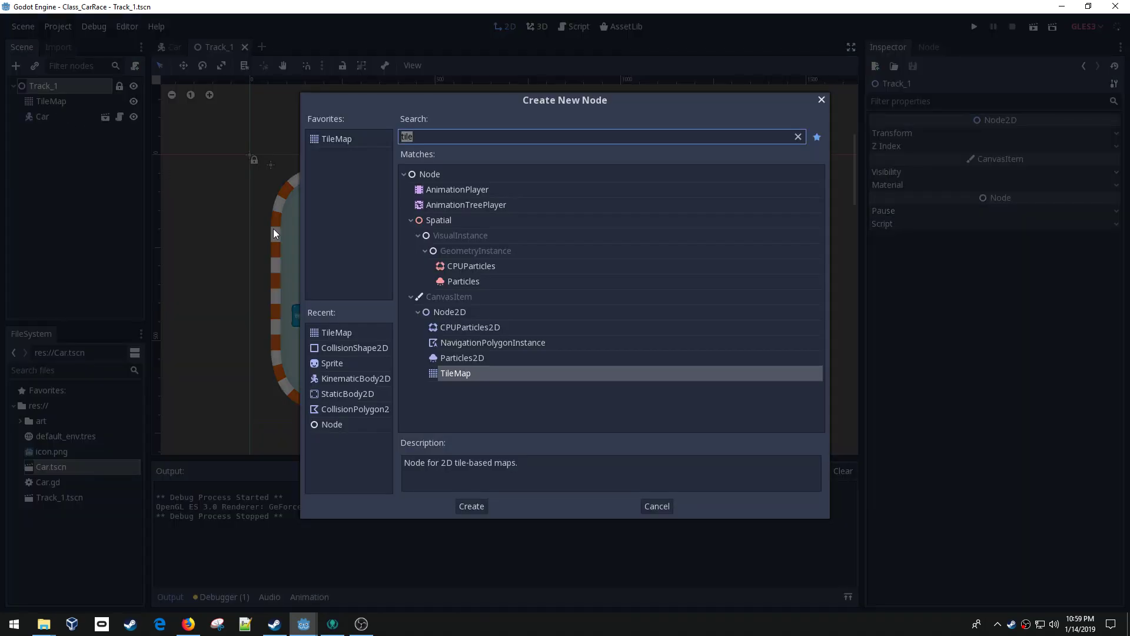
Step: Add a CollisionPolygon2D to Track_1 and outline the outer top-left corner with polygon points
type("collision")
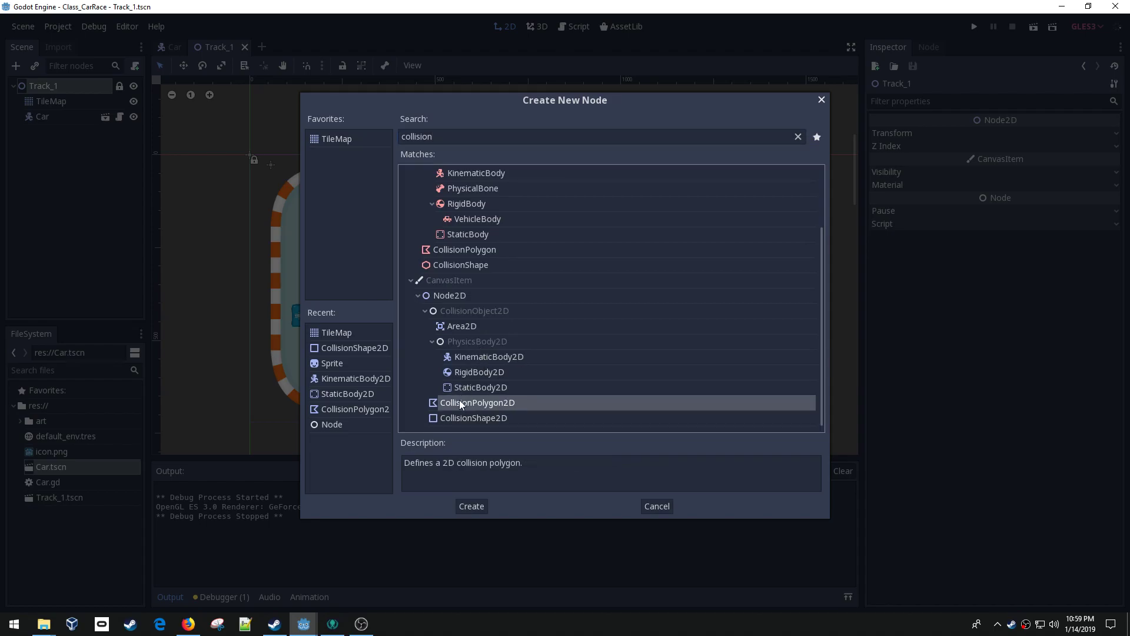
left_click(471, 505)
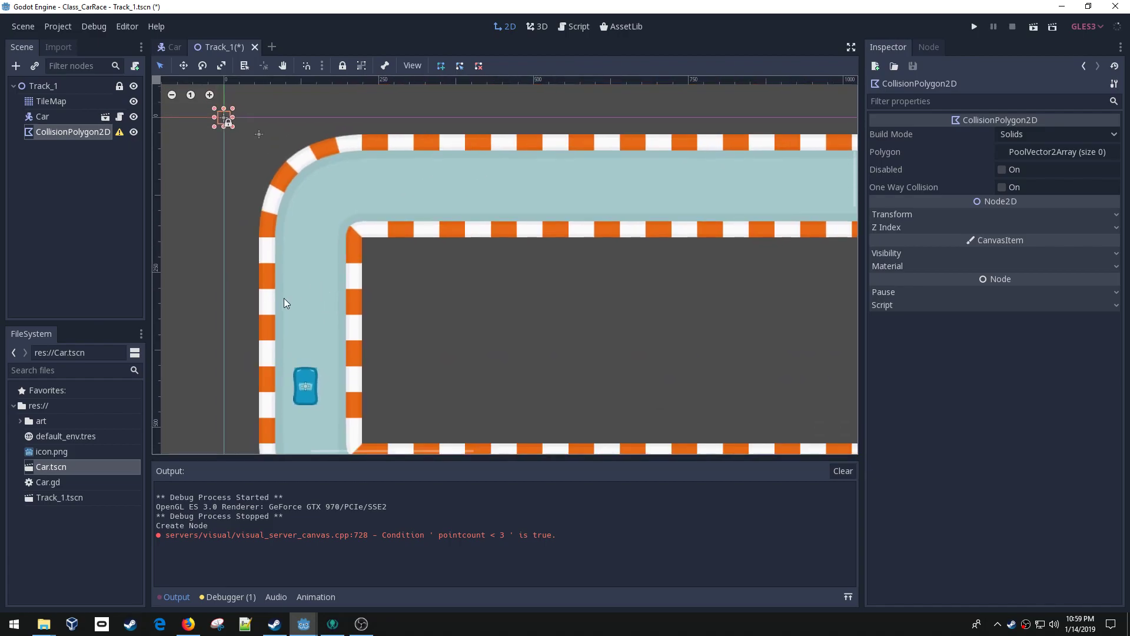
mouse_move(278, 326)
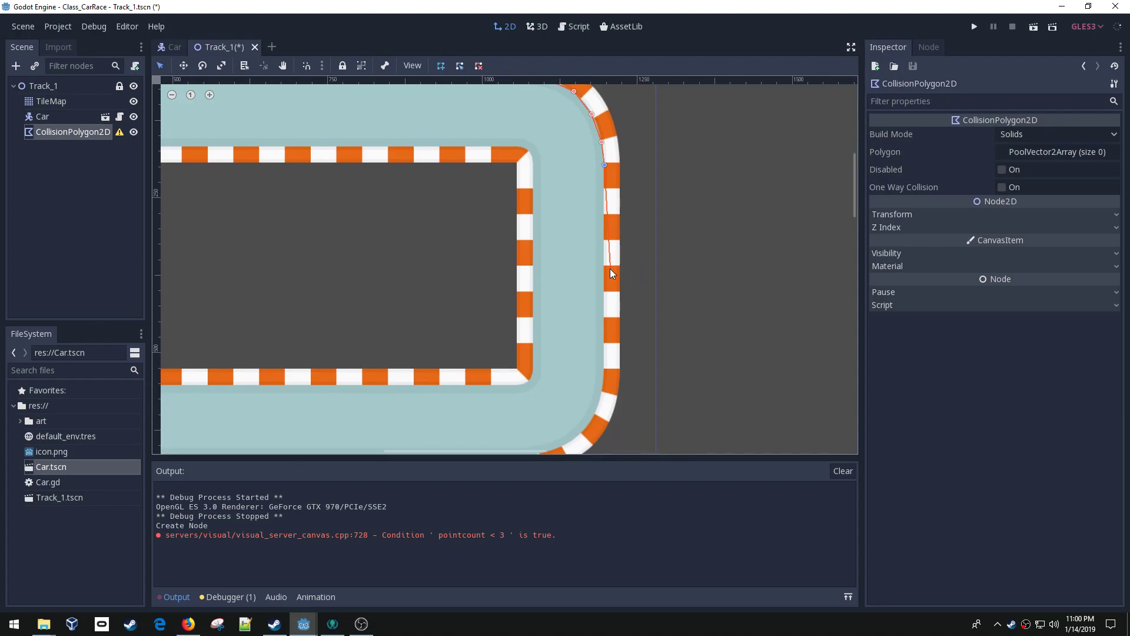
left_click(723, 276)
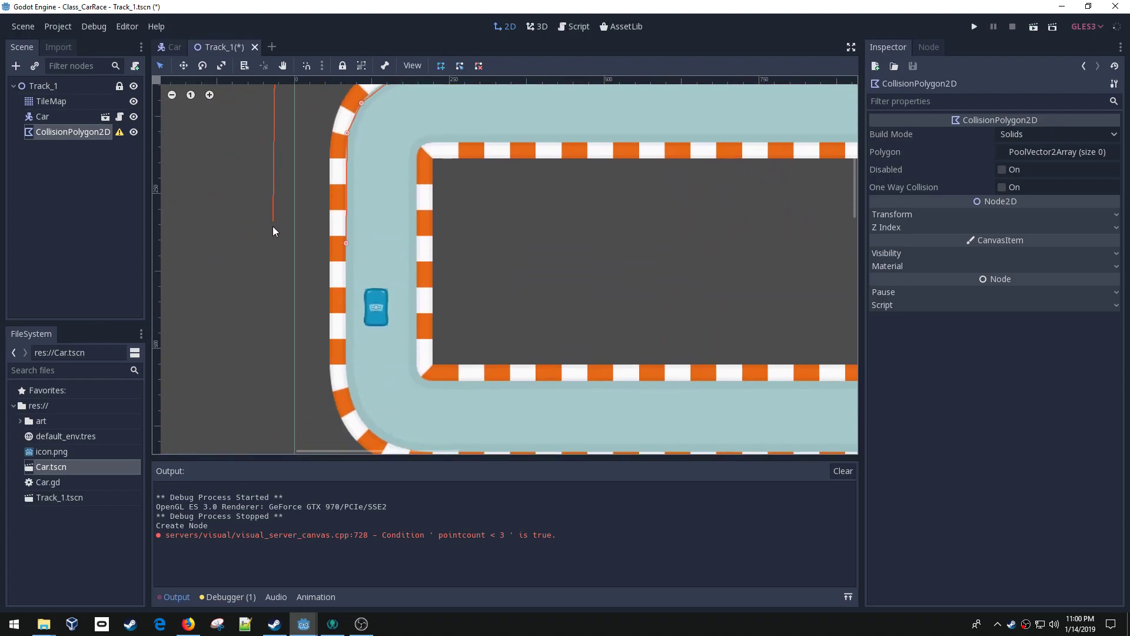
left_click(345, 245)
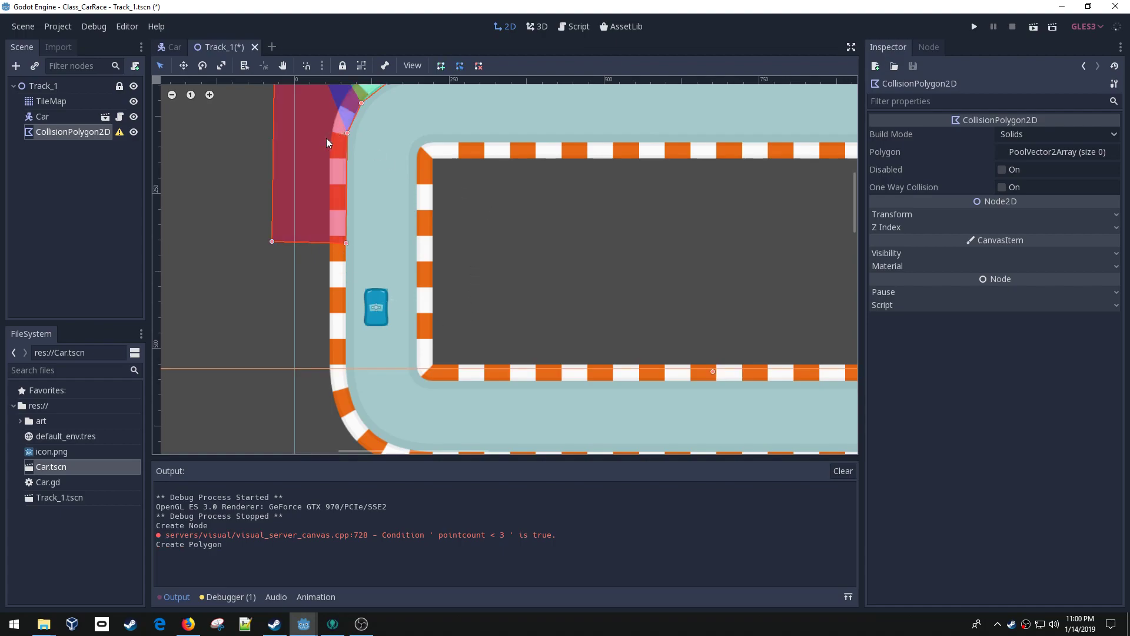
mouse_move(470, 420)
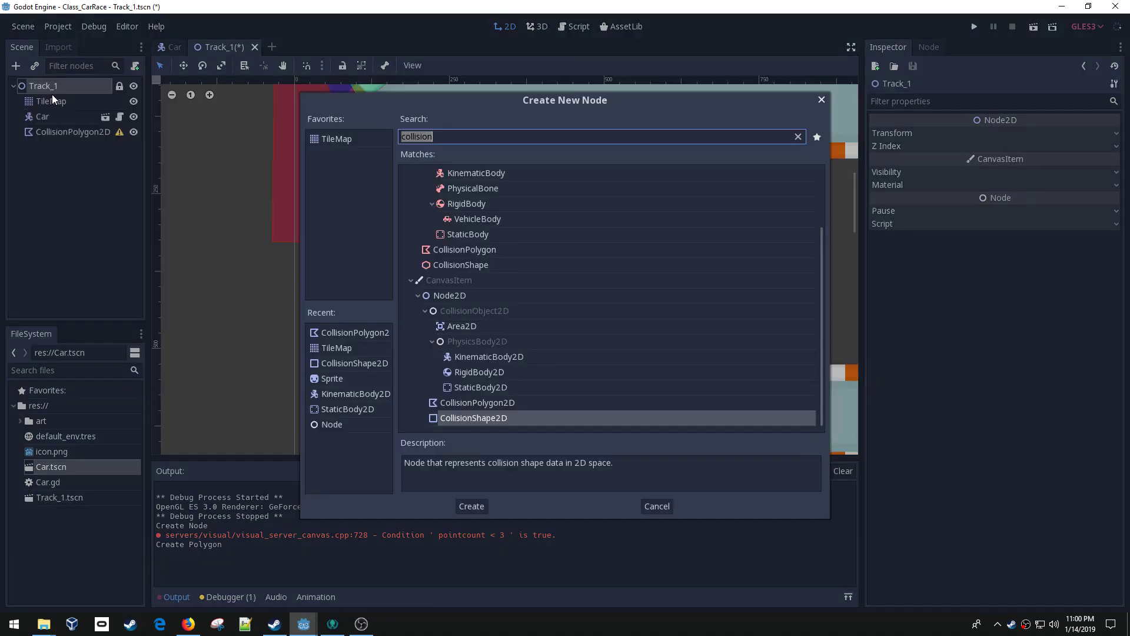
Step: Add an empty CollisionShape2D node and select it
left_click(471, 505)
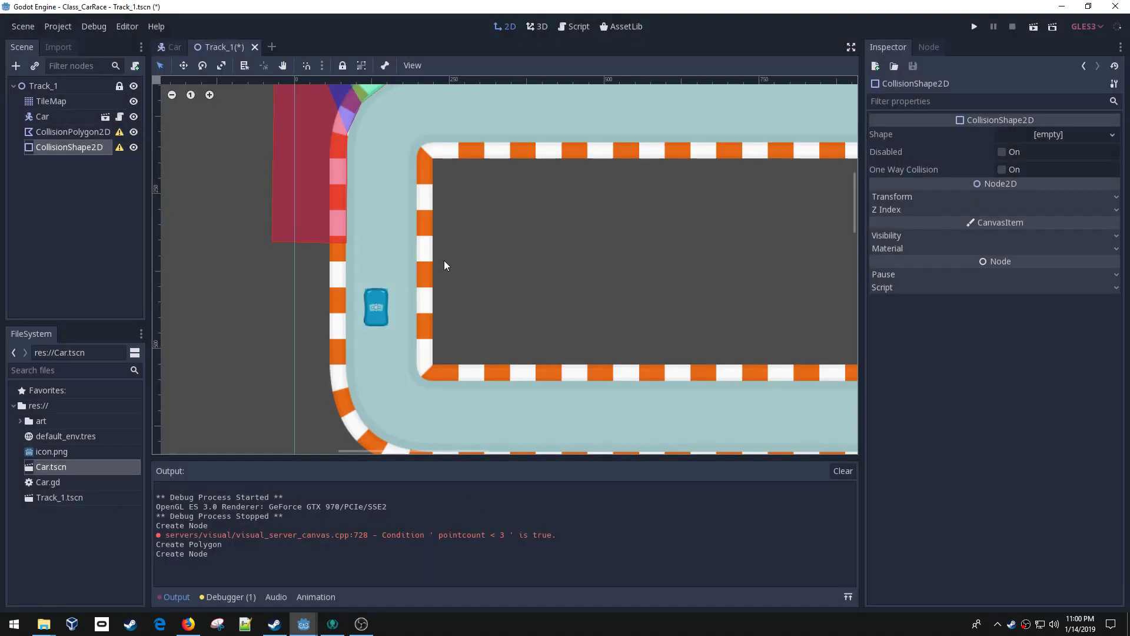
left_click(69, 147)
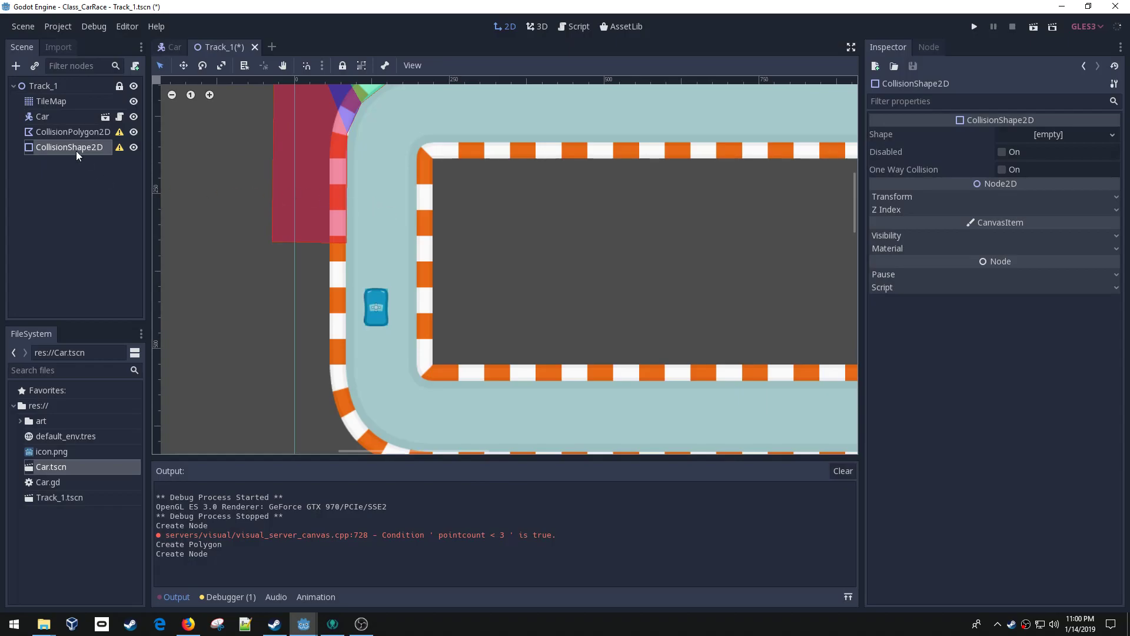
Step: Start adding a second CollisionPolygon2D child to Track_1 for the outer left border
right_click(44, 85)
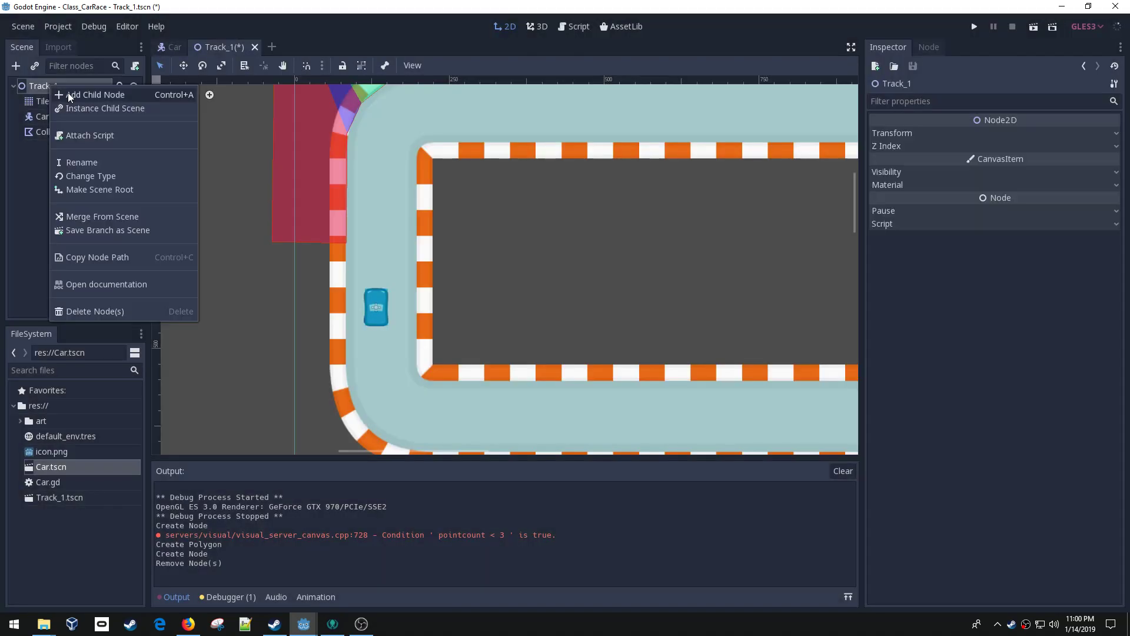
left_click(96, 95)
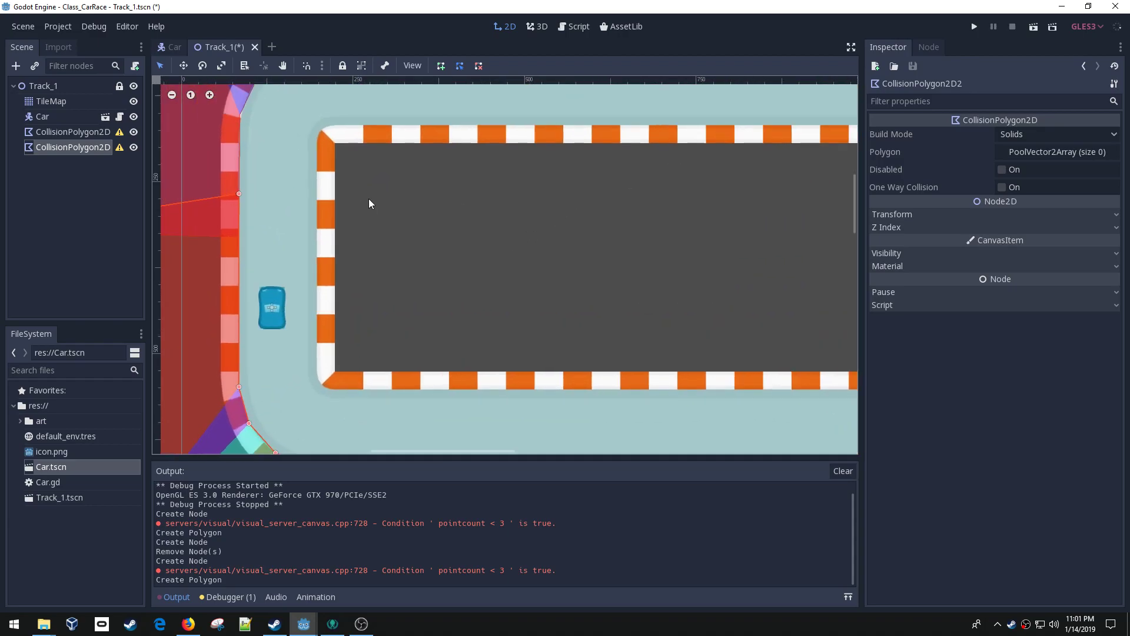
Step: Add a third CollisionPolygon2D to Track_1 outlining the infield inside the inner border
left_click(15, 66)
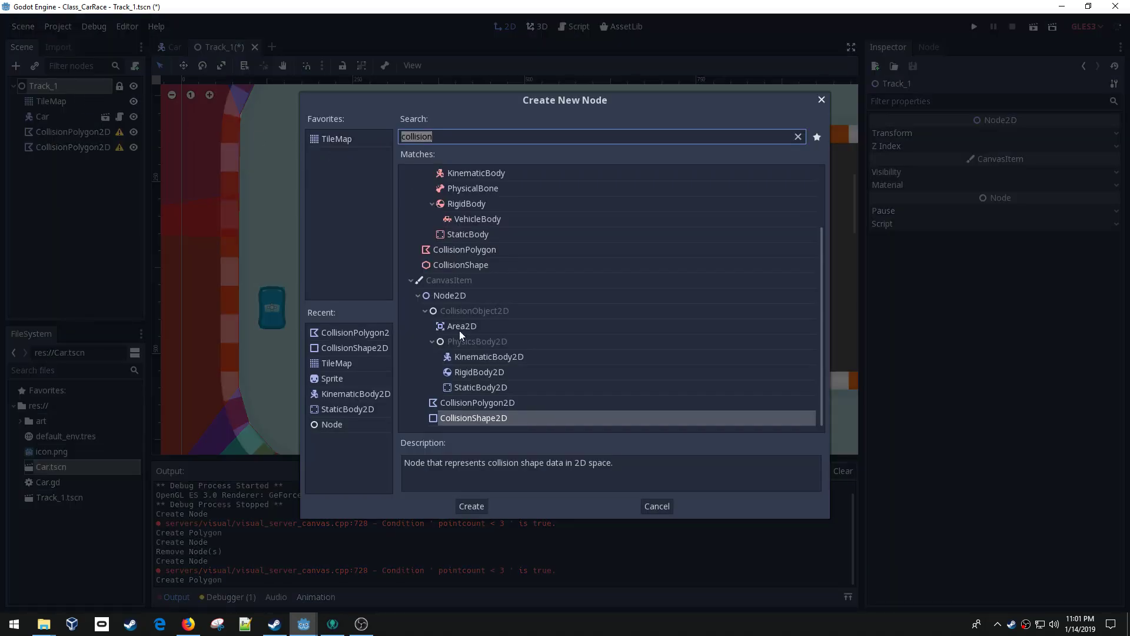
left_click(471, 505)
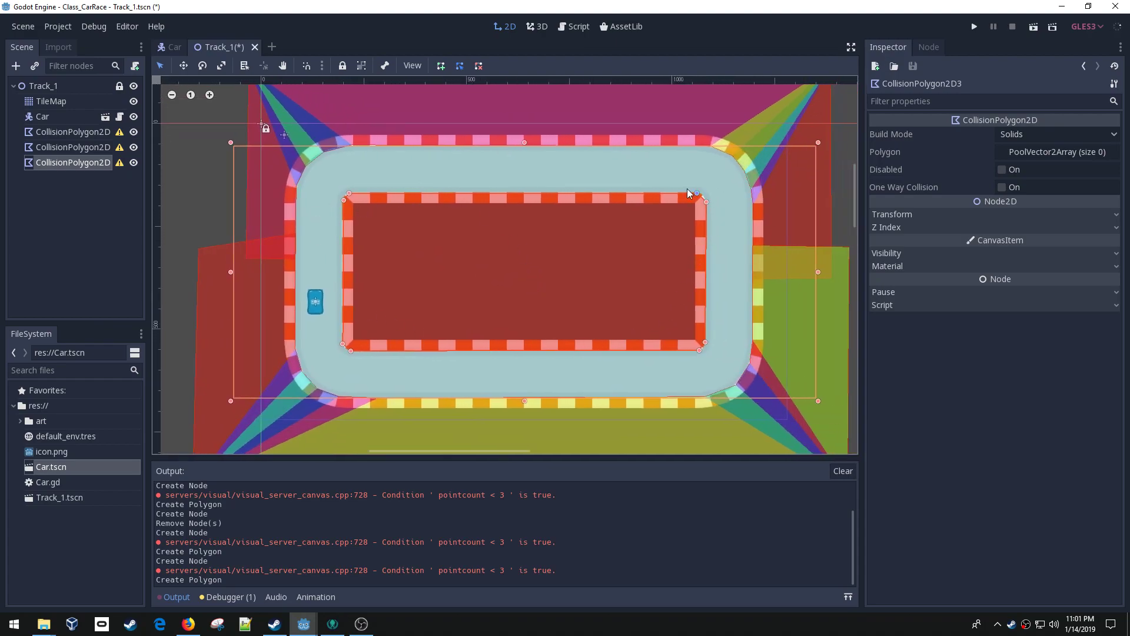
mouse_move(625, 280)
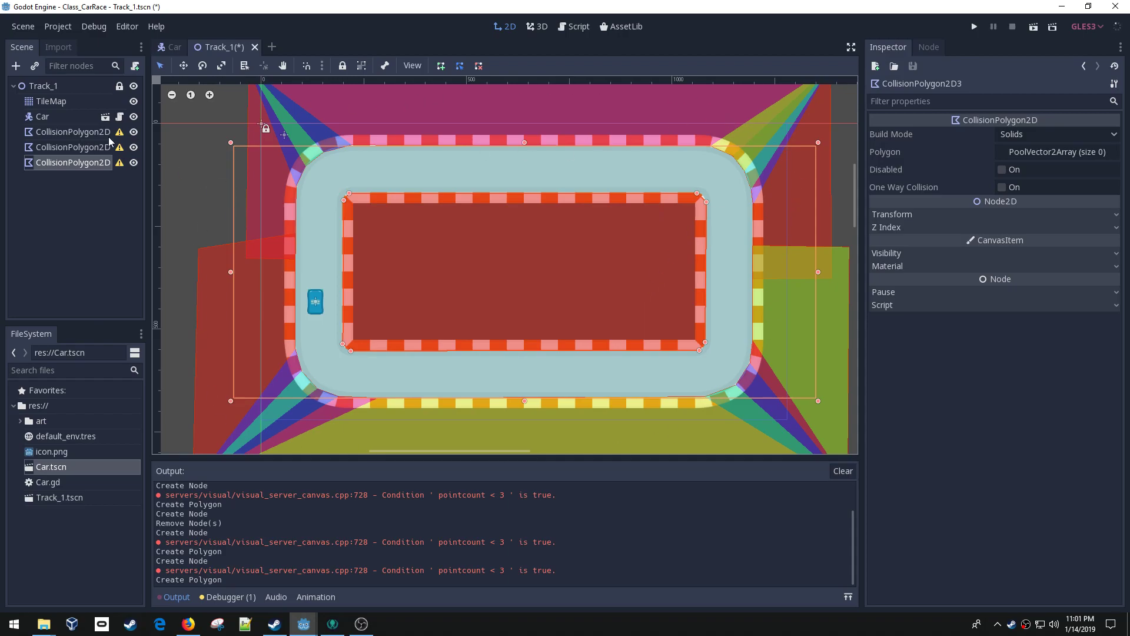
mouse_move(119, 132)
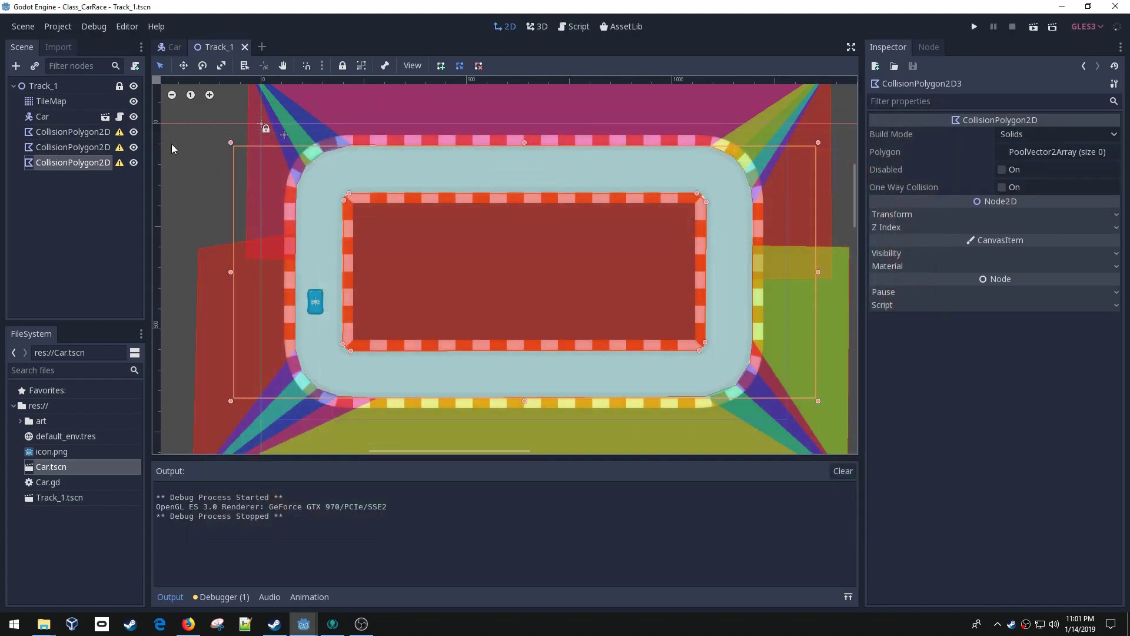
Step: Add a StaticBody2D and parent the three CollisionPolygon2D nodes under it
left_click(15, 66)
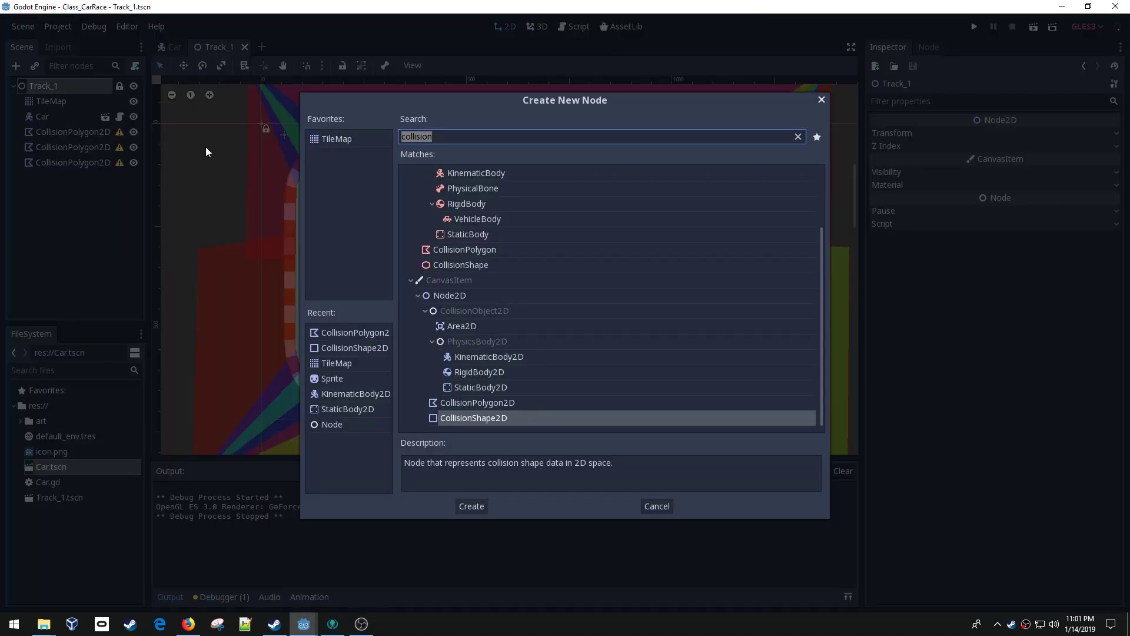
type("static")
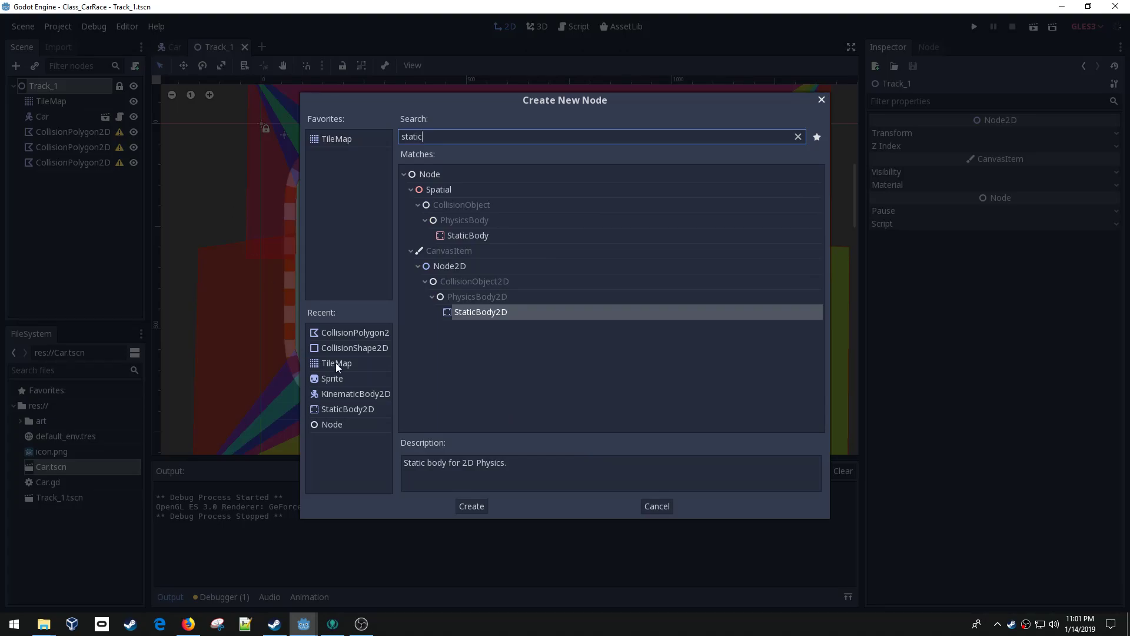
left_click(471, 505)
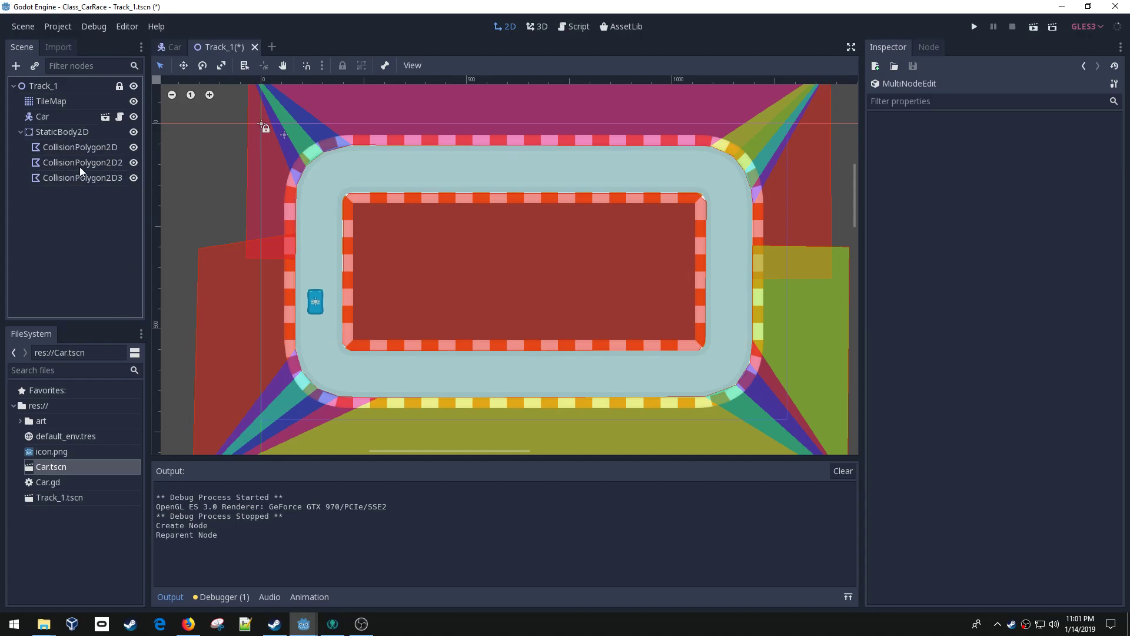
left_click(62, 132)
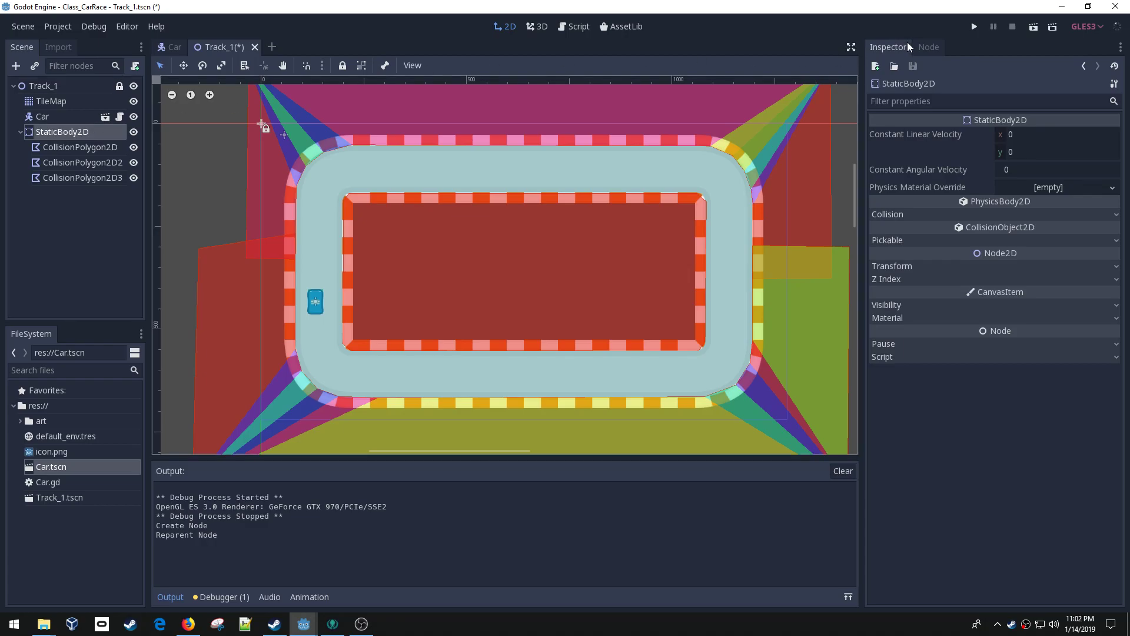
Step: Test-run the game to check the solid track borders, then stop it
left_click(972, 27)
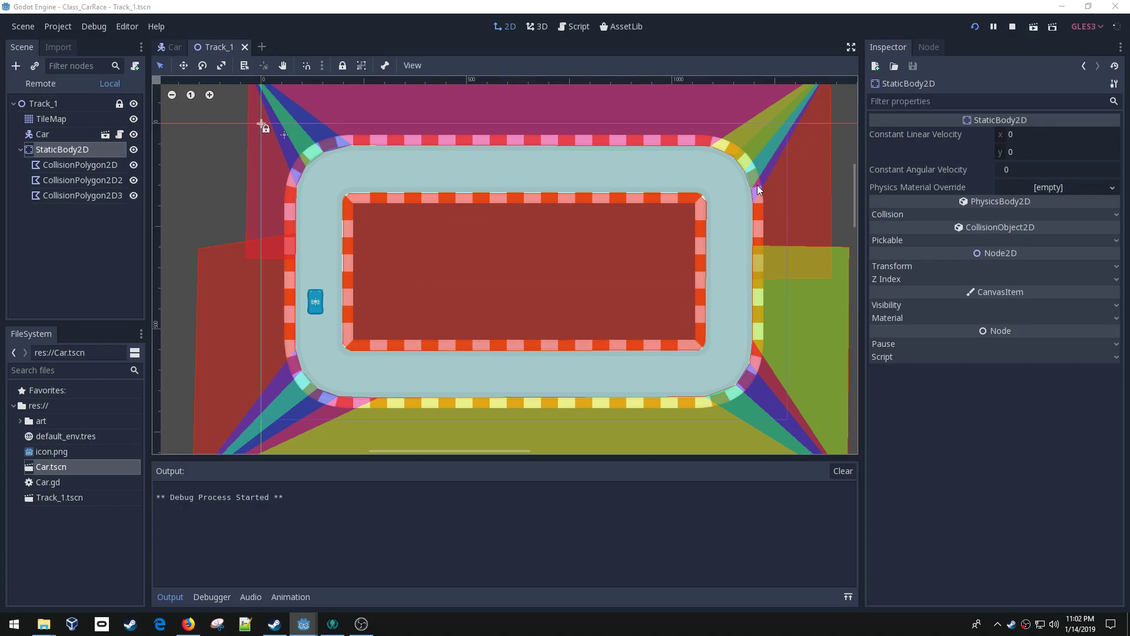
left_click(992, 27)
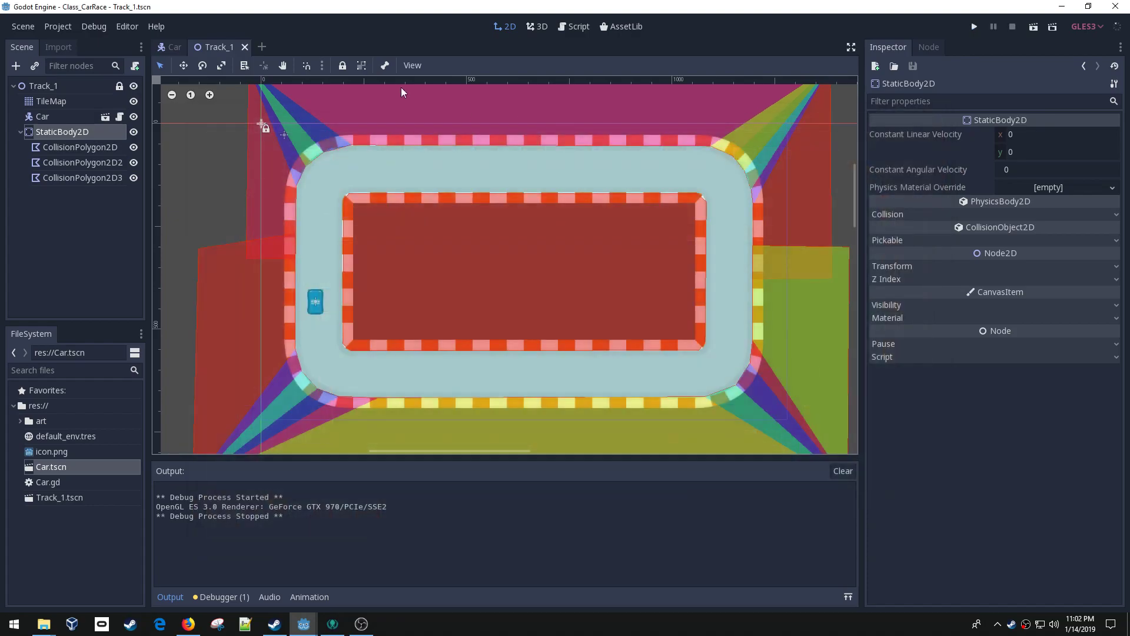
Step: In the Car scene, set the Car root's scale x to .8
left_click(174, 47)
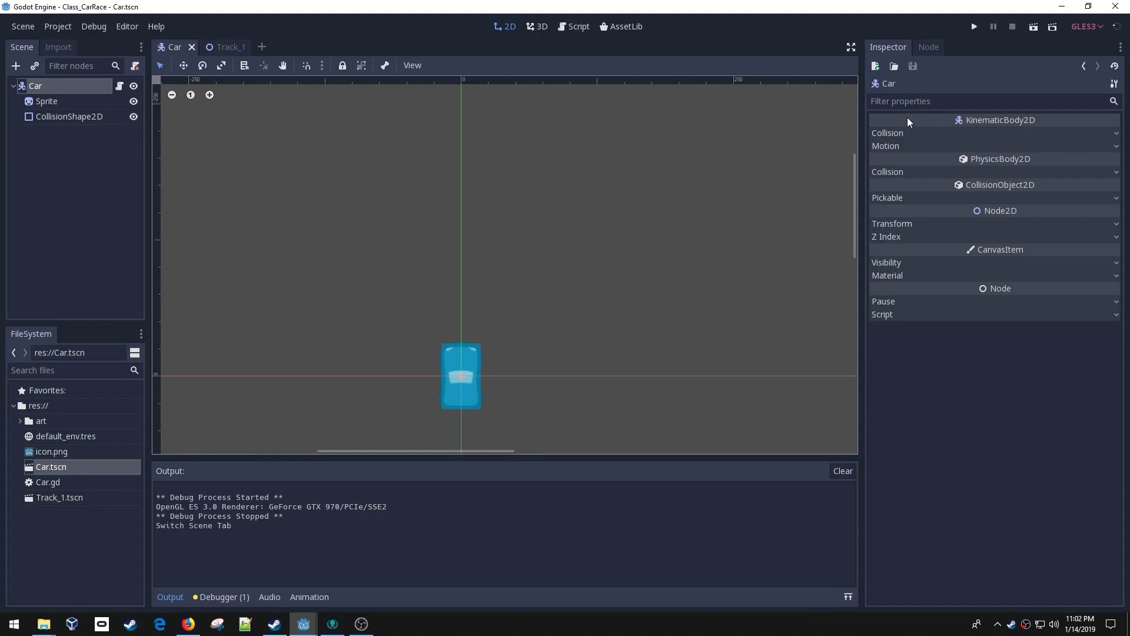
left_click(891, 222)
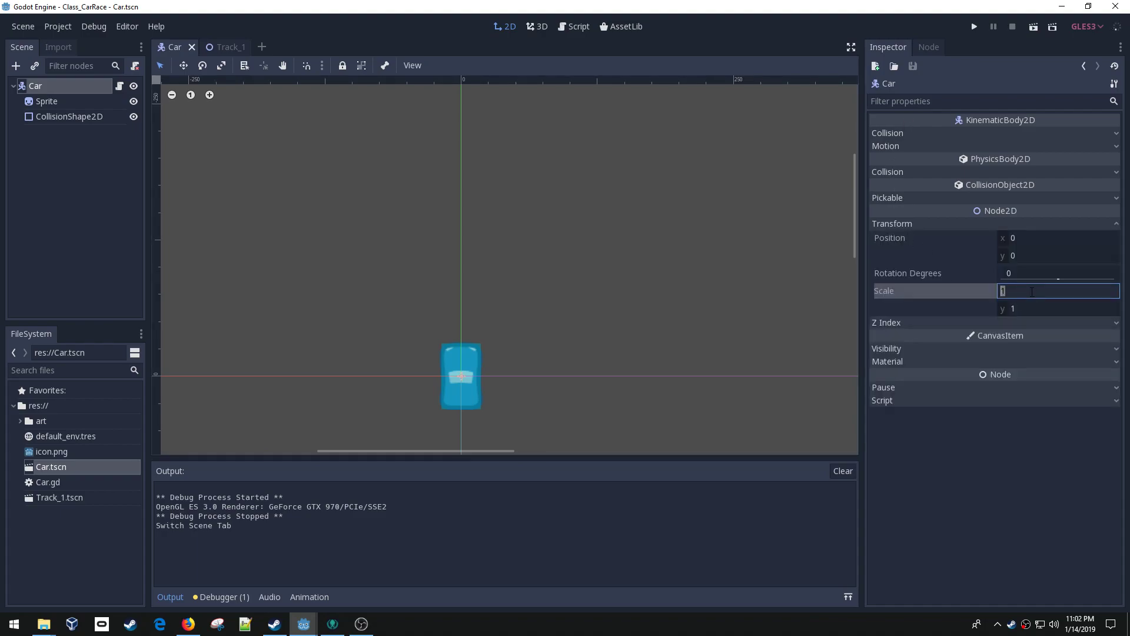
type(".8")
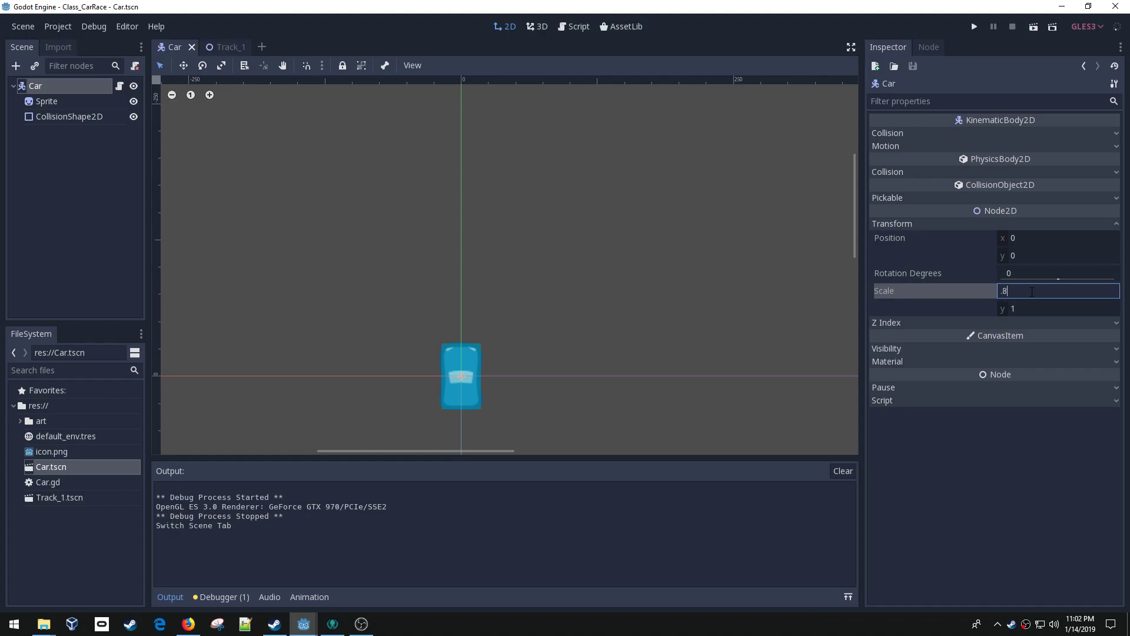